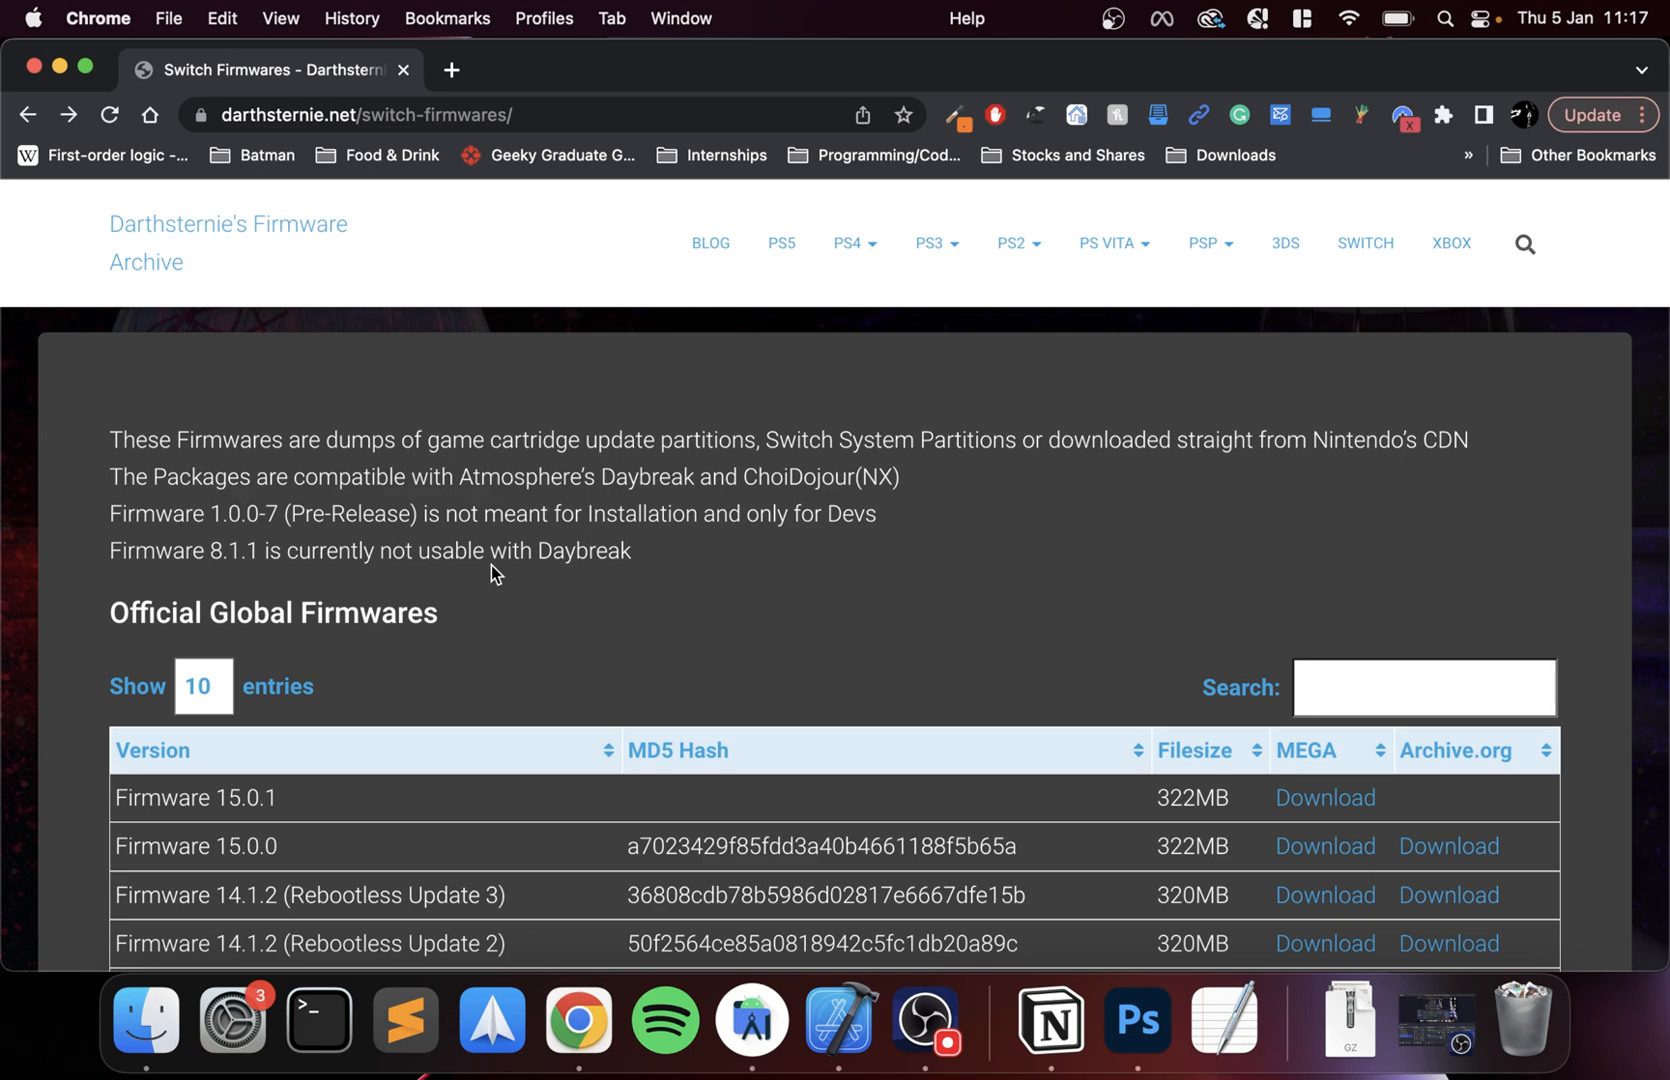
mouse_move(522, 550)
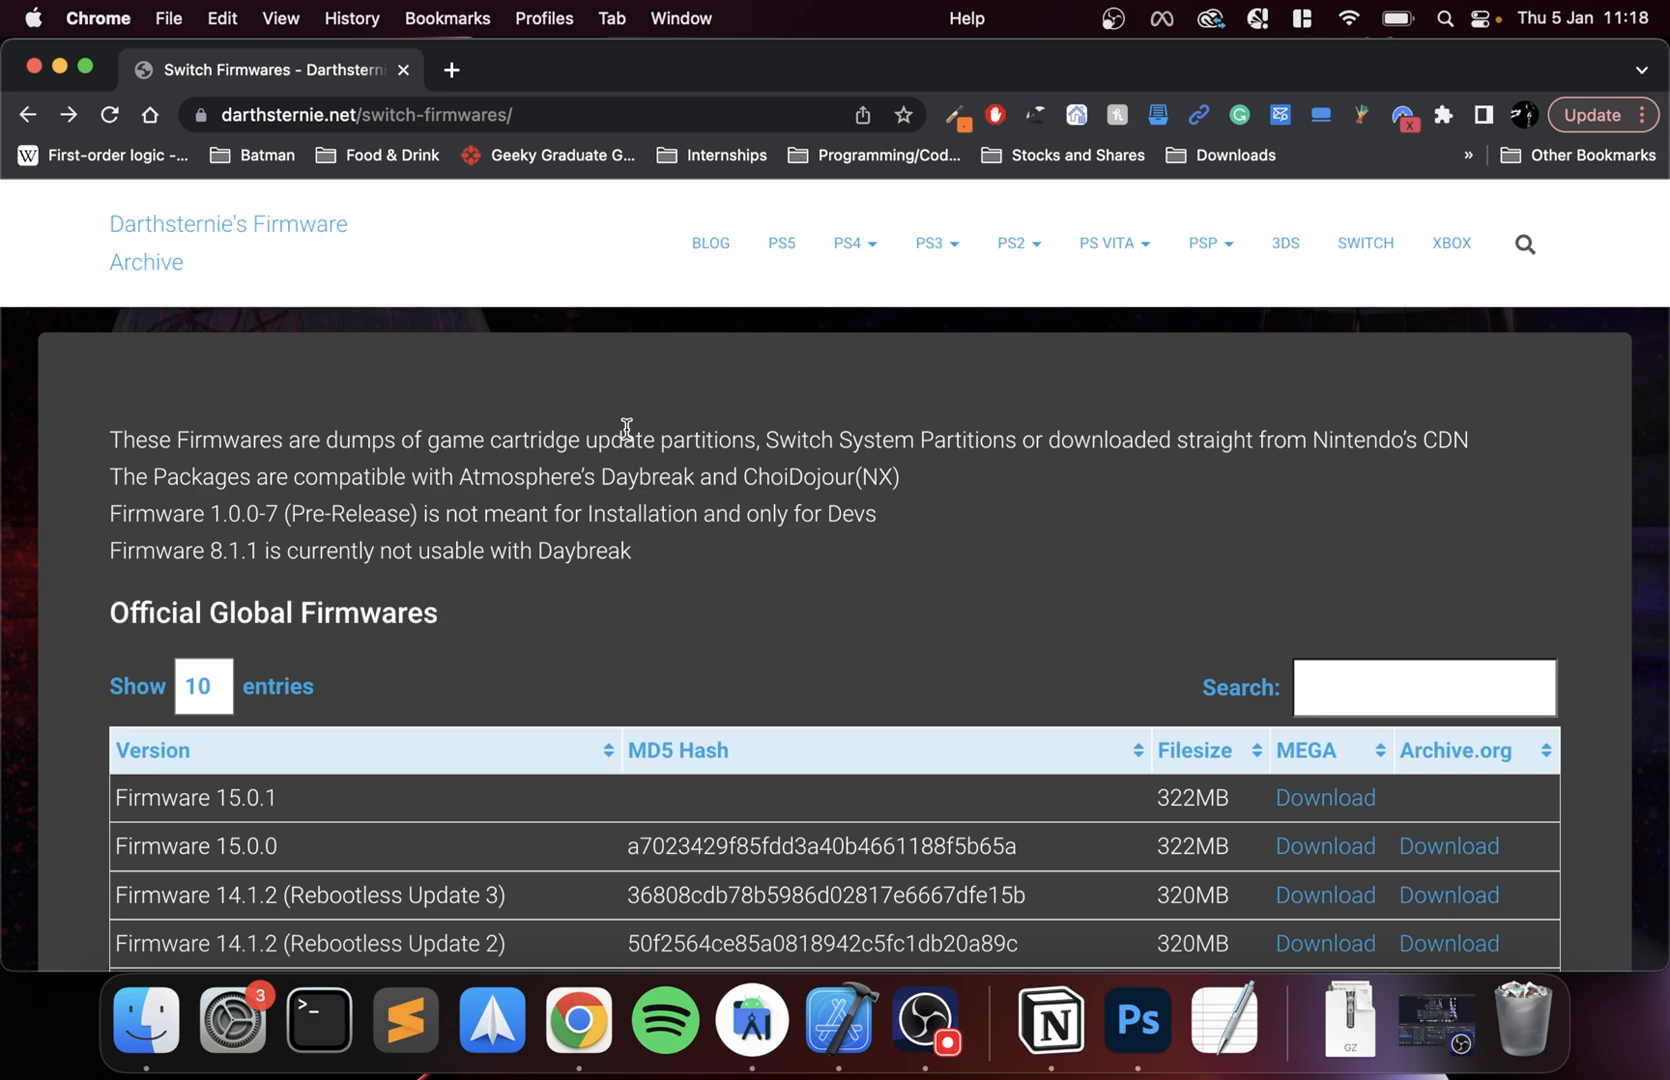
mouse_move(330, 122)
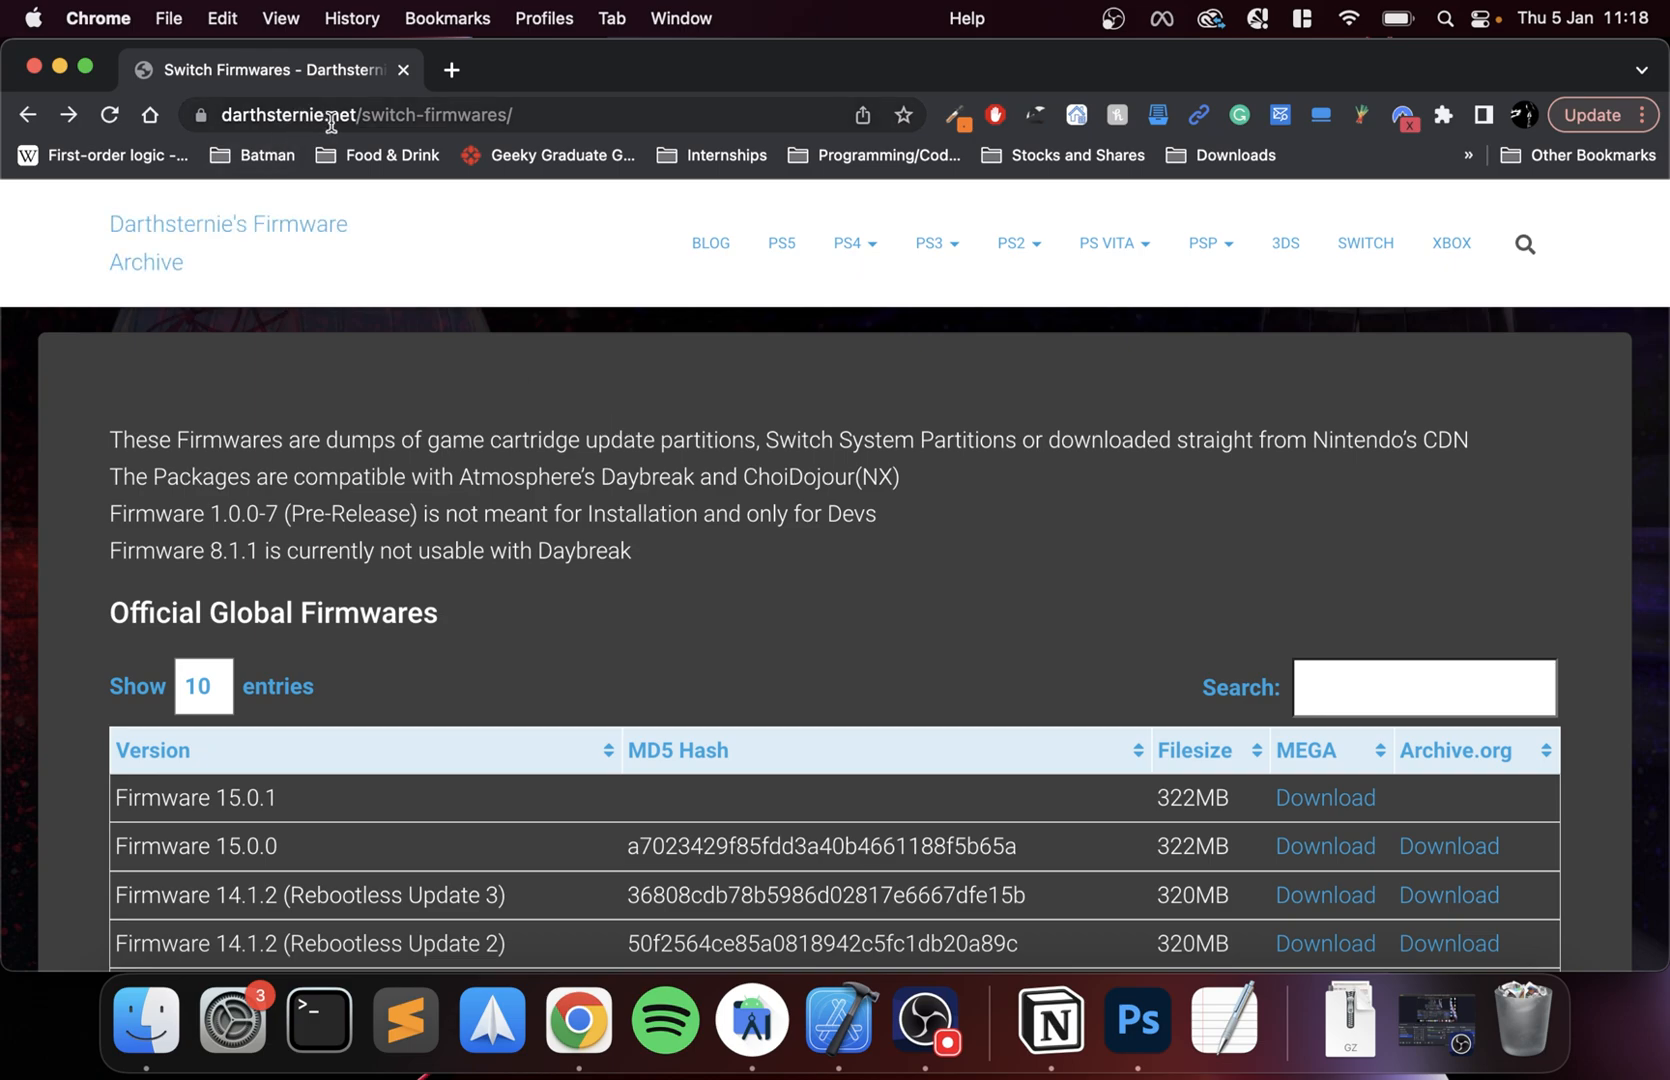
mouse_move(544, 502)
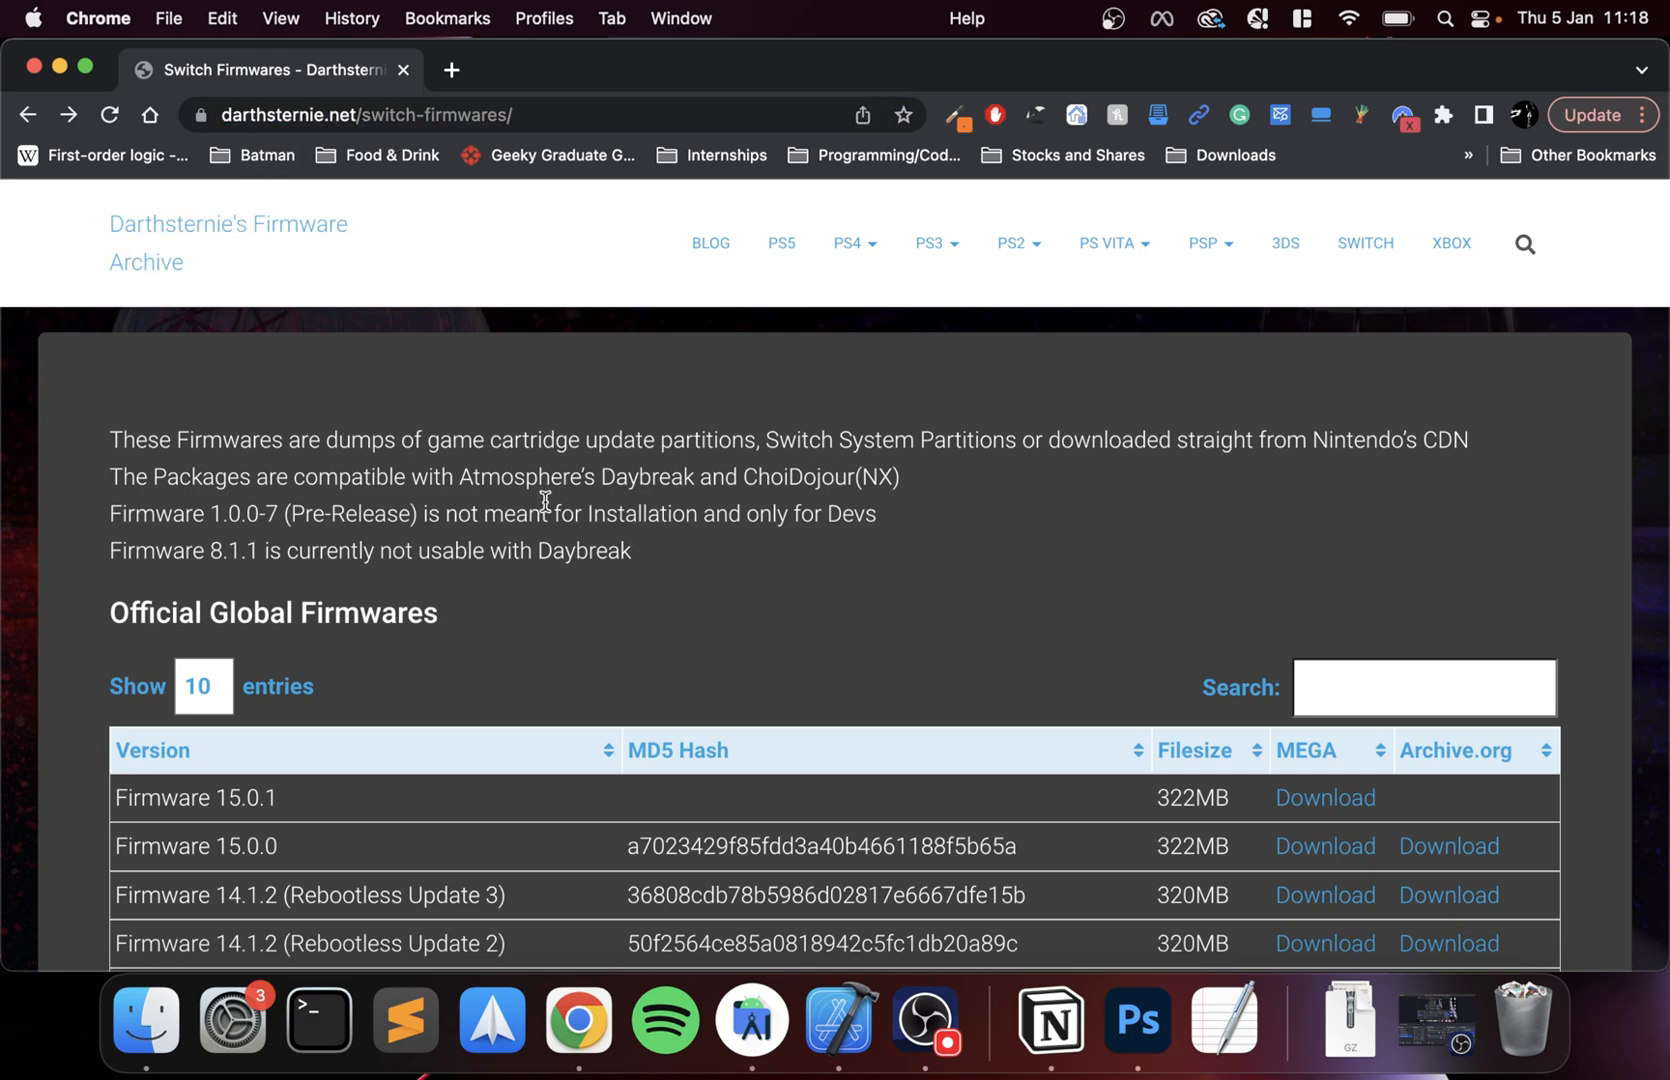
- Start the standard MEGA download of Firmware 15.0.1.zip from the firmware archive table
scroll("down", 3)
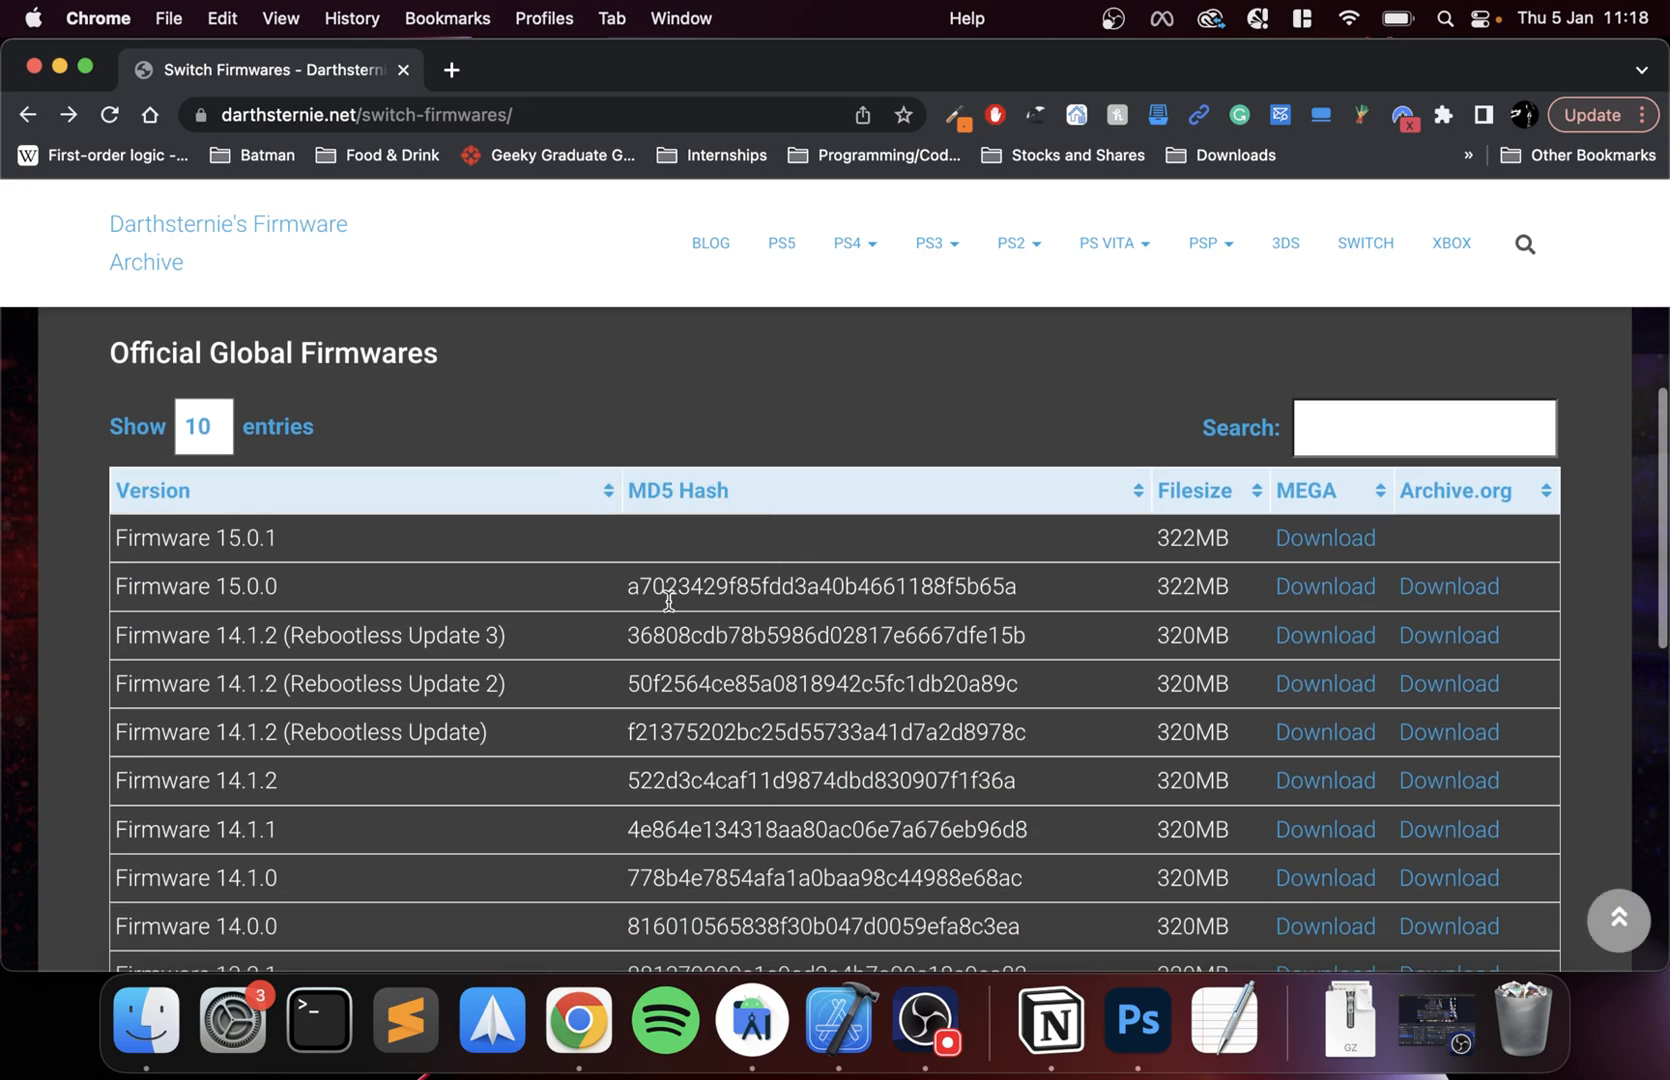
mouse_move(1324, 538)
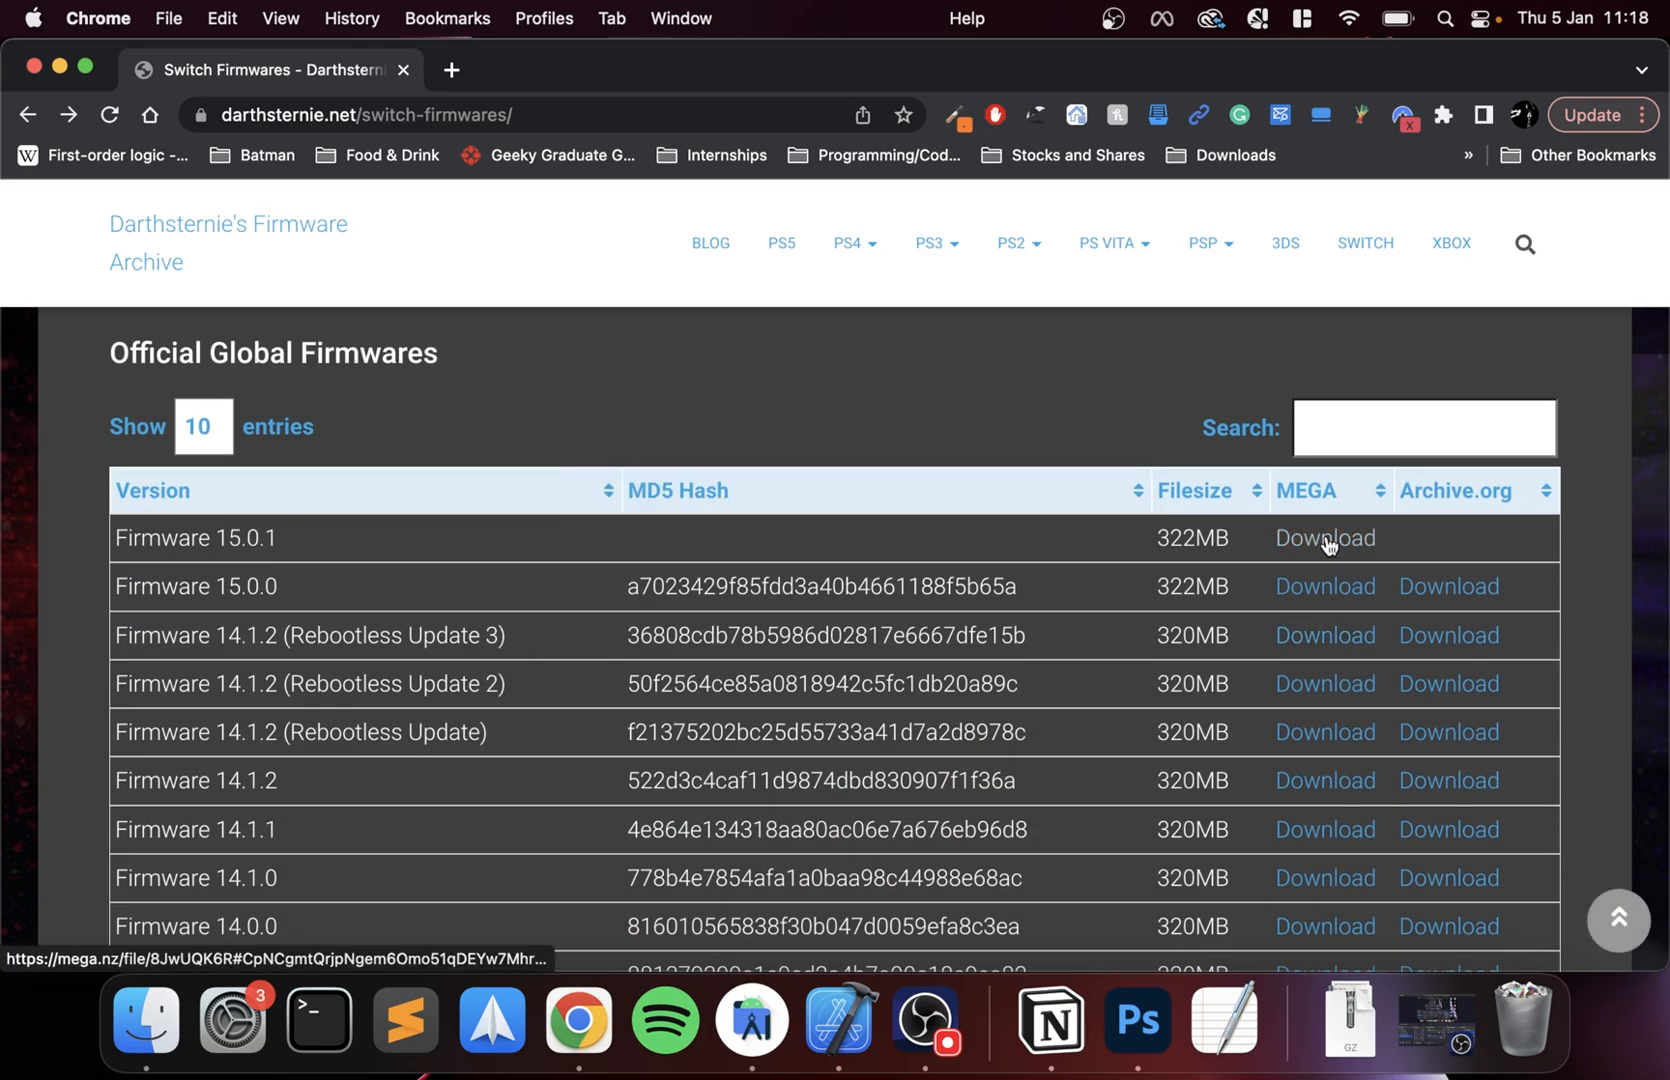
left_click(1324, 538)
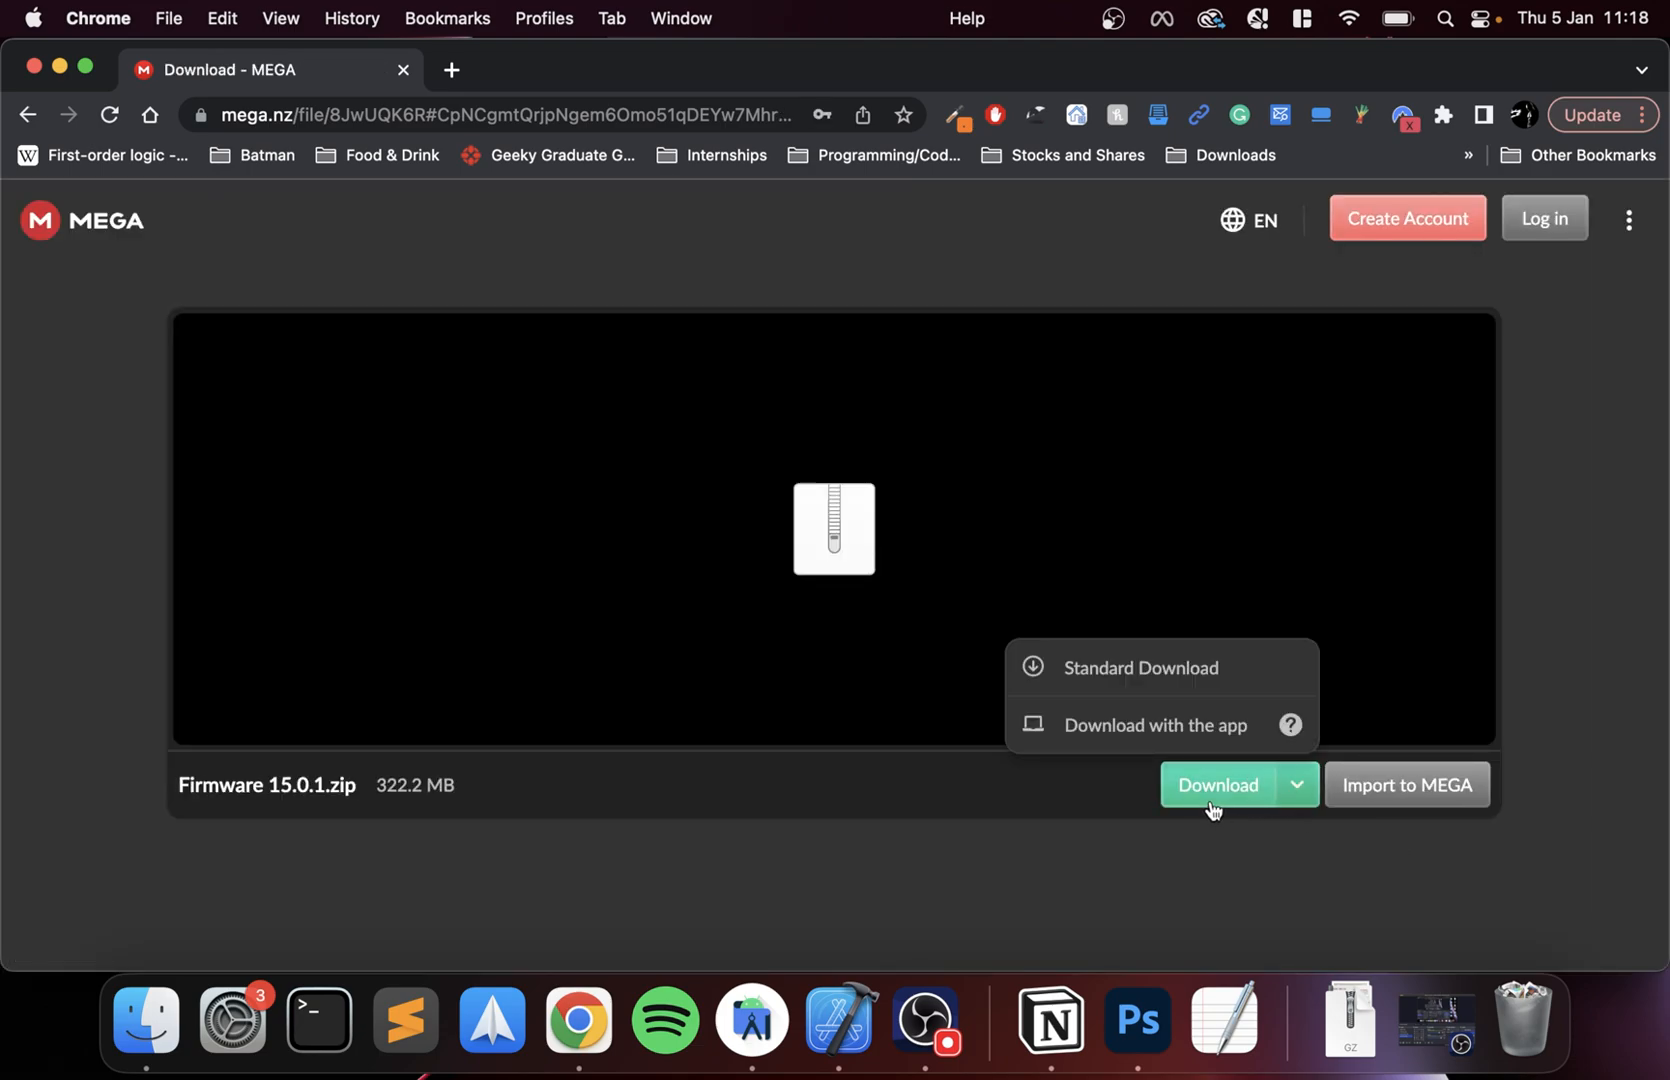
left_click(1140, 668)
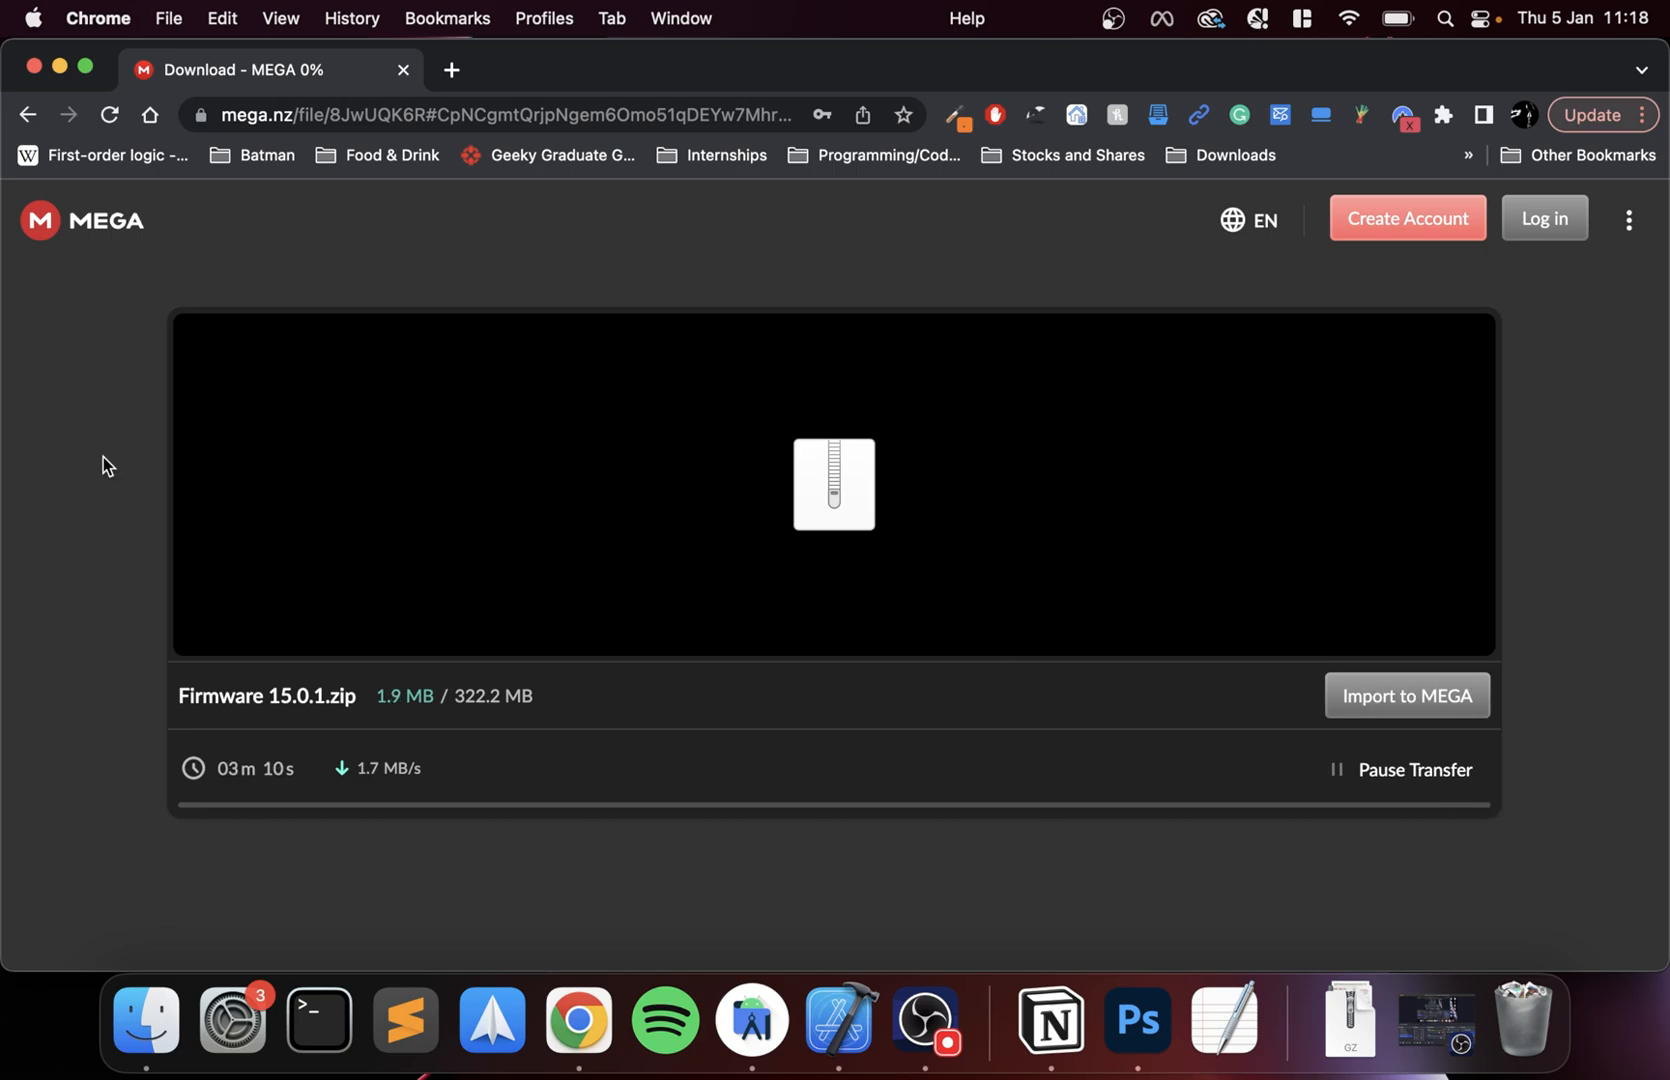
left_click(28, 116)
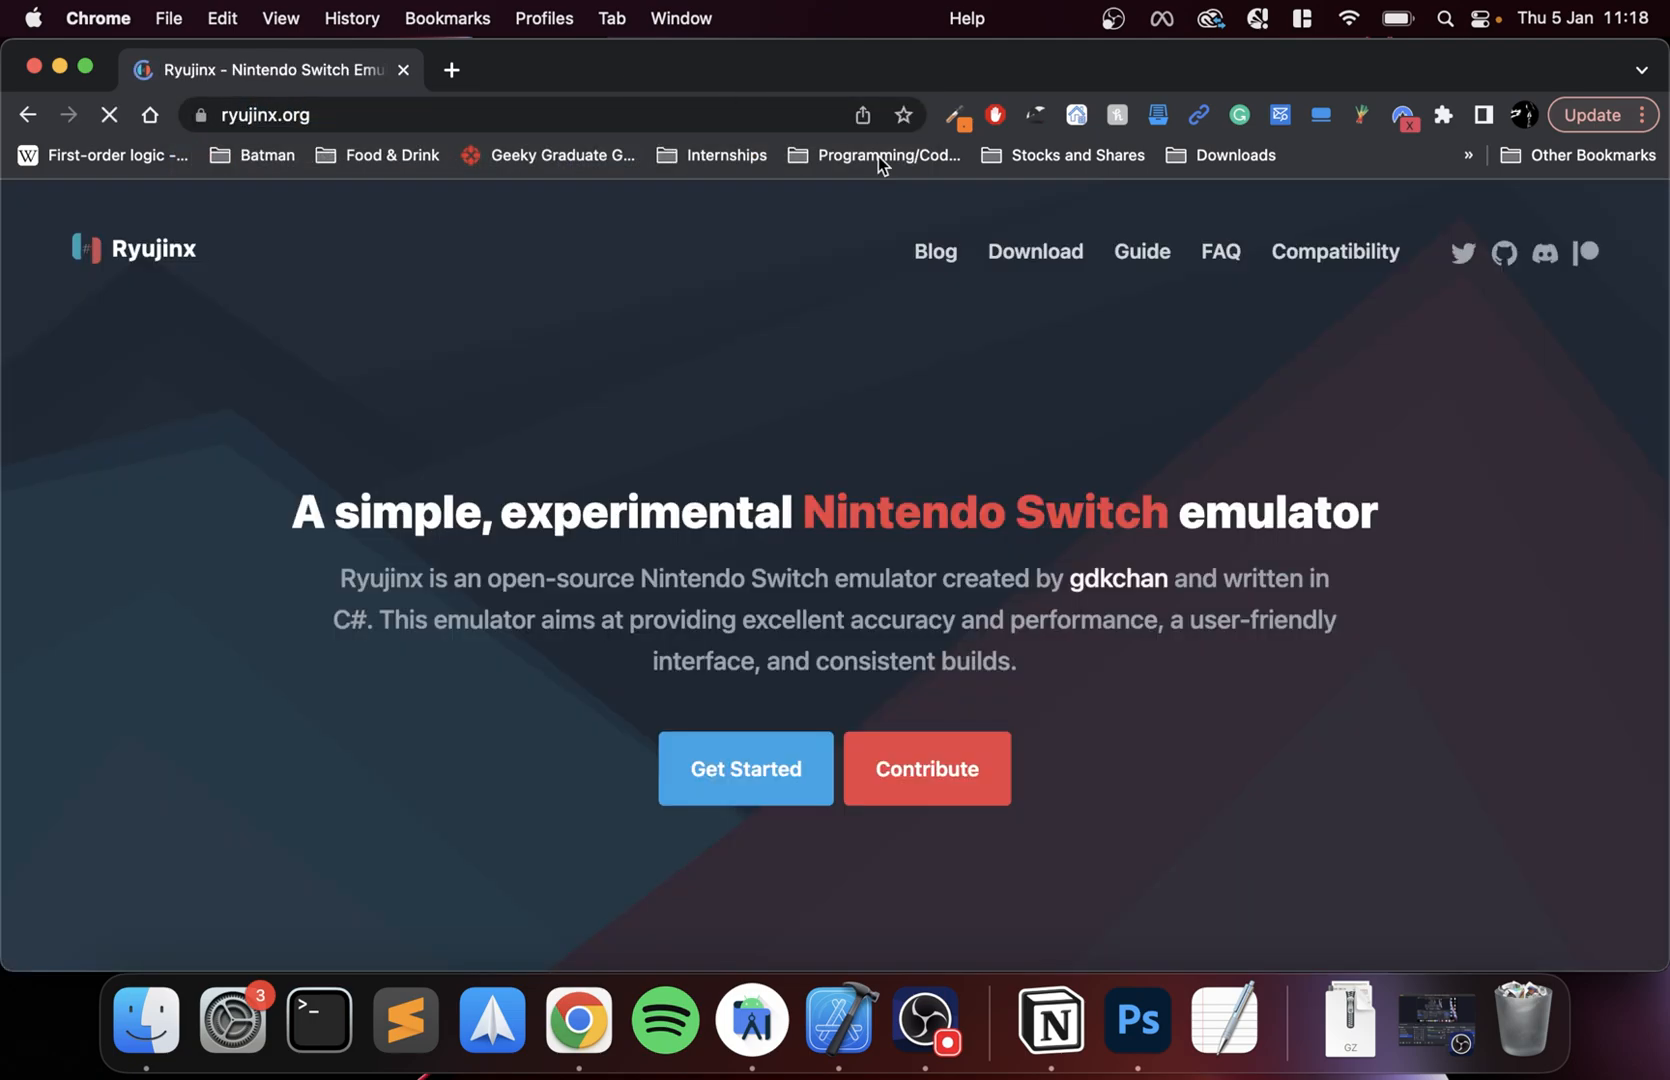
- Start the macOS Ryujinx 1.1.0 build download from the download page, then cancel it
left_click(1028, 252)
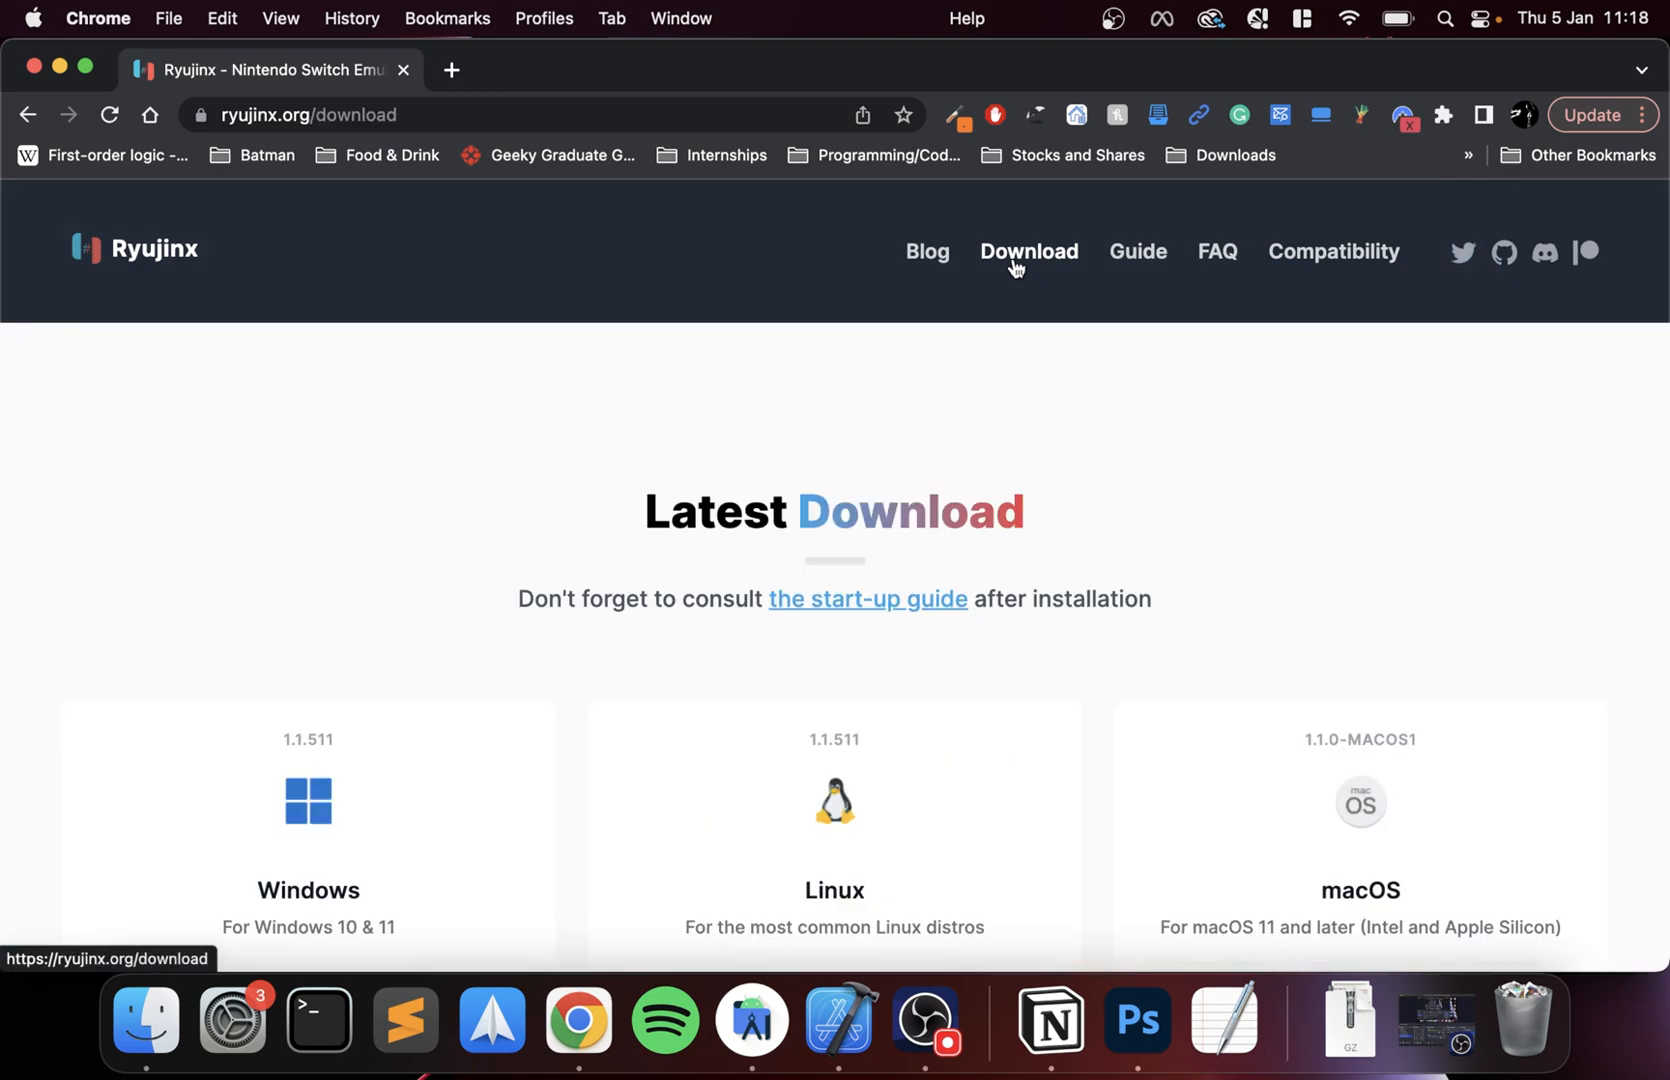
scroll("down", 3)
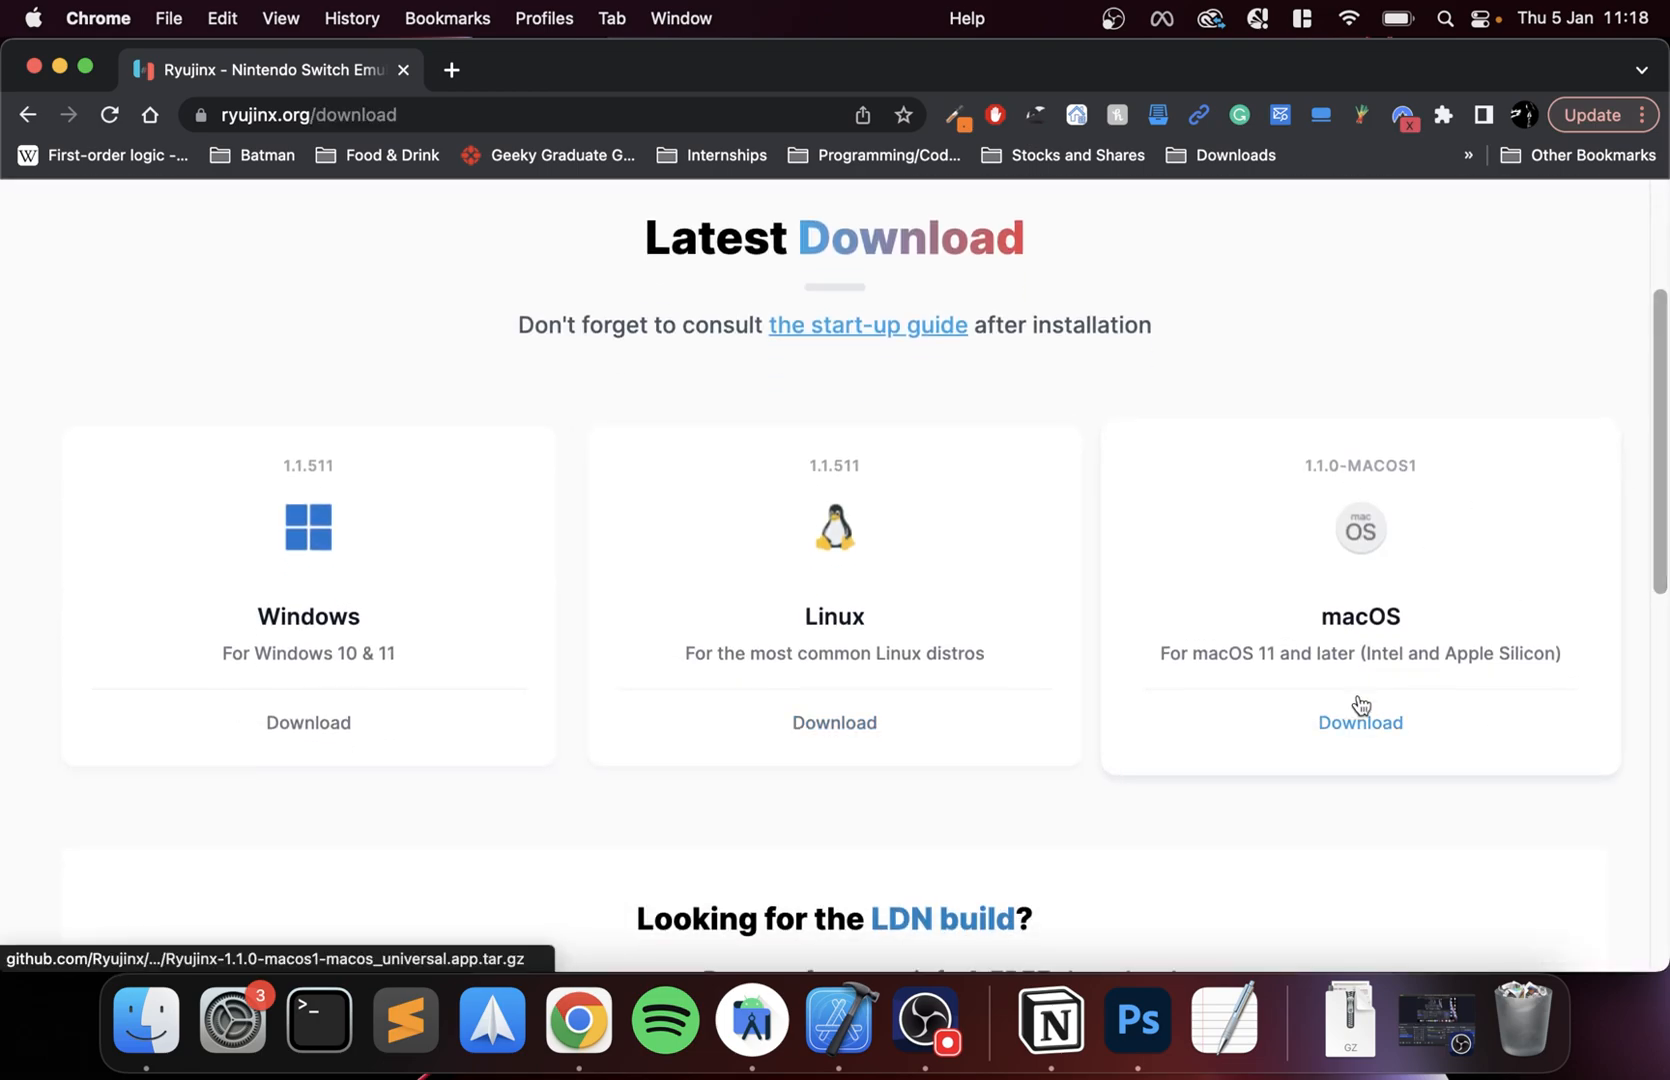
left_click(1360, 722)
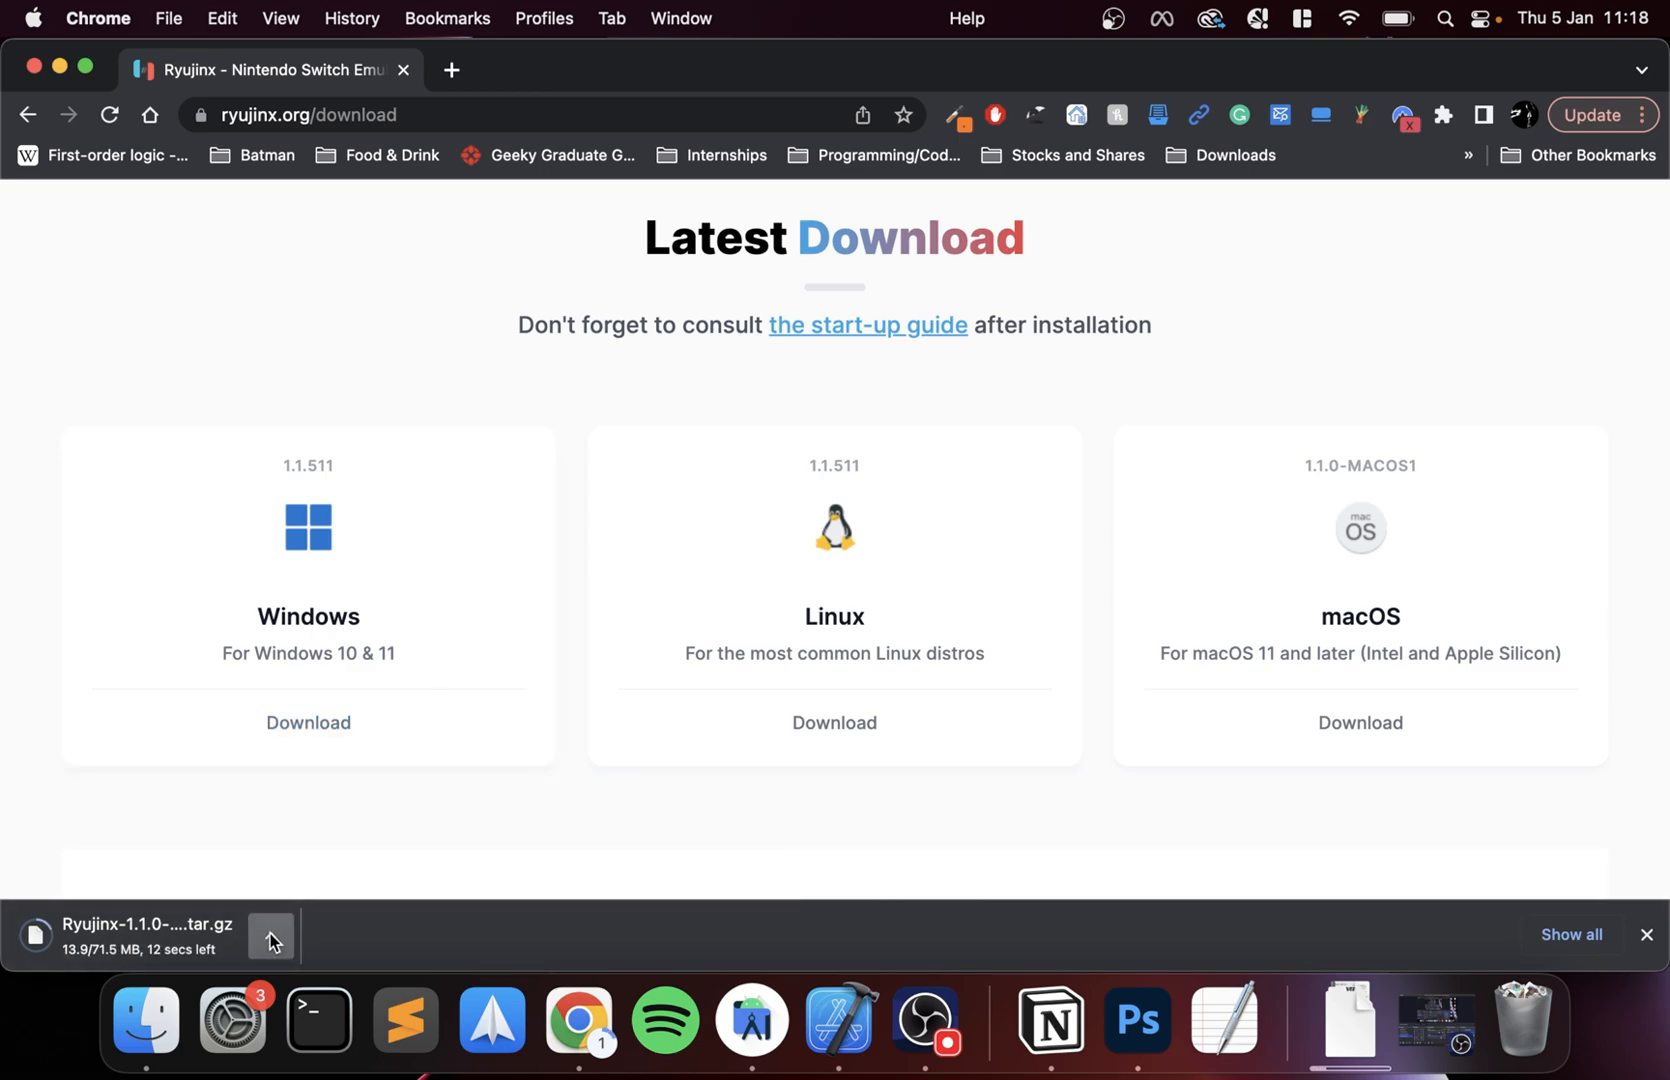
left_click(272, 936)
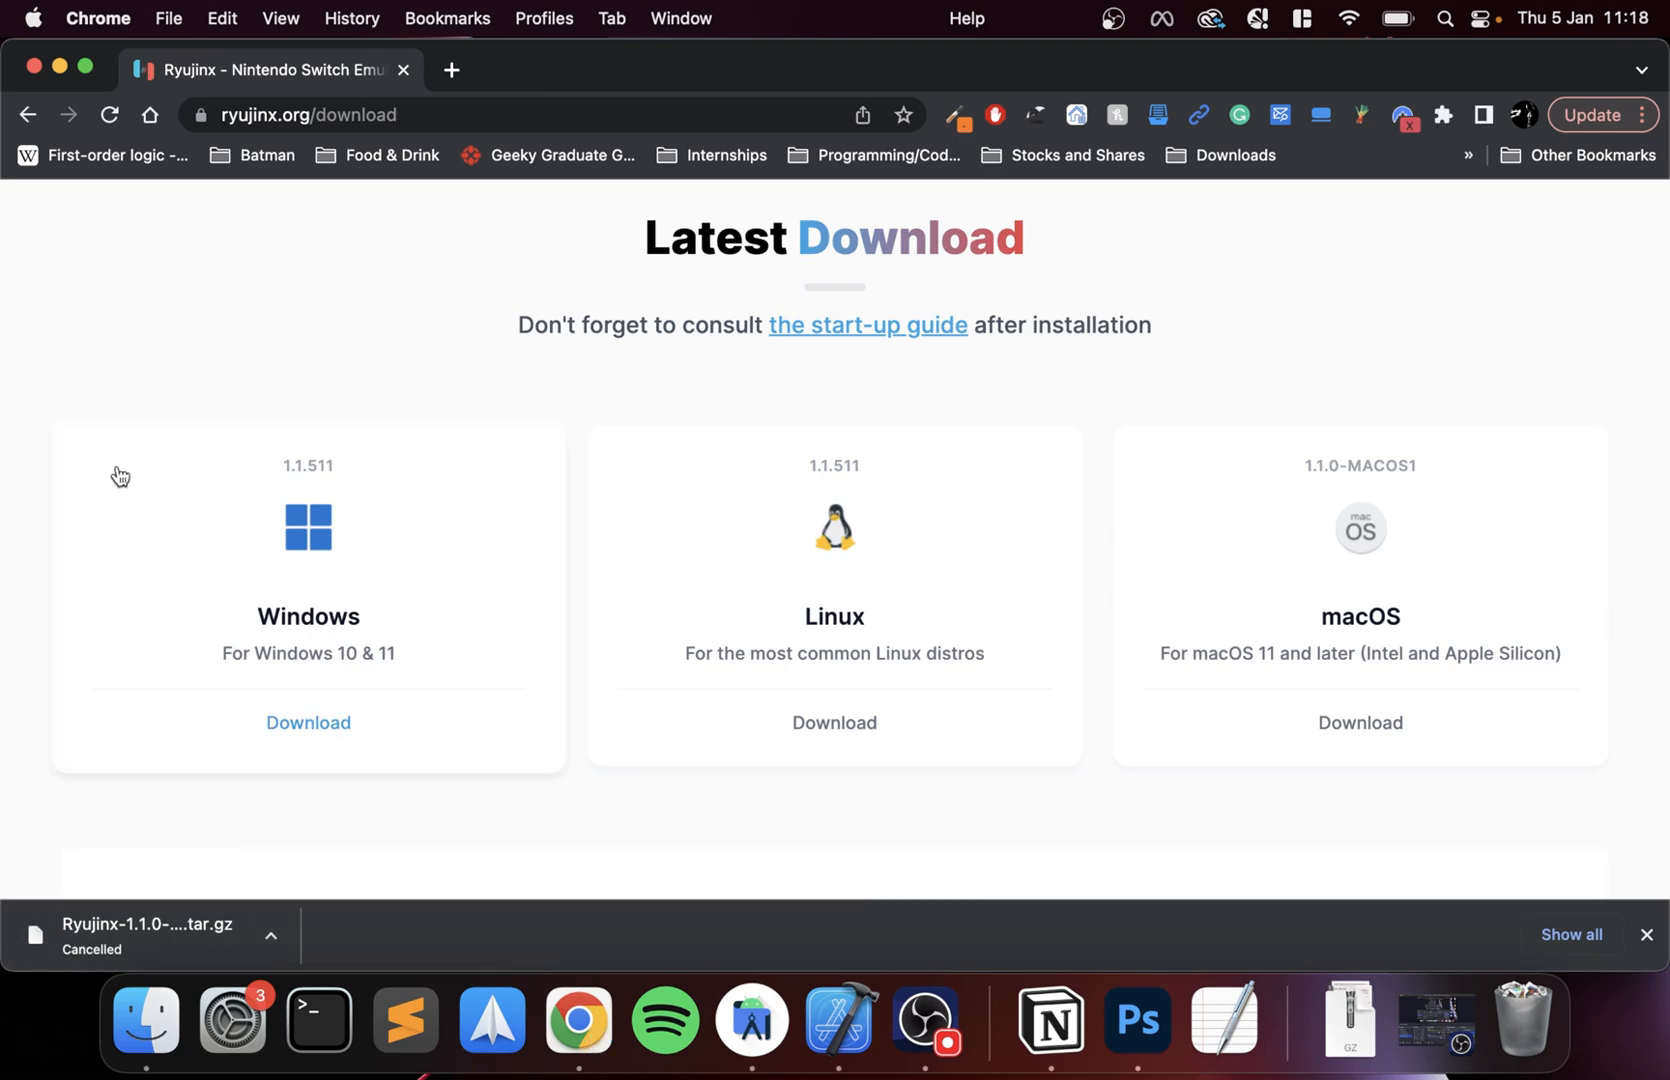
mouse_move(146, 312)
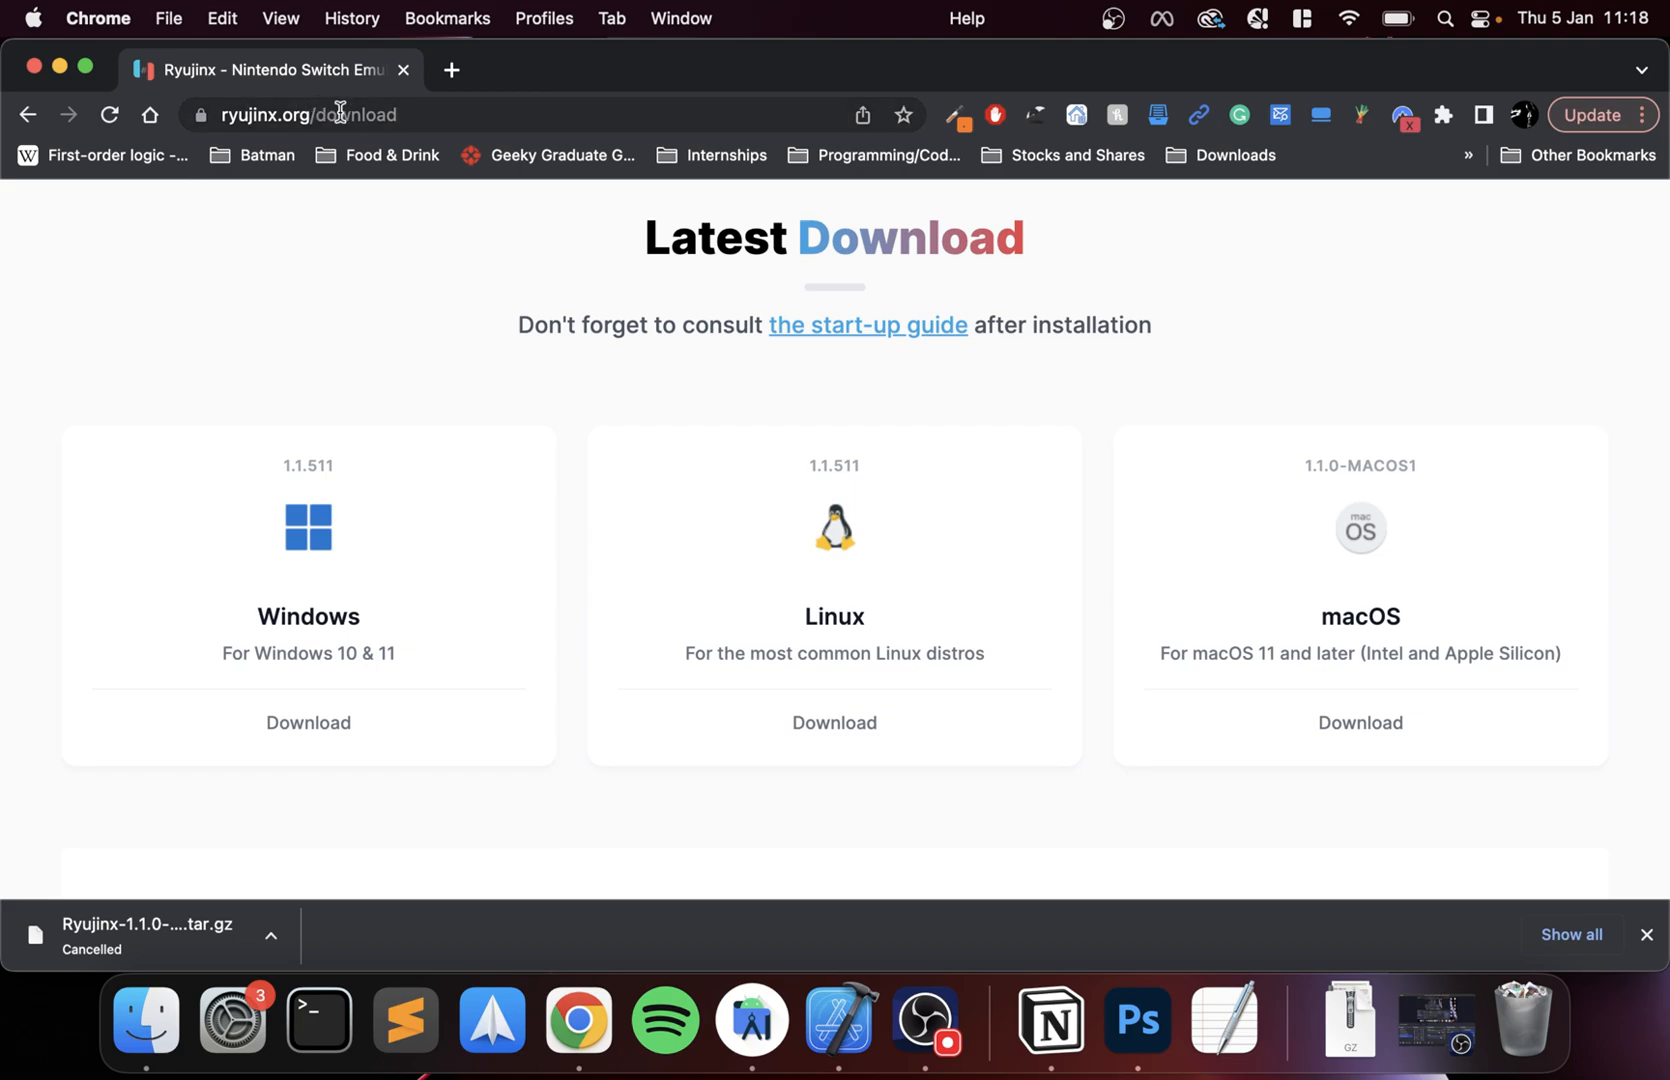
mouse_move(404, 70)
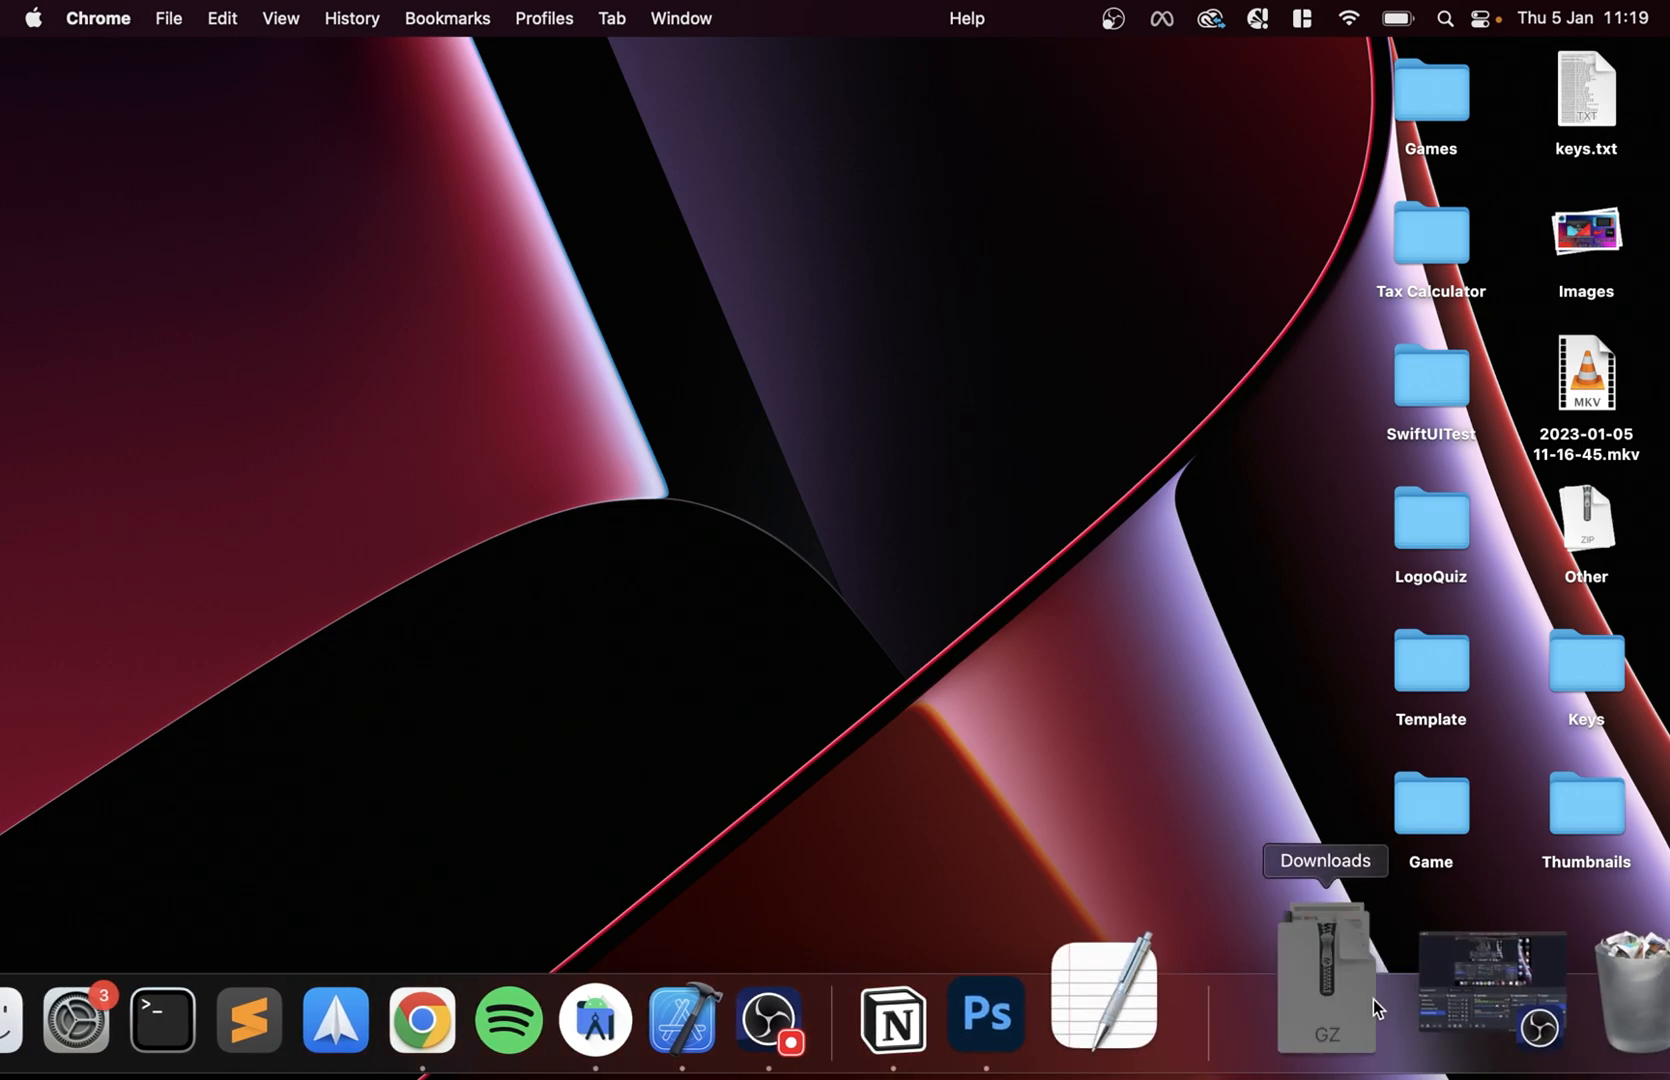
- Unpack the Ryujinx archive and move Ryujinx.app into Applications
double_click(1326, 972)
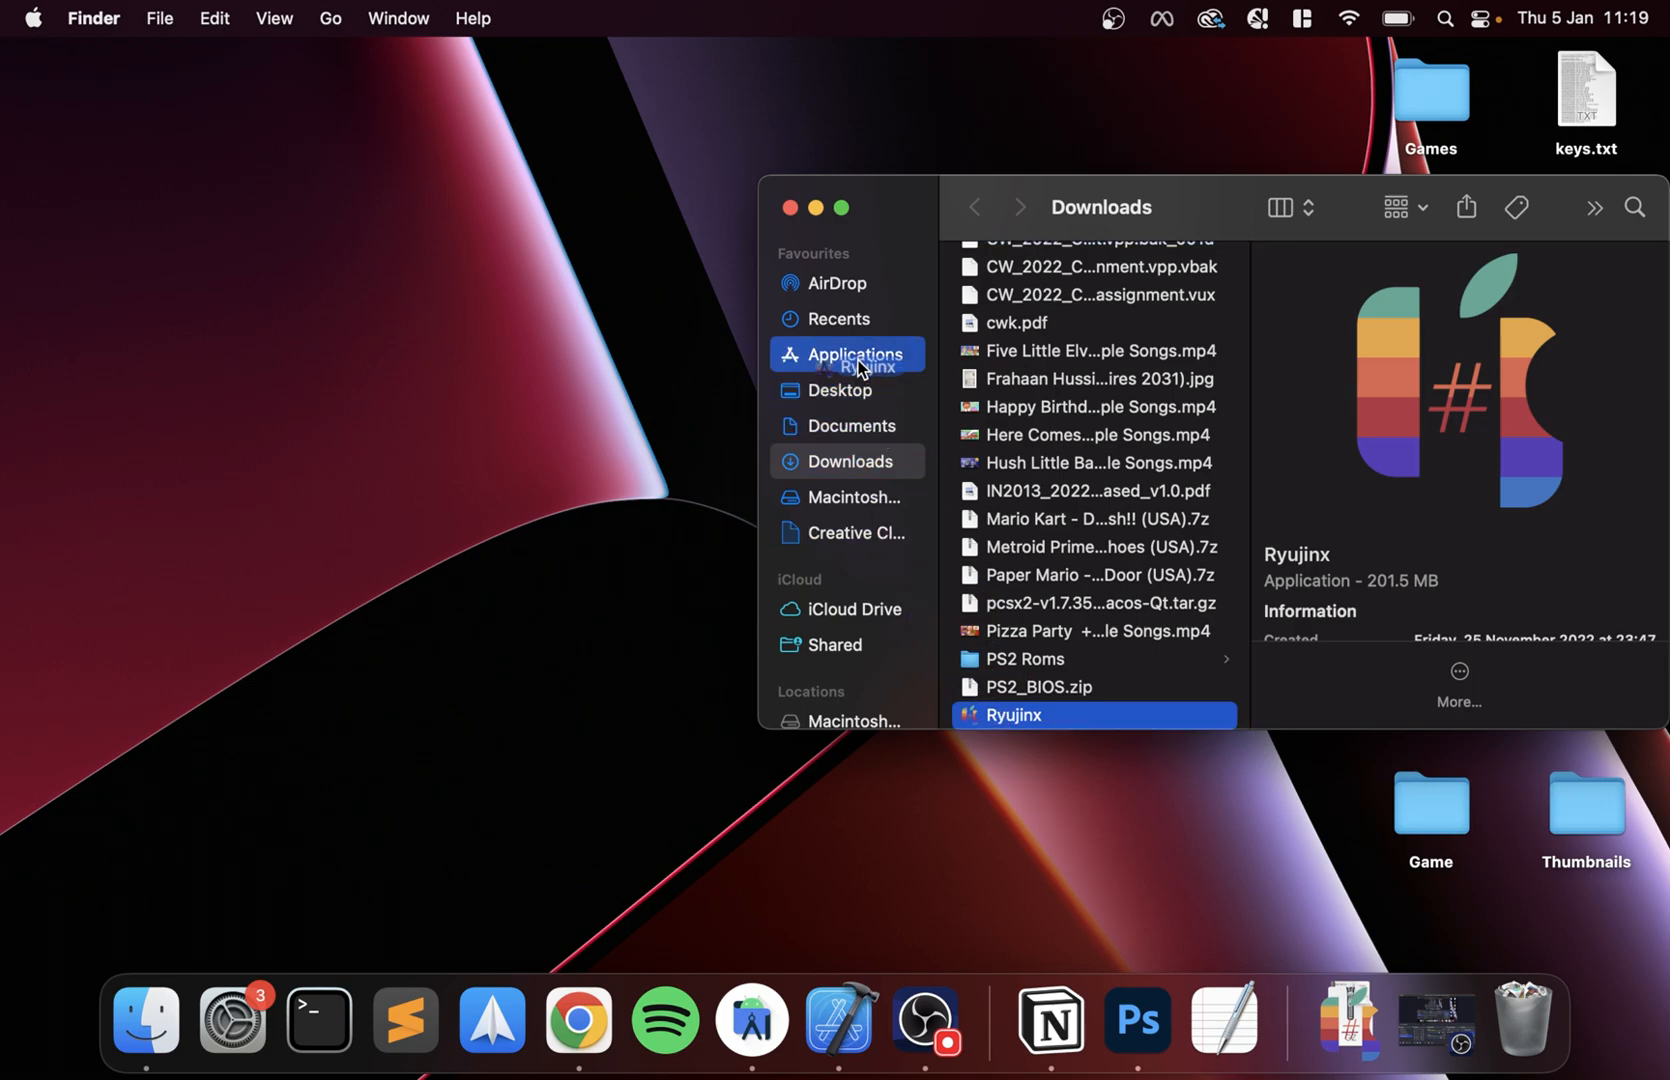
left_click(790, 206)
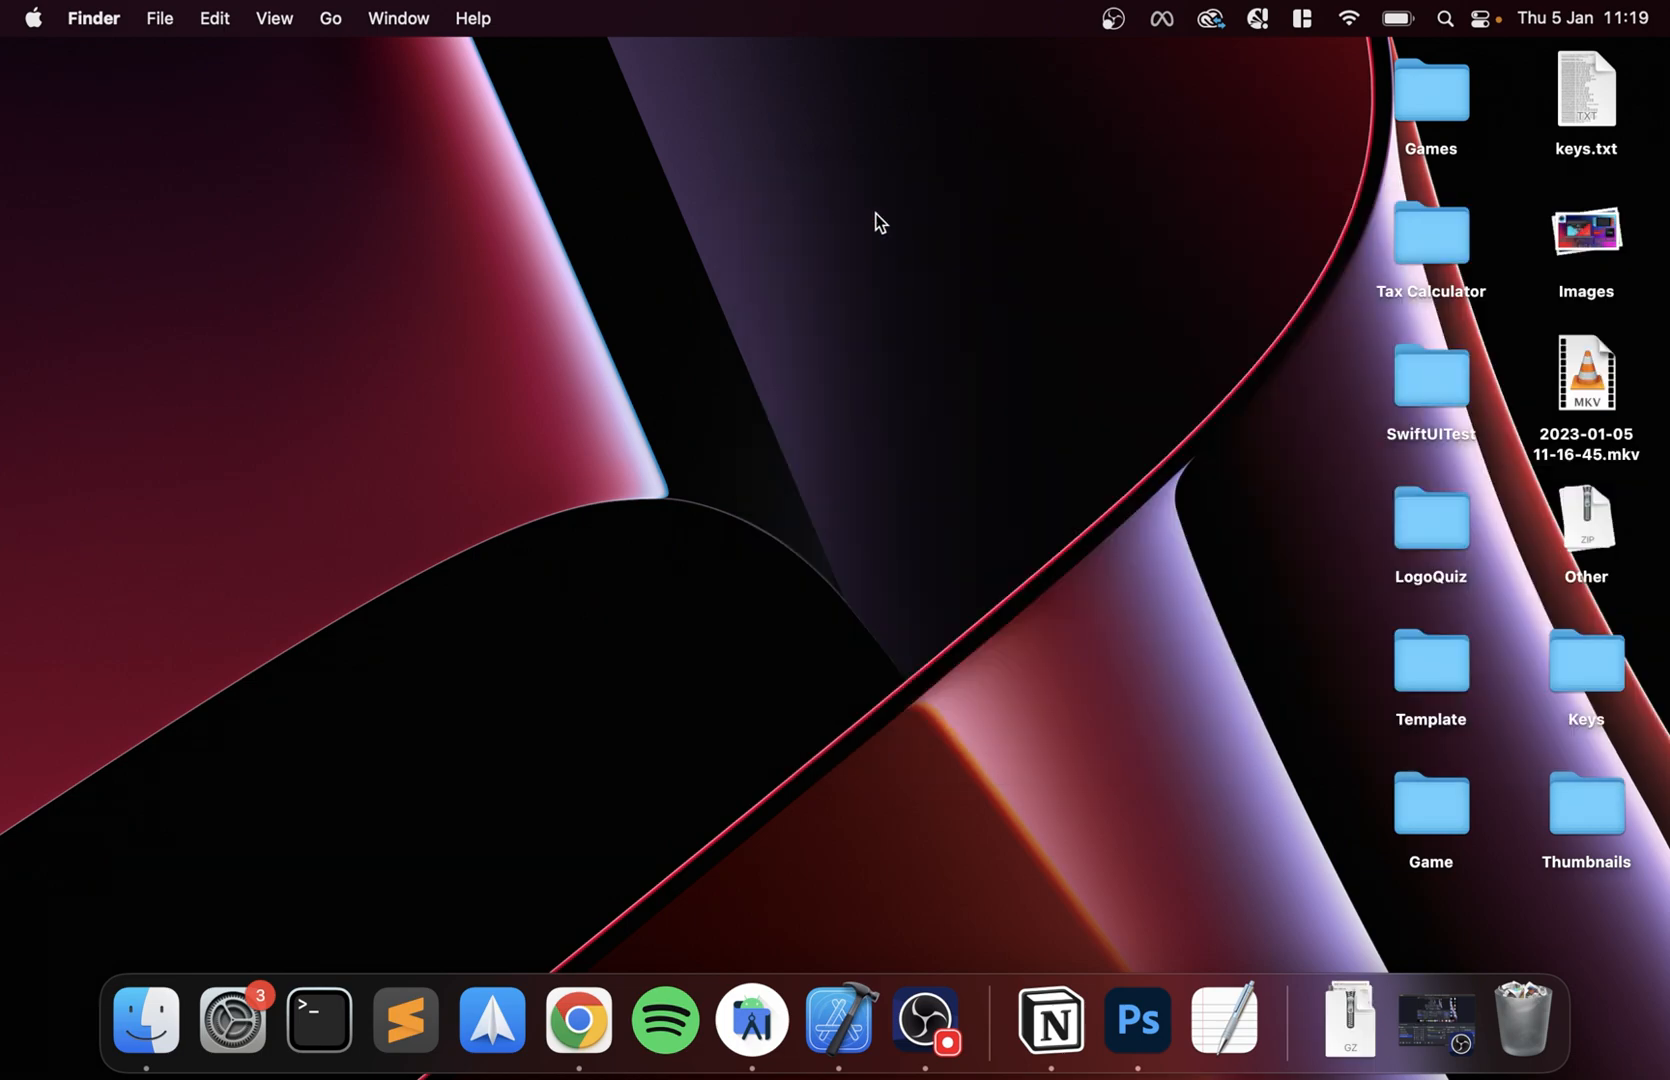
mouse_move(404, 798)
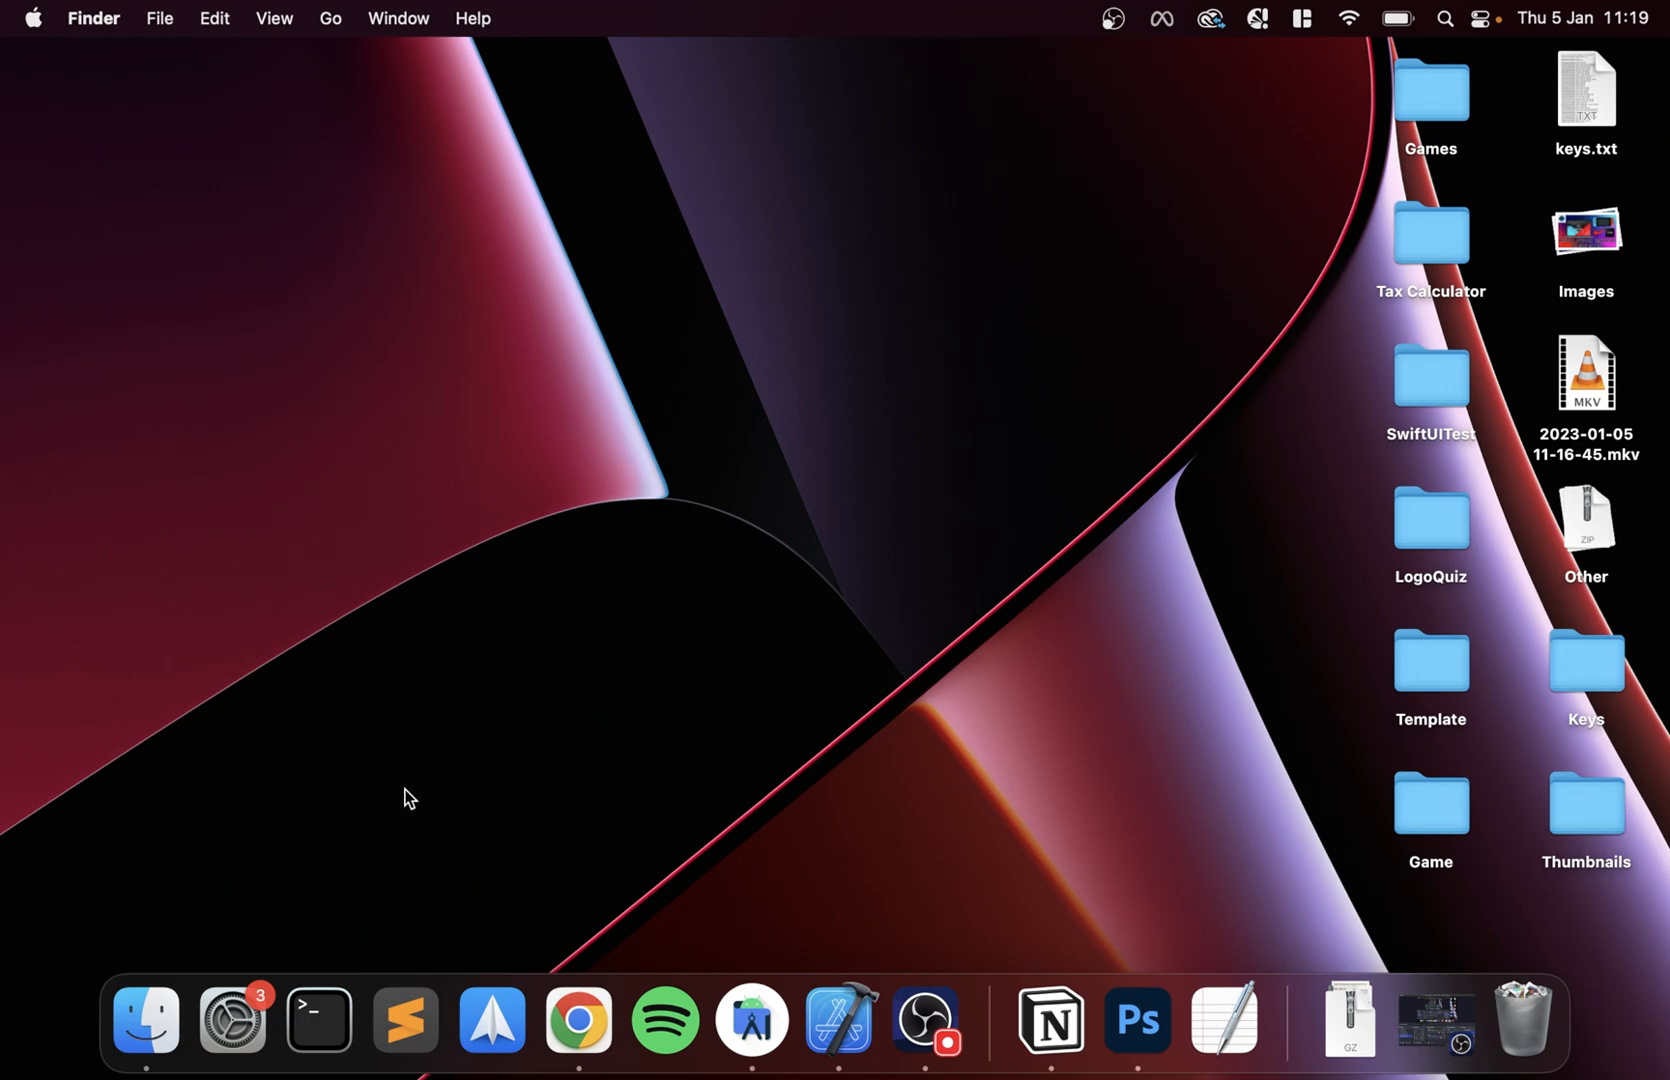
- Launch Ryujinx via Spotlight search for 'ryujinx', hitting the can't-be-opened warning
key("cmd+space")
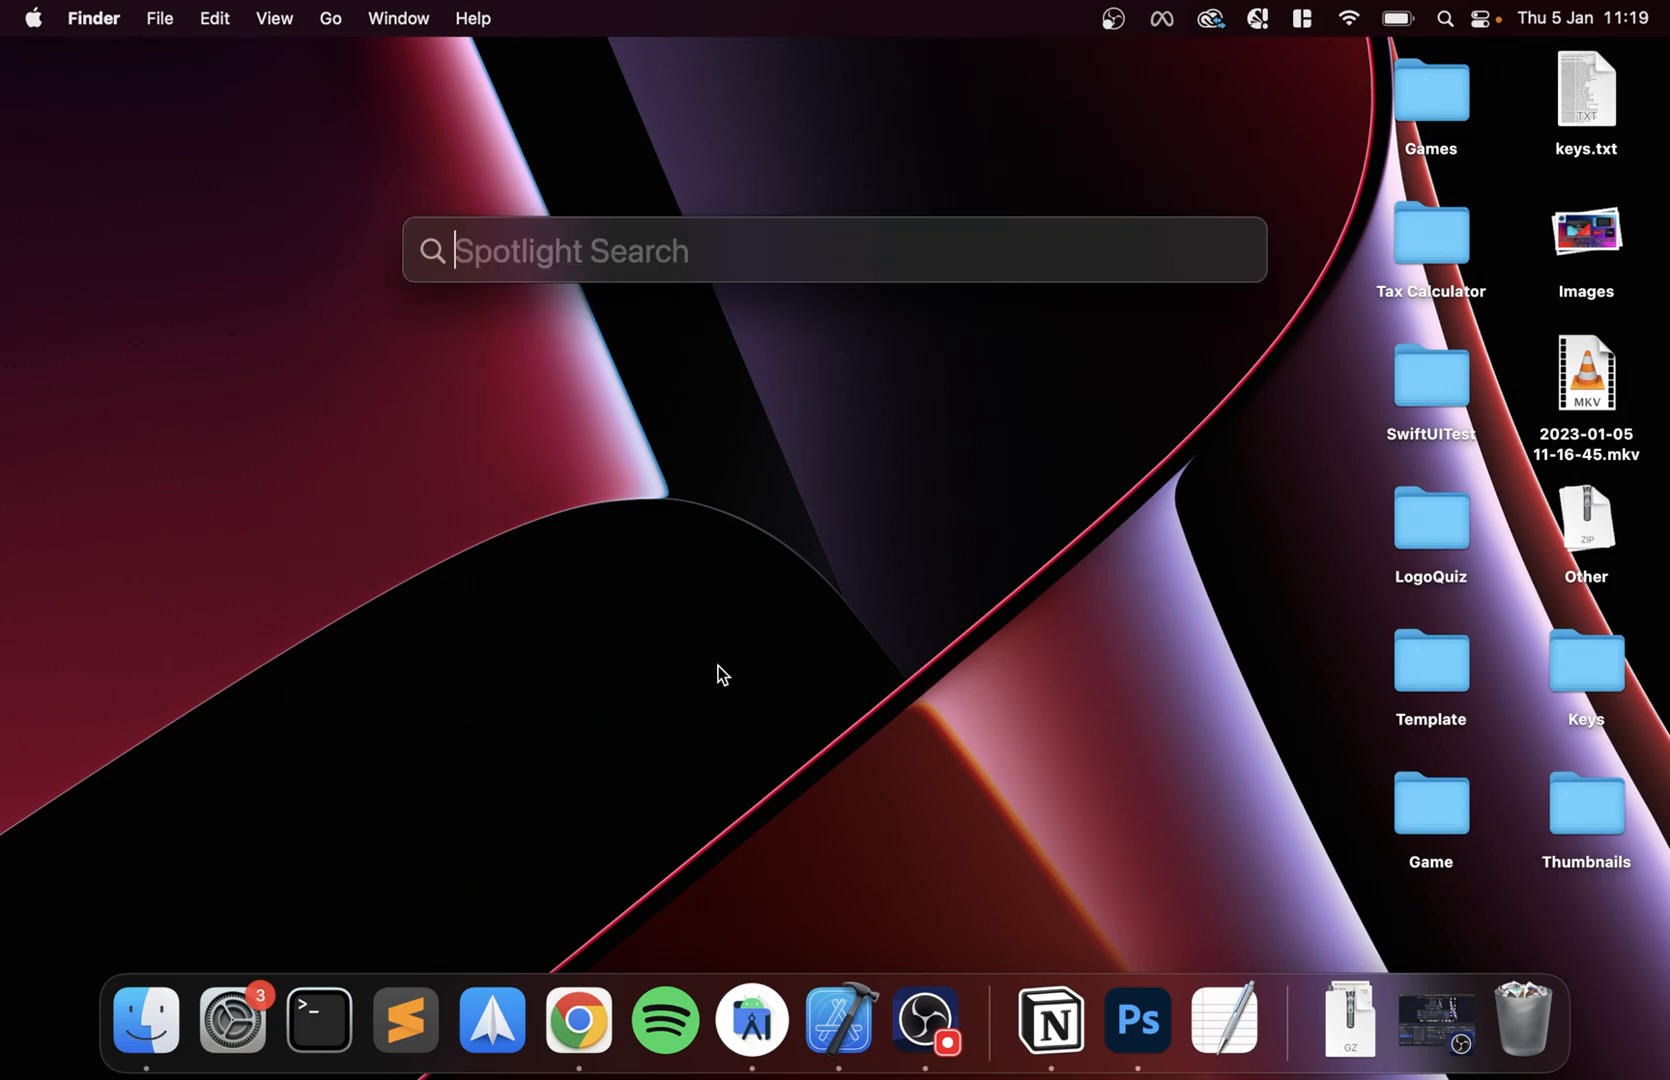
key("Escape")
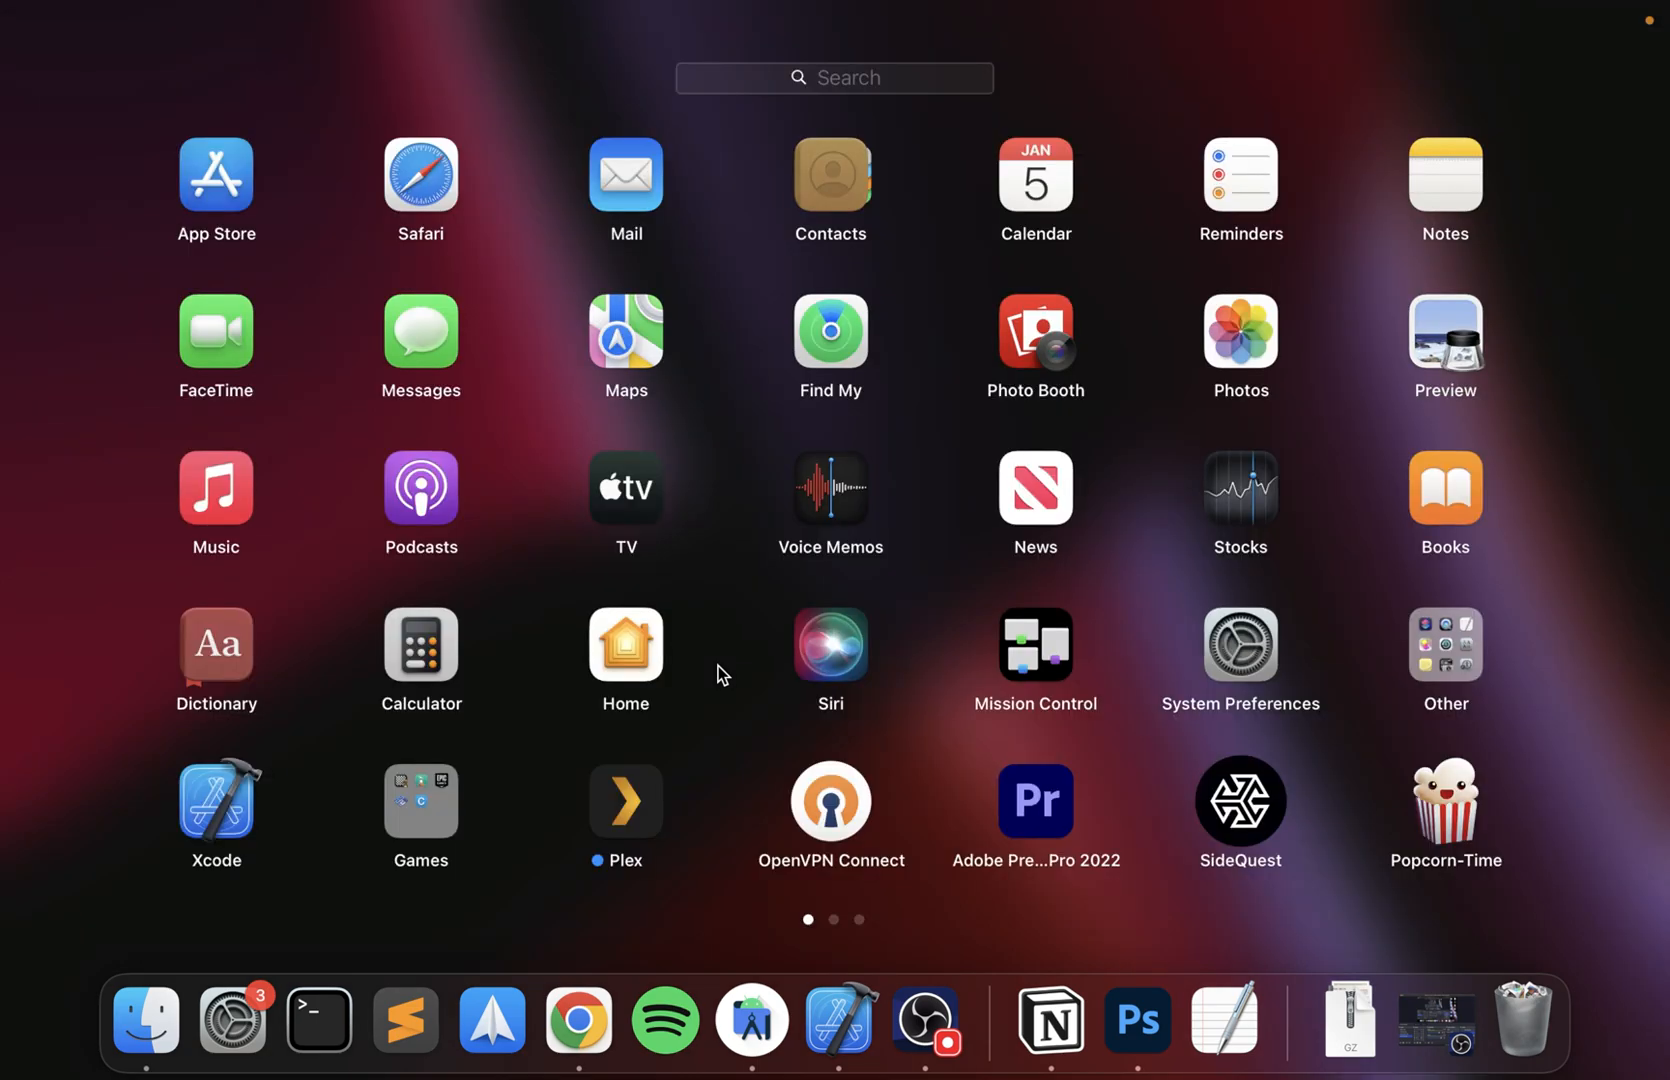
type("ryujinx")
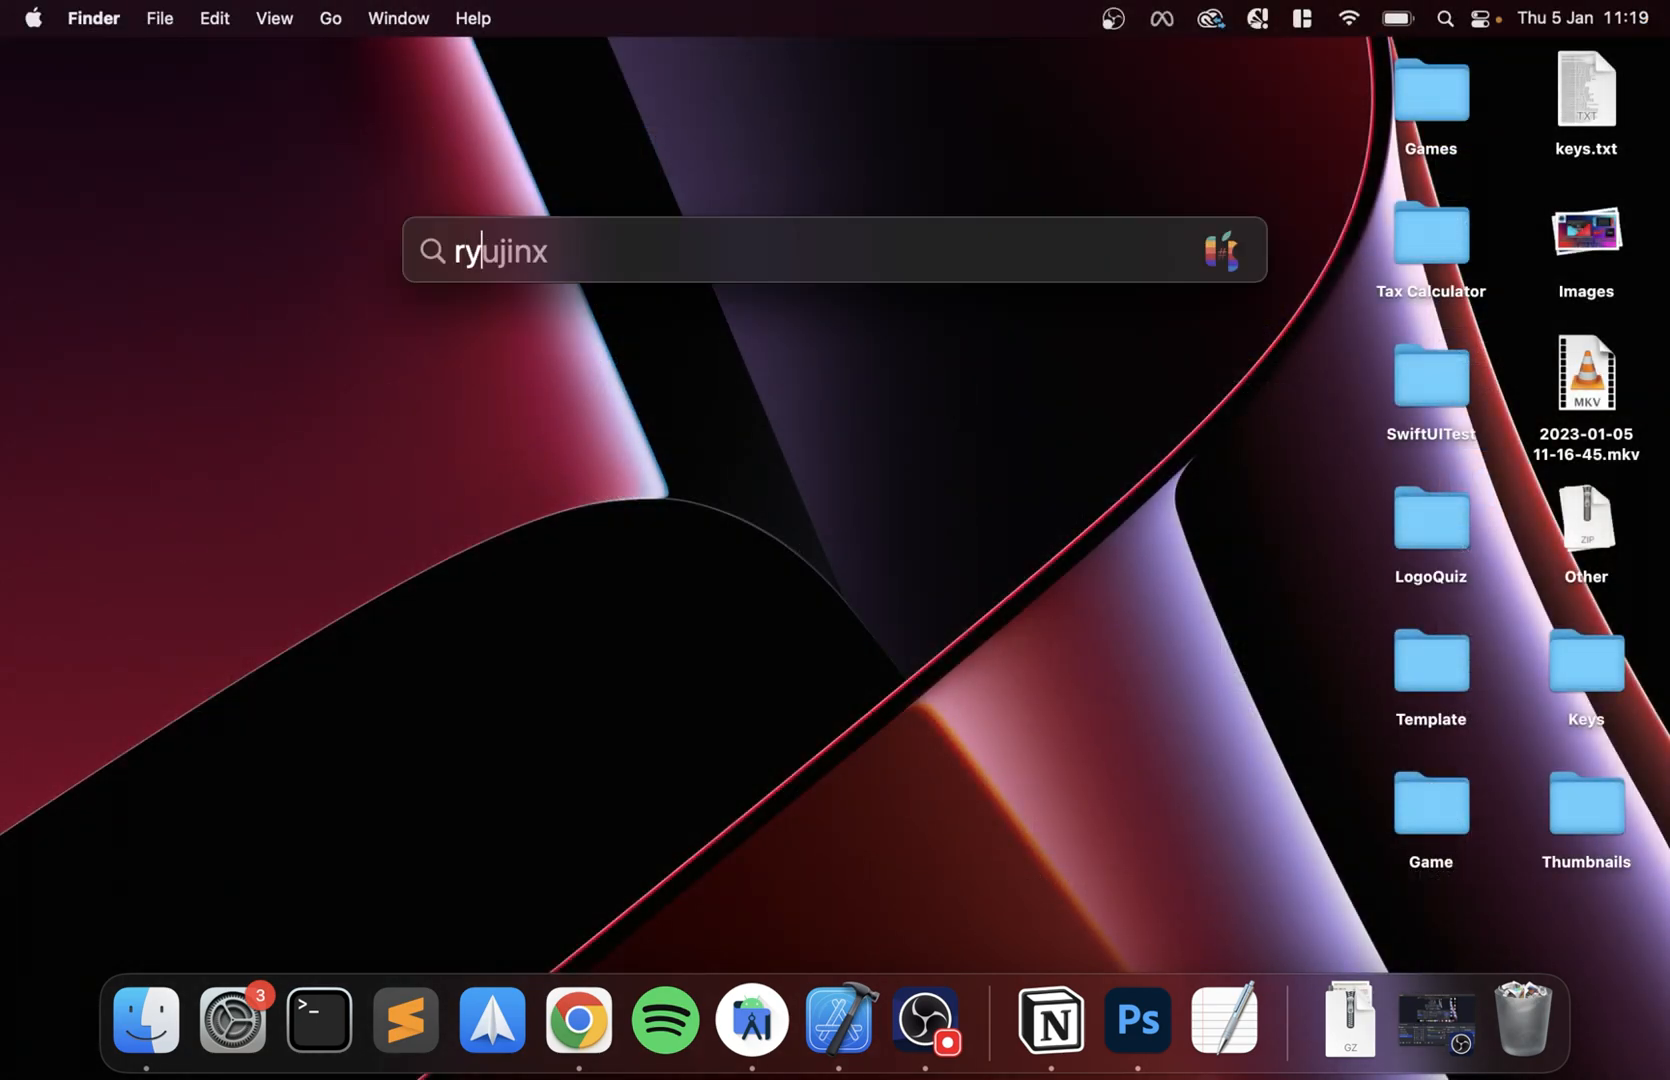
key("Escape")
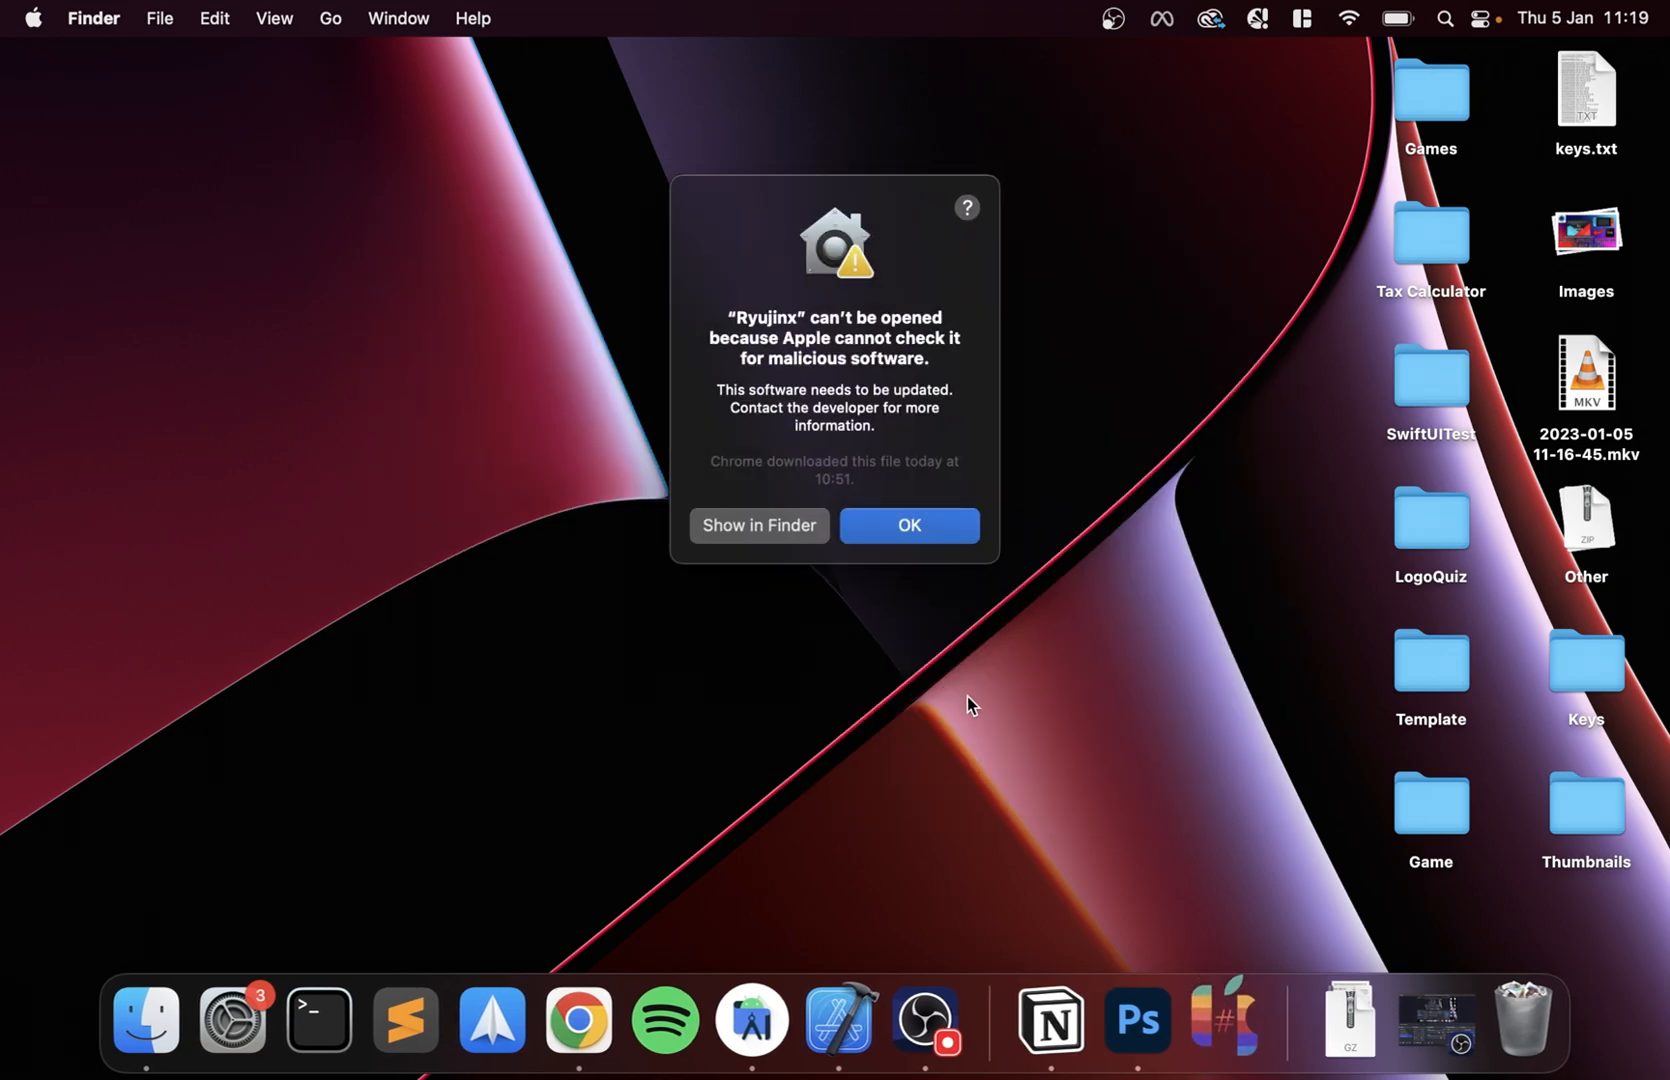
mouse_move(906, 526)
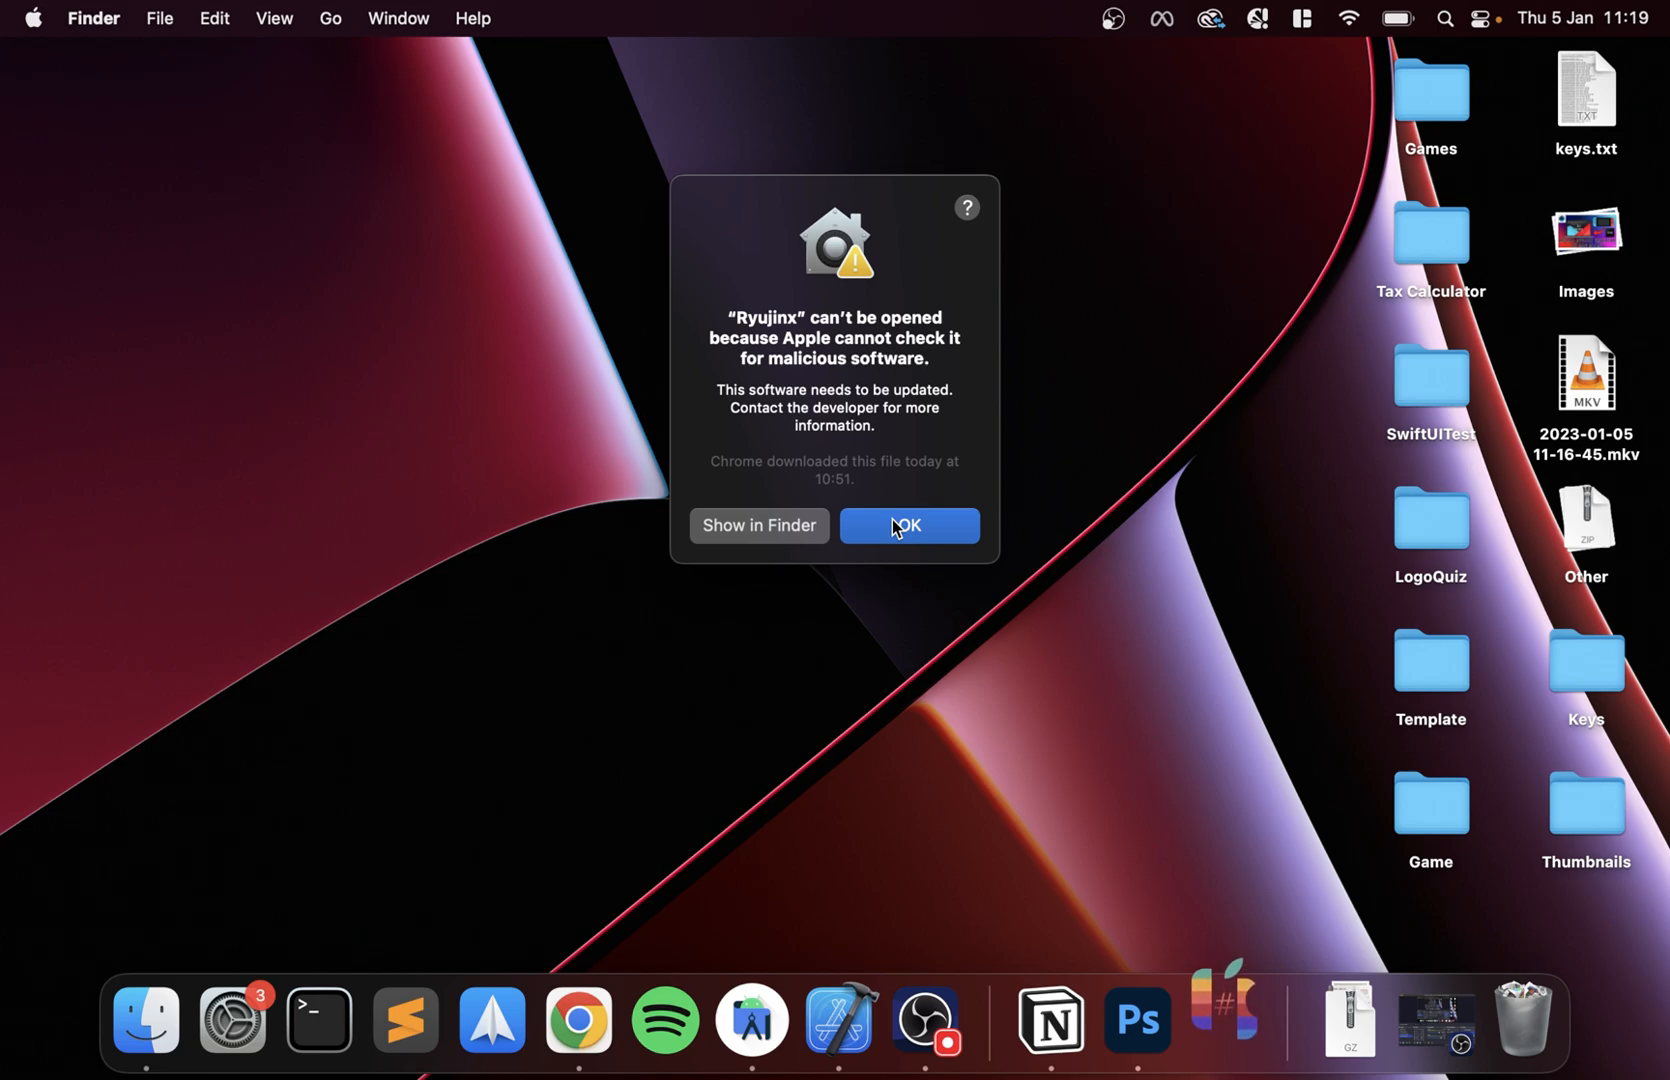
- Dismiss the warning and visit Security & Privacy in System Preferences so Ryujinx can open
left_click(908, 526)
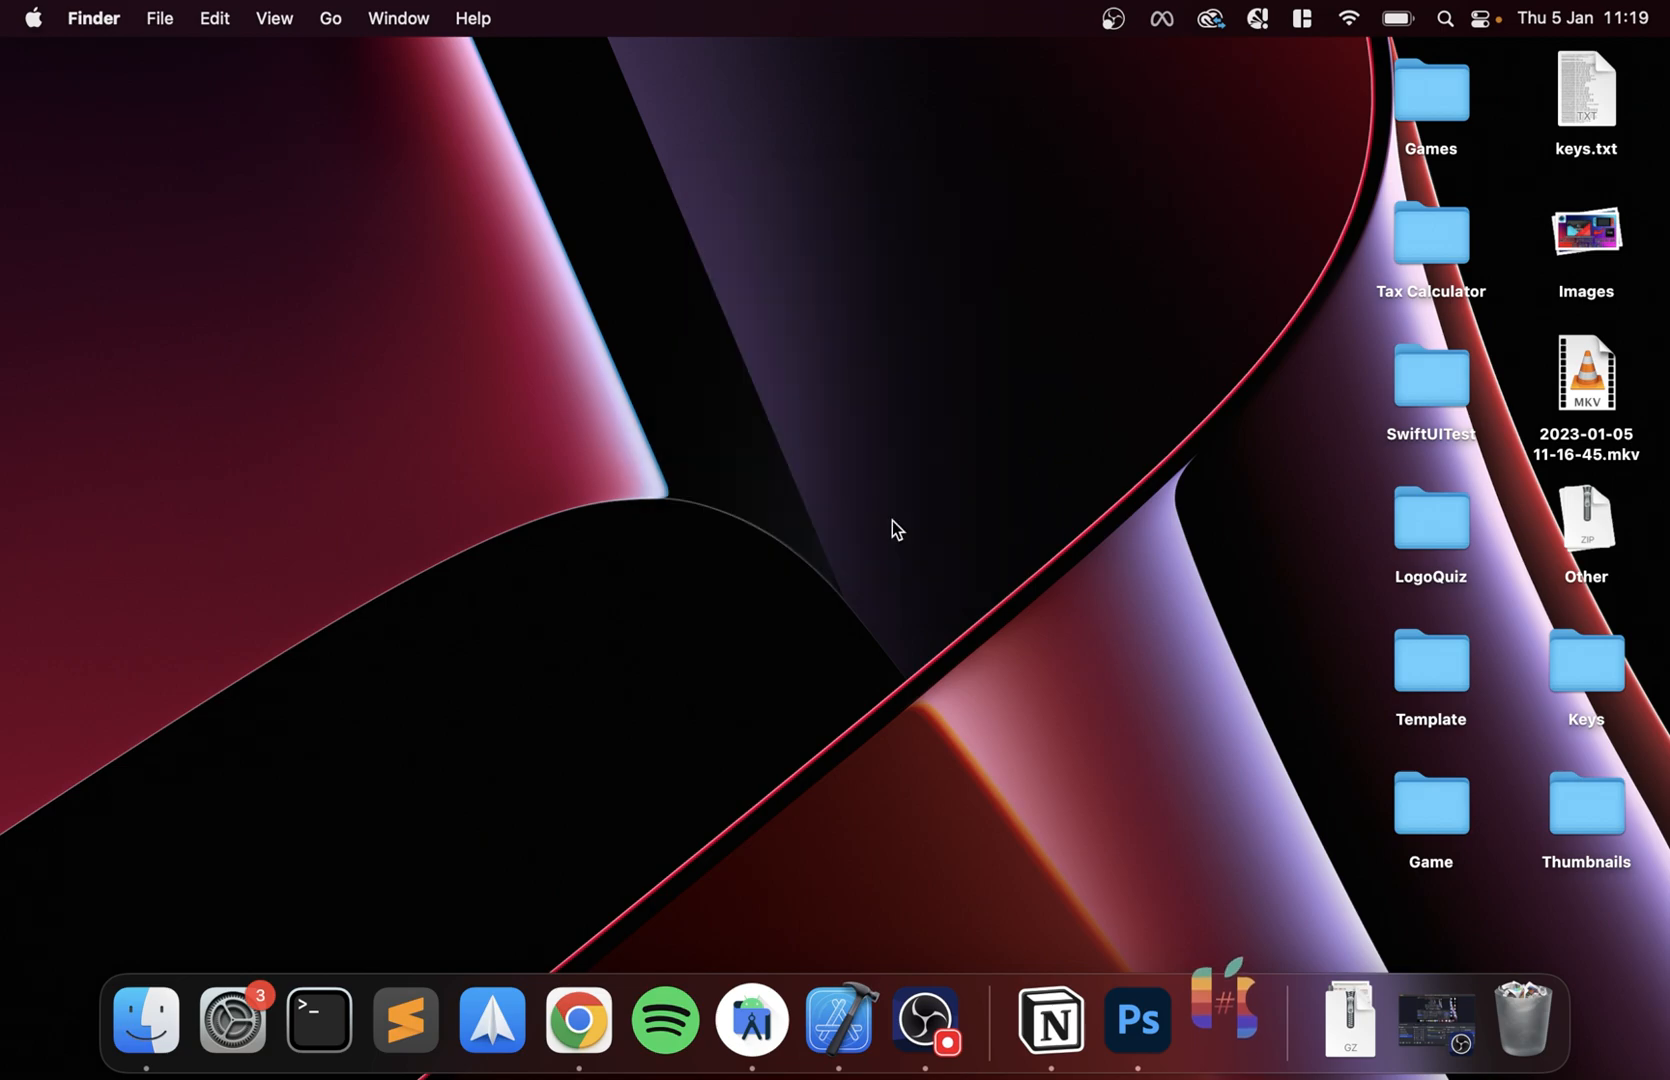
mouse_move(406, 108)
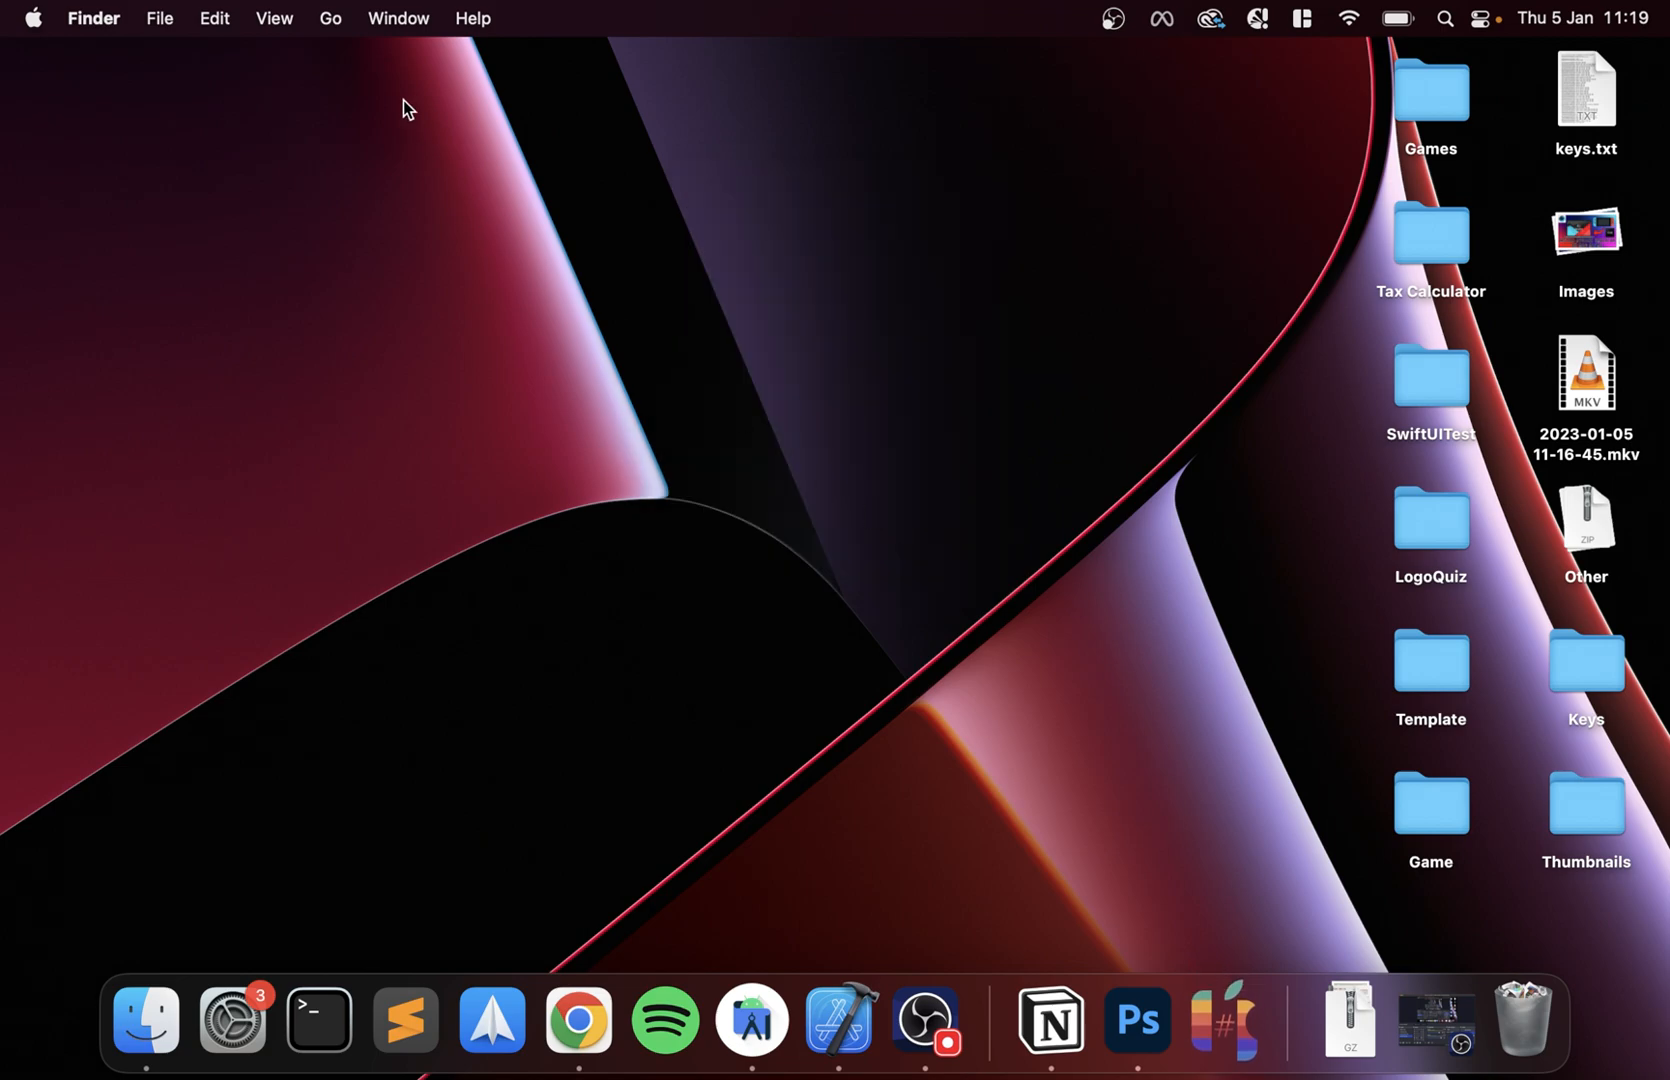
left_click(34, 18)
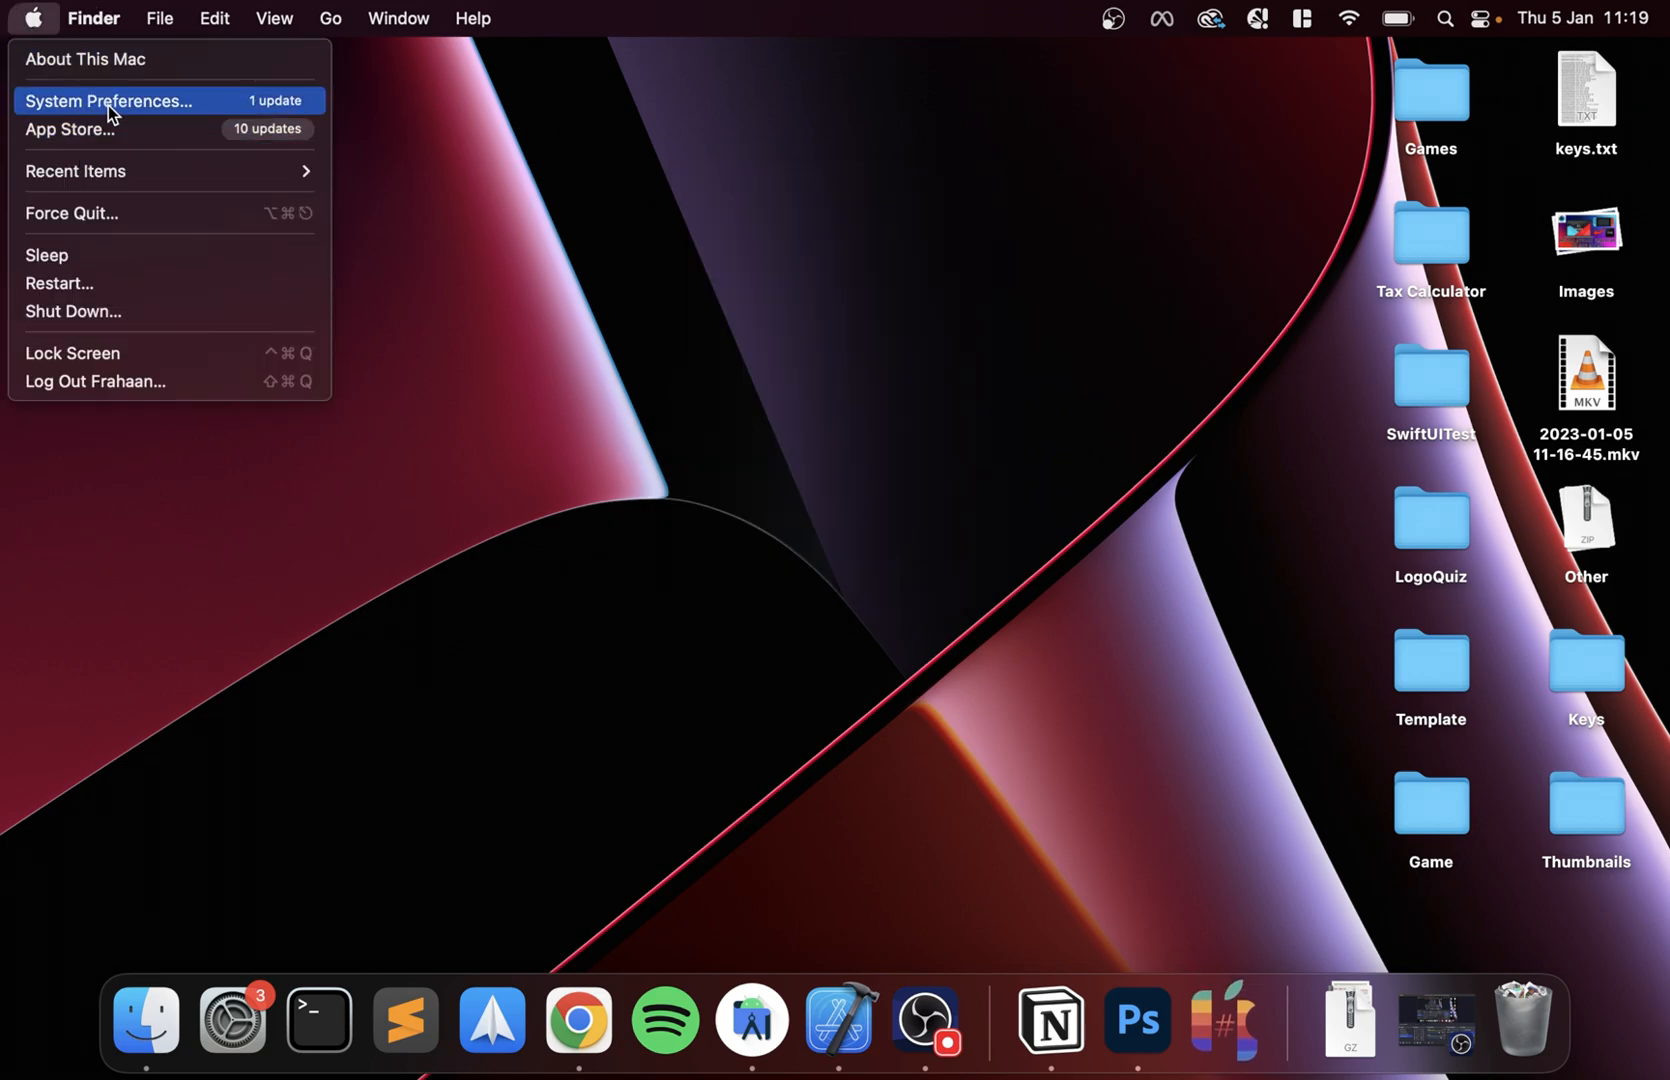
left_click(106, 100)
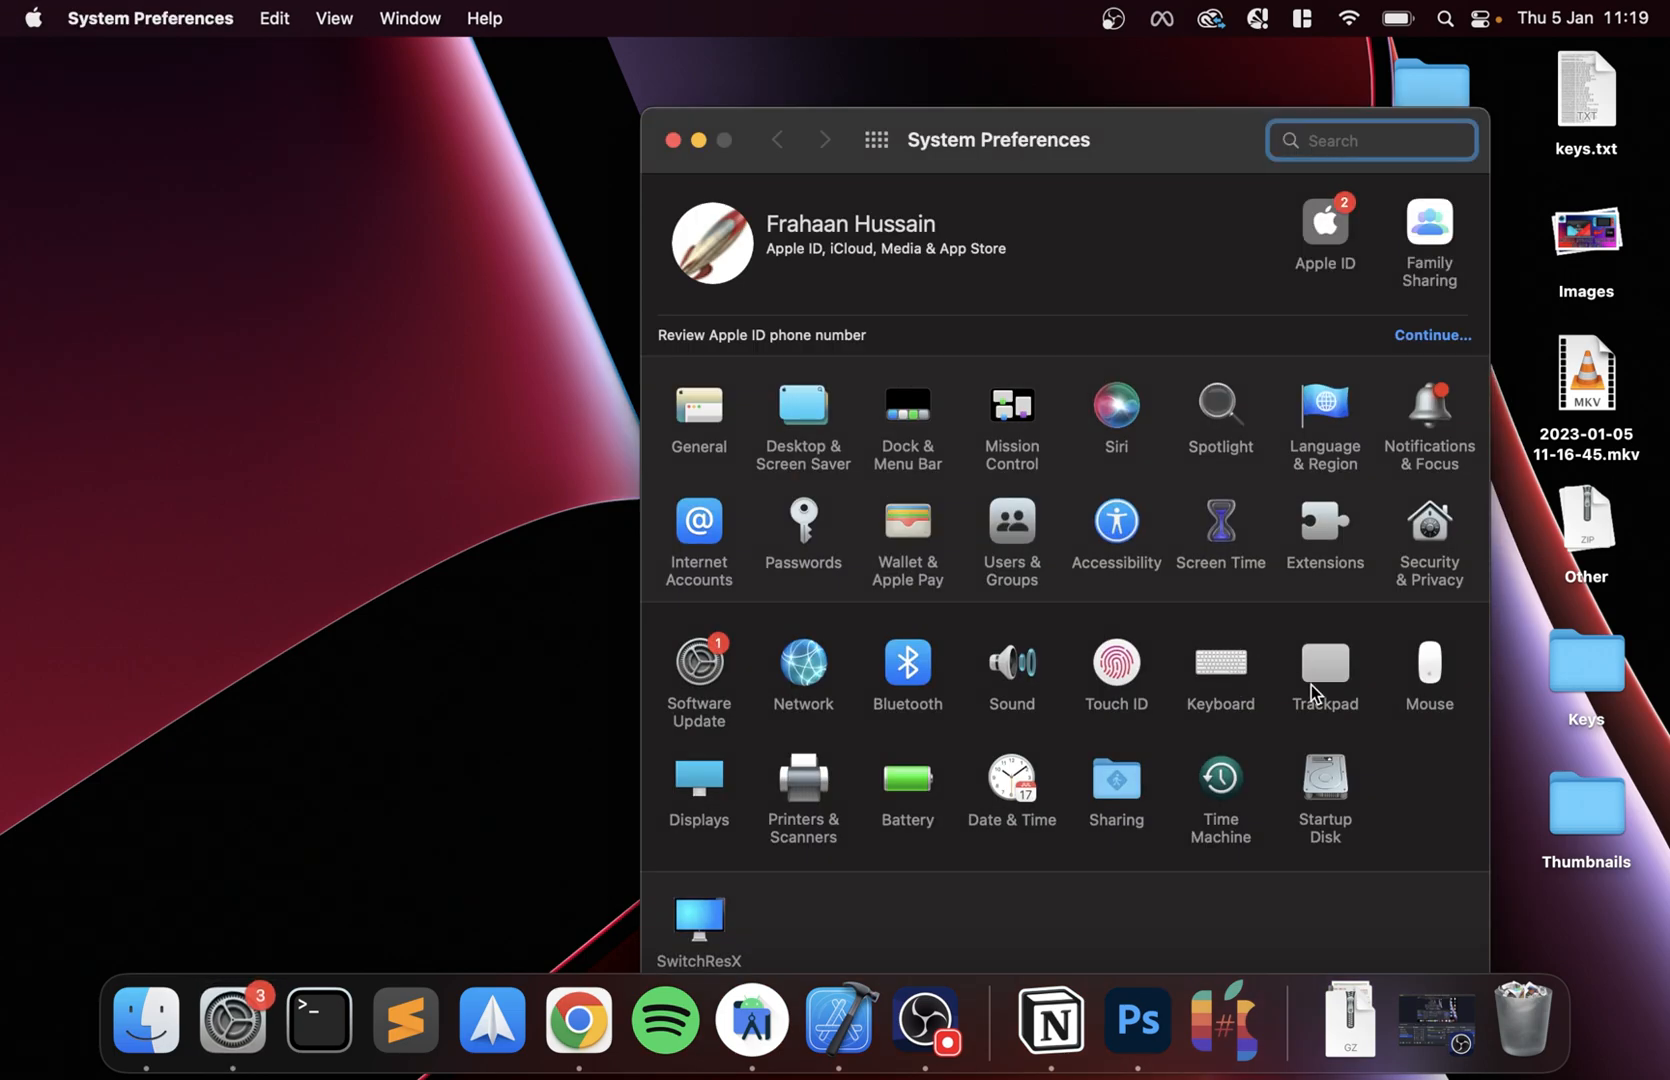
left_click(1430, 526)
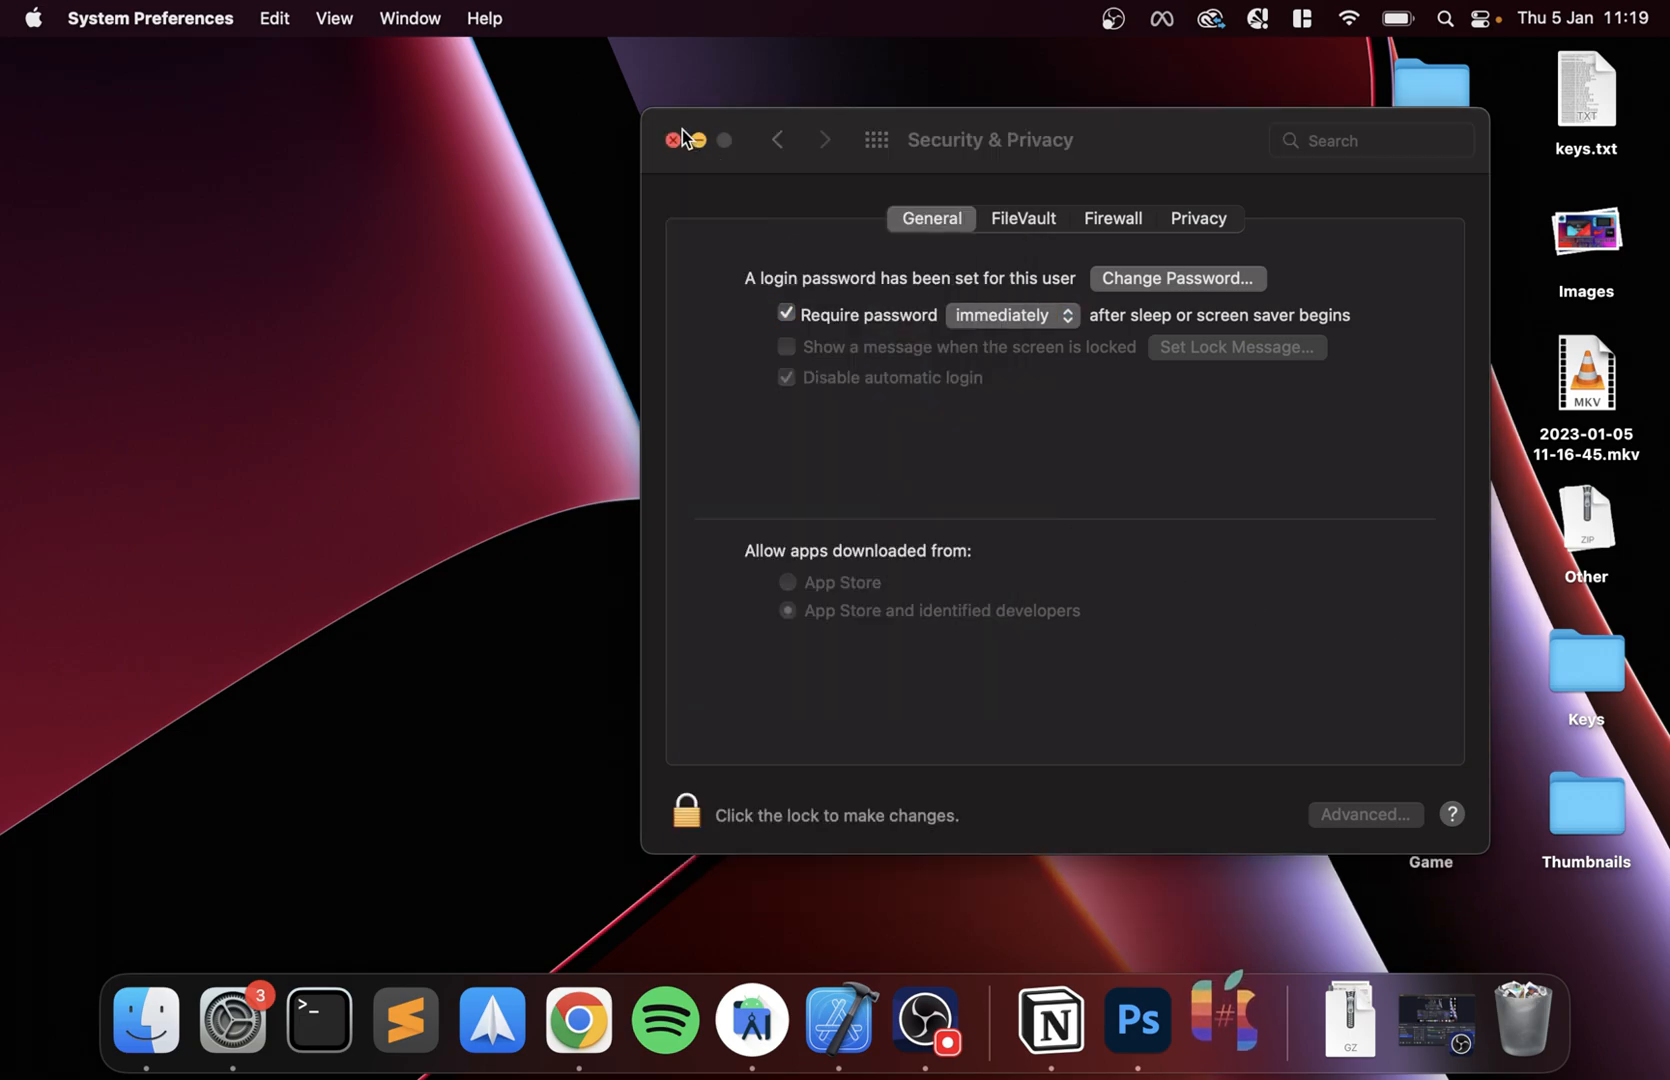
left_click(676, 140)
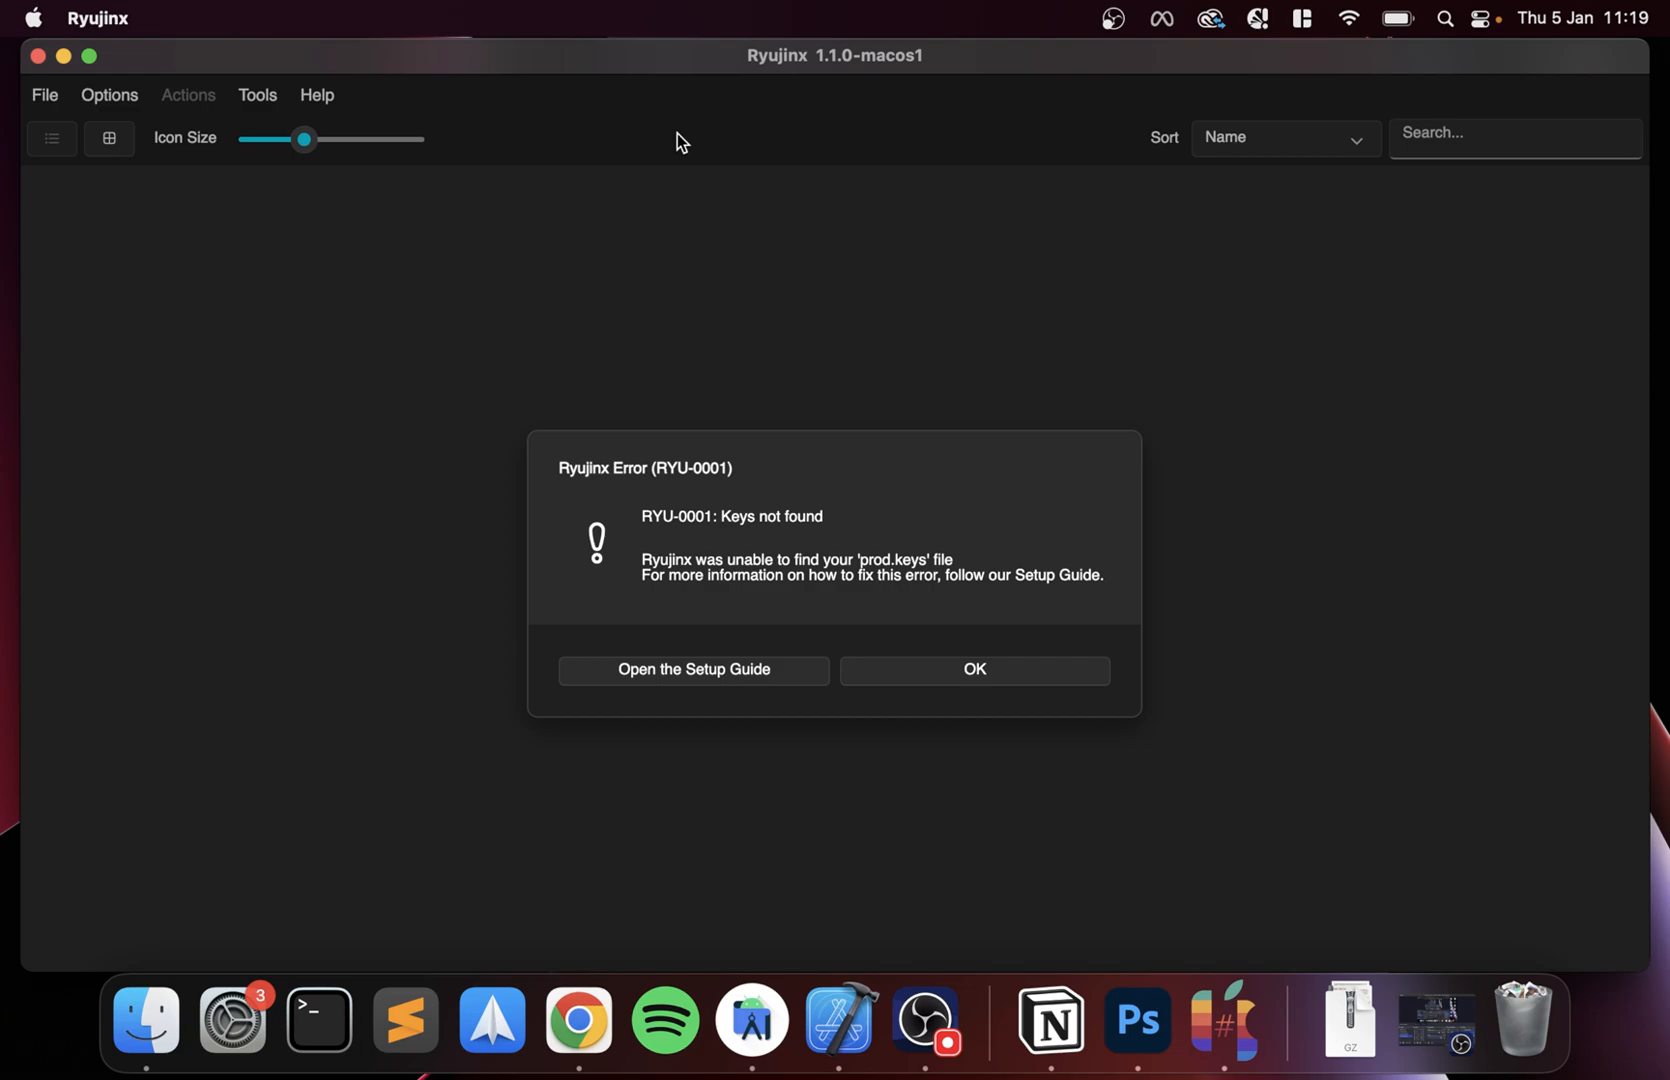
mouse_move(860, 624)
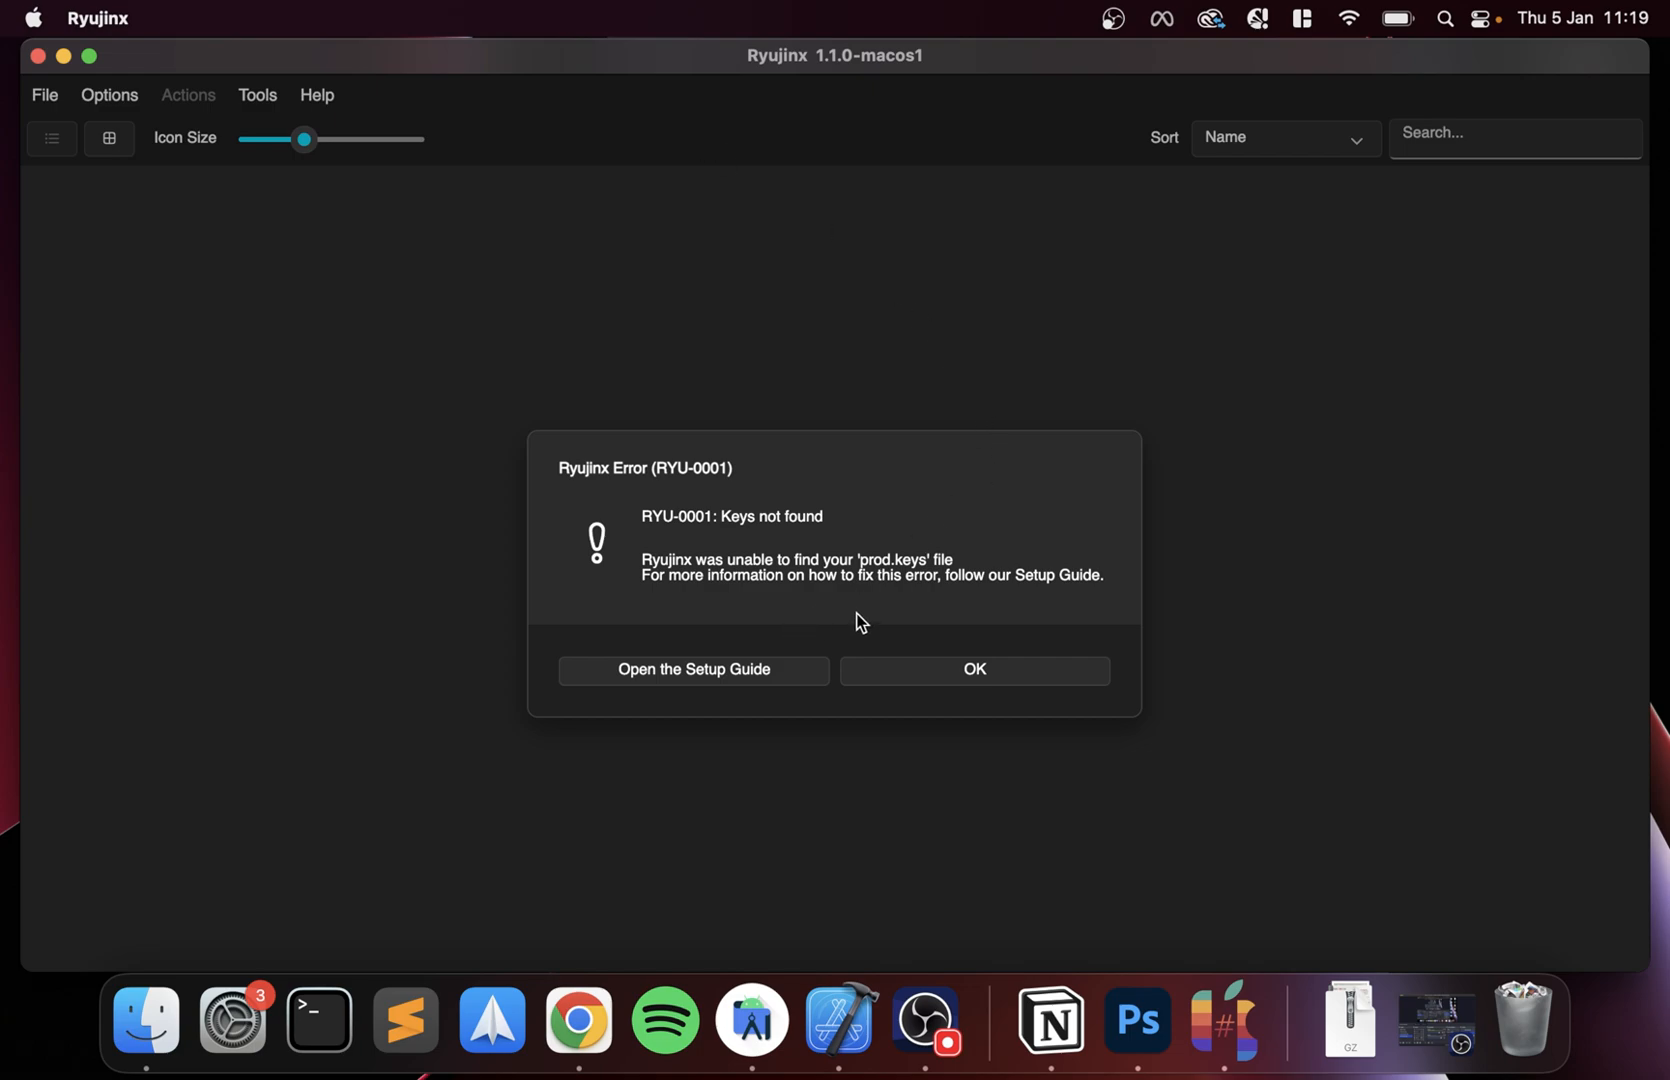
- Dismiss the missing prod.keys error and bring up Ryujinx's File actions
left_click(972, 668)
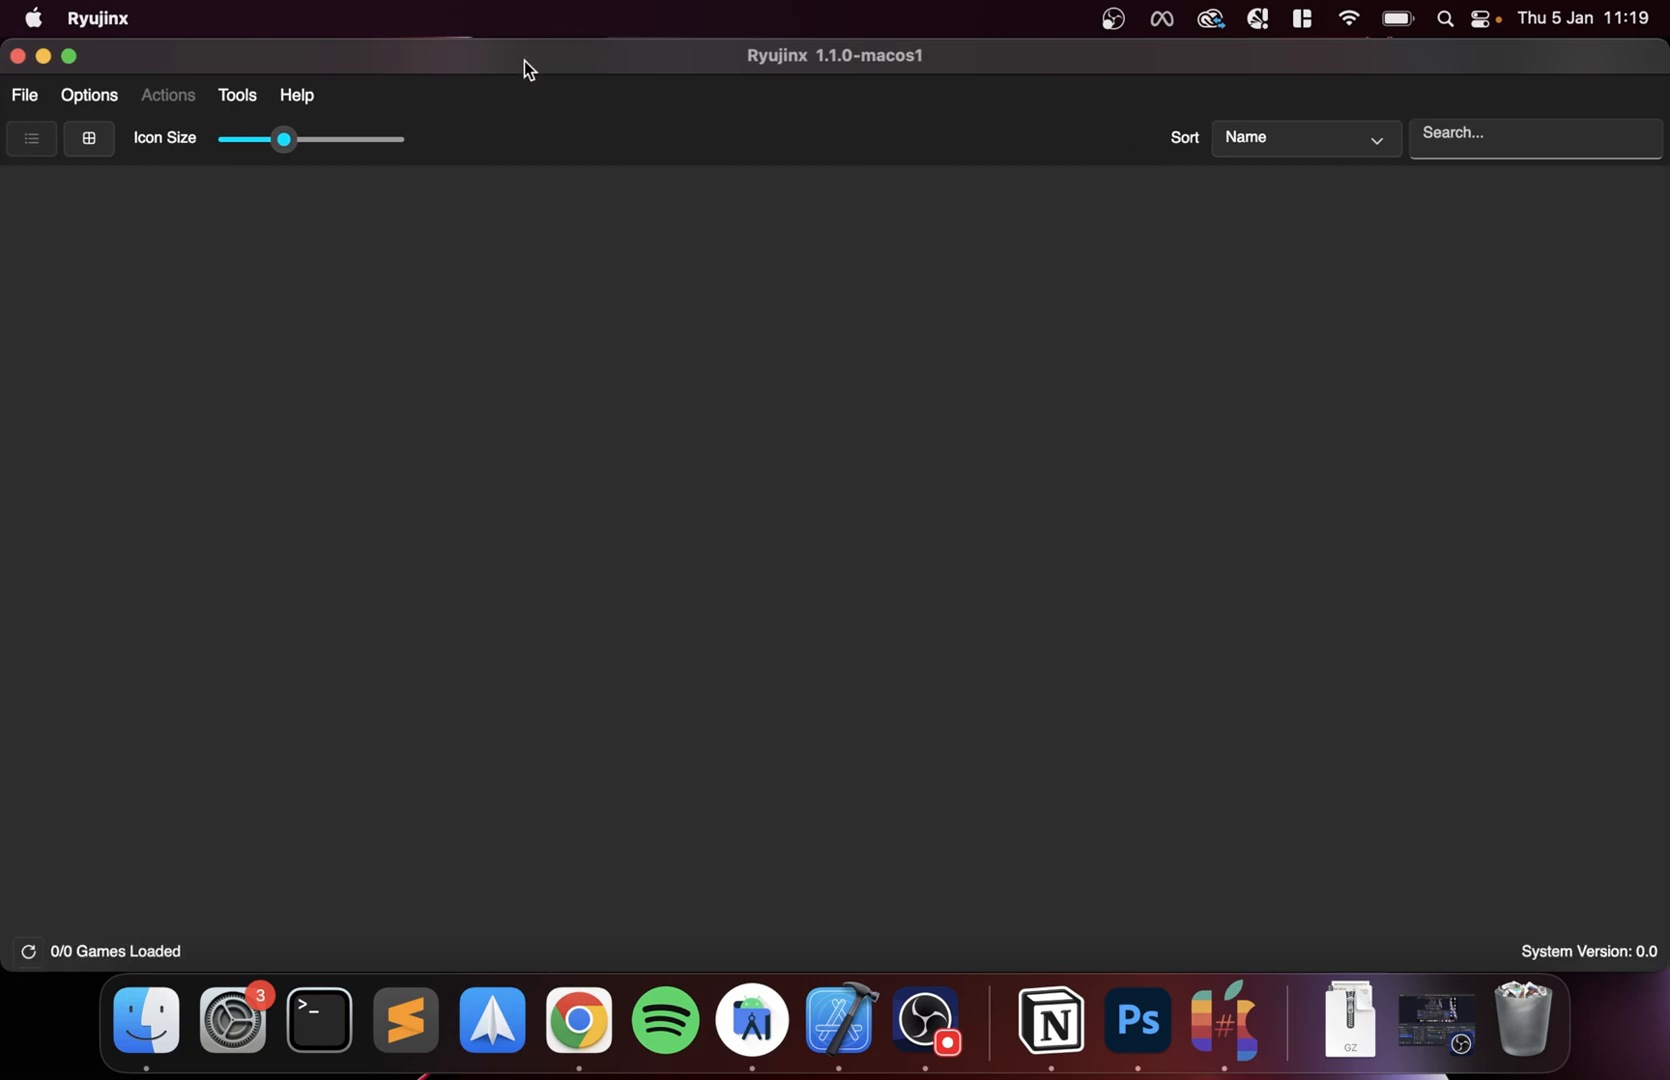
mouse_move(10, 36)
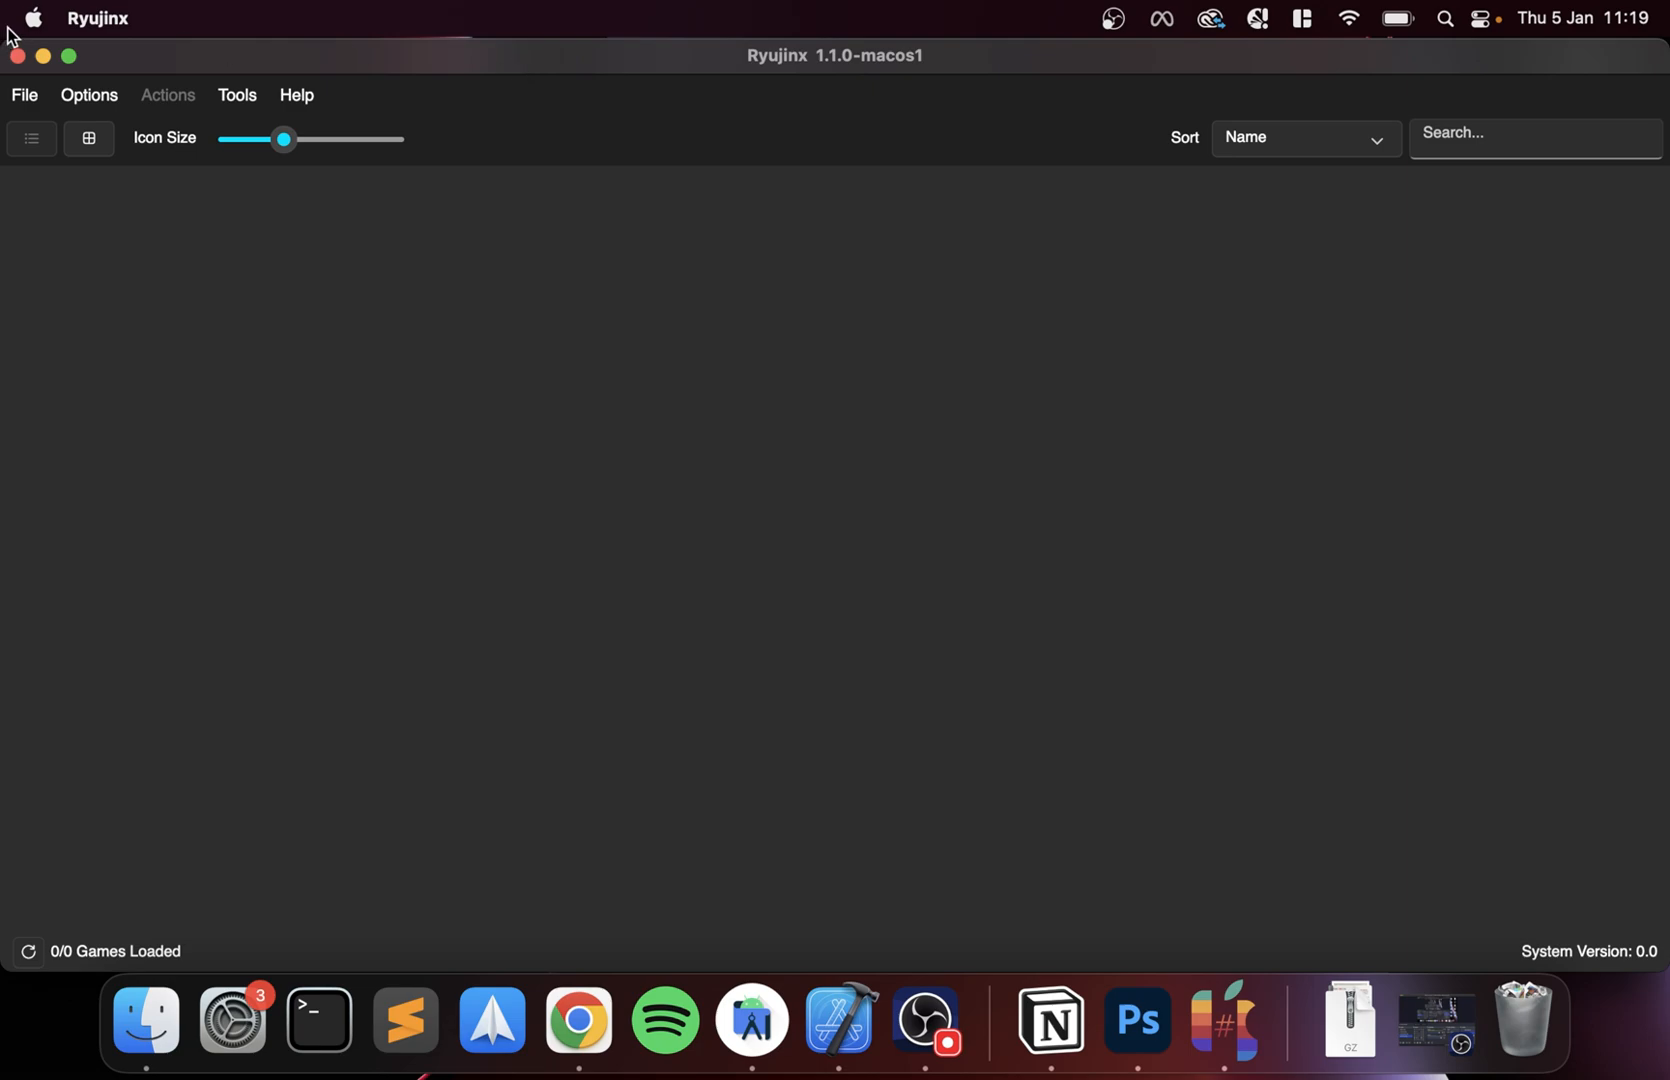
left_click(24, 94)
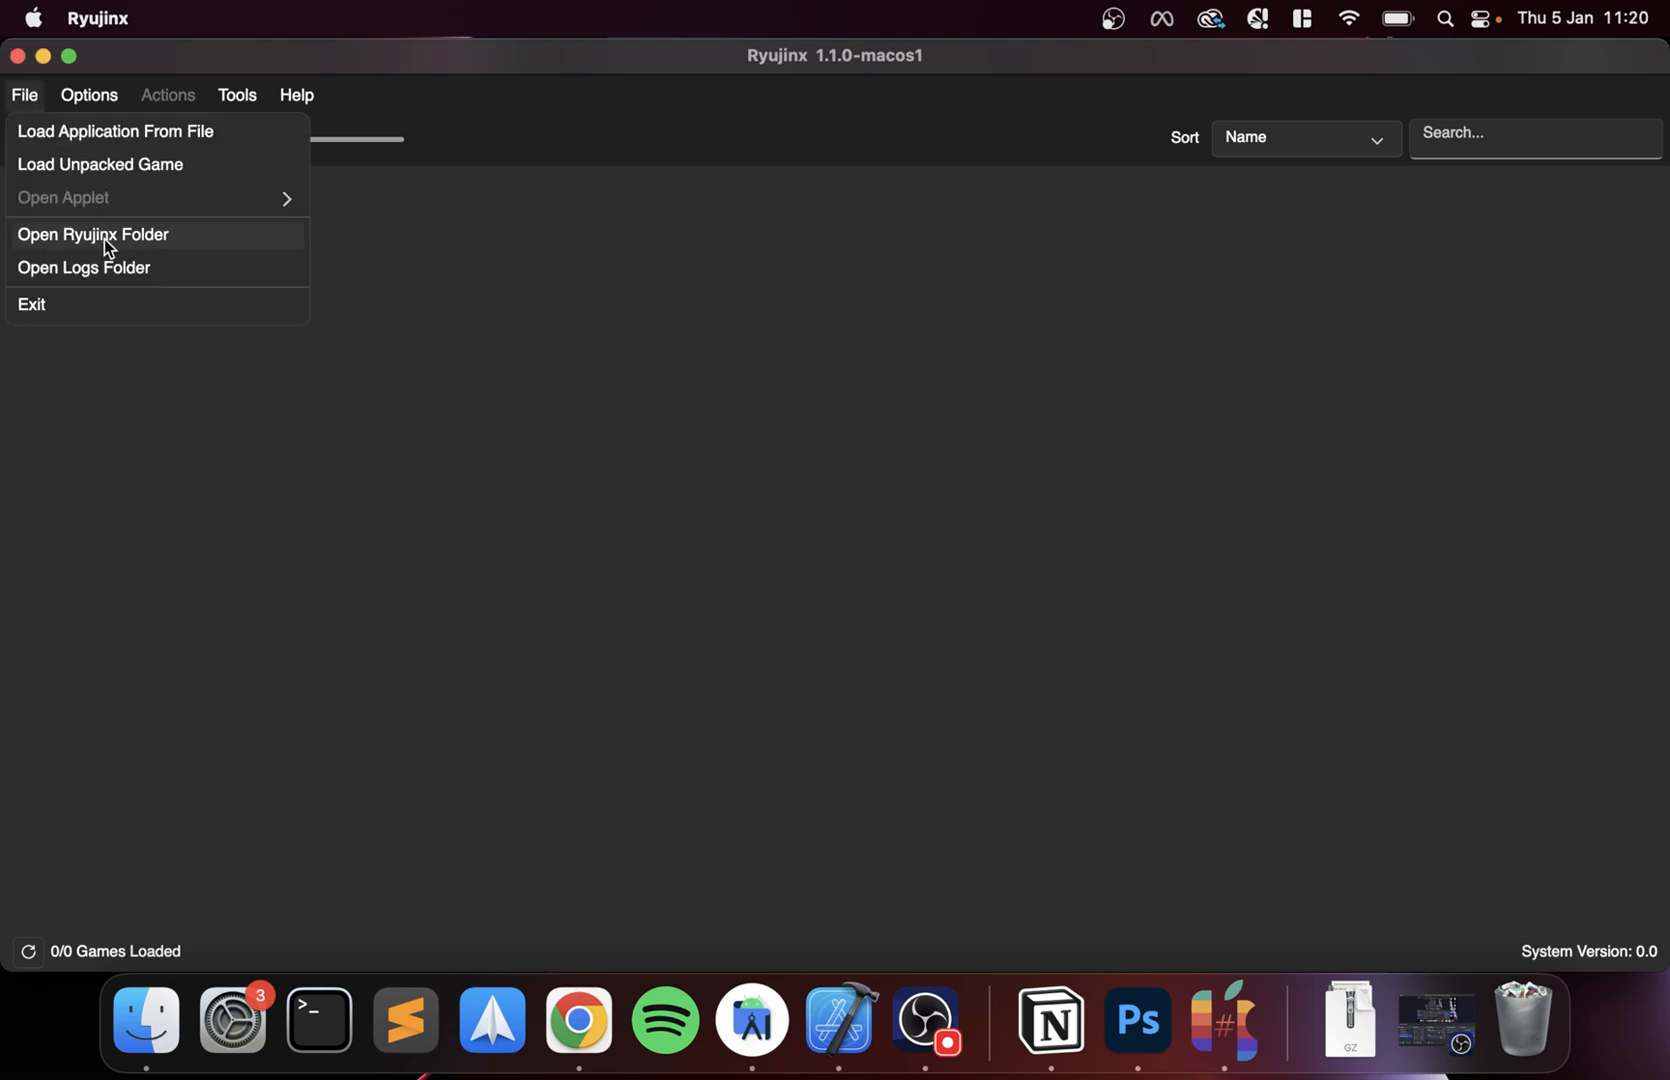
- Show the Ryujinx data folder and the Desktop Keys folder side by side in Finder tabs
left_click(92, 234)
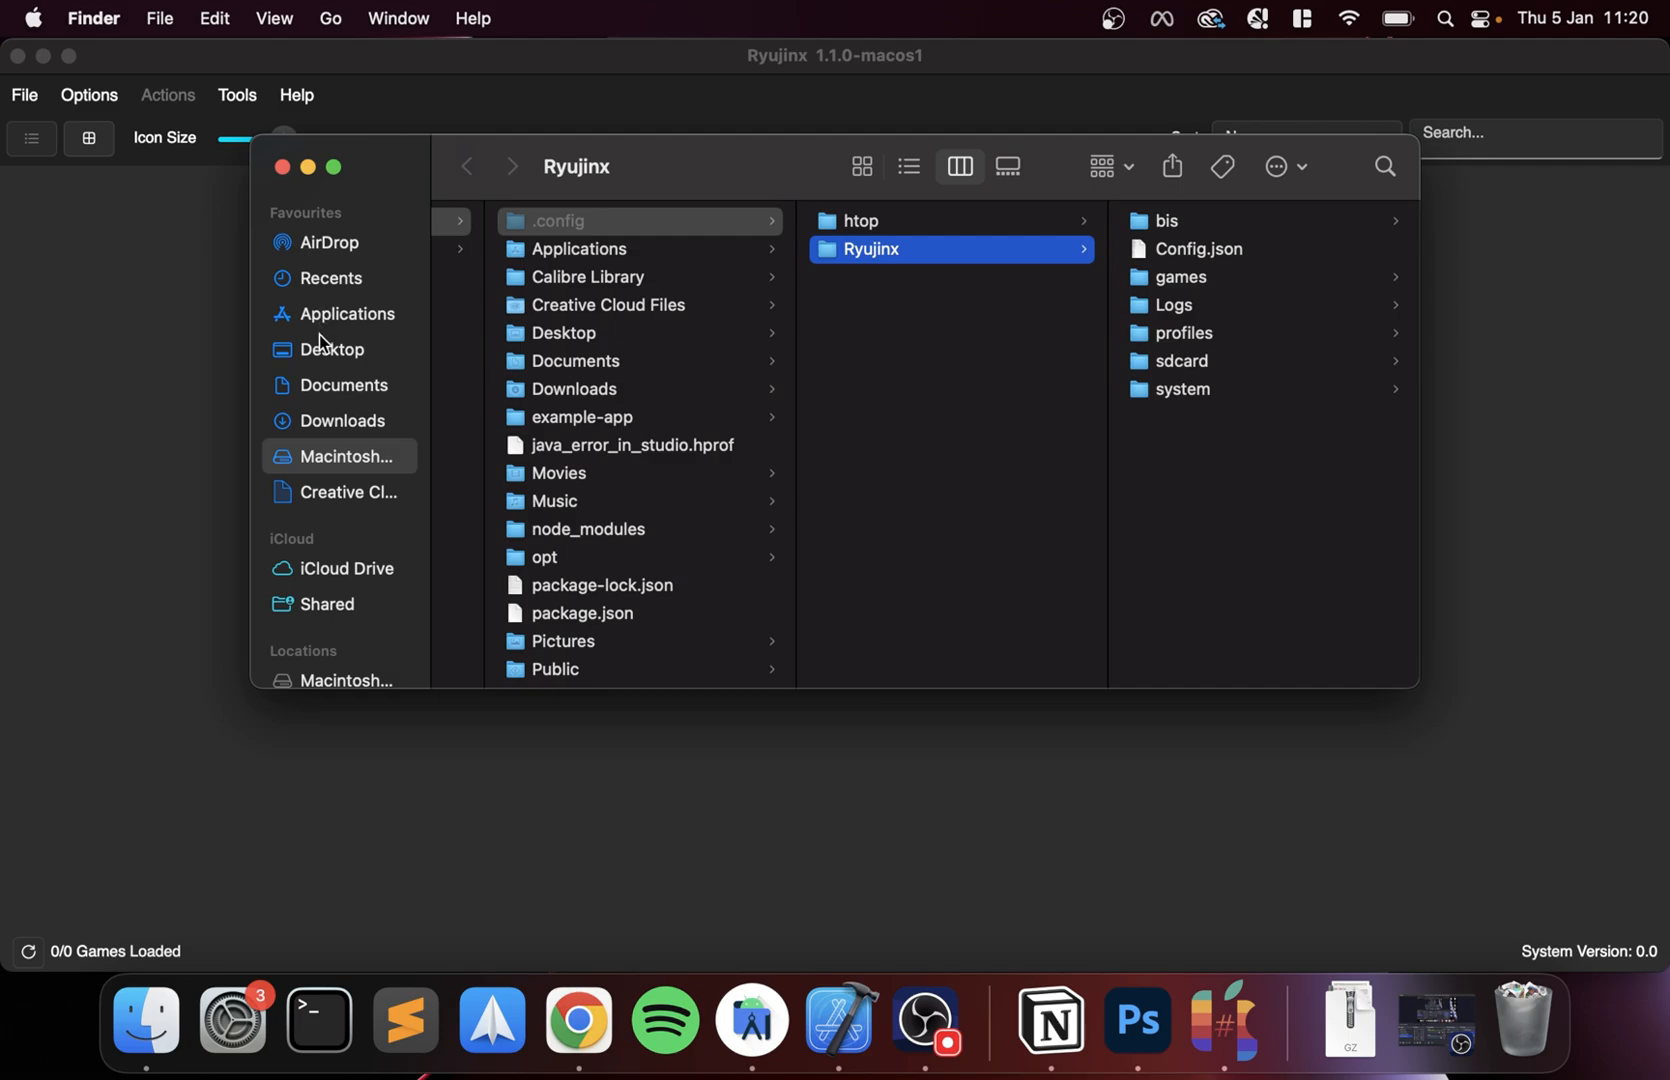
left_click(330, 278)
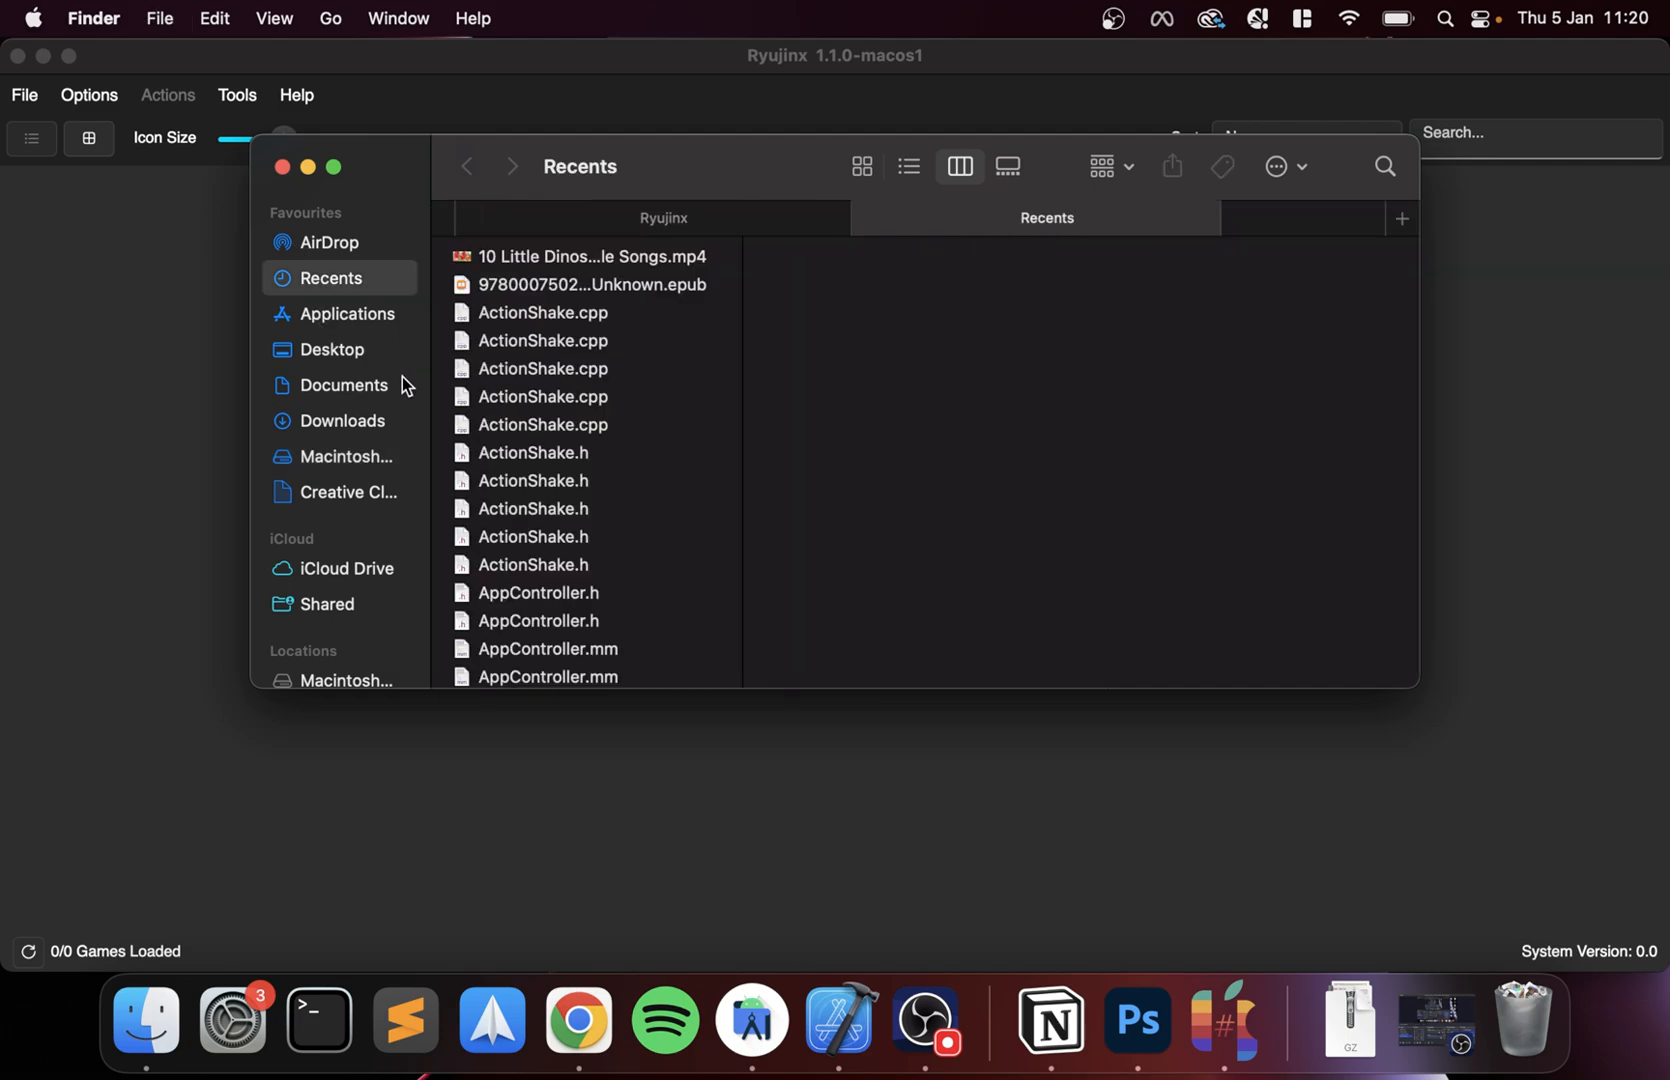
left_click(332, 348)
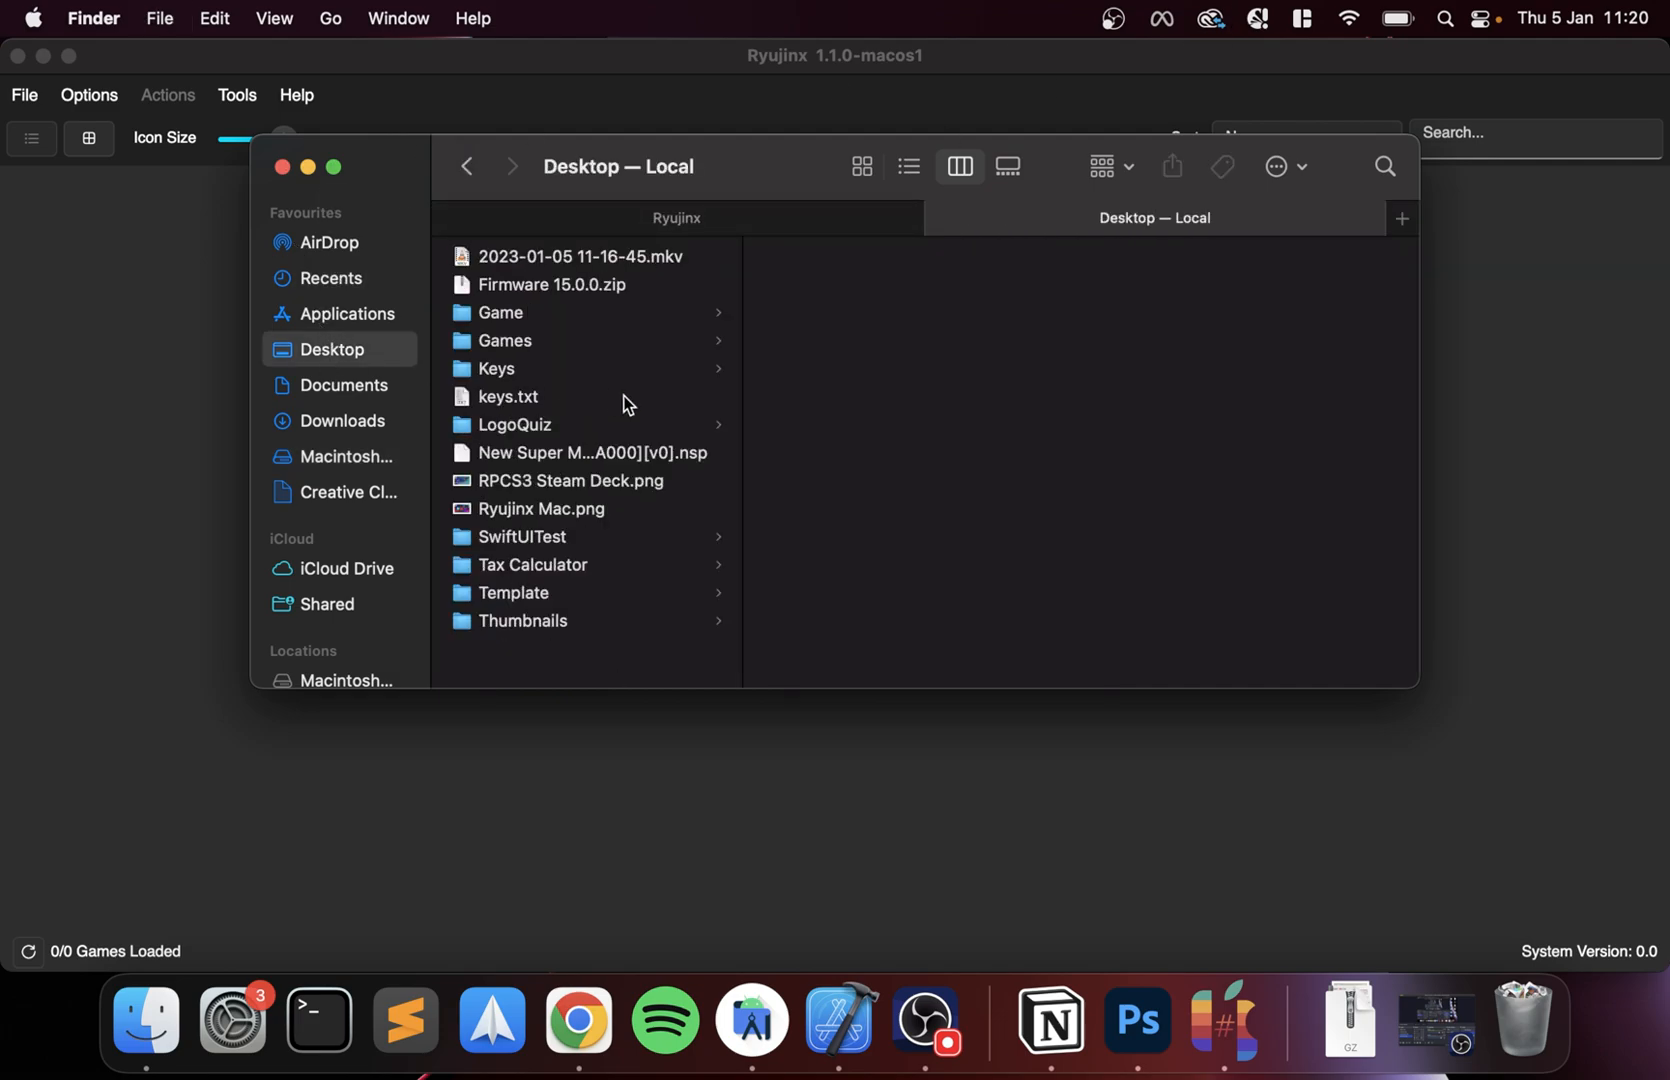
left_click(496, 368)
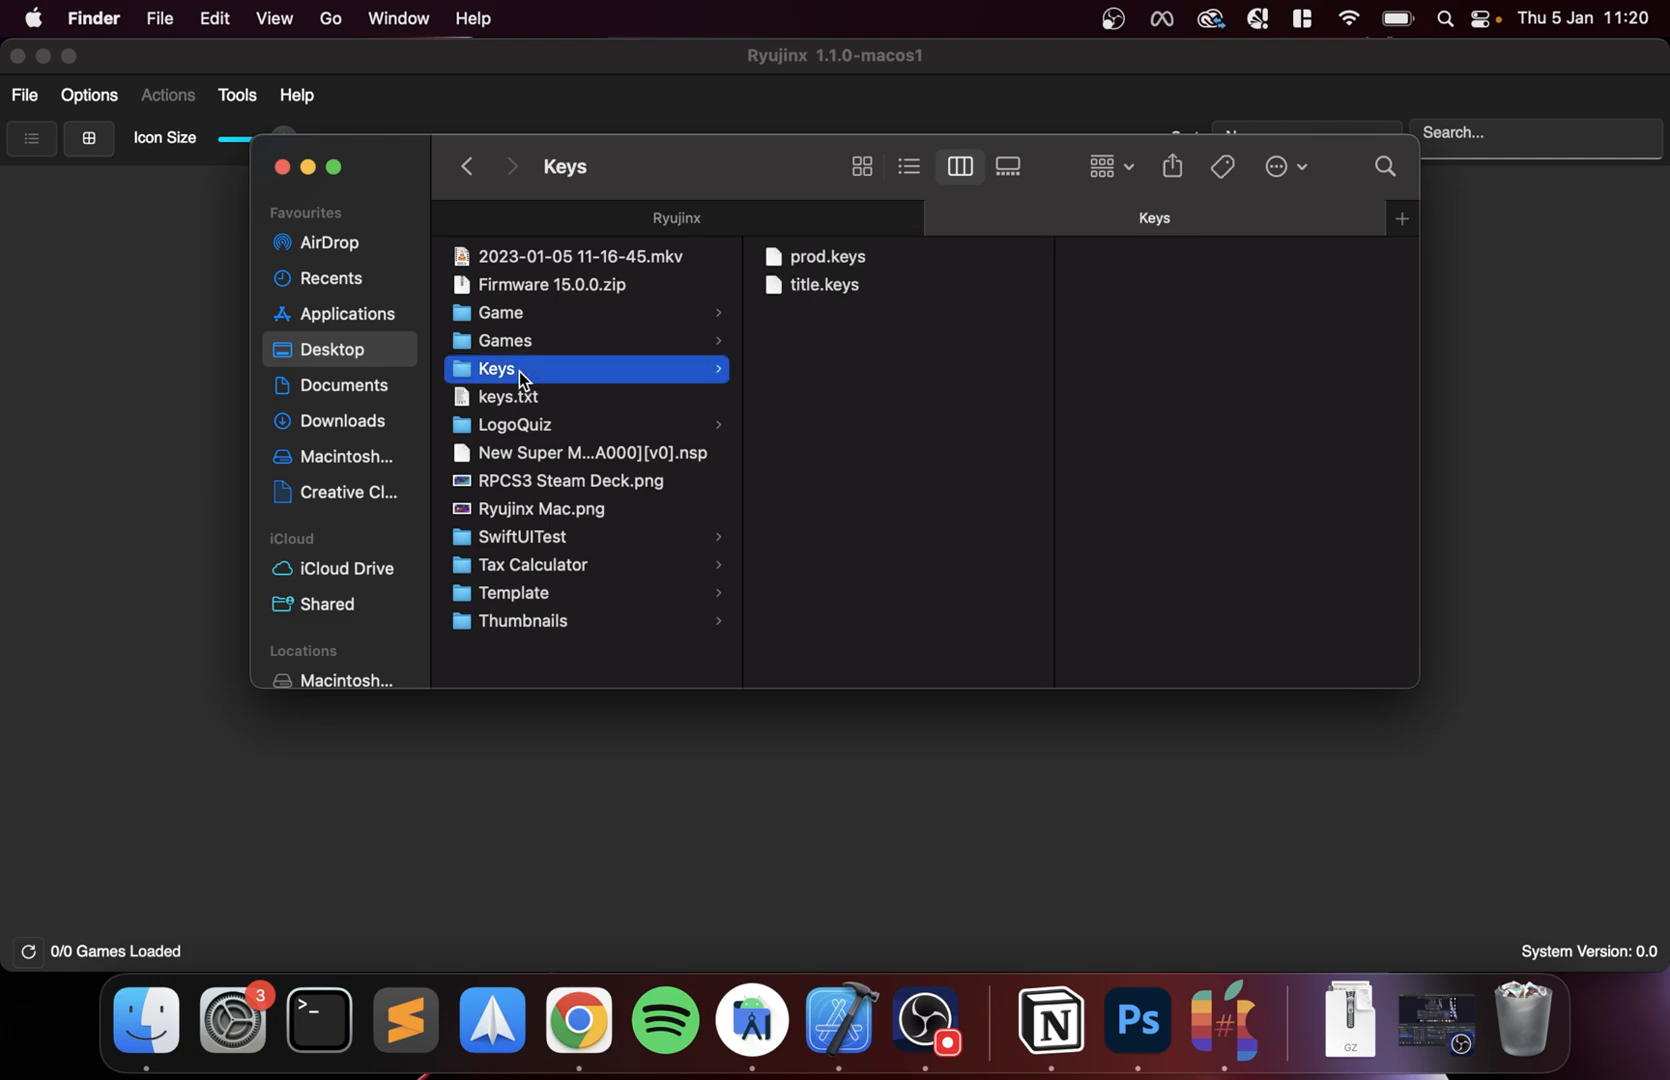
- Place prod.keys into the Ryujinx system folder and close Finder
left_click(826, 256)
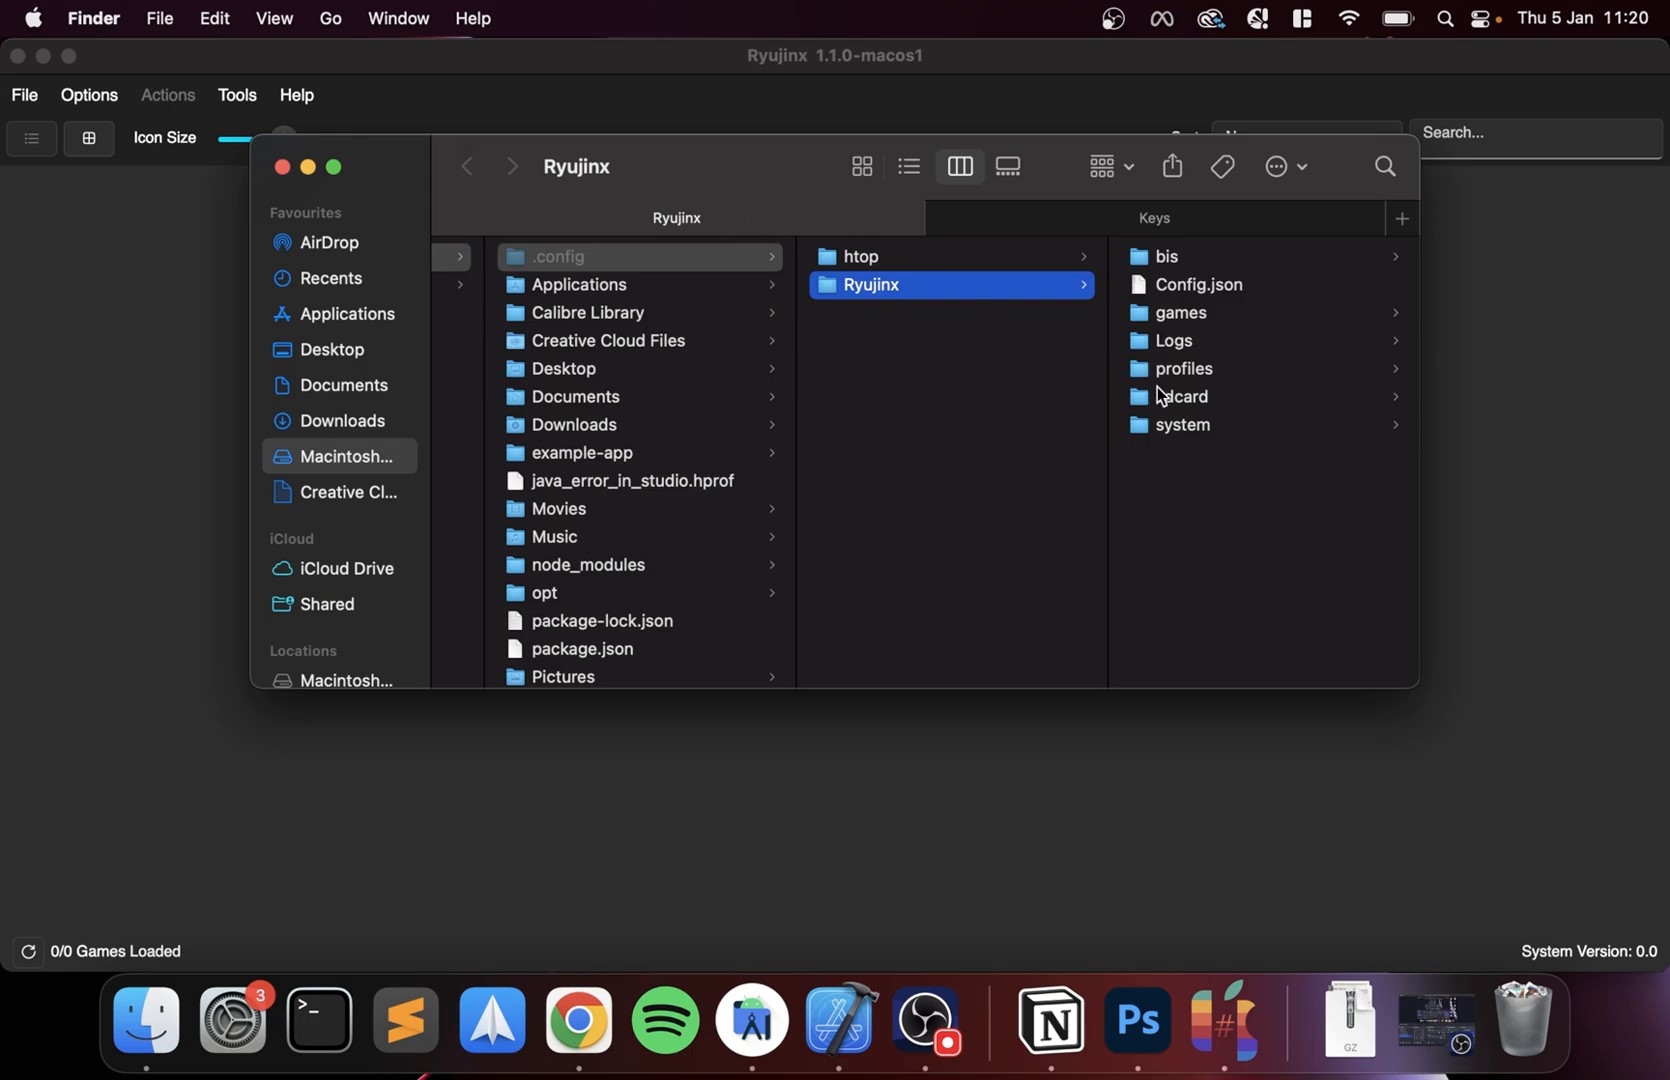
left_click(1180, 424)
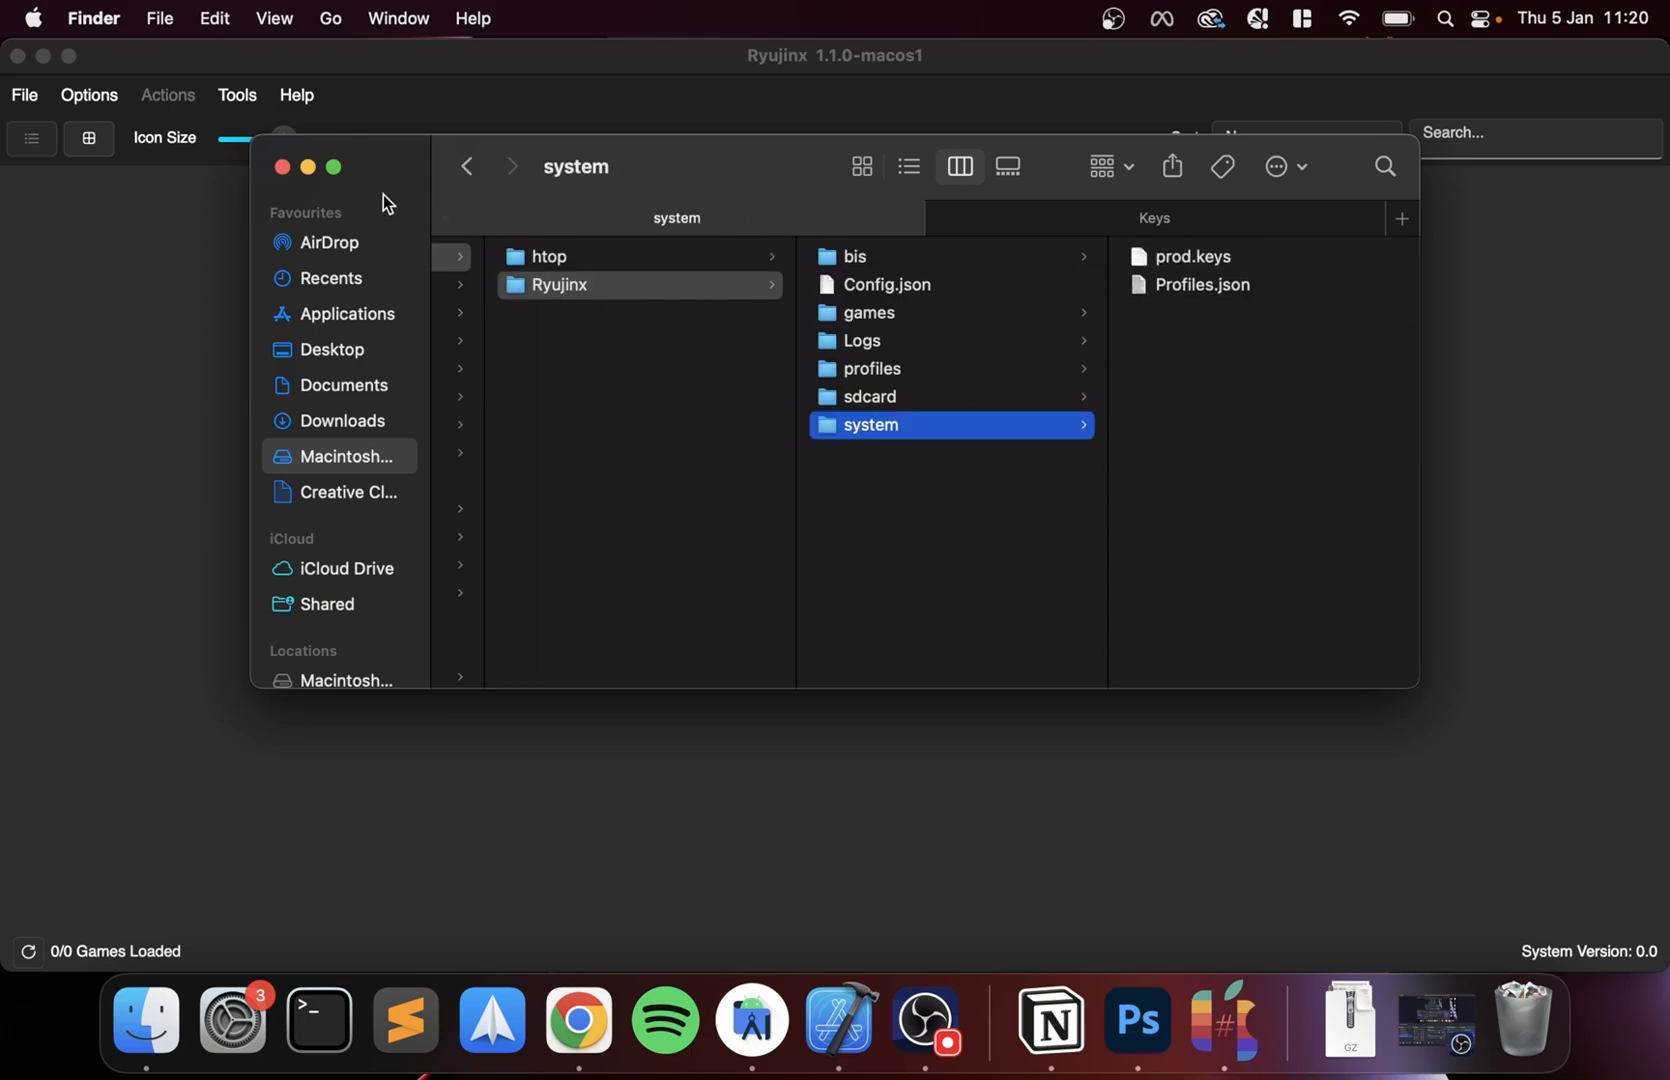
left_click(282, 168)
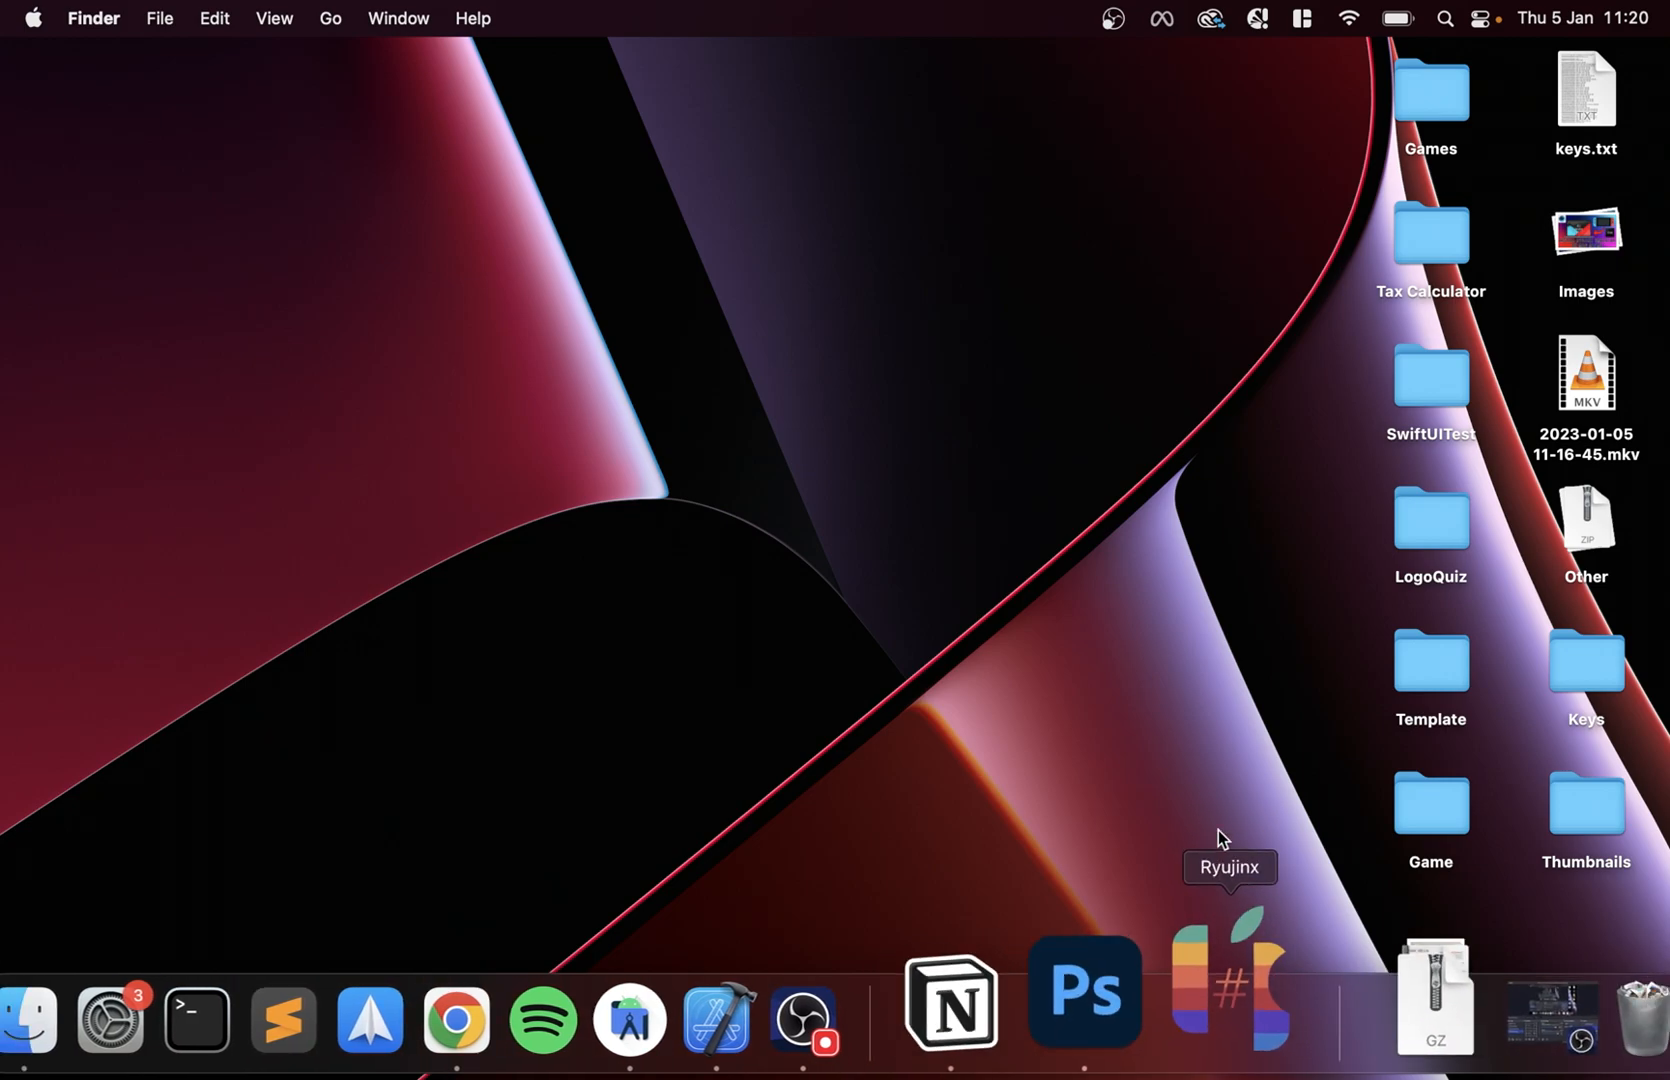
- Bring the Ryujinx main window back to the front from the Dock
left_click(1228, 990)
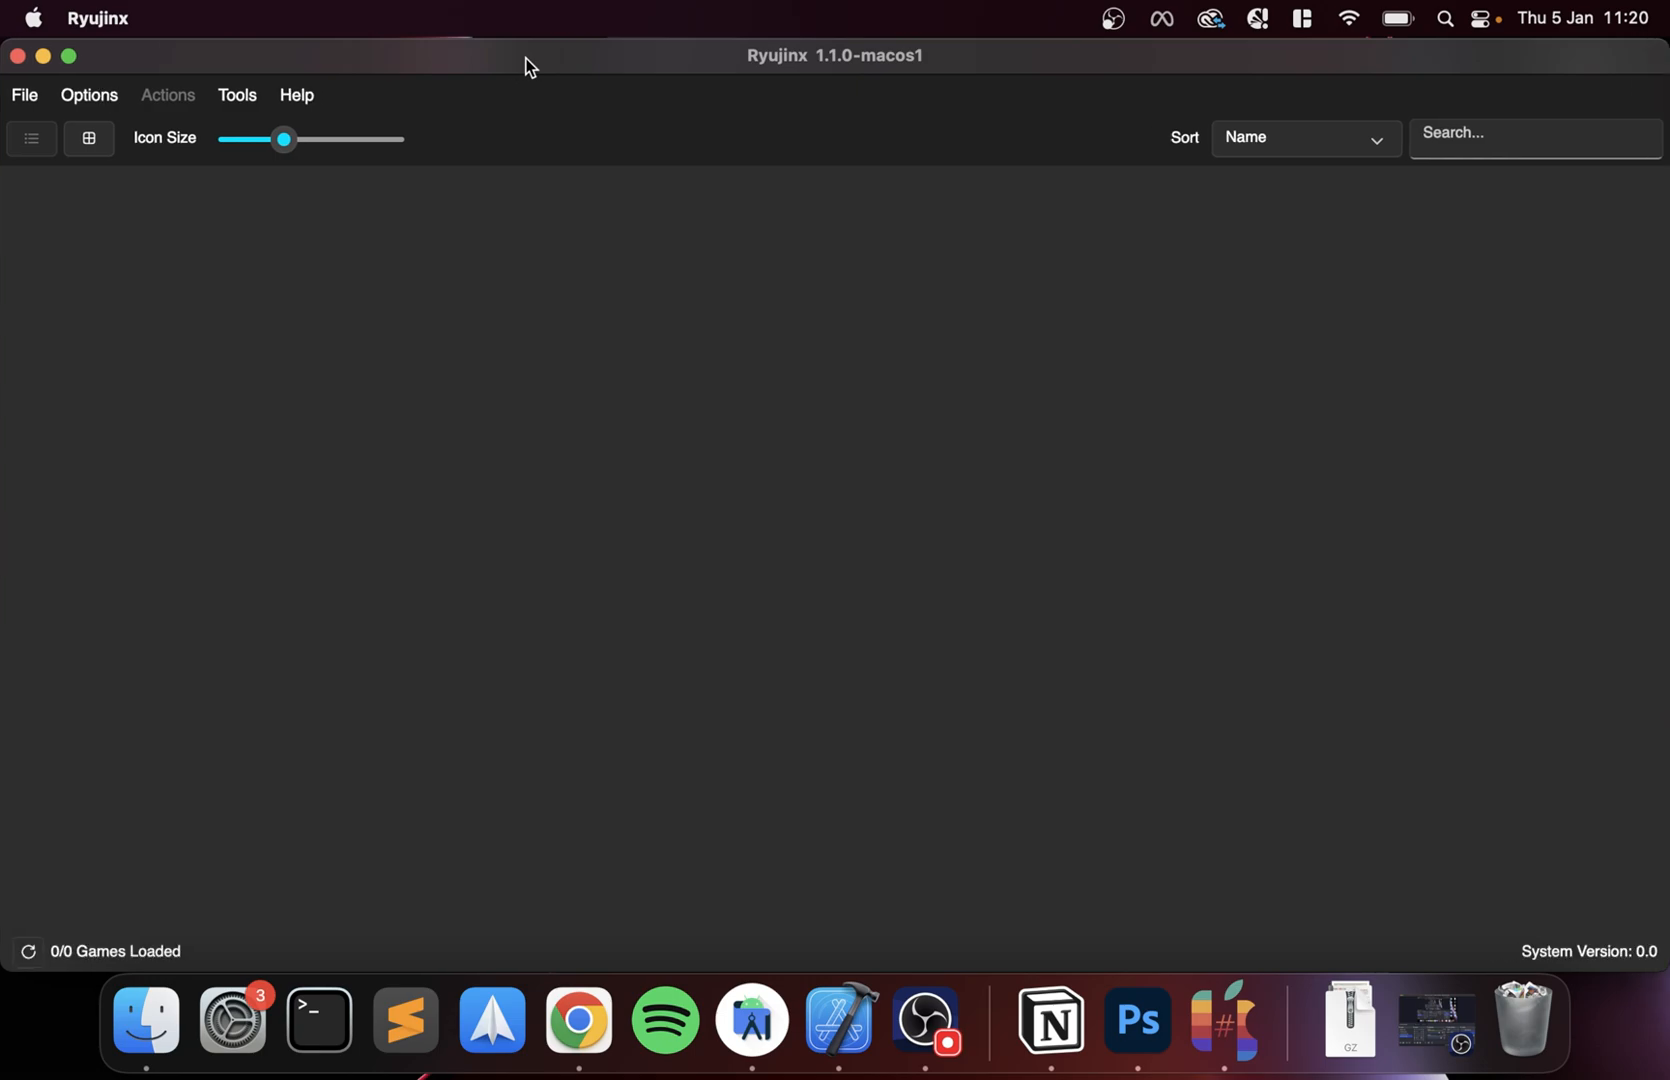
mouse_move(1426, 588)
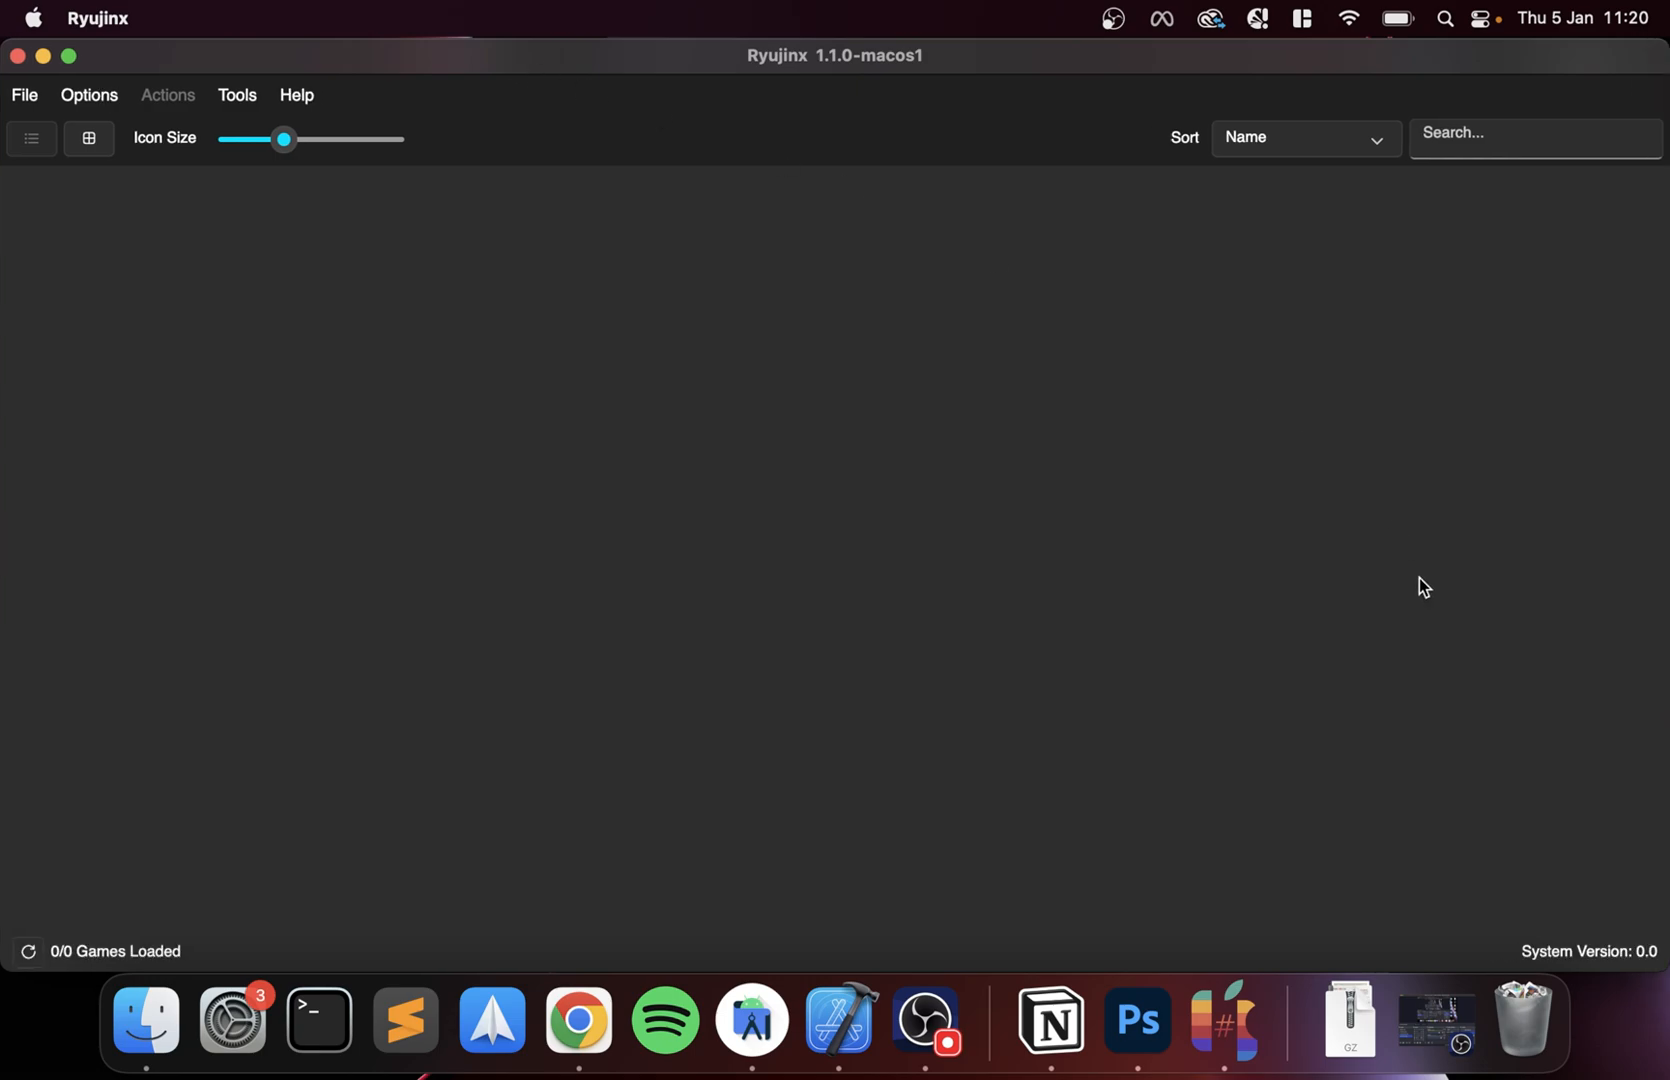
mouse_move(238, 96)
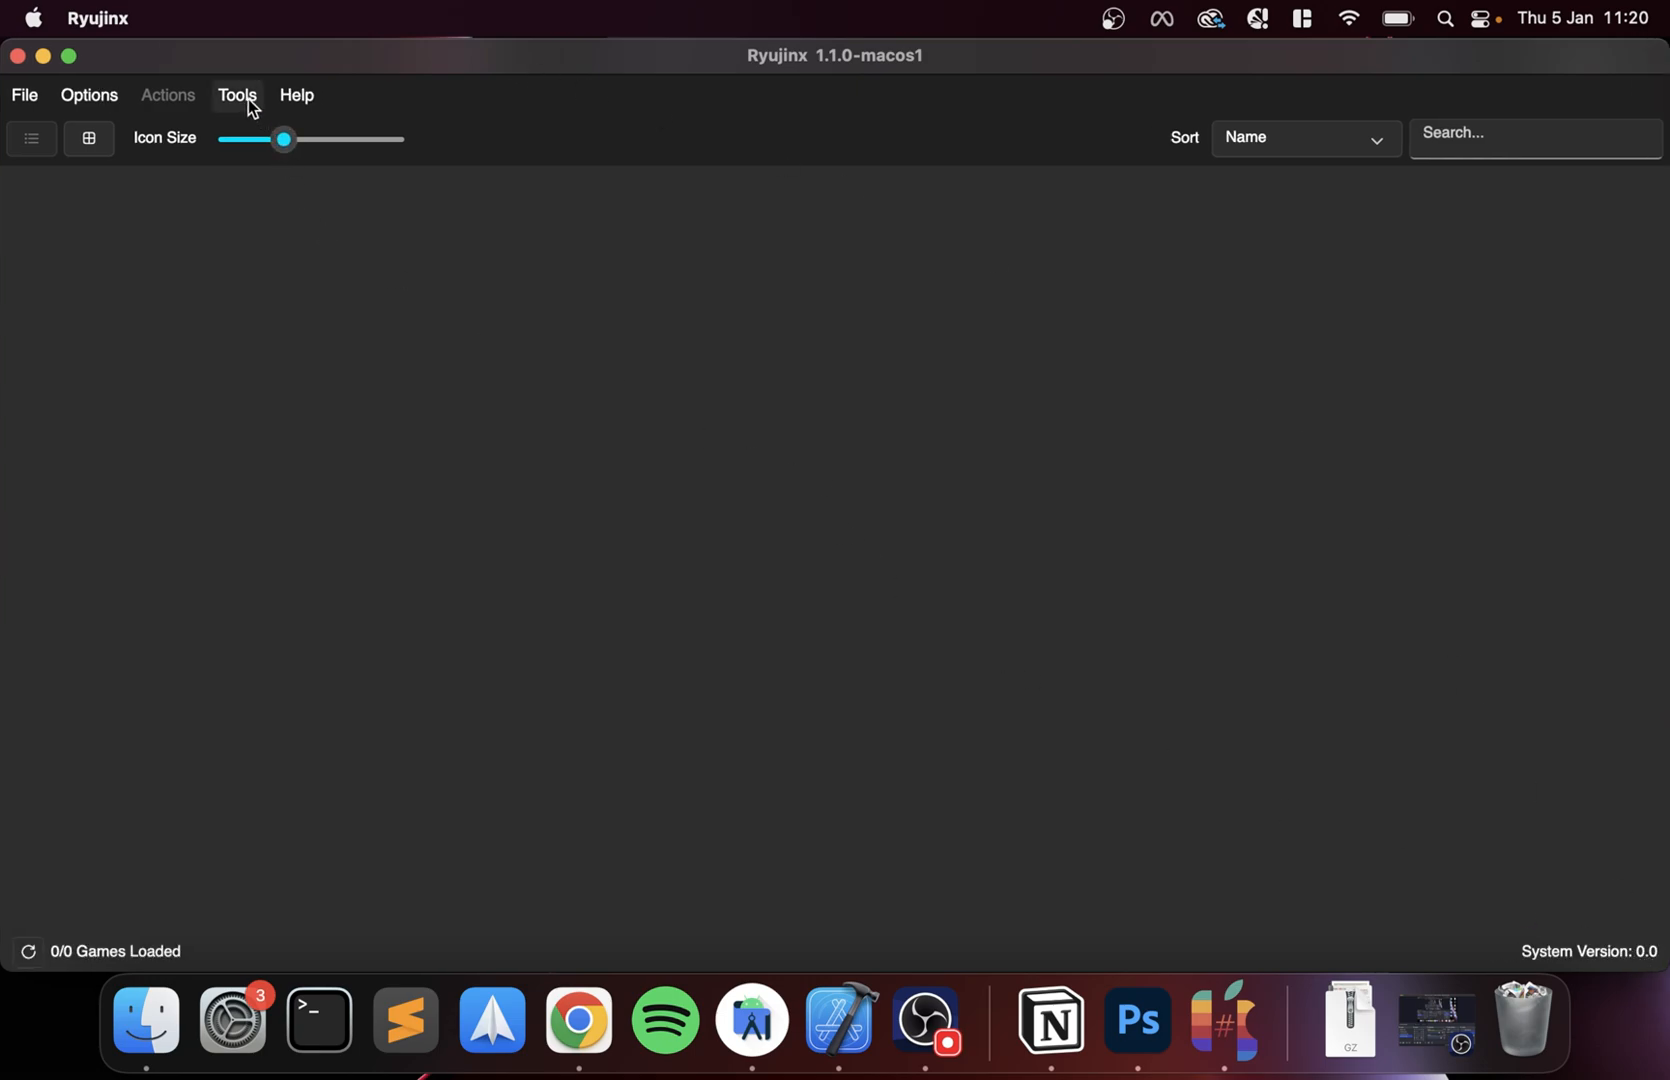
- Install Firmware 15.0.0.zip from the Desktop so the system version reads 15.0.0
left_click(236, 94)
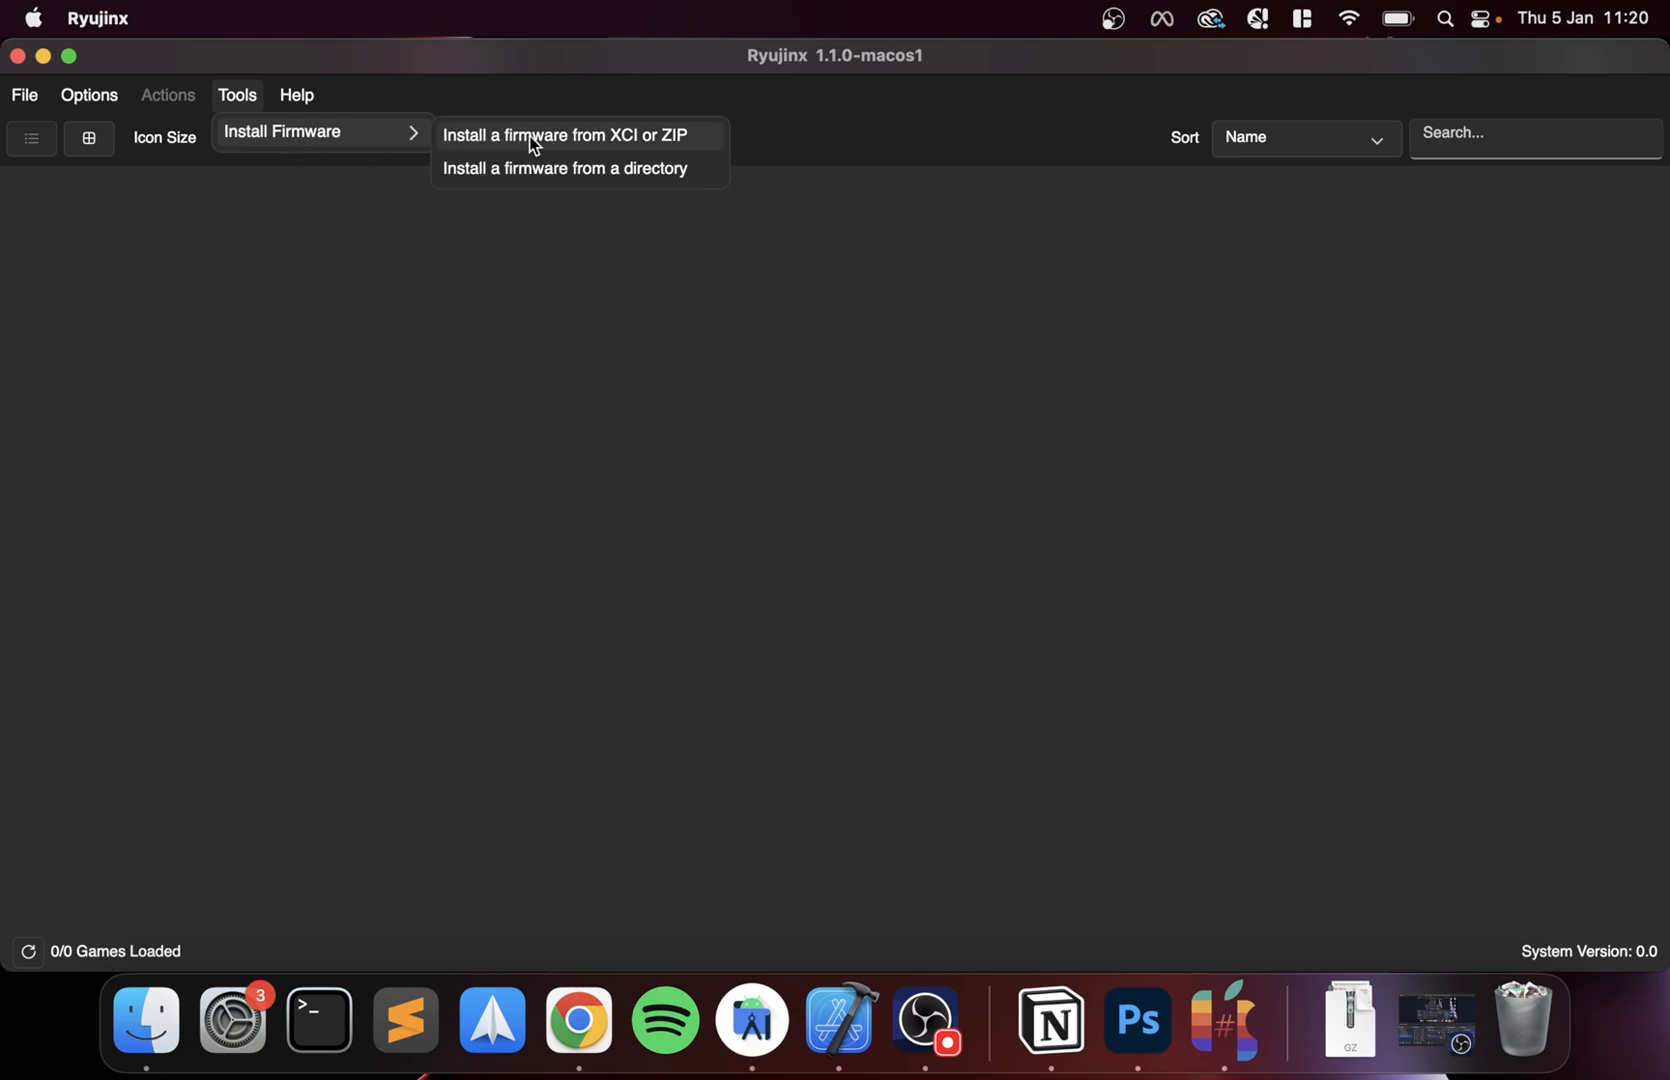
mouse_move(546, 142)
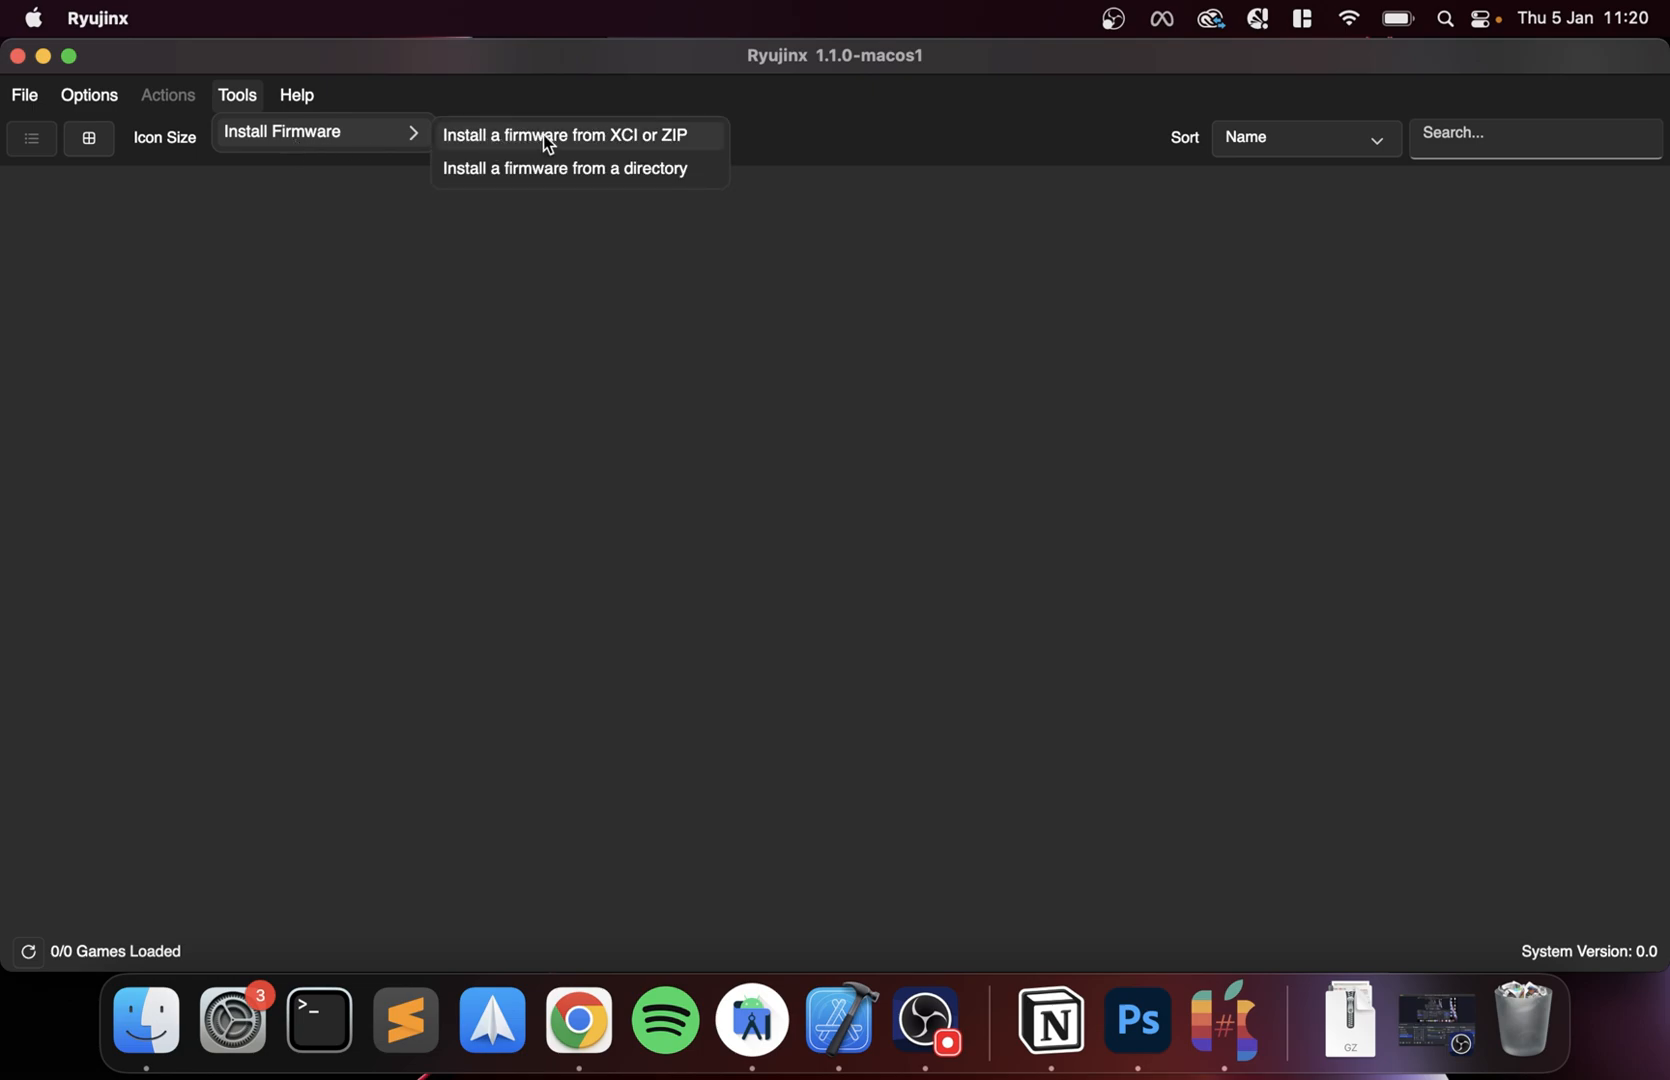
left_click(566, 136)
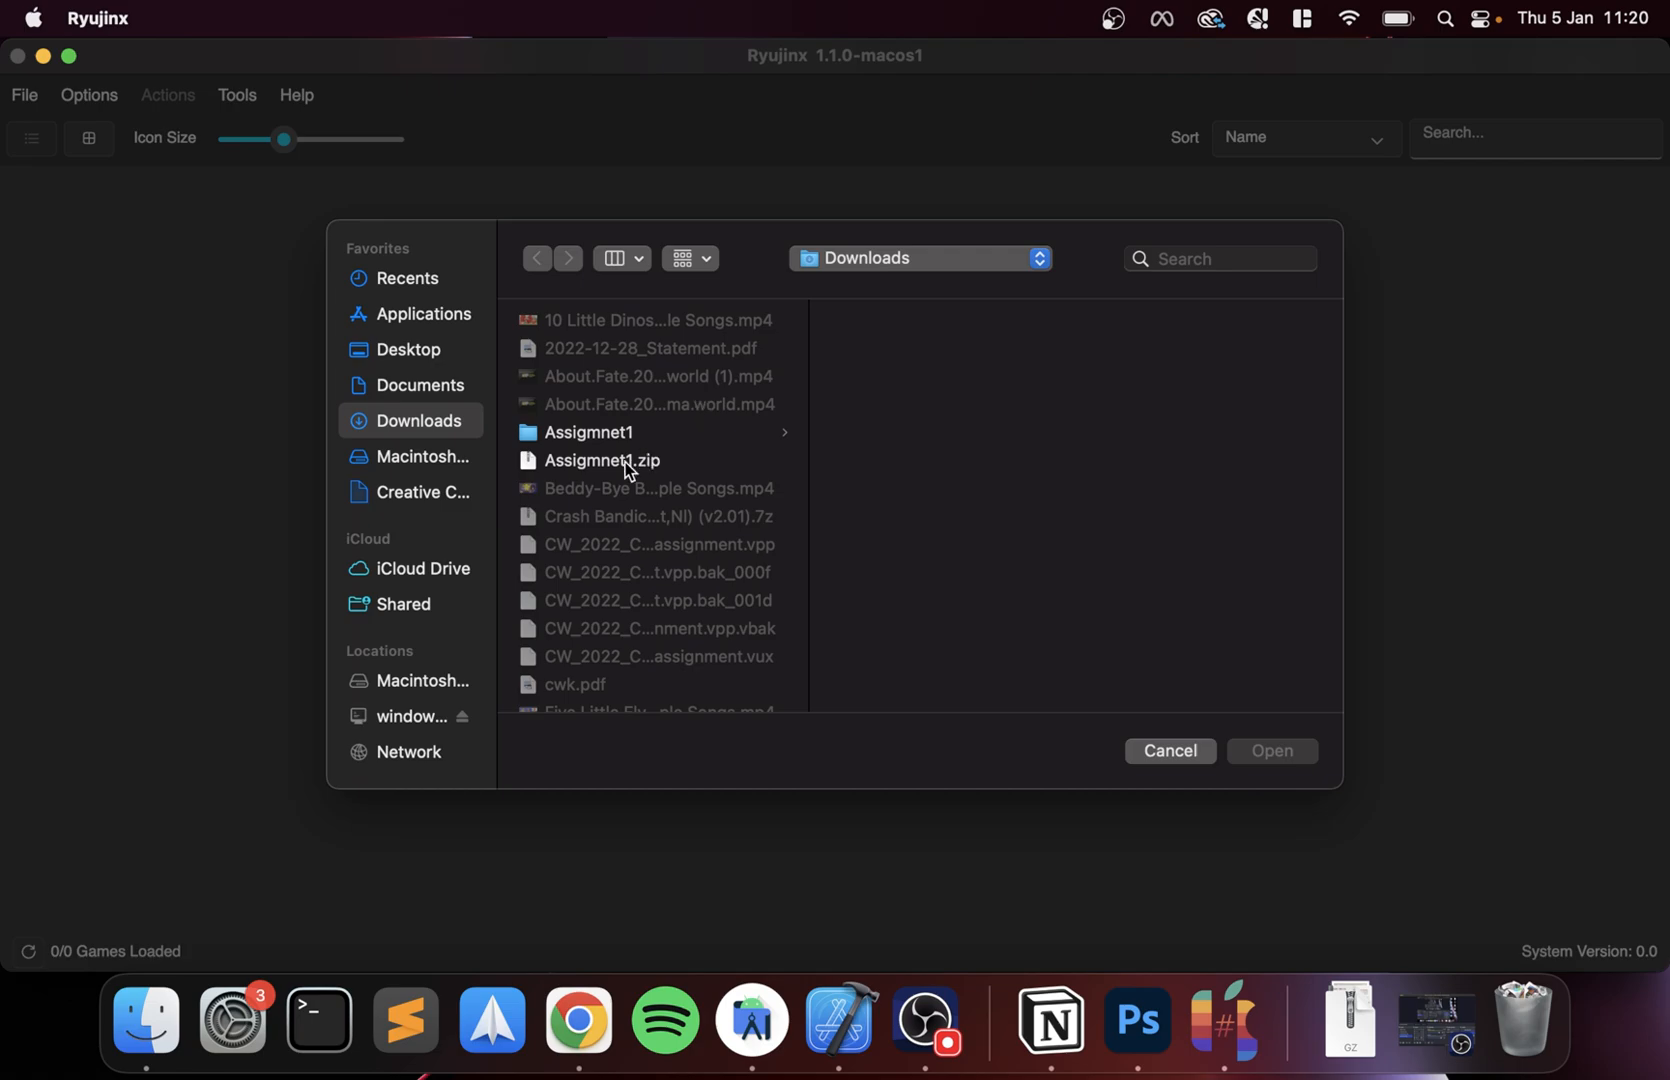
left_click(408, 350)
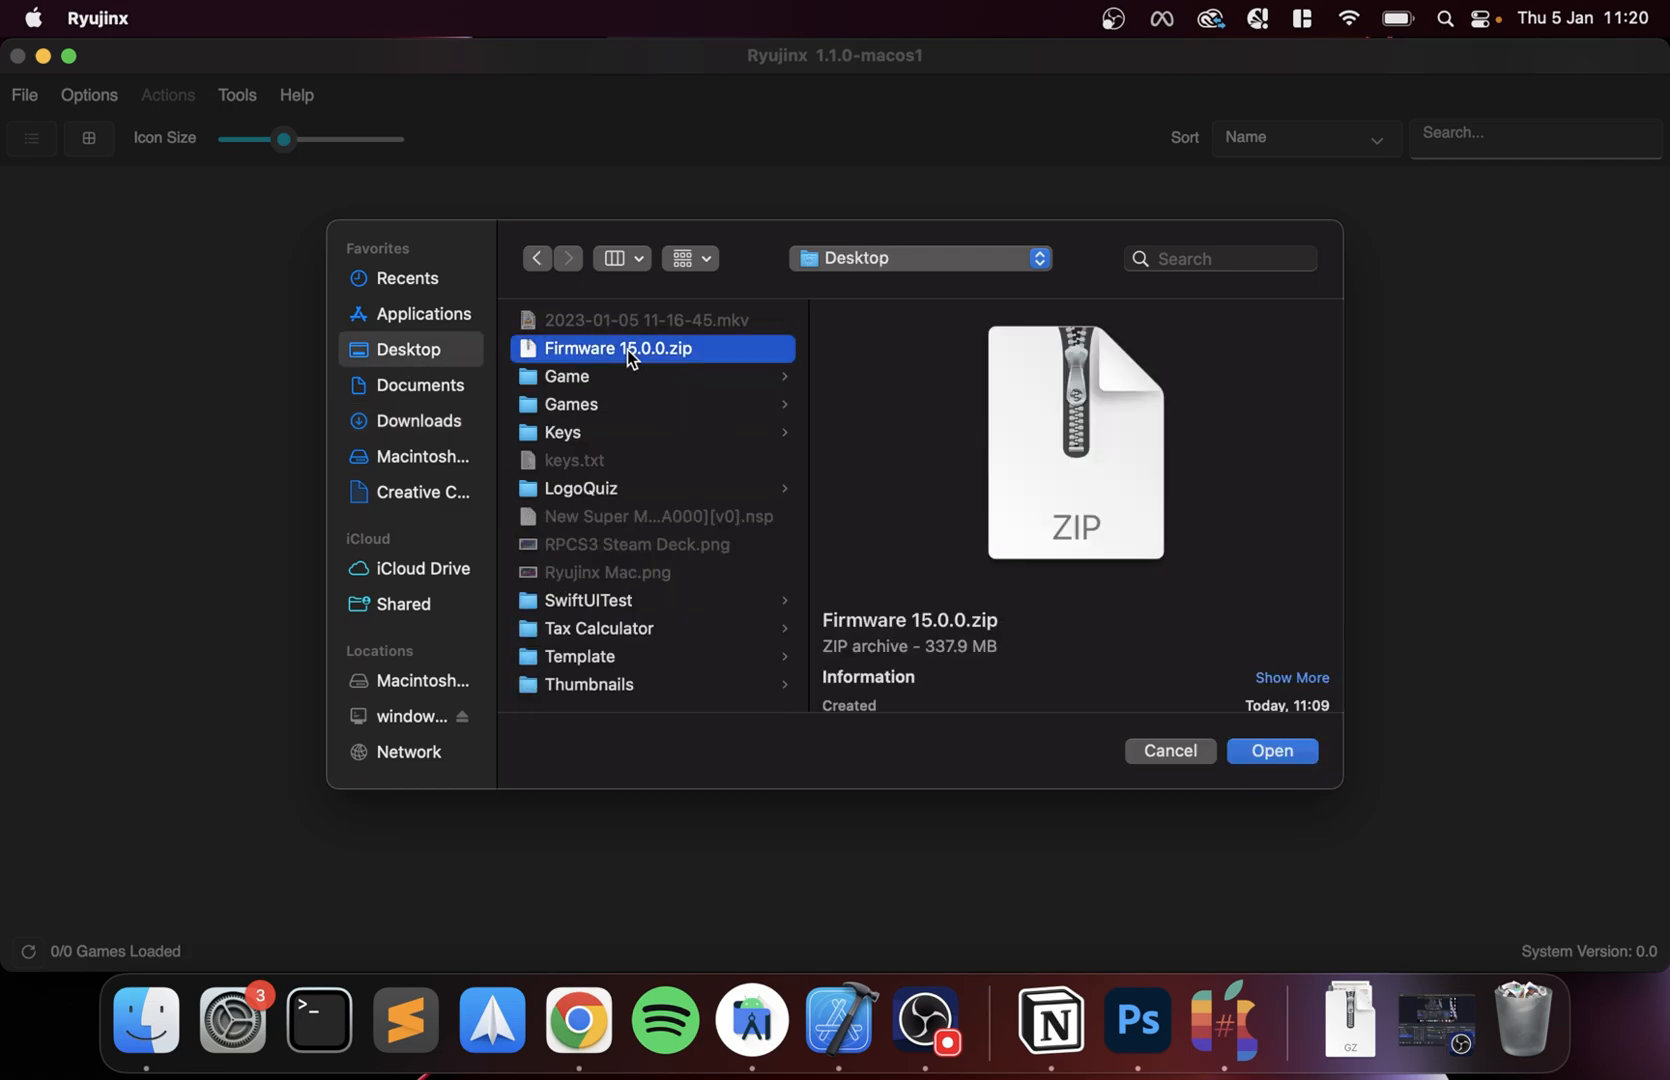
left_click(1272, 750)
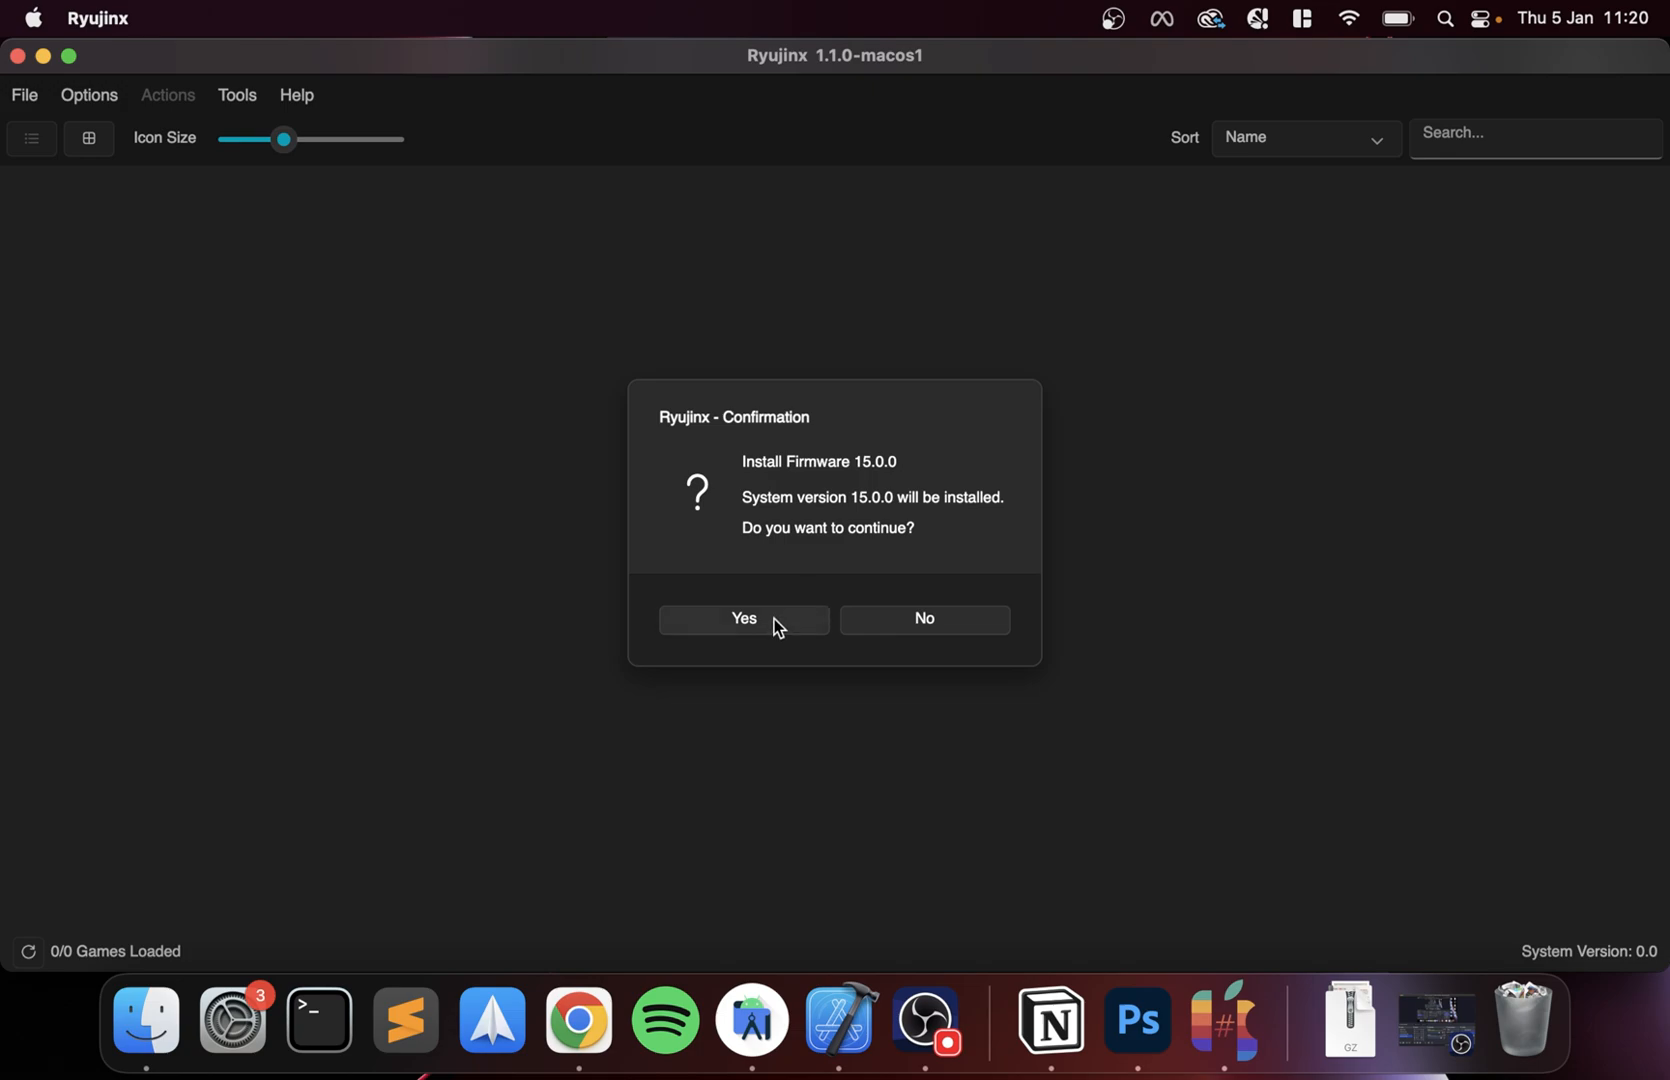
left_click(744, 618)
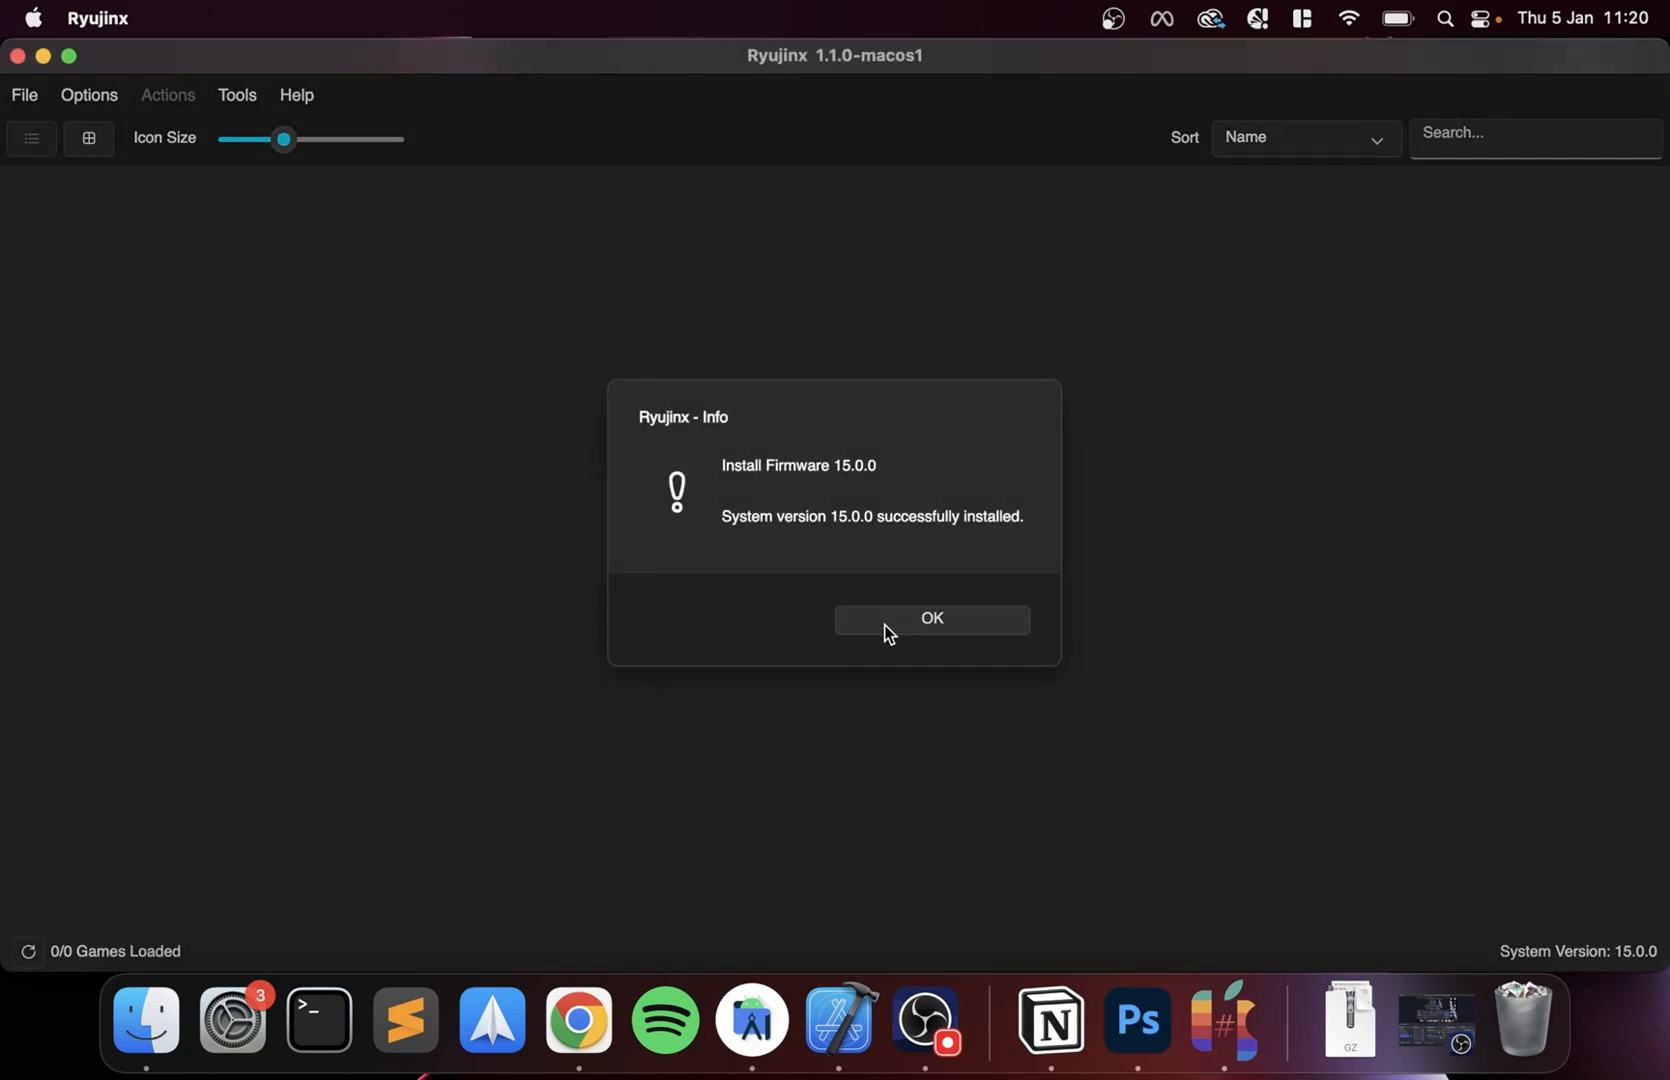
left_click(930, 618)
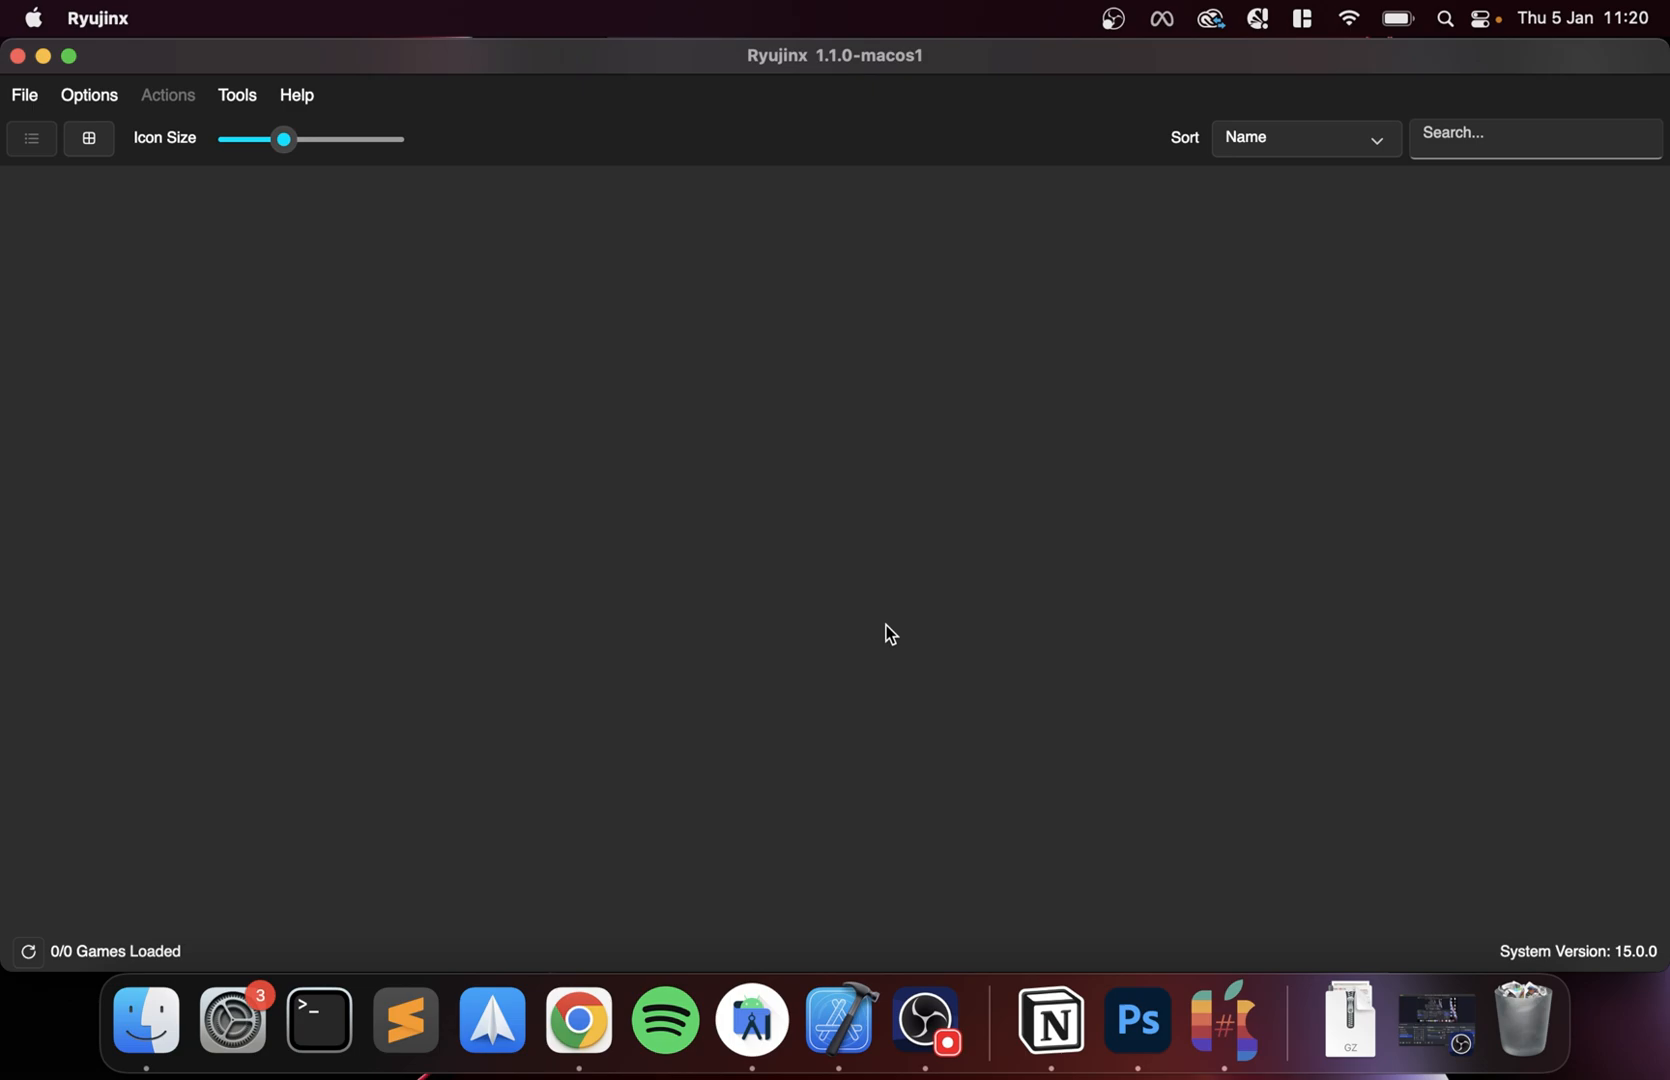
mouse_move(482, 582)
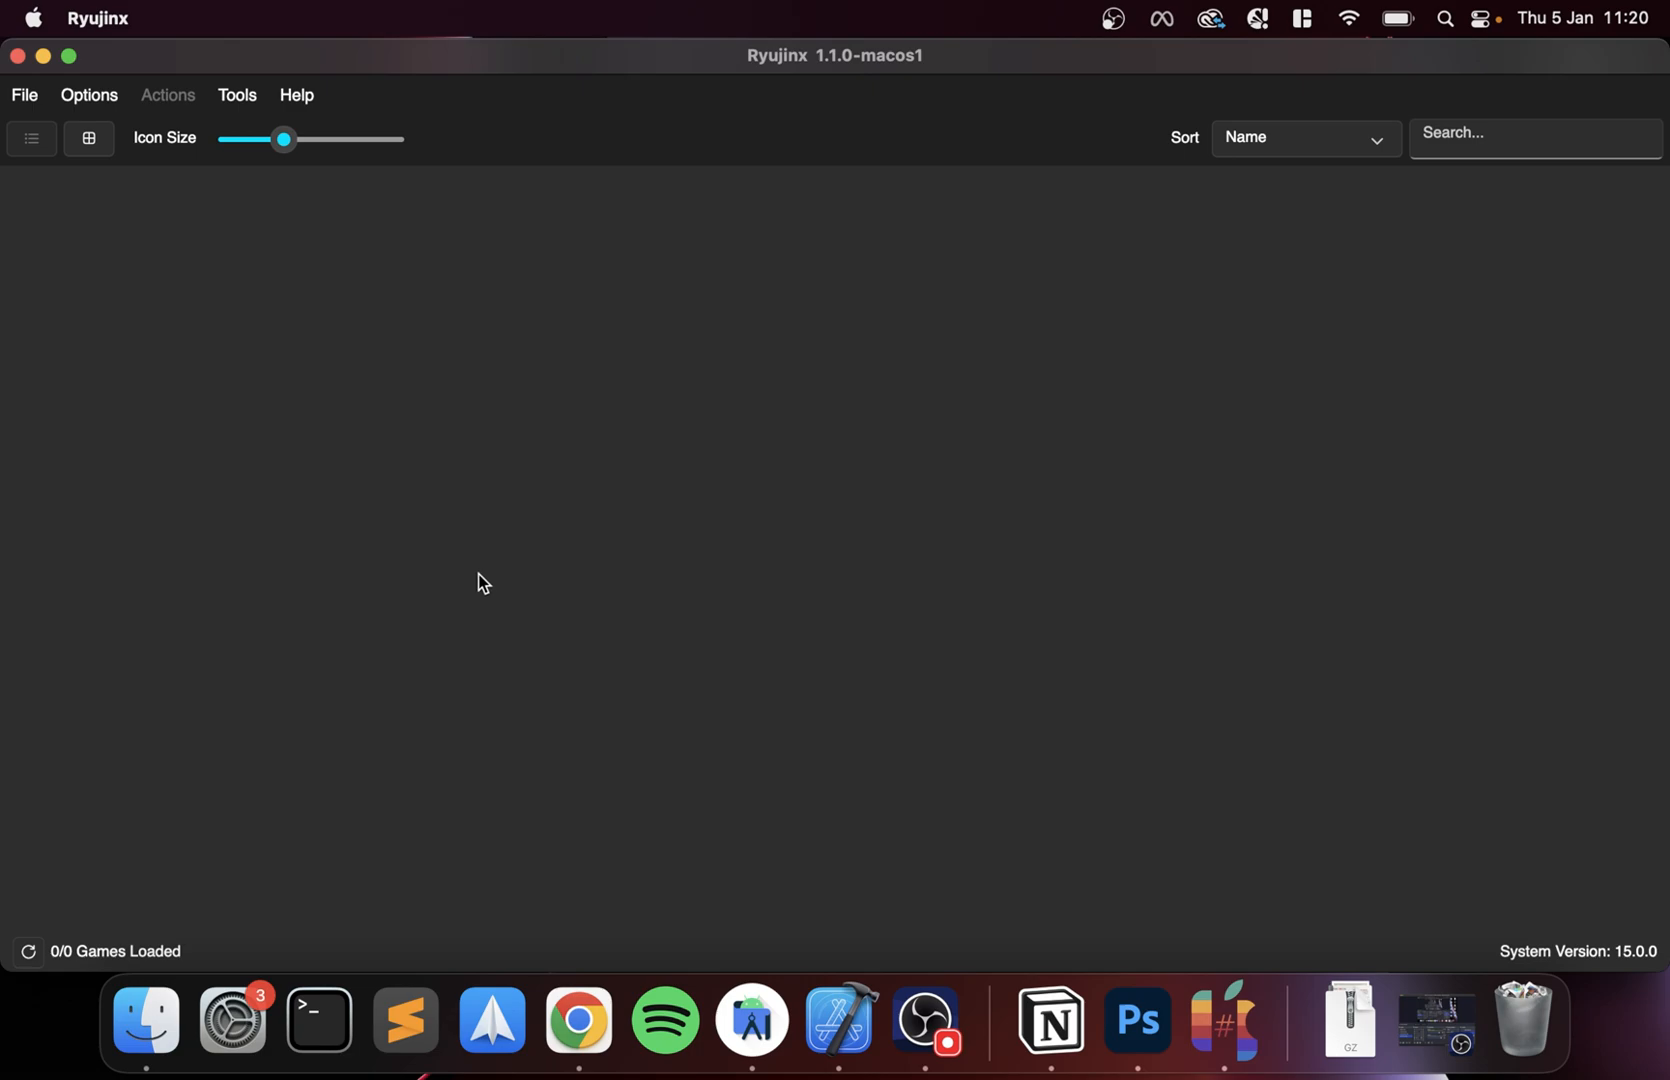
- Add the Desktop folder as a game directory in Ryujinx's User Interface settings
left_click(24, 94)
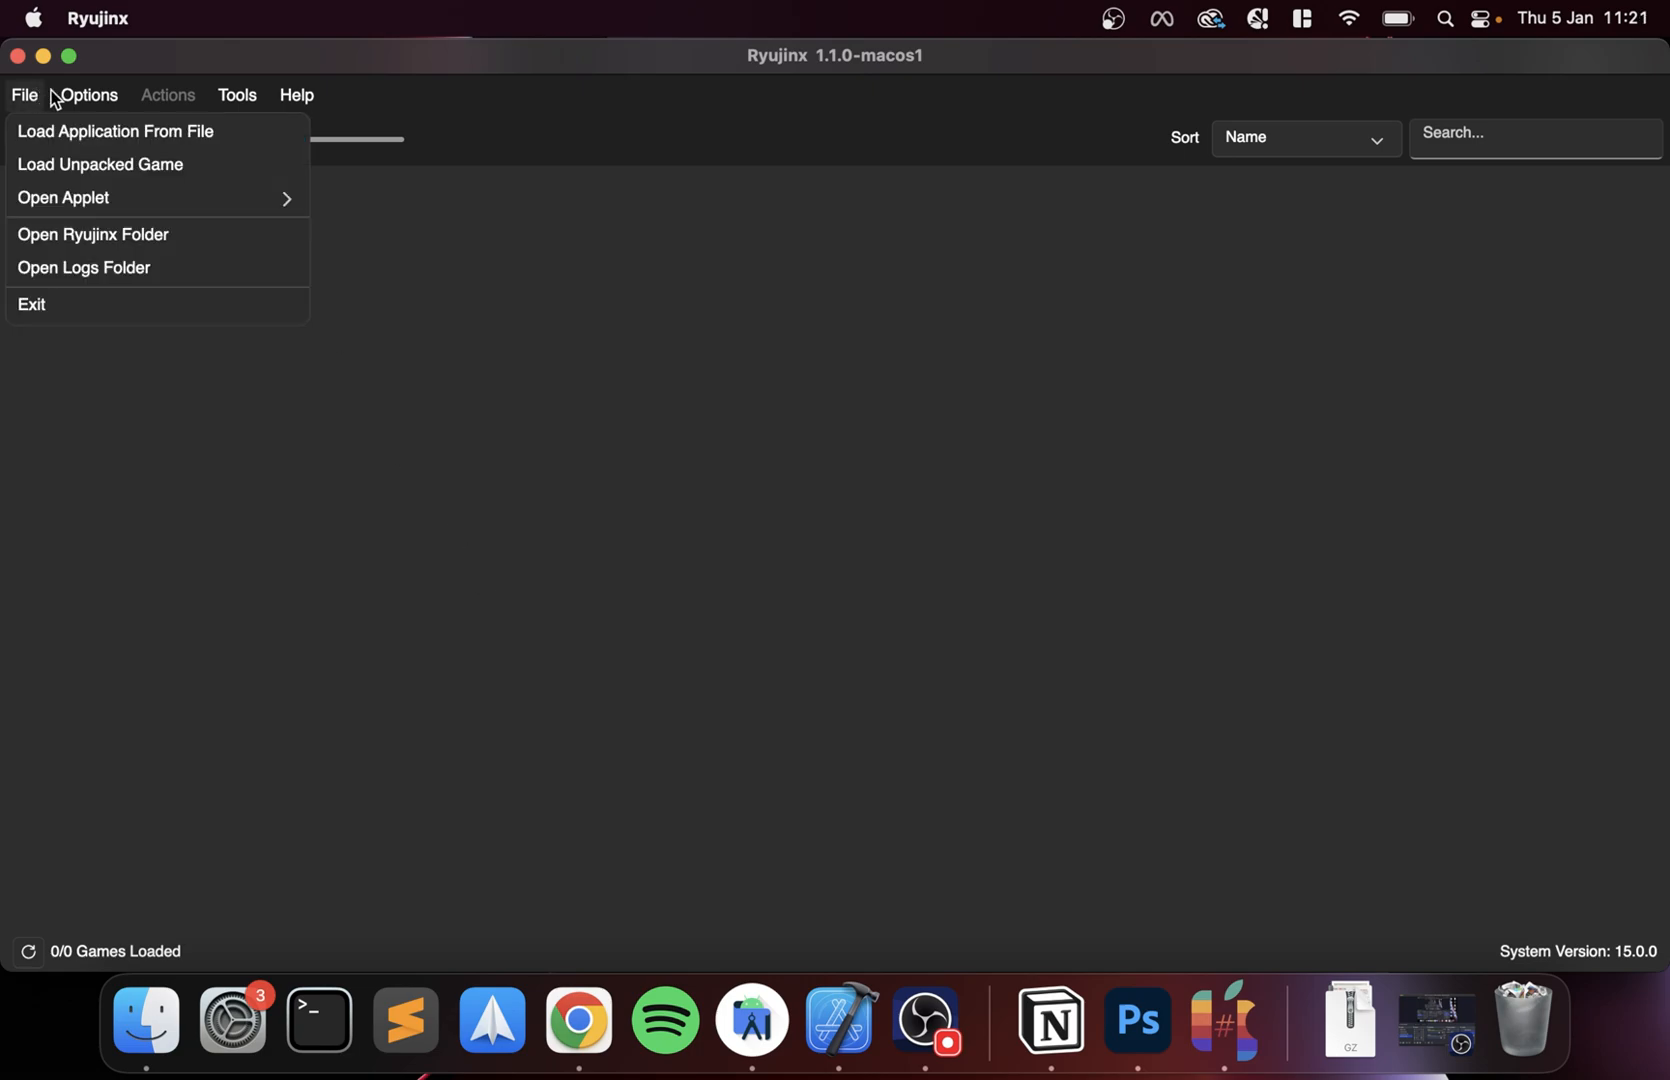
left_click(90, 94)
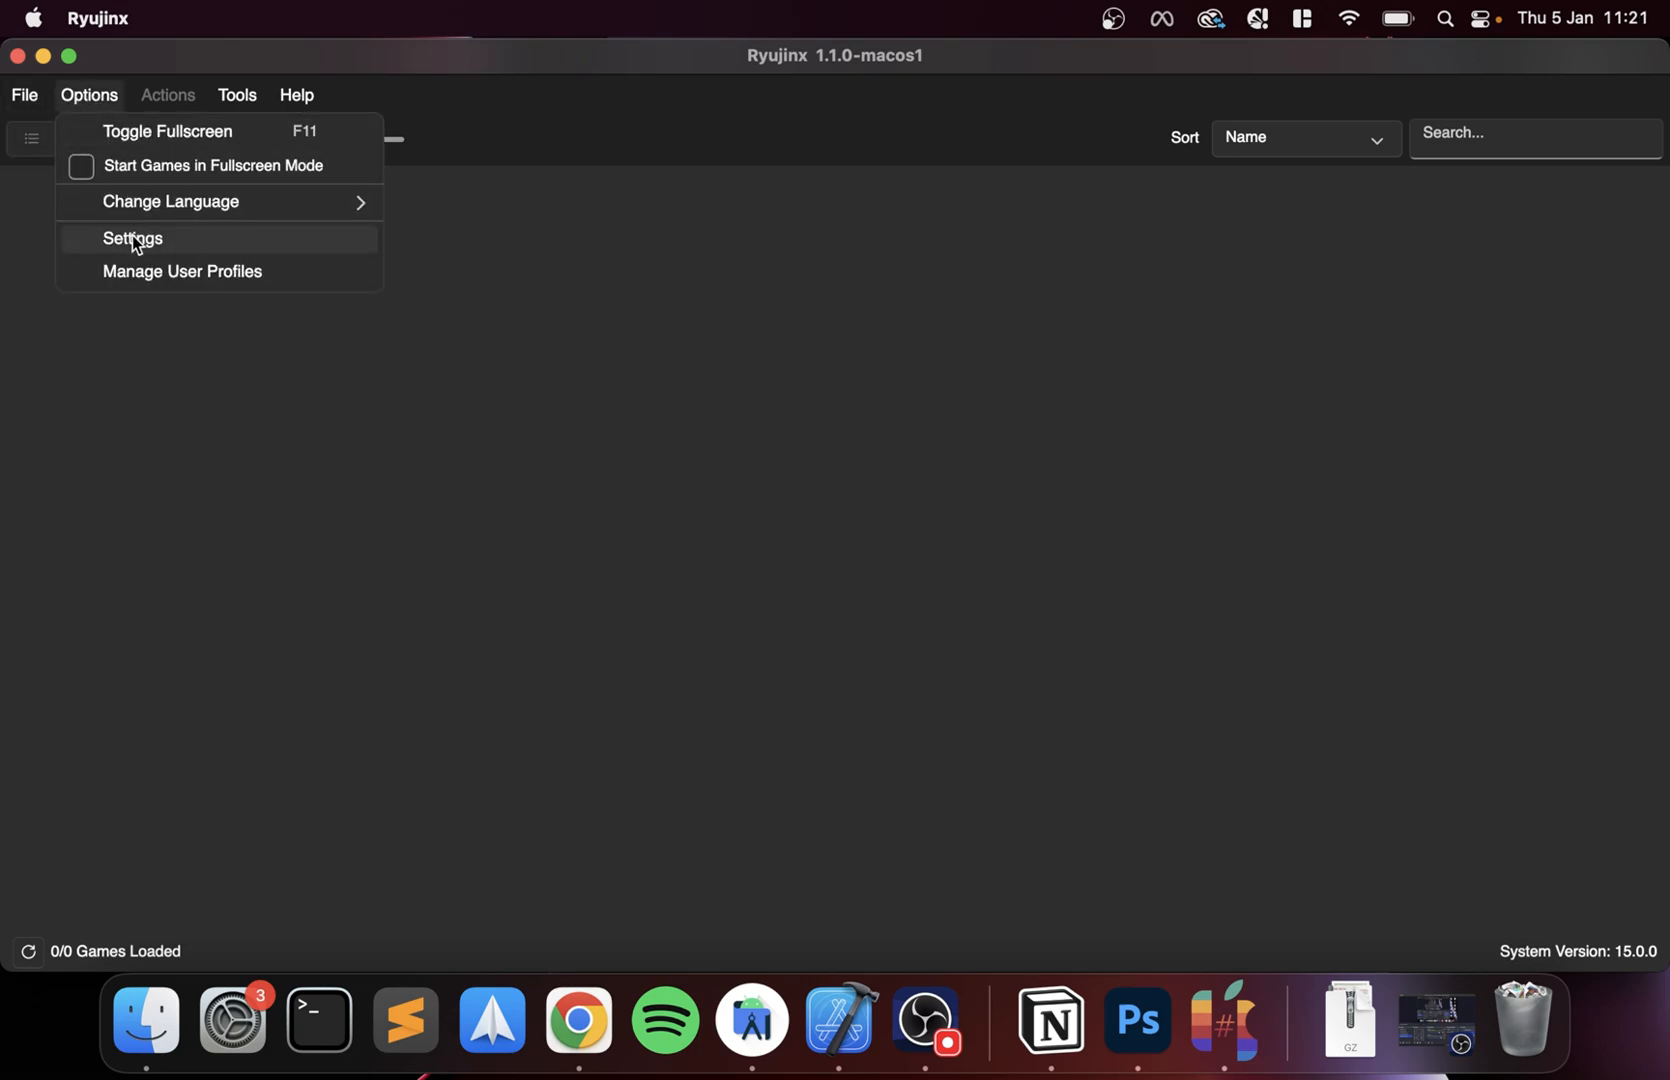
mouse_move(156, 250)
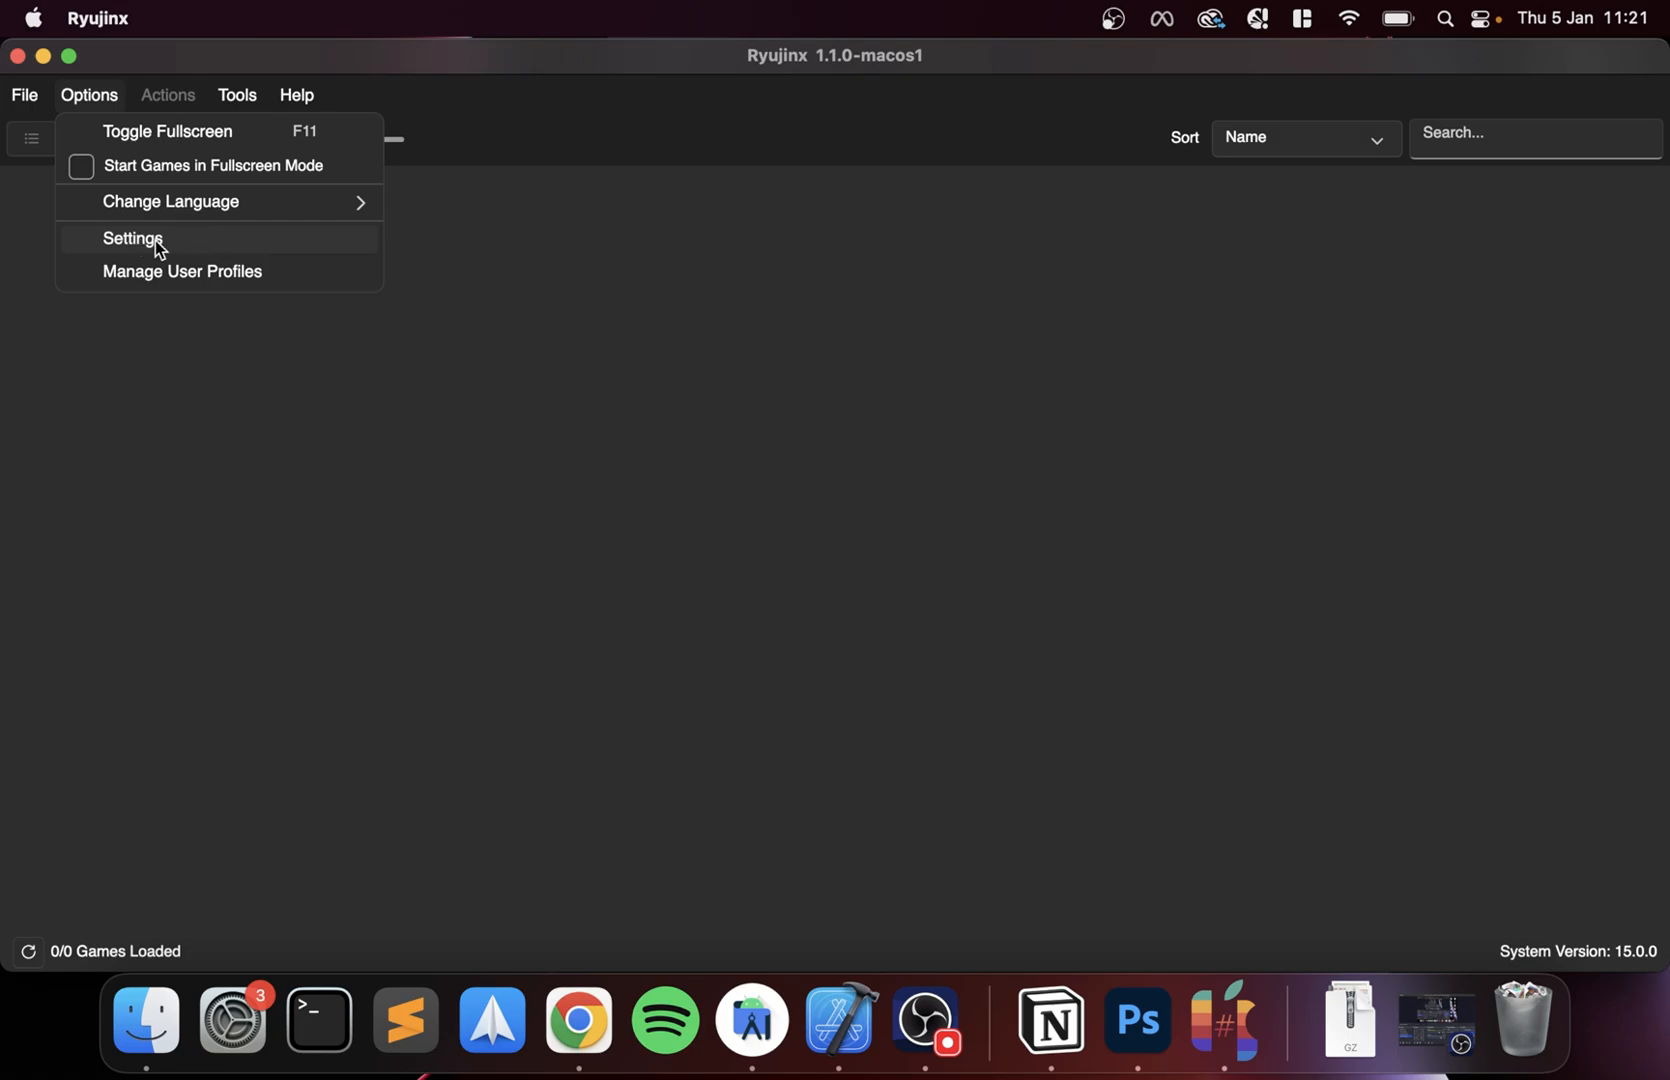
left_click(132, 238)
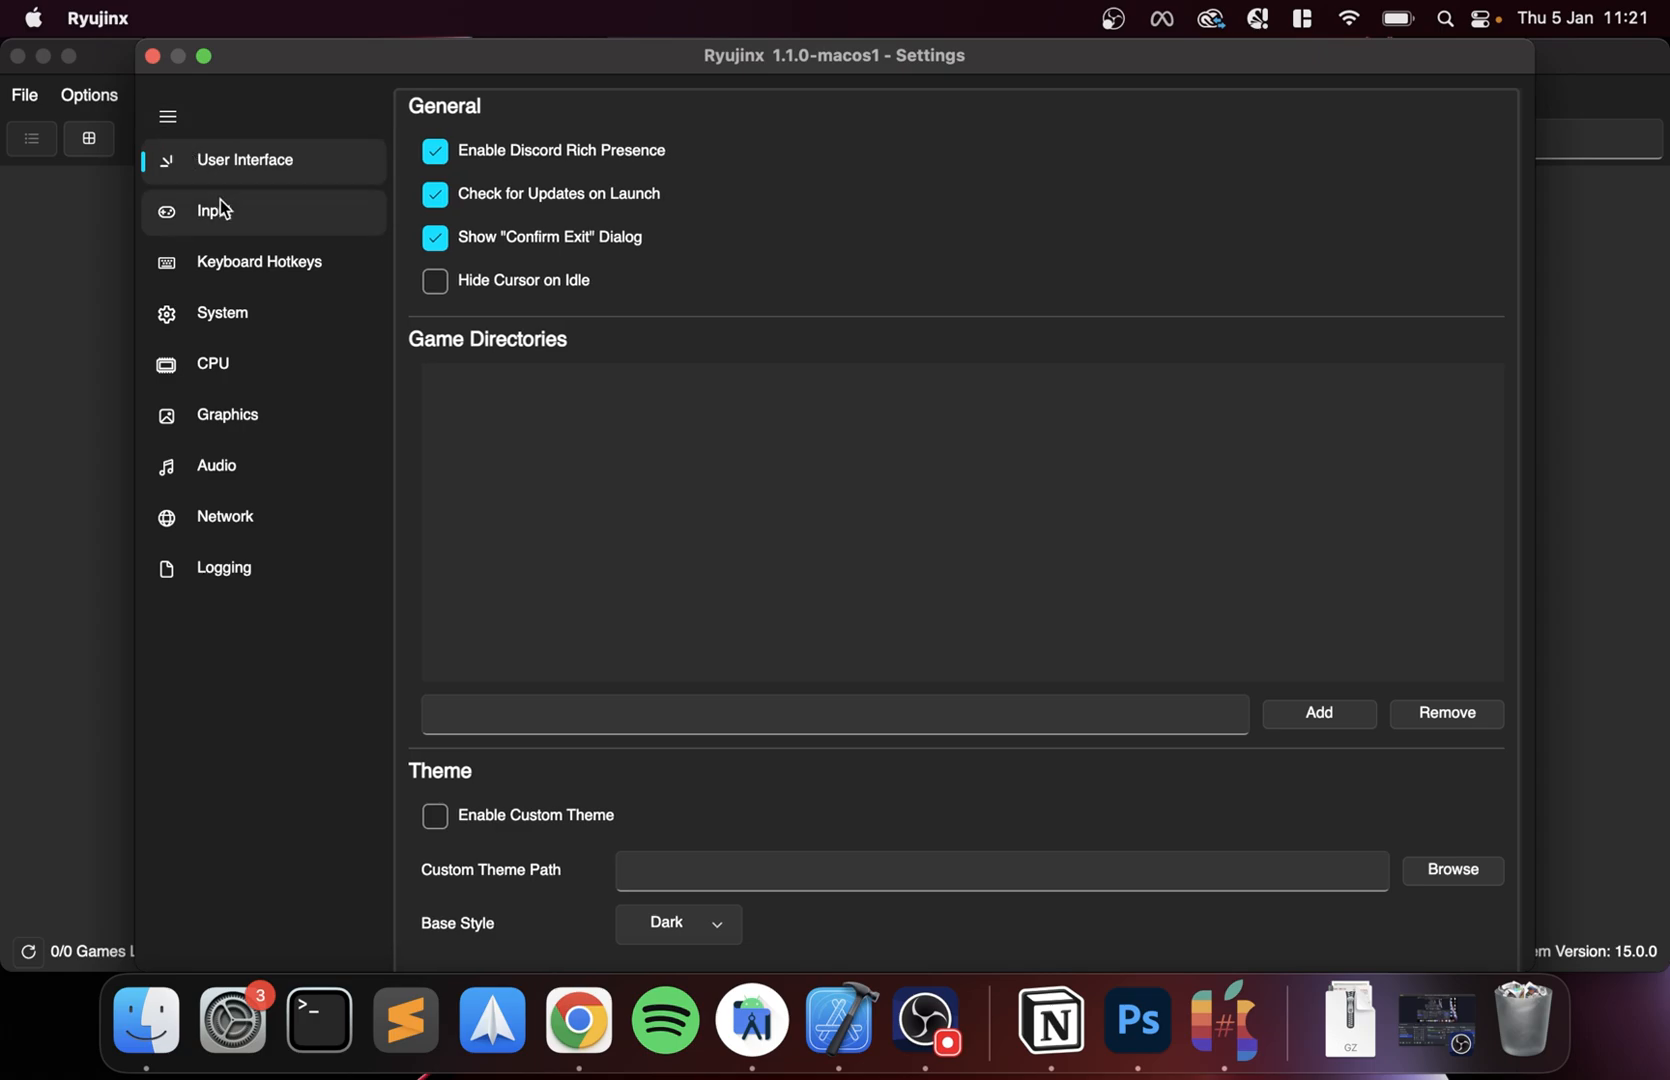
mouse_move(602, 446)
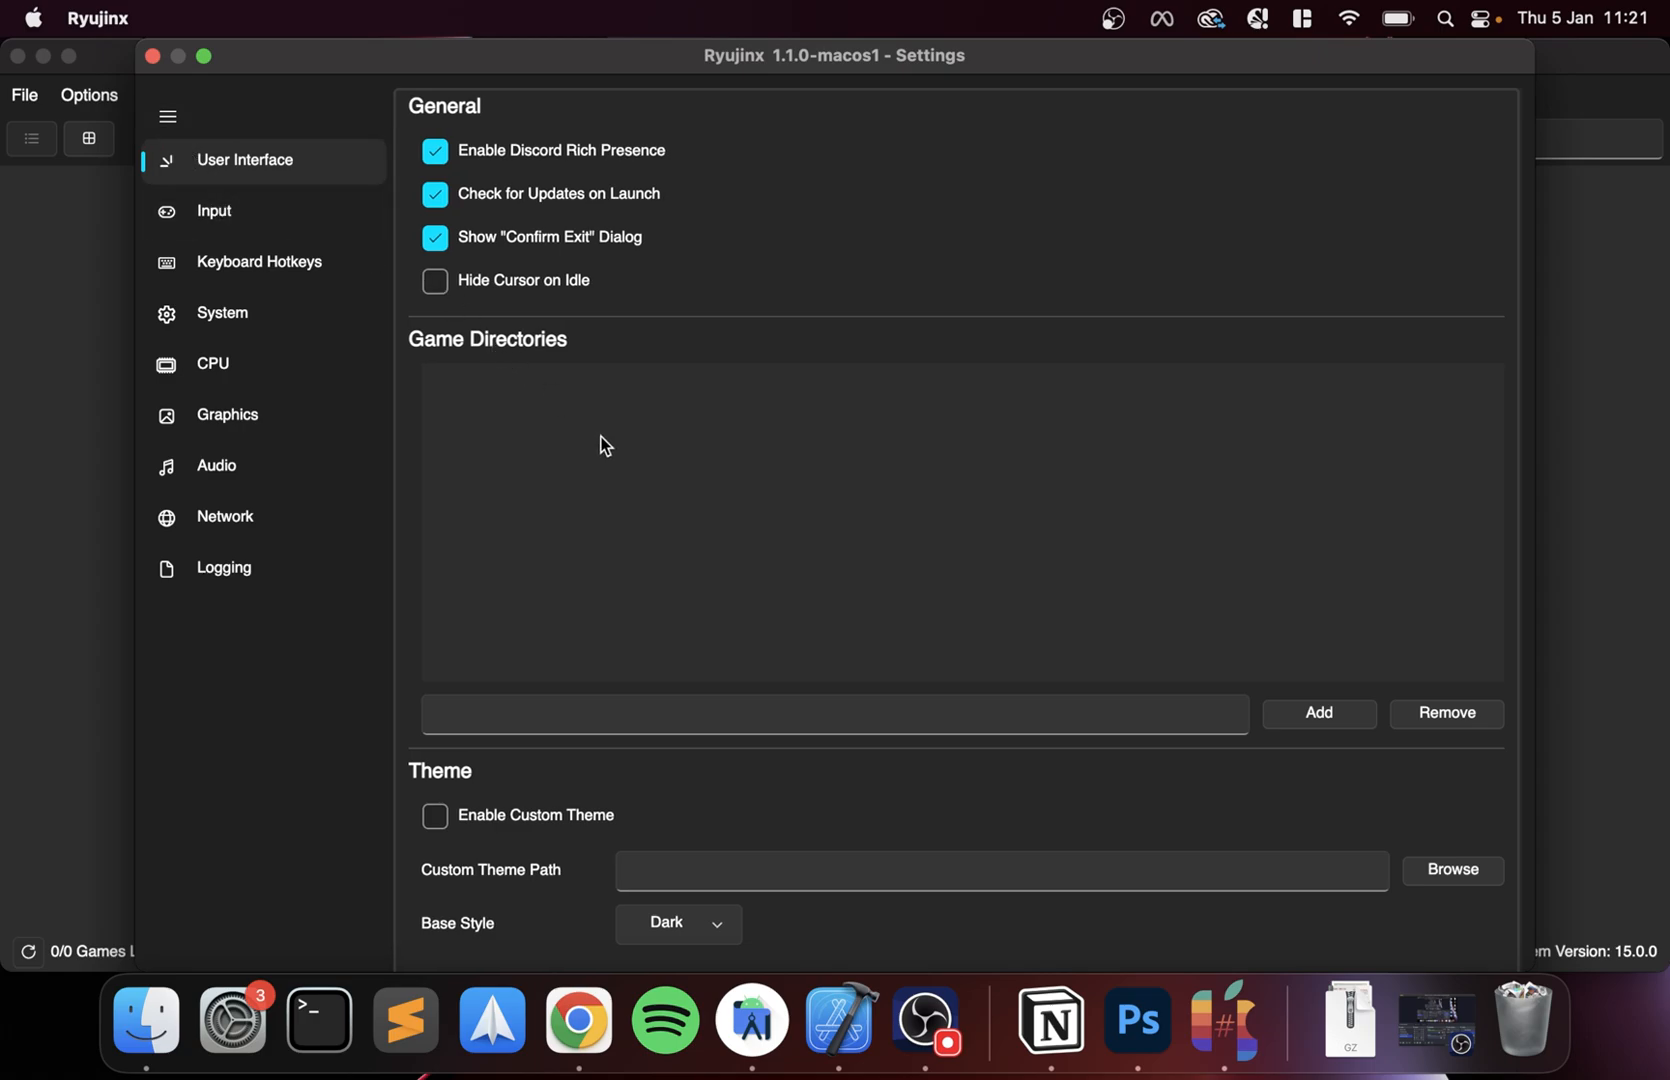
mouse_move(738, 538)
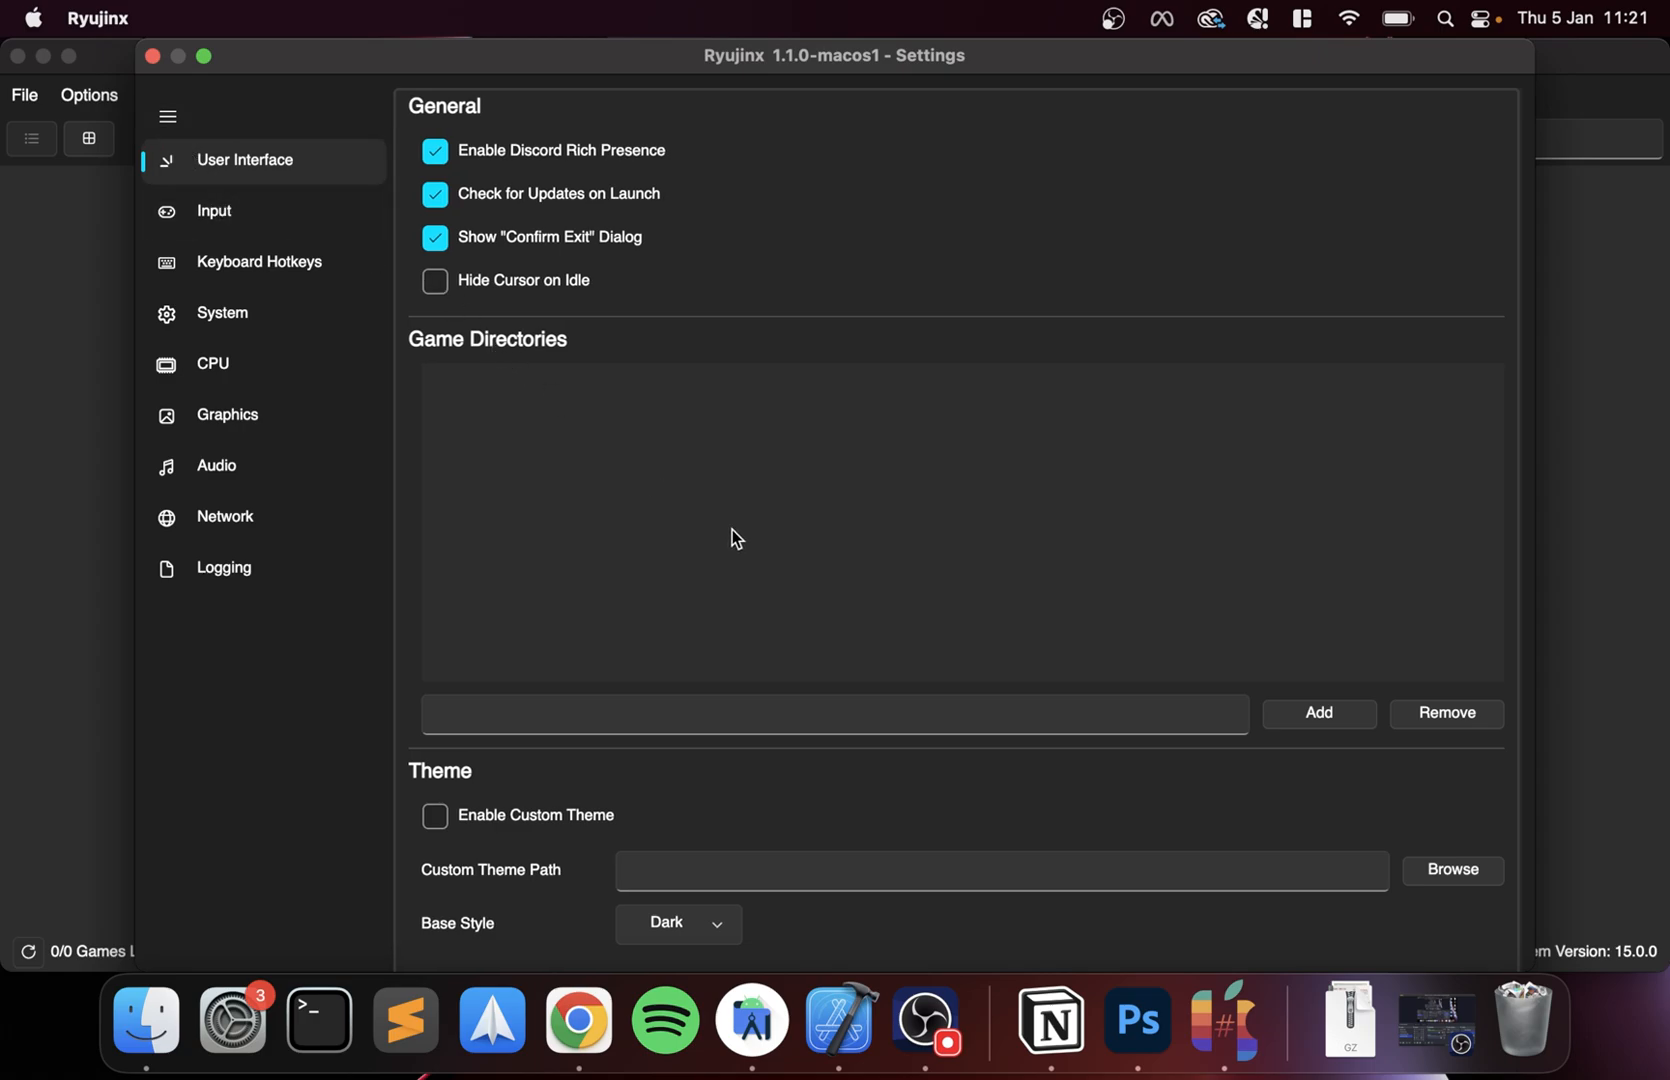
left_click(1318, 712)
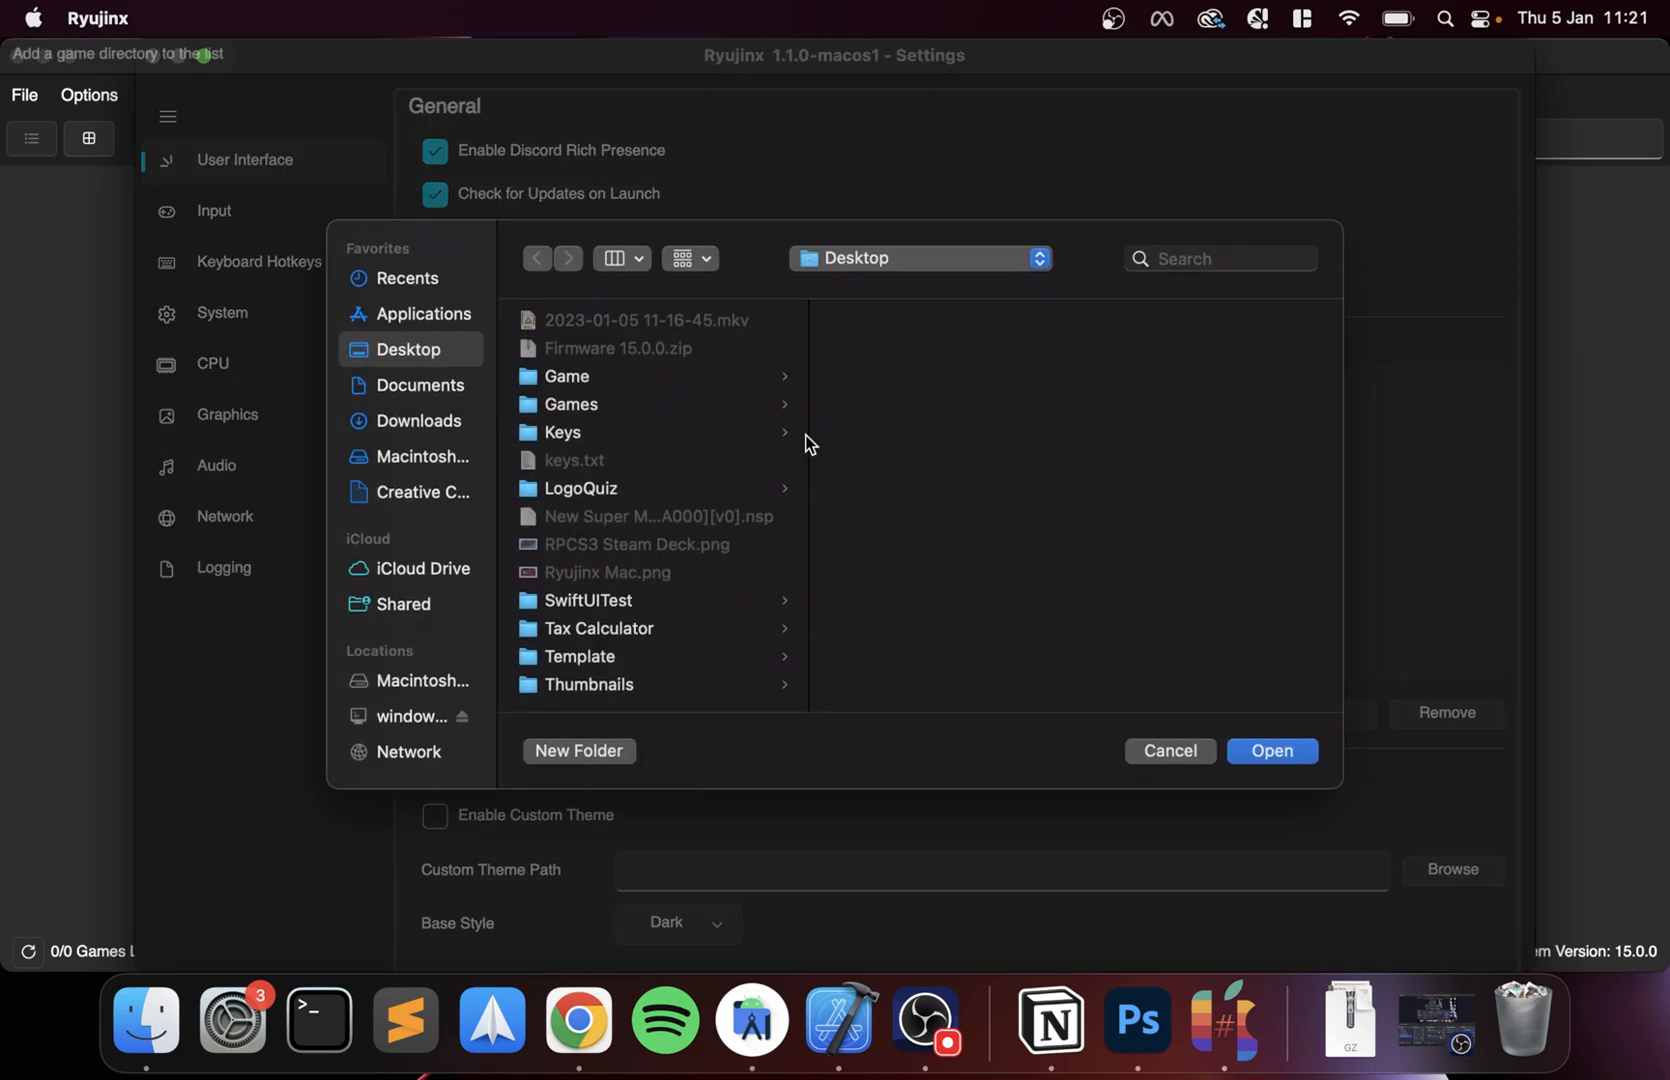
mouse_move(464, 368)
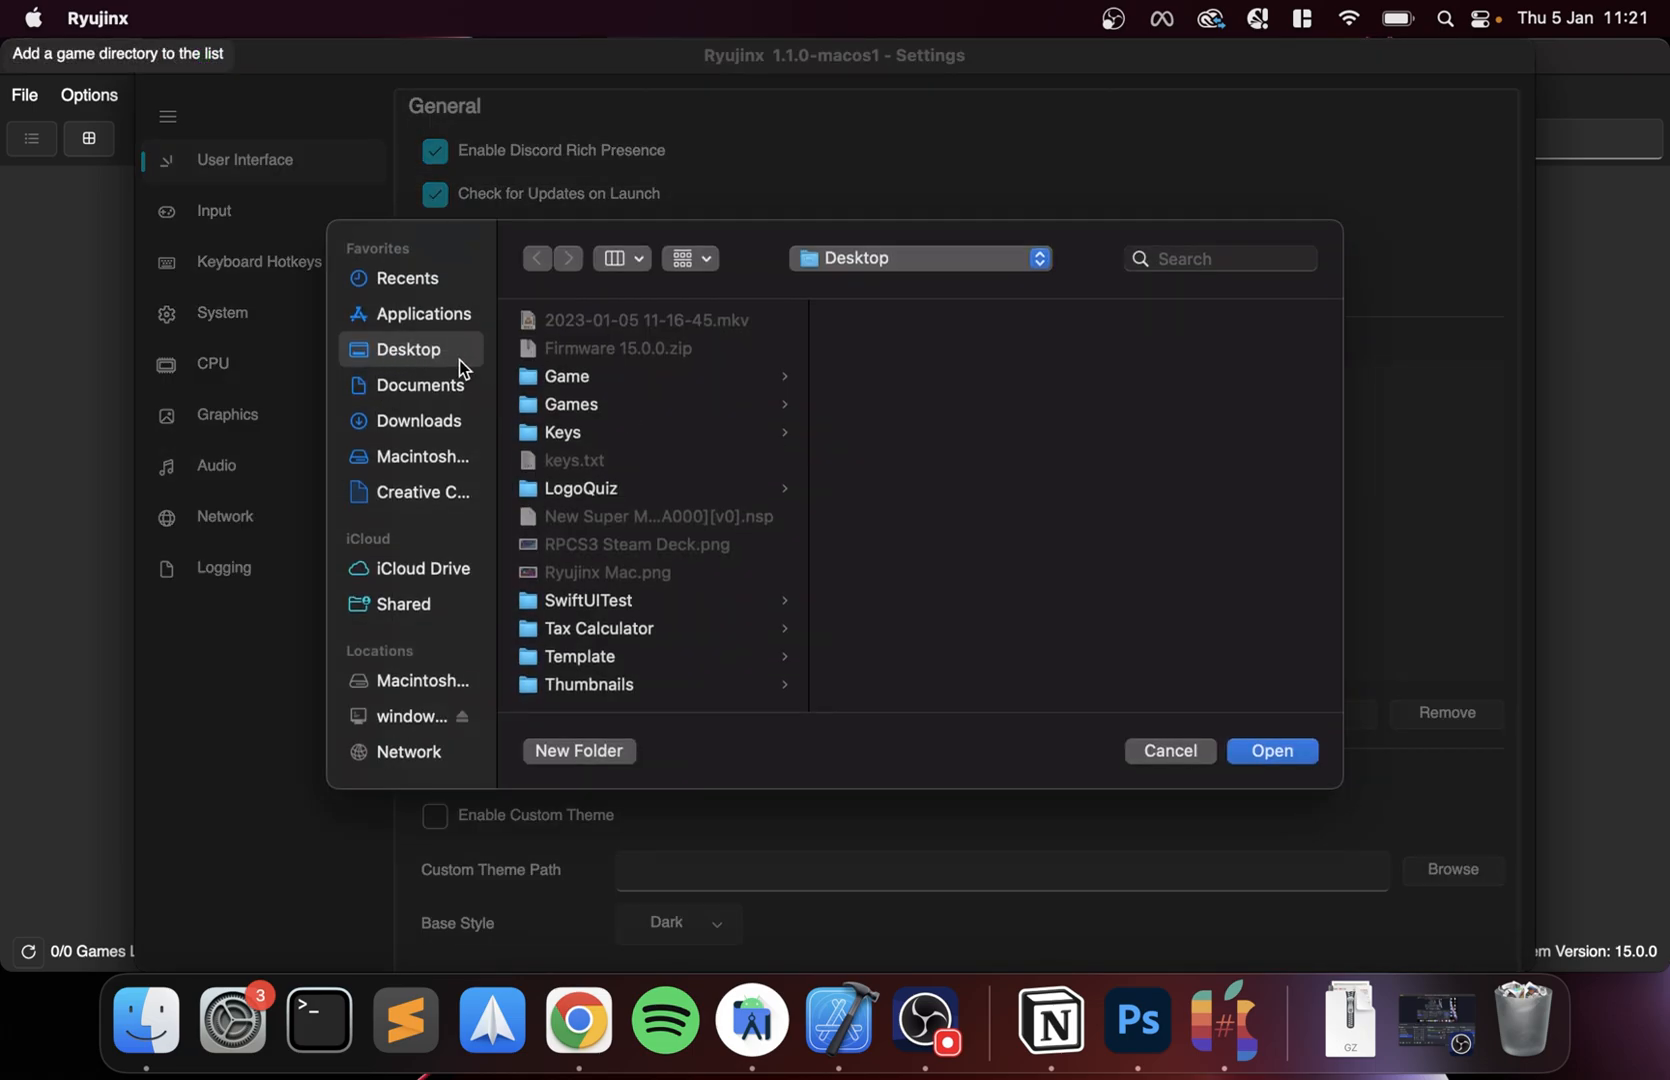
left_click(1270, 750)
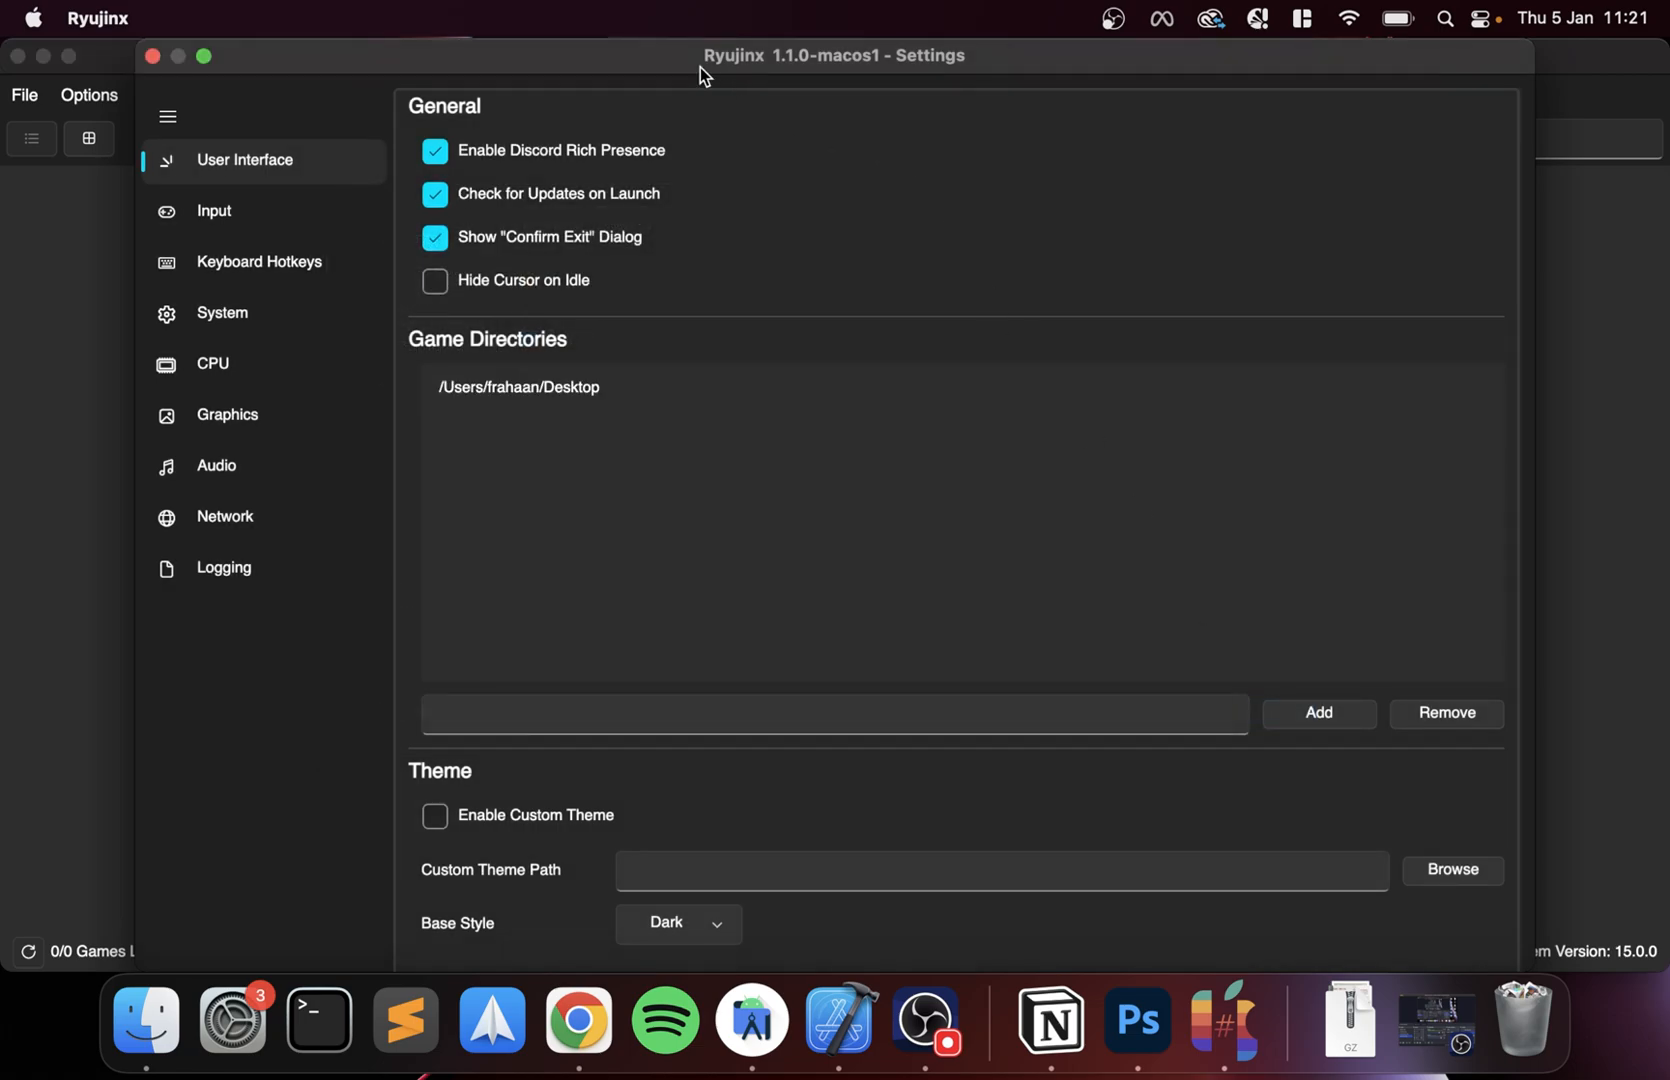
mouse_move(562, 66)
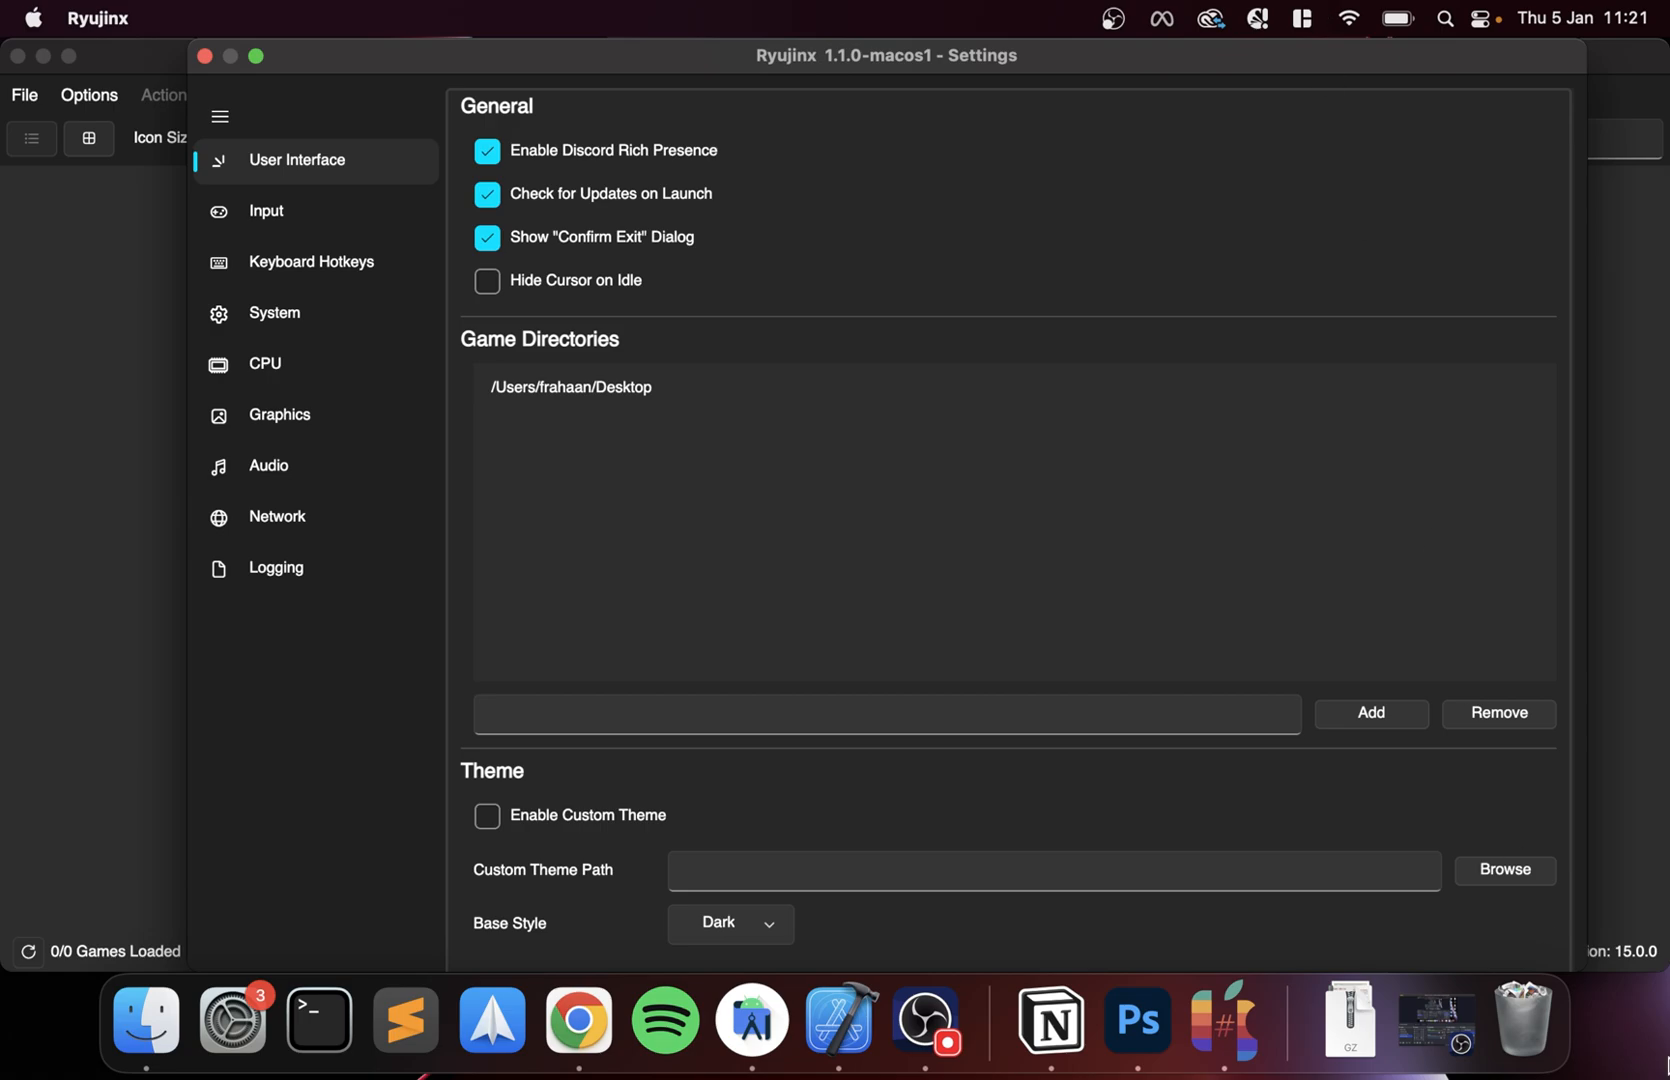
mouse_move(1590, 956)
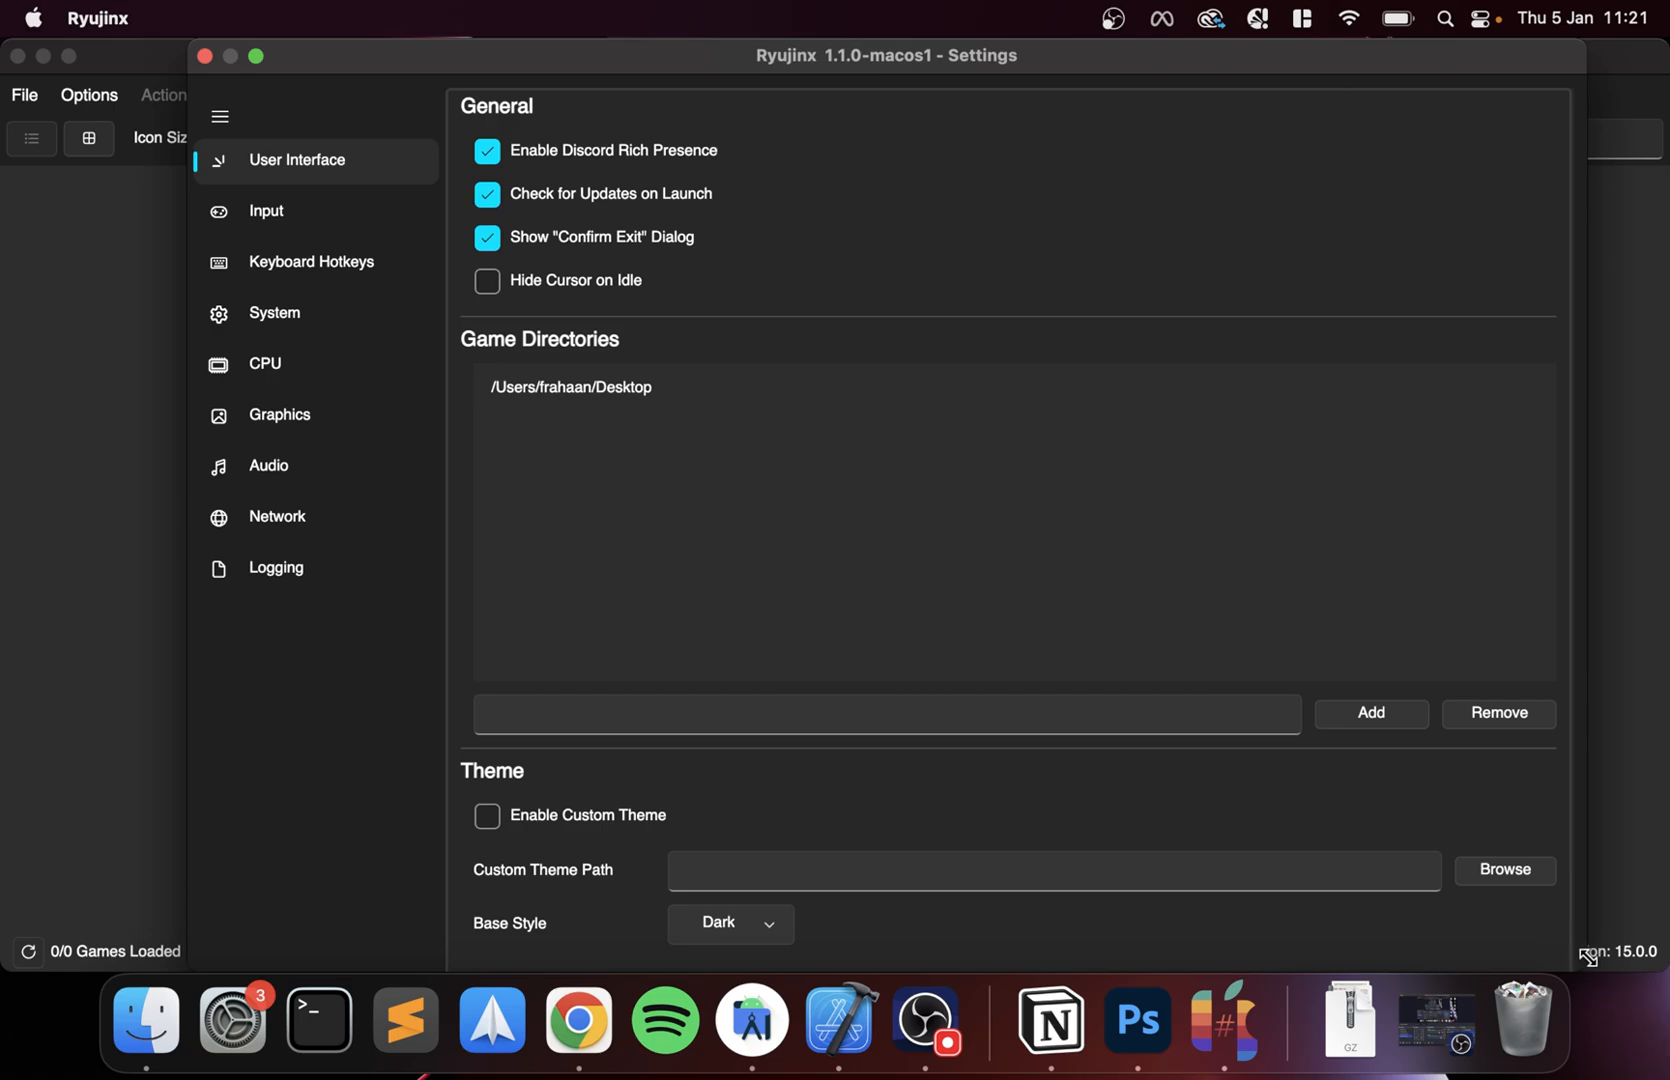
mouse_move(388, 188)
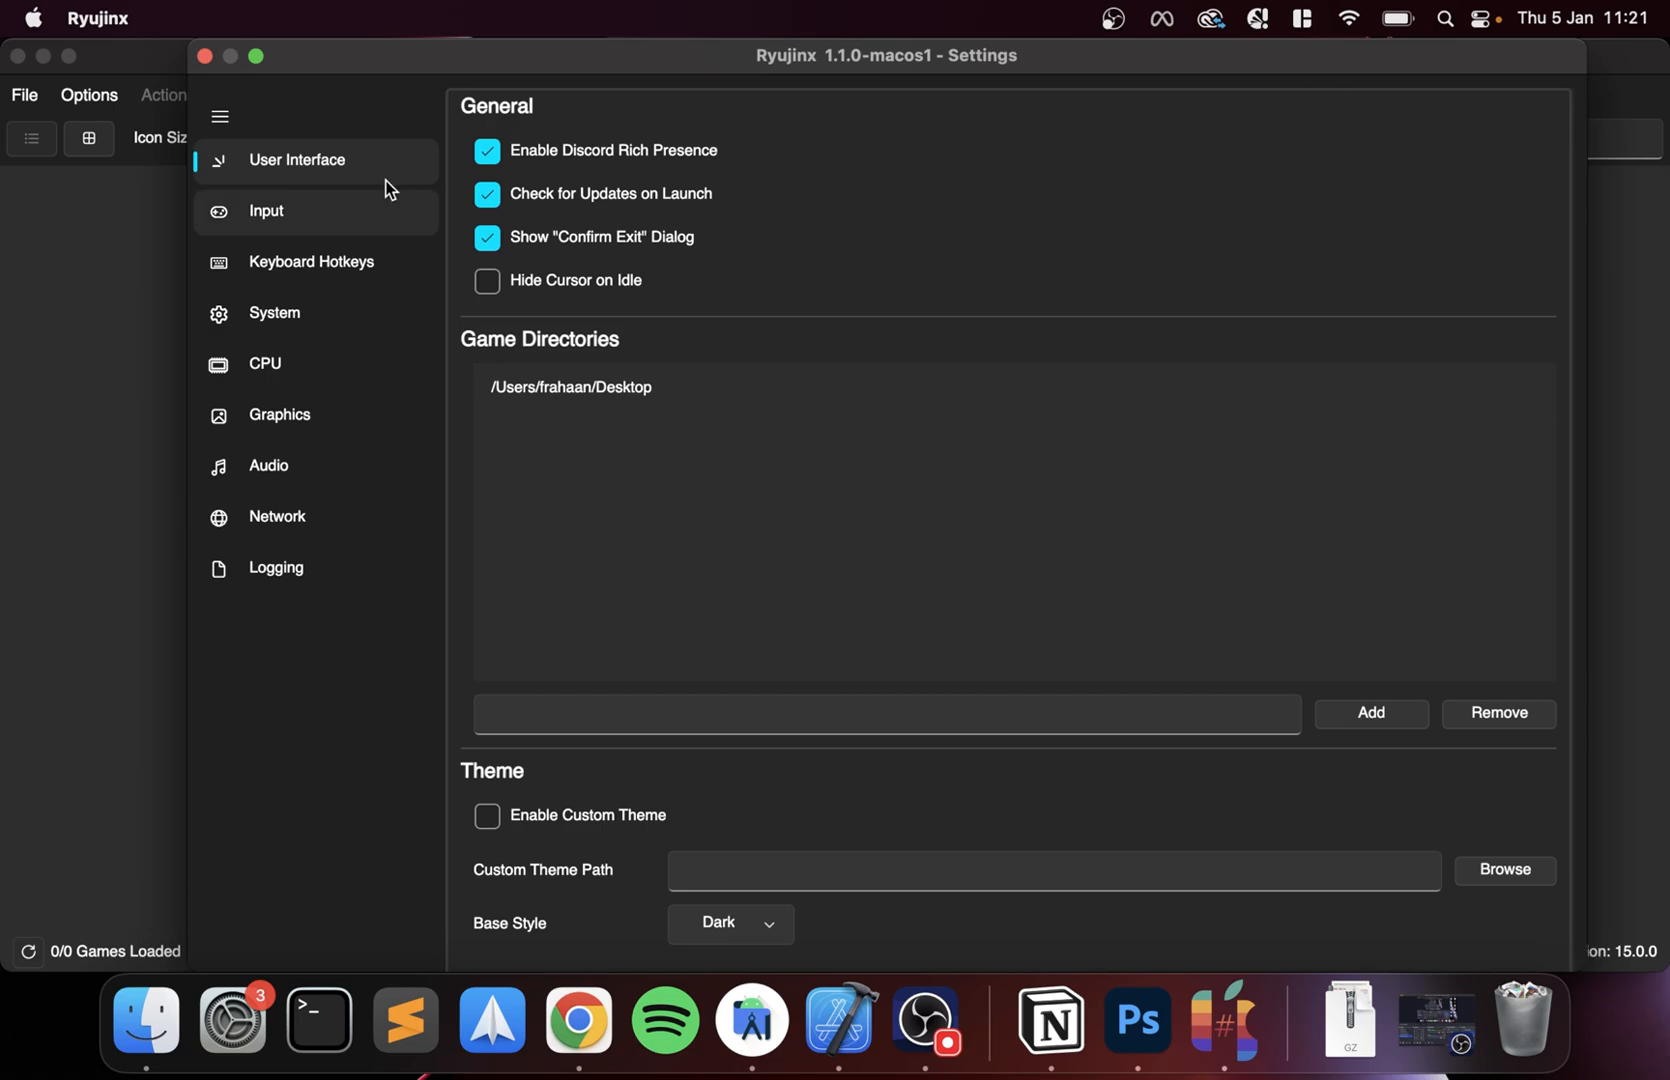
mouse_move(256, 56)
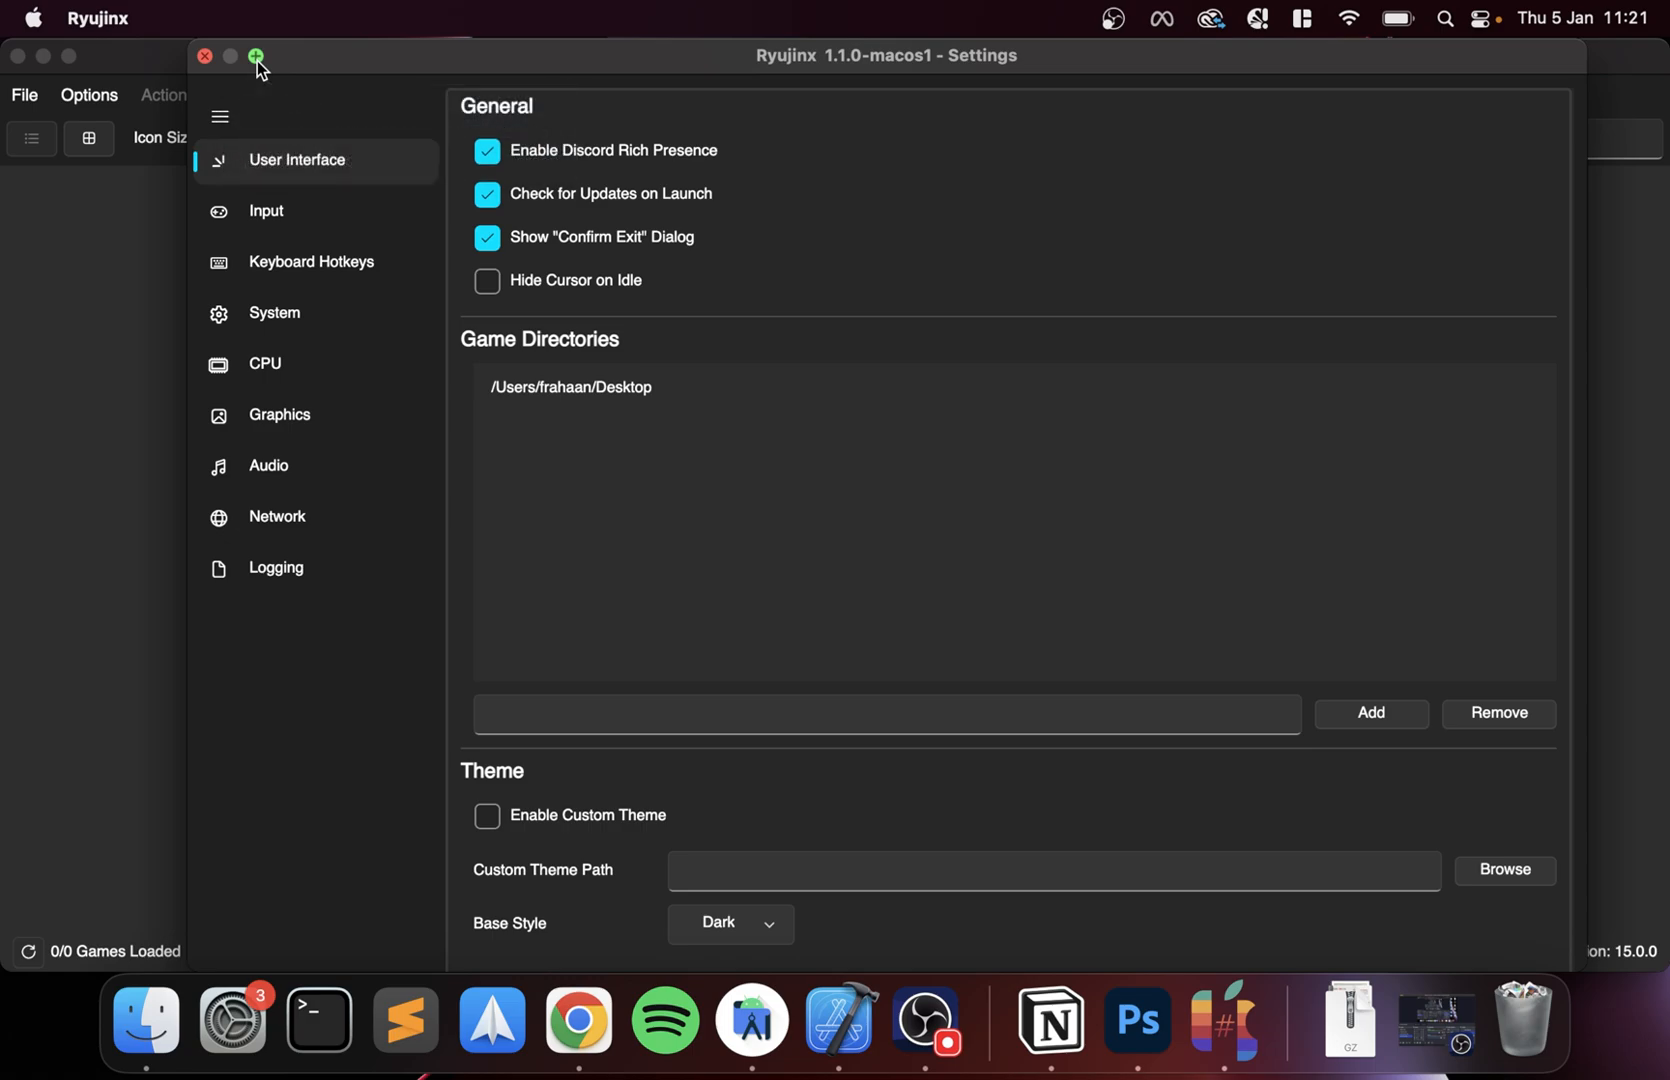
mouse_move(254, 56)
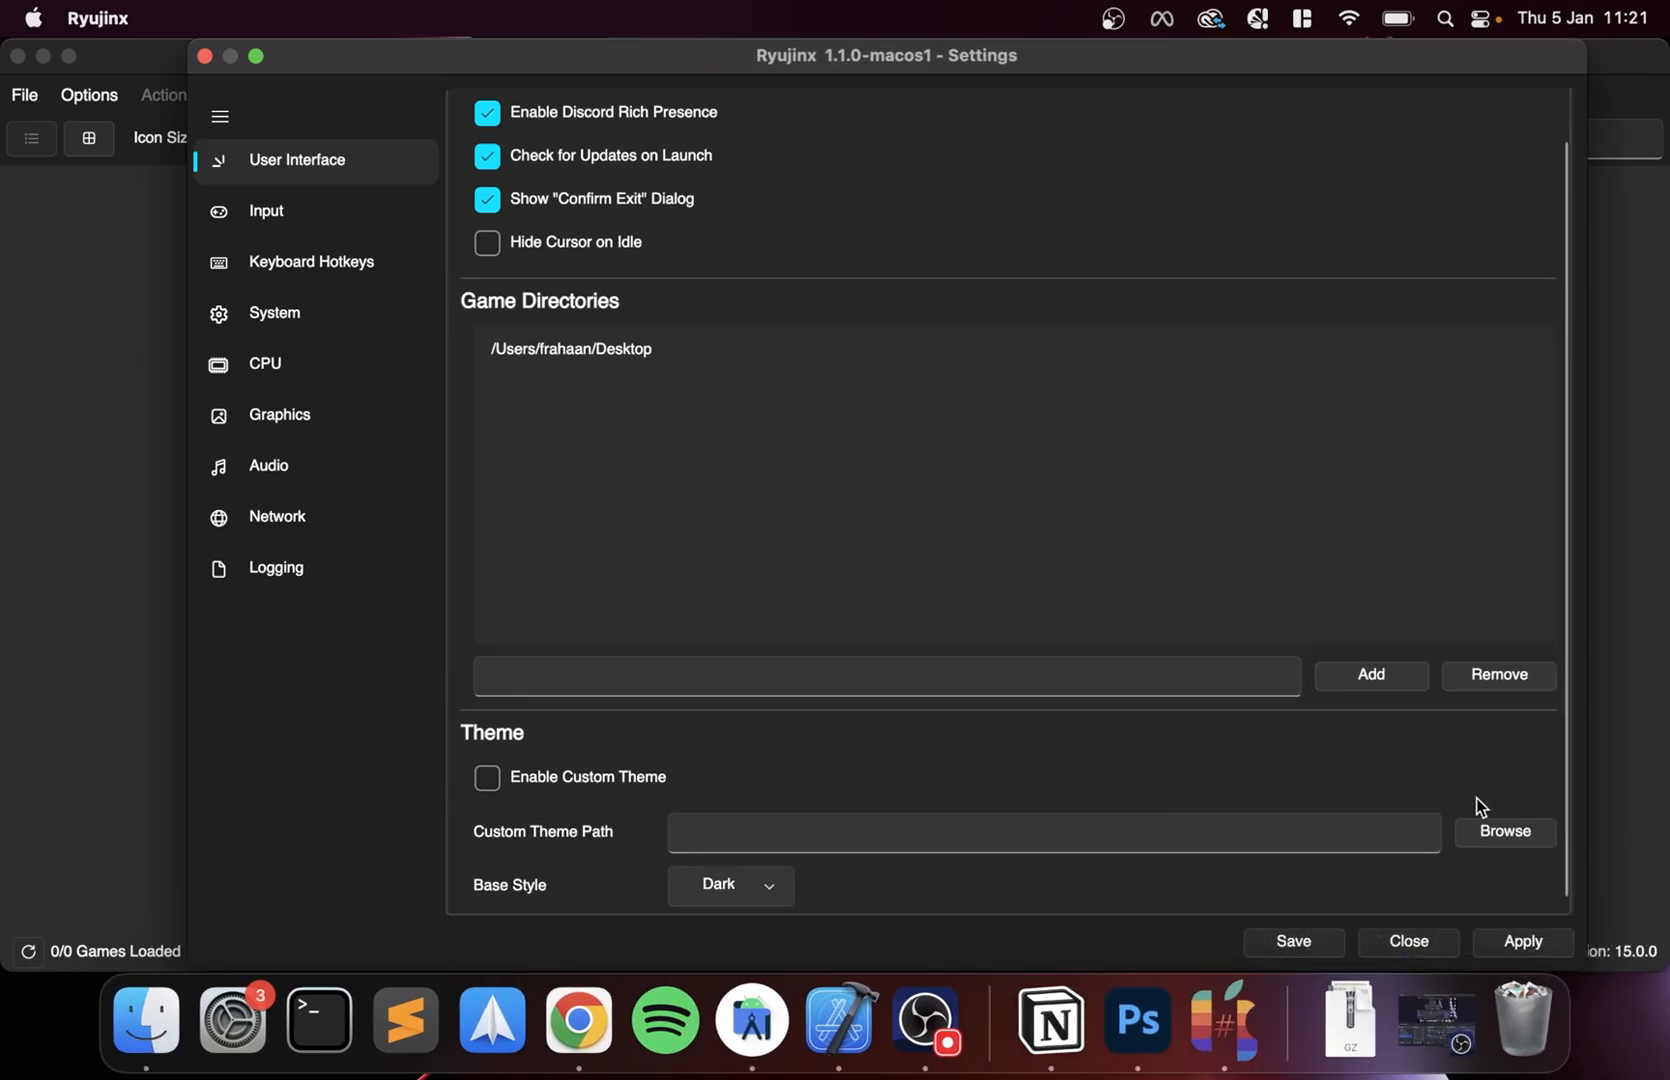
- Review the Game Directories entry while the library loads New Super Mario Bros. U Deluxe
scroll("up", 3)
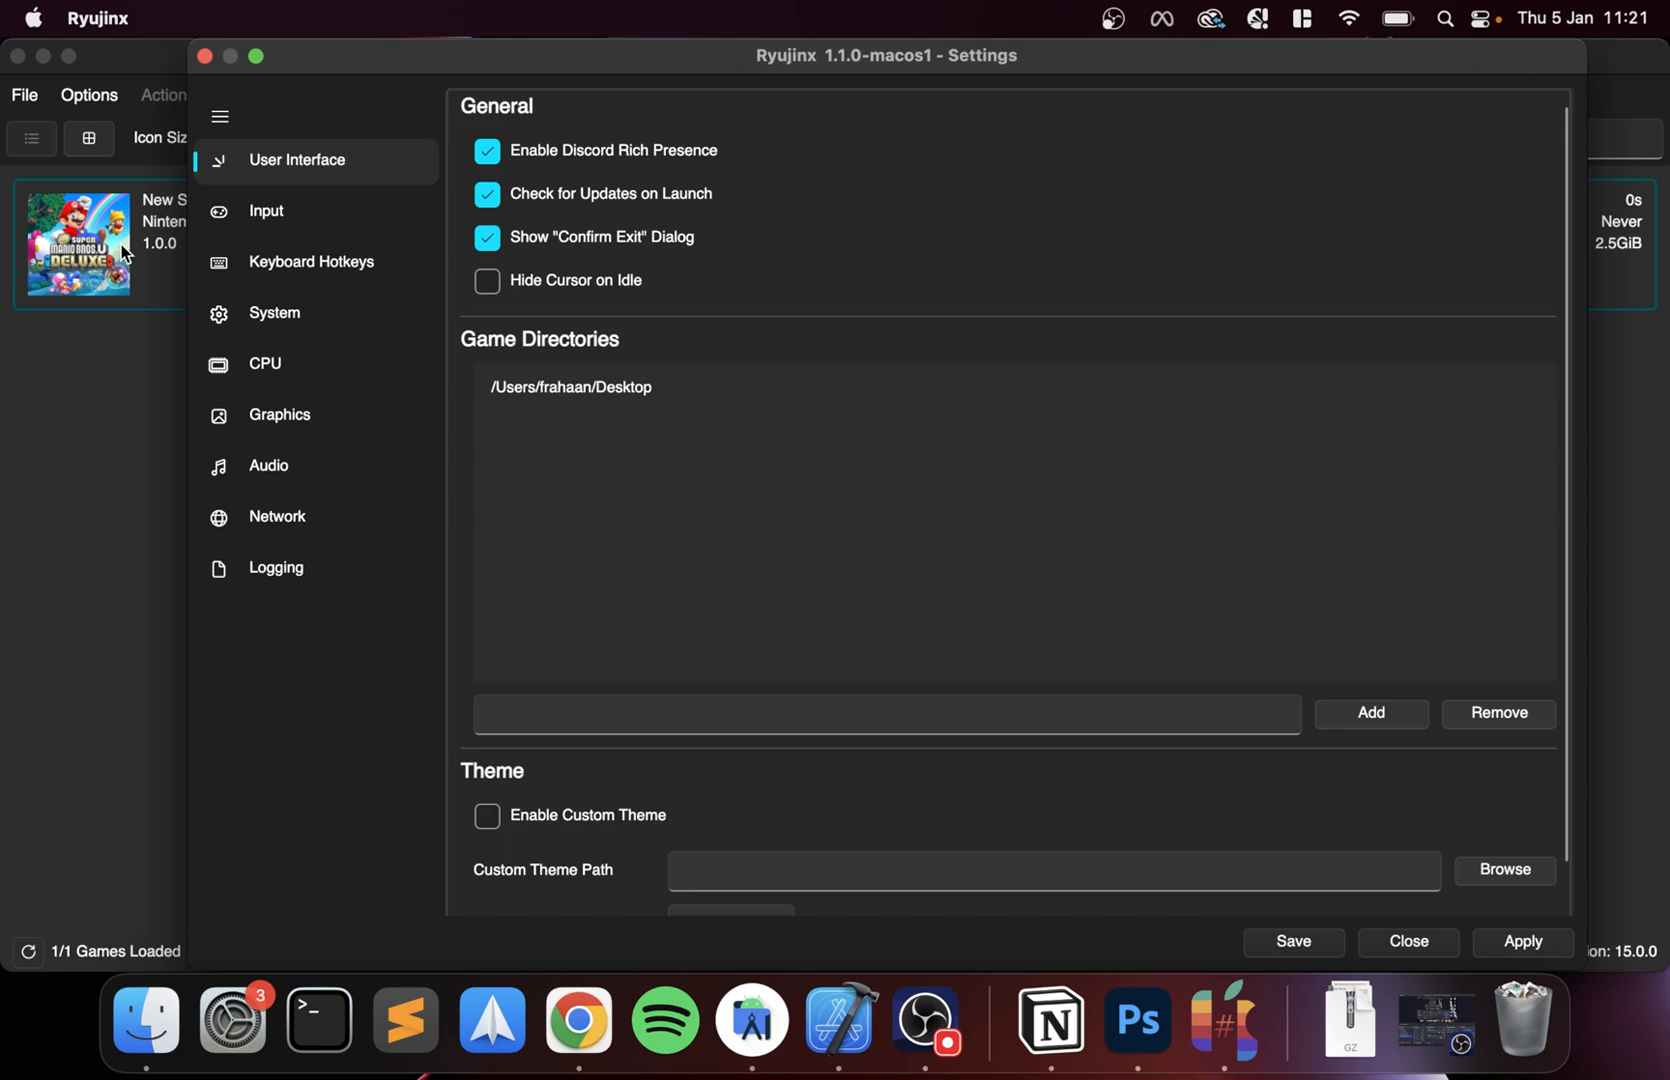
mouse_move(272, 312)
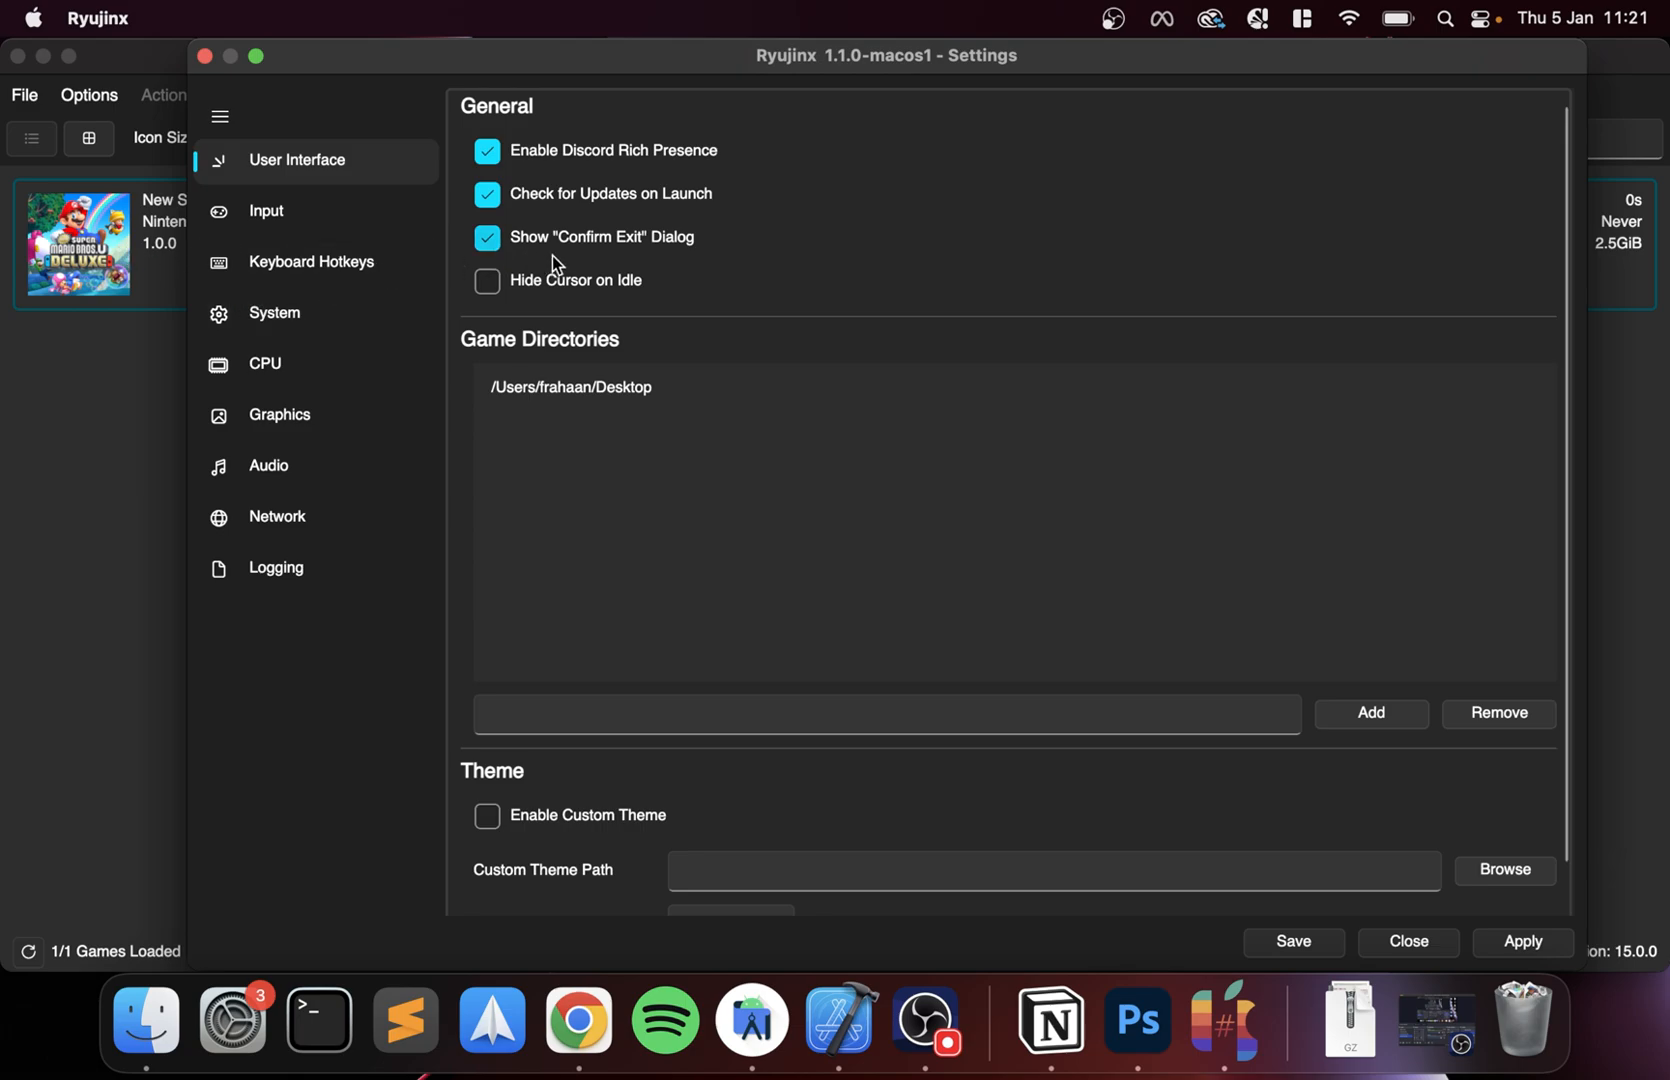
- Review Player 1's Input Device list and keep All keyboards selected
left_click(266, 210)
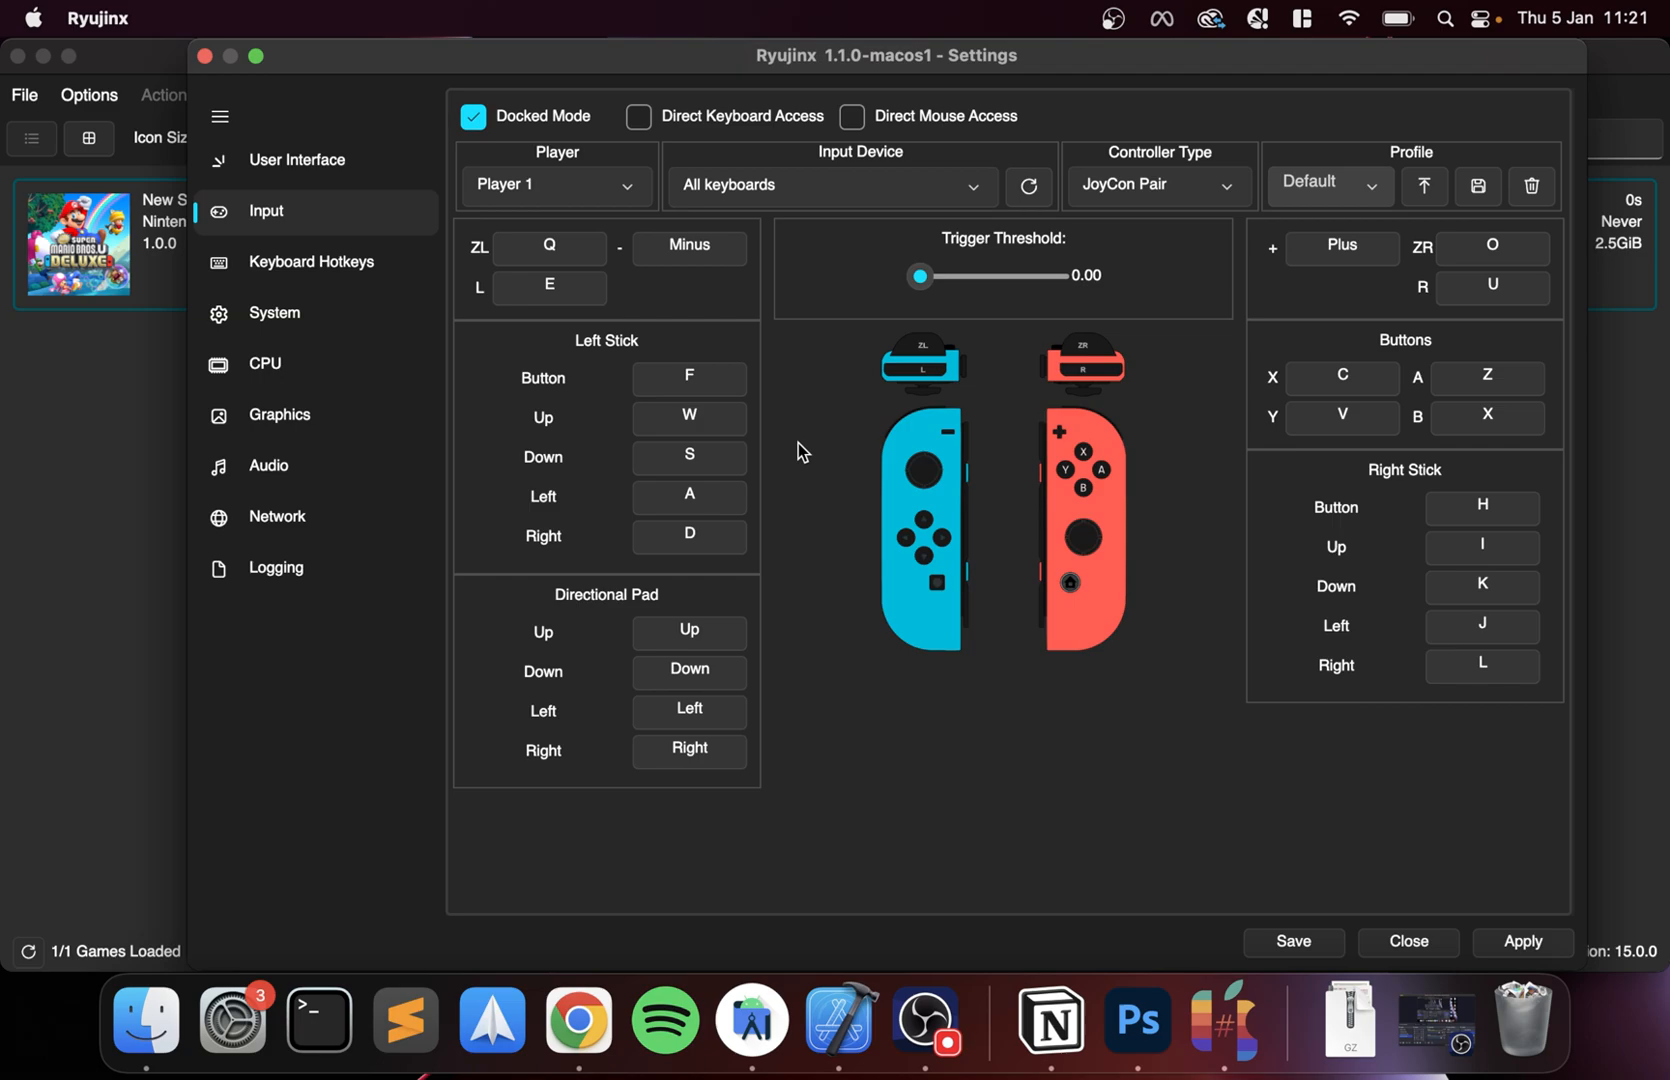
left_click(688, 378)
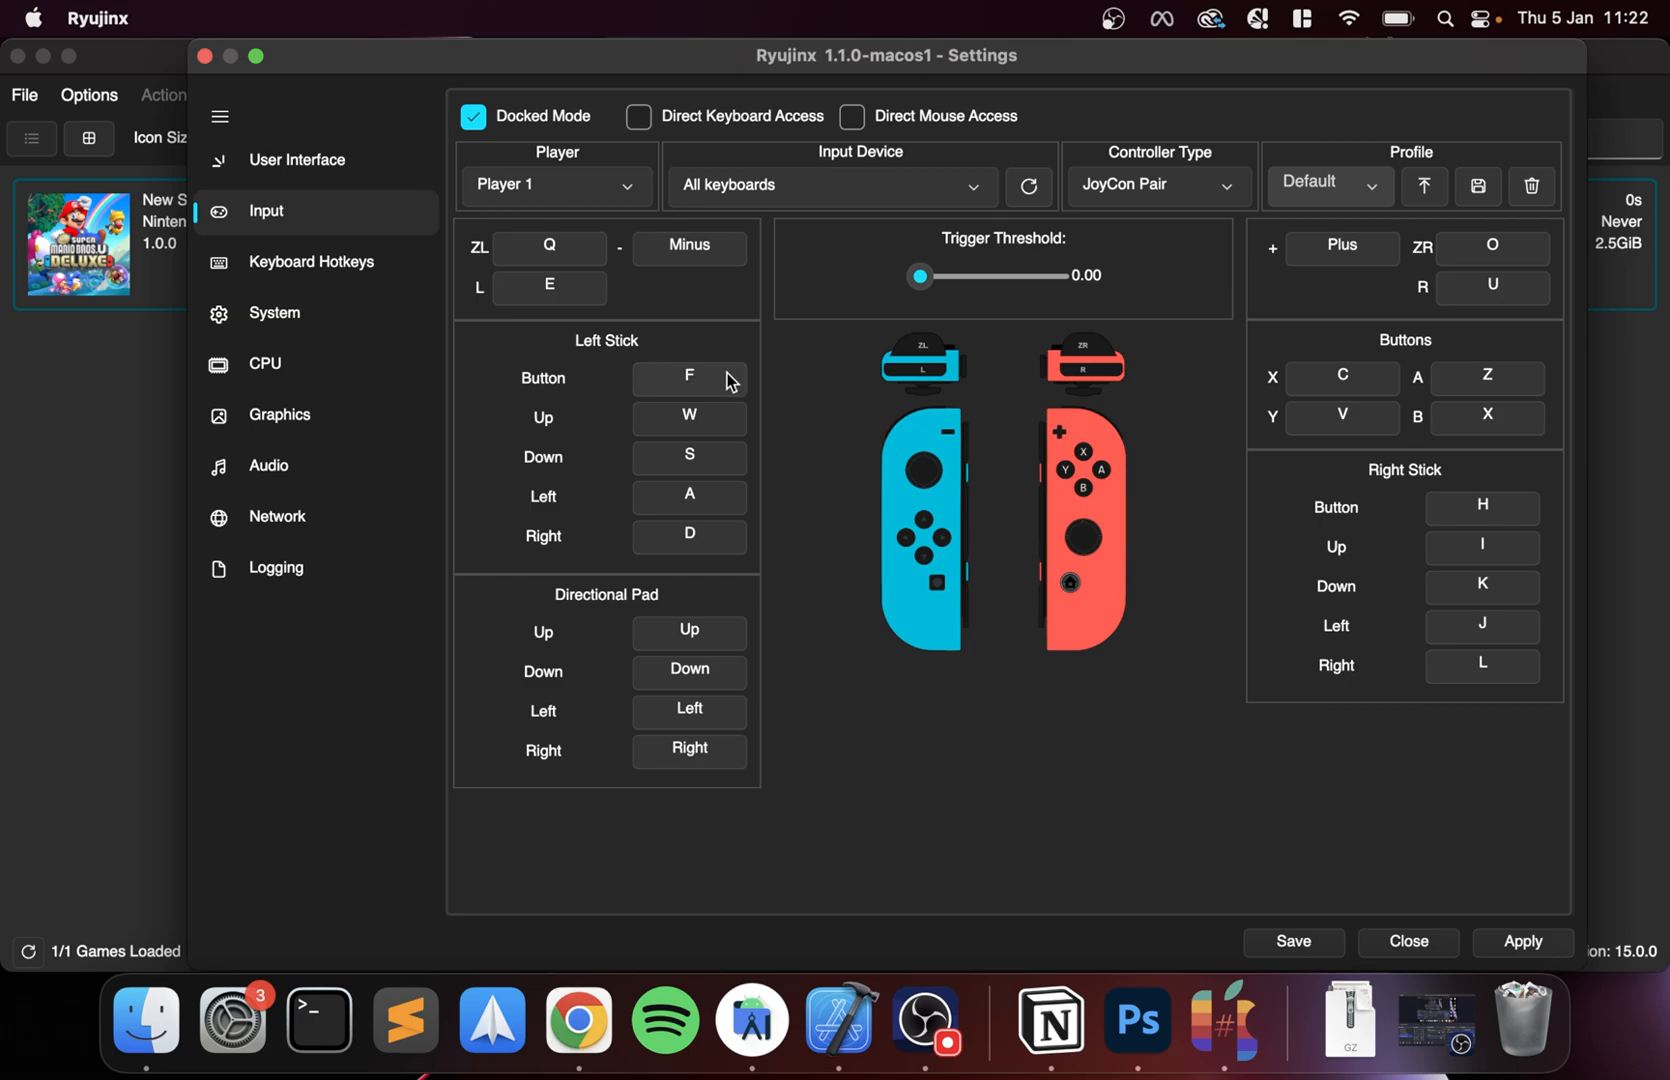
mouse_move(1070, 292)
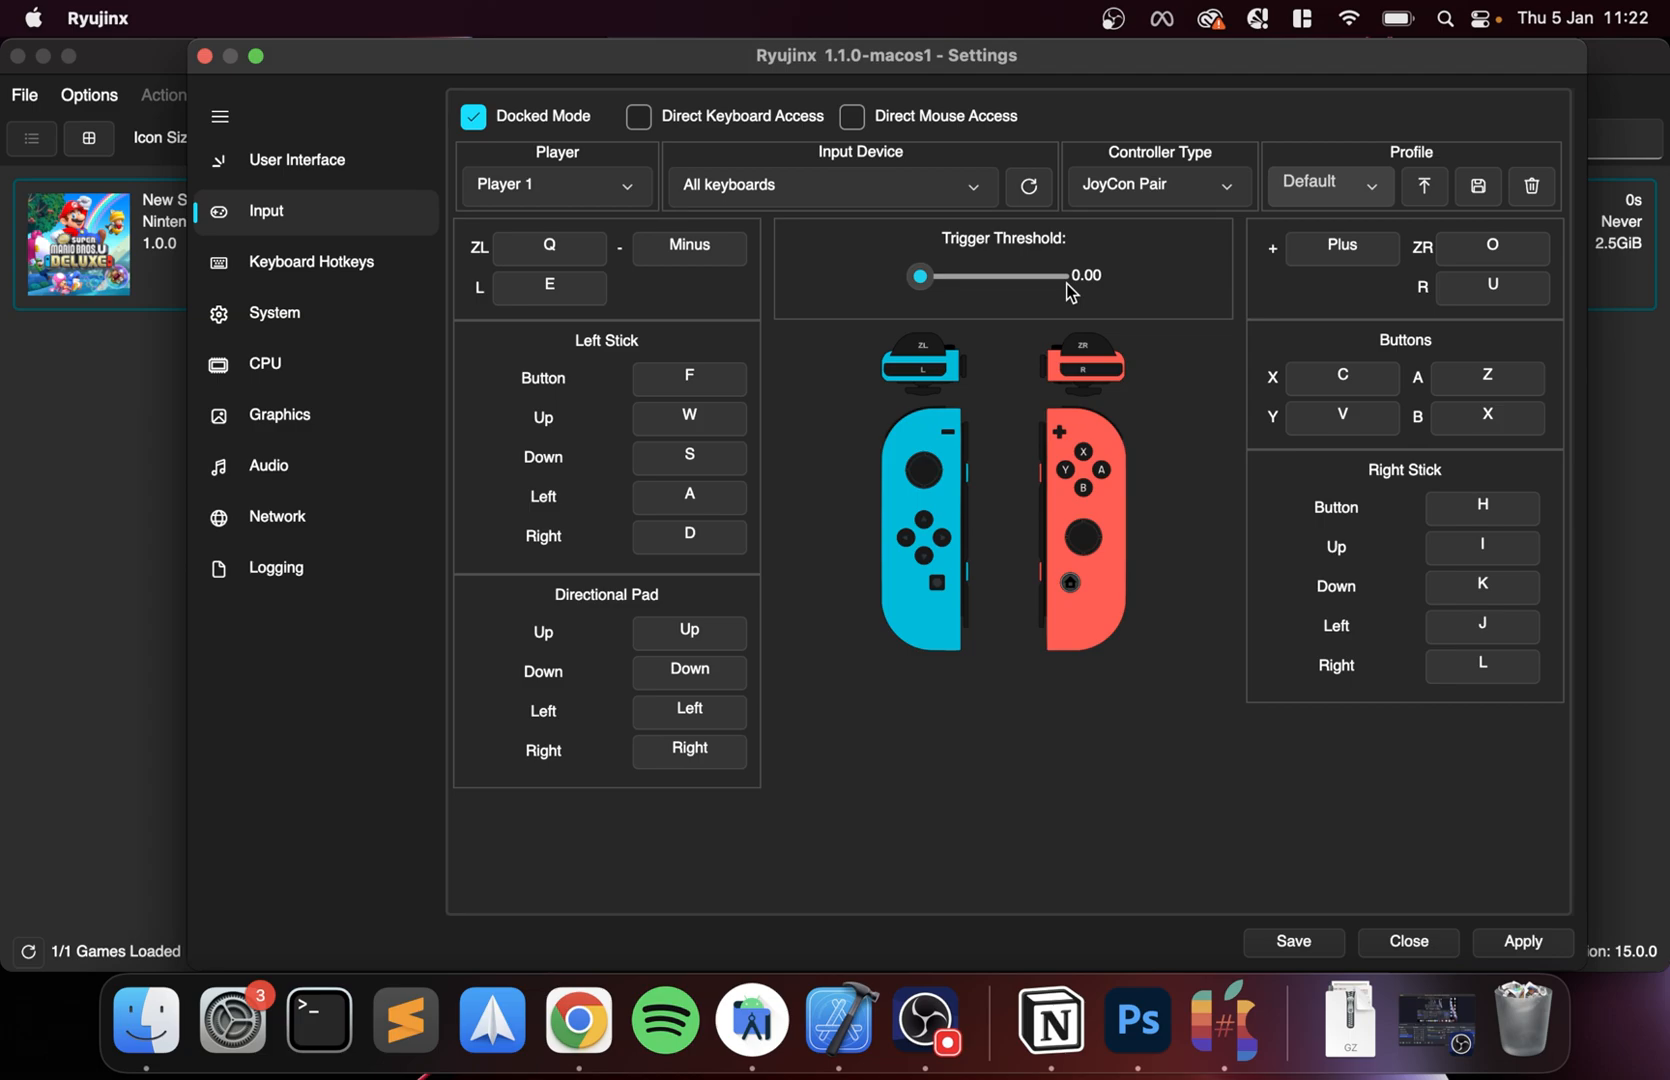
mouse_move(510, 186)
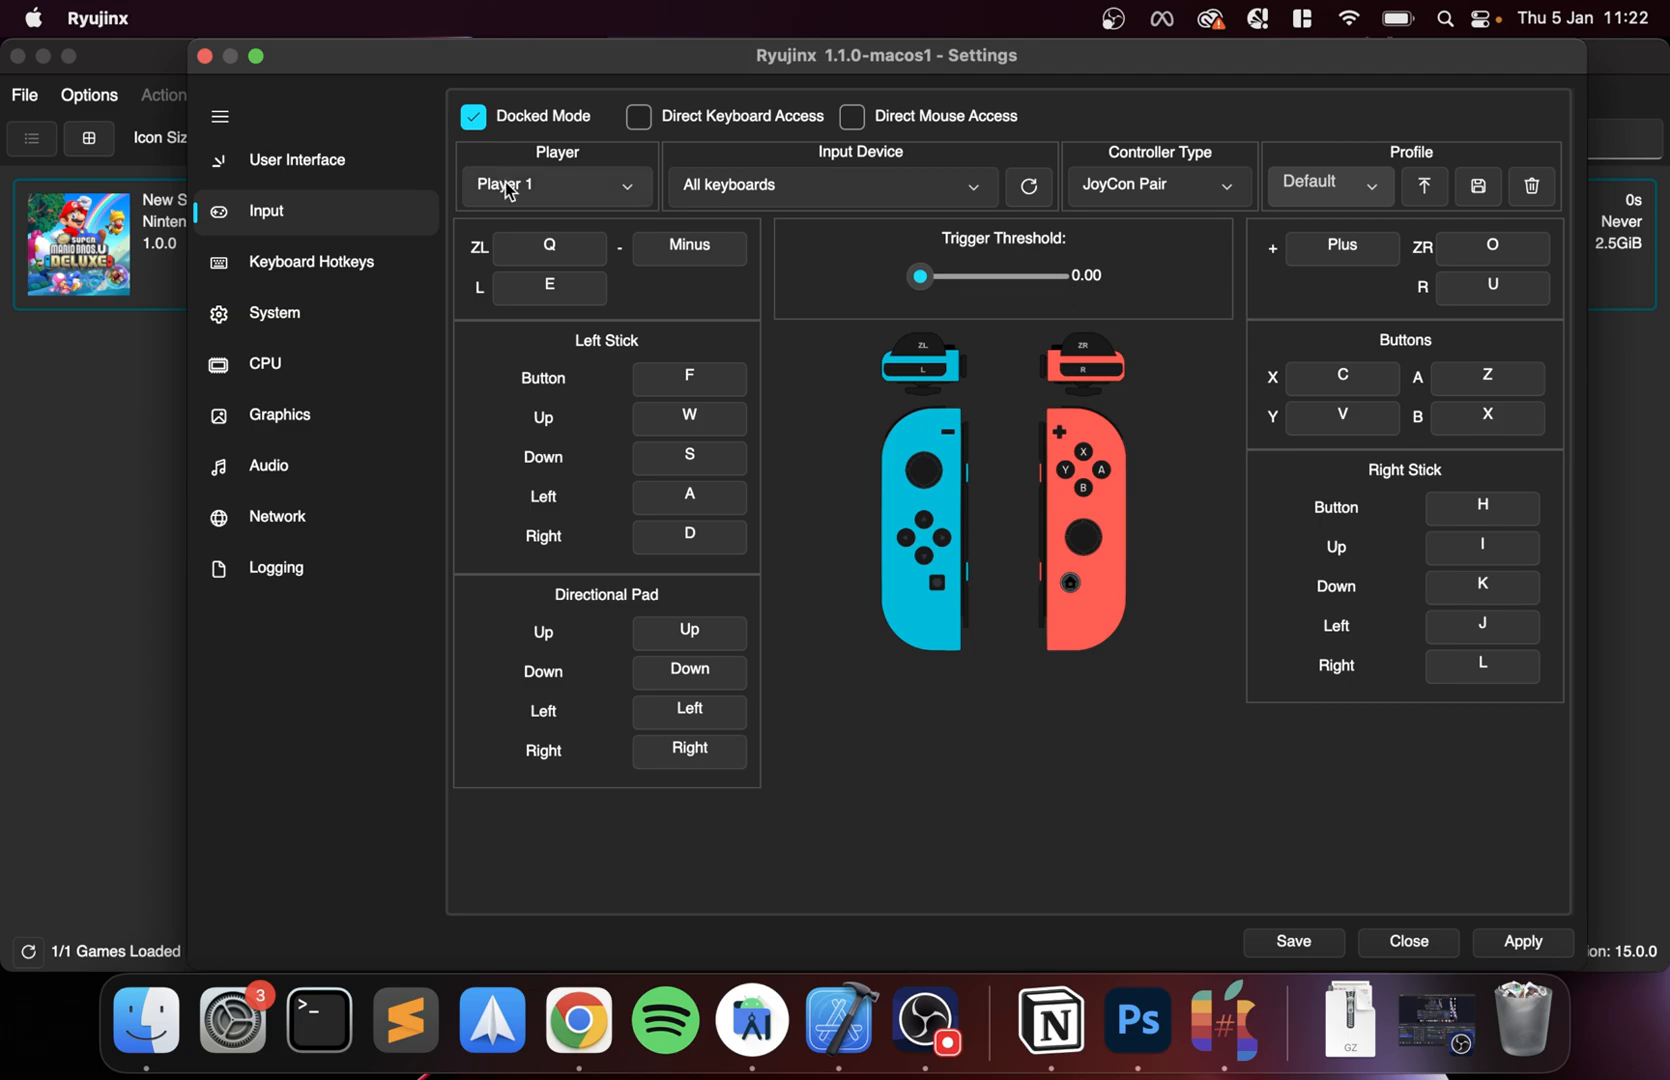
left_click(830, 184)
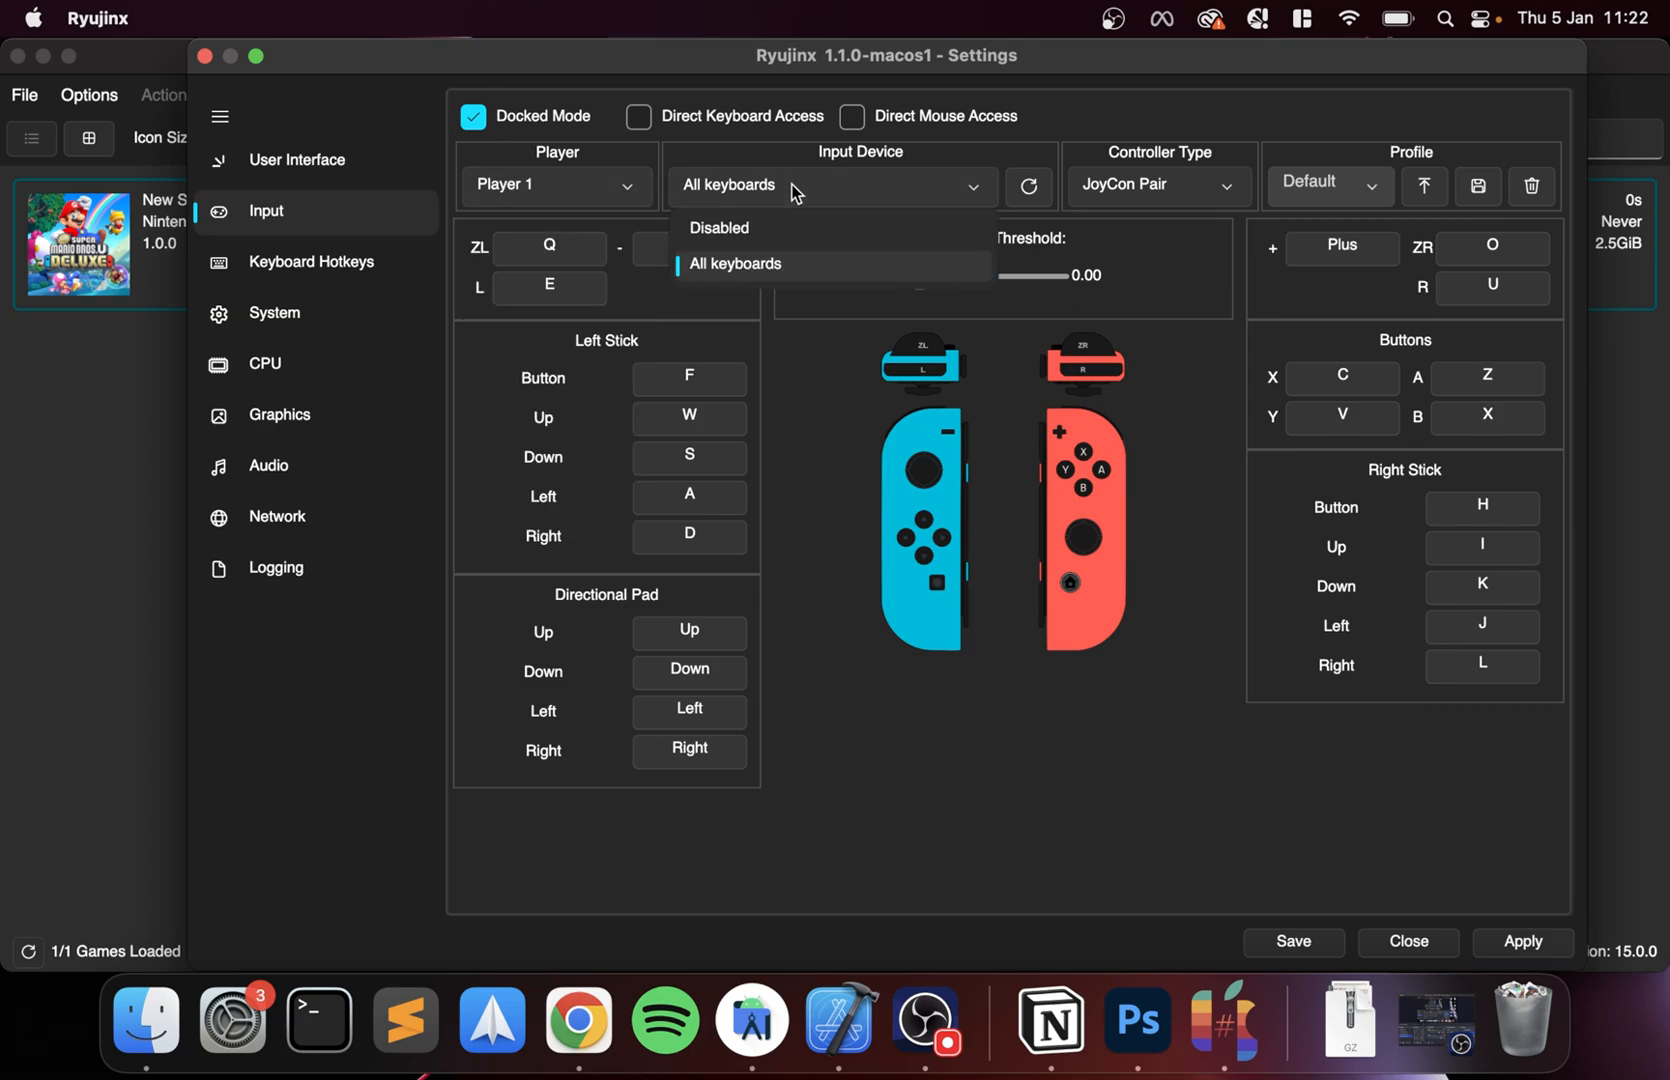
left_click(732, 264)
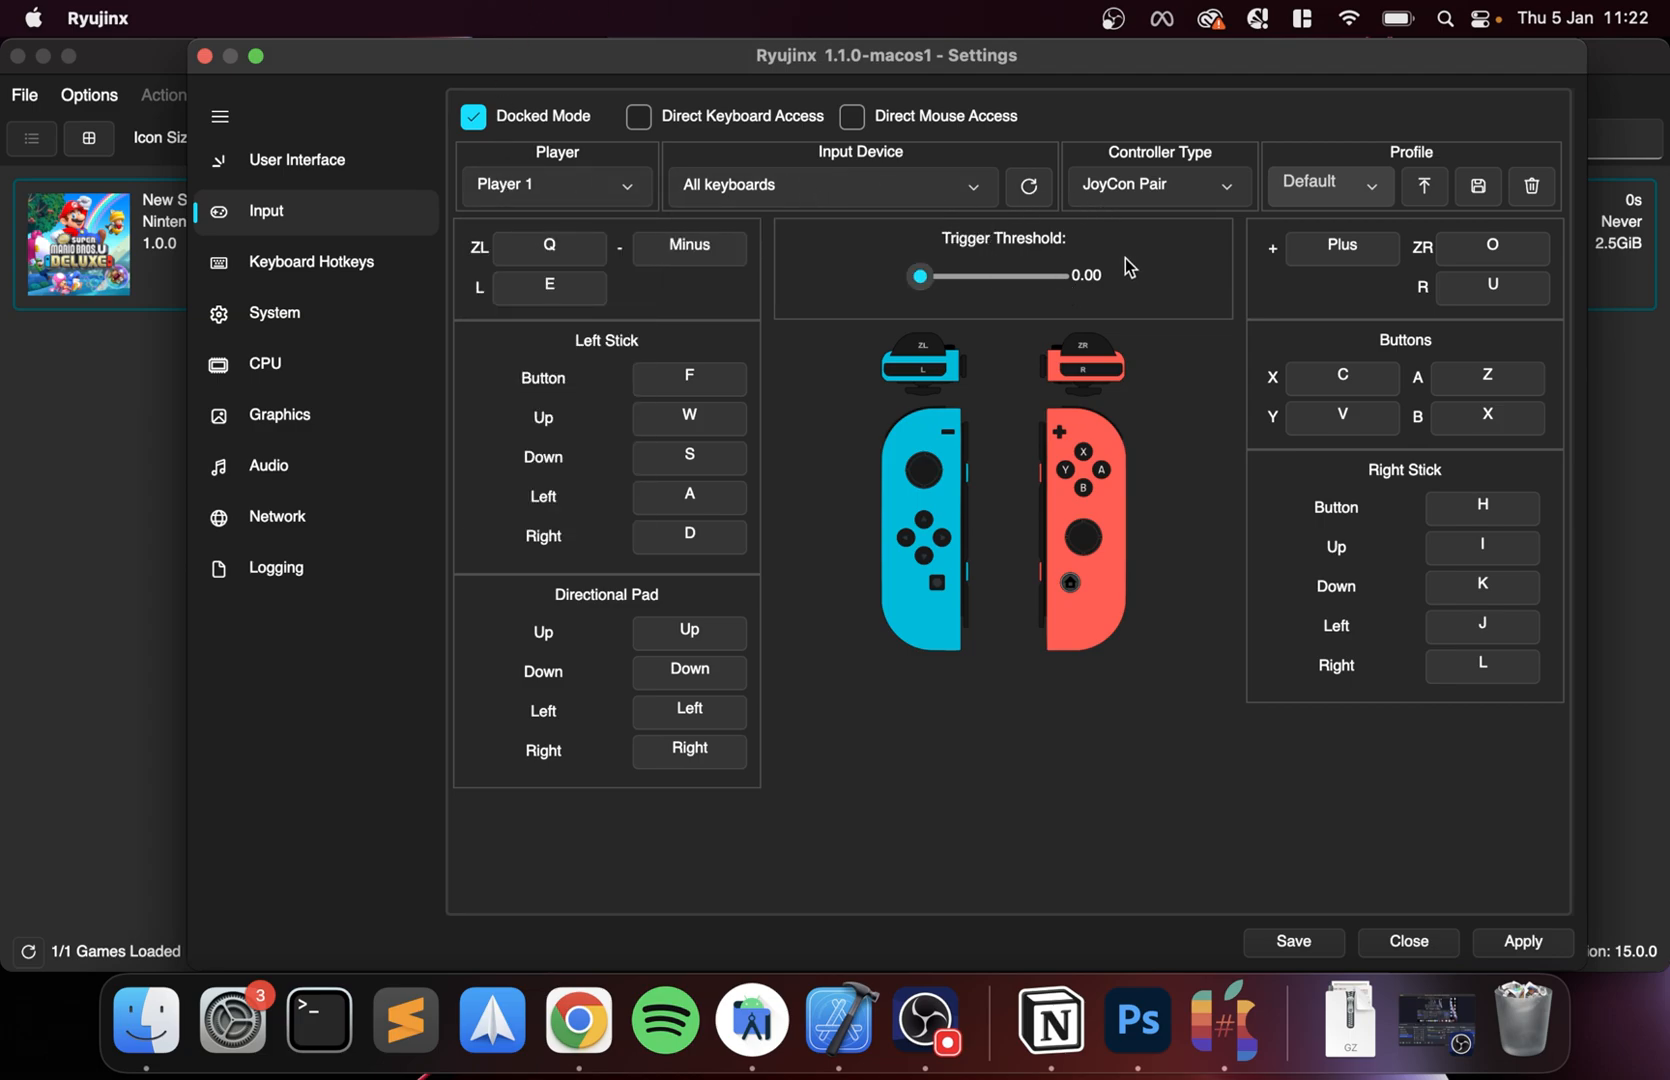
left_click(830, 184)
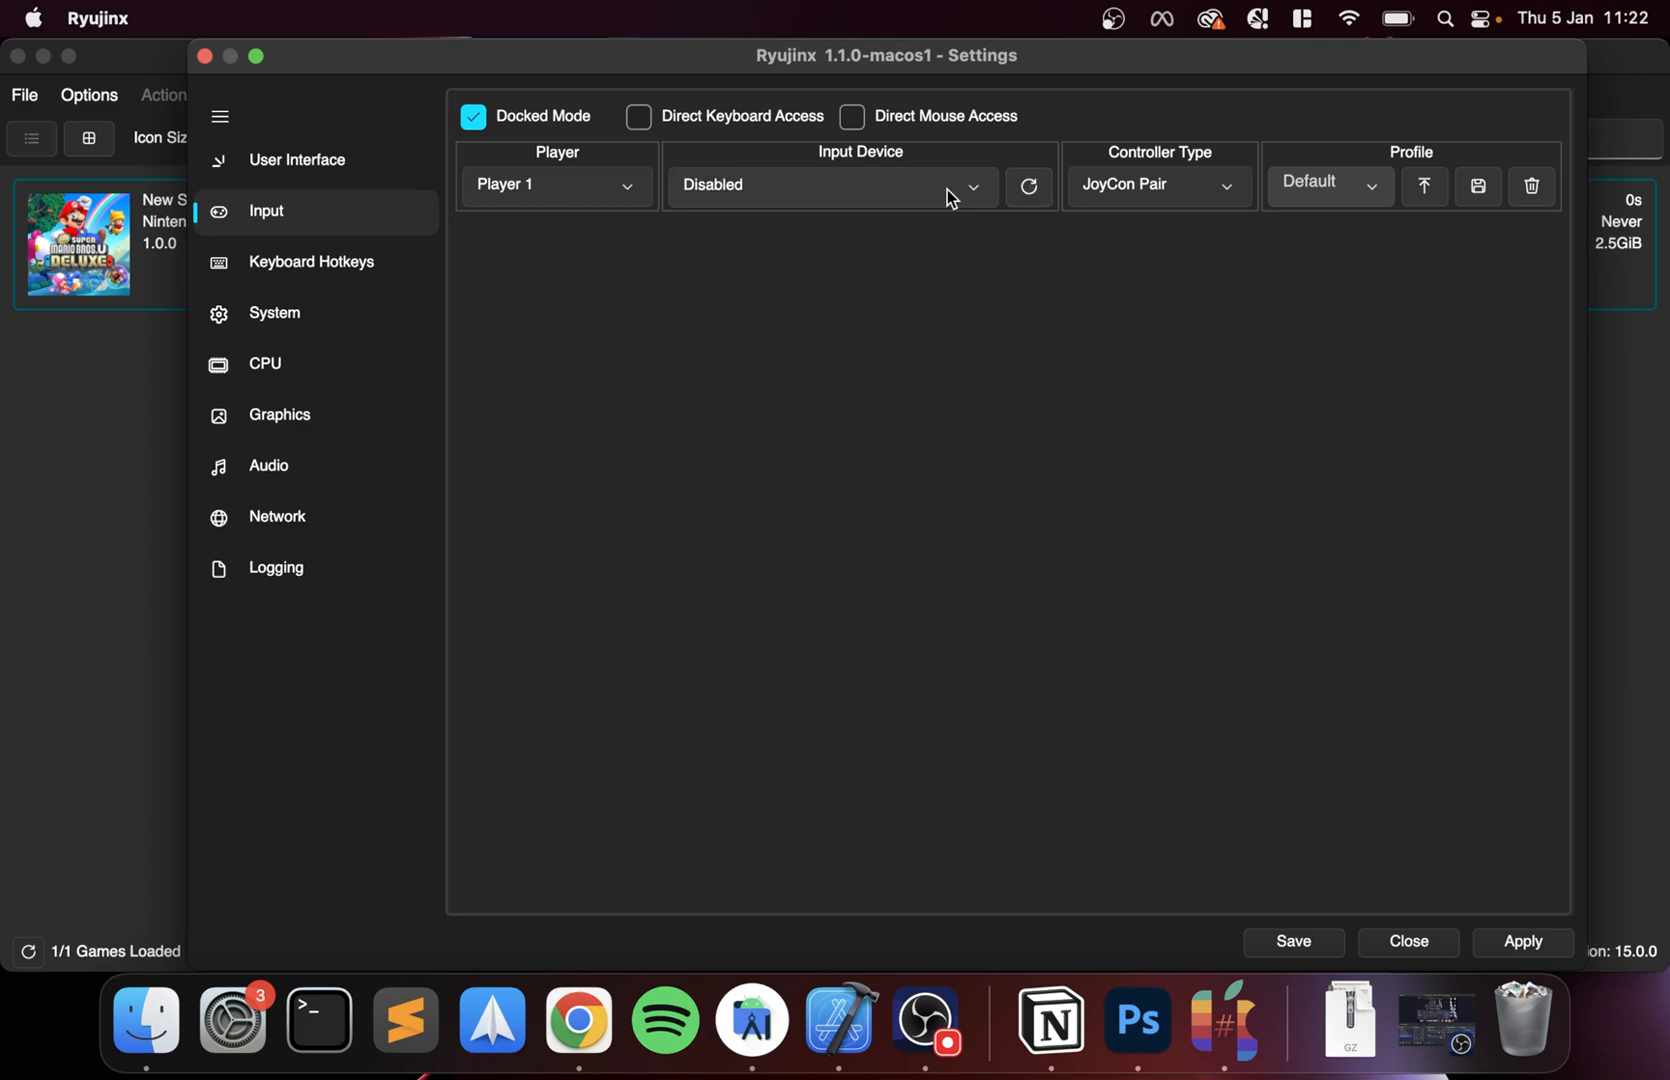
left_click(830, 184)
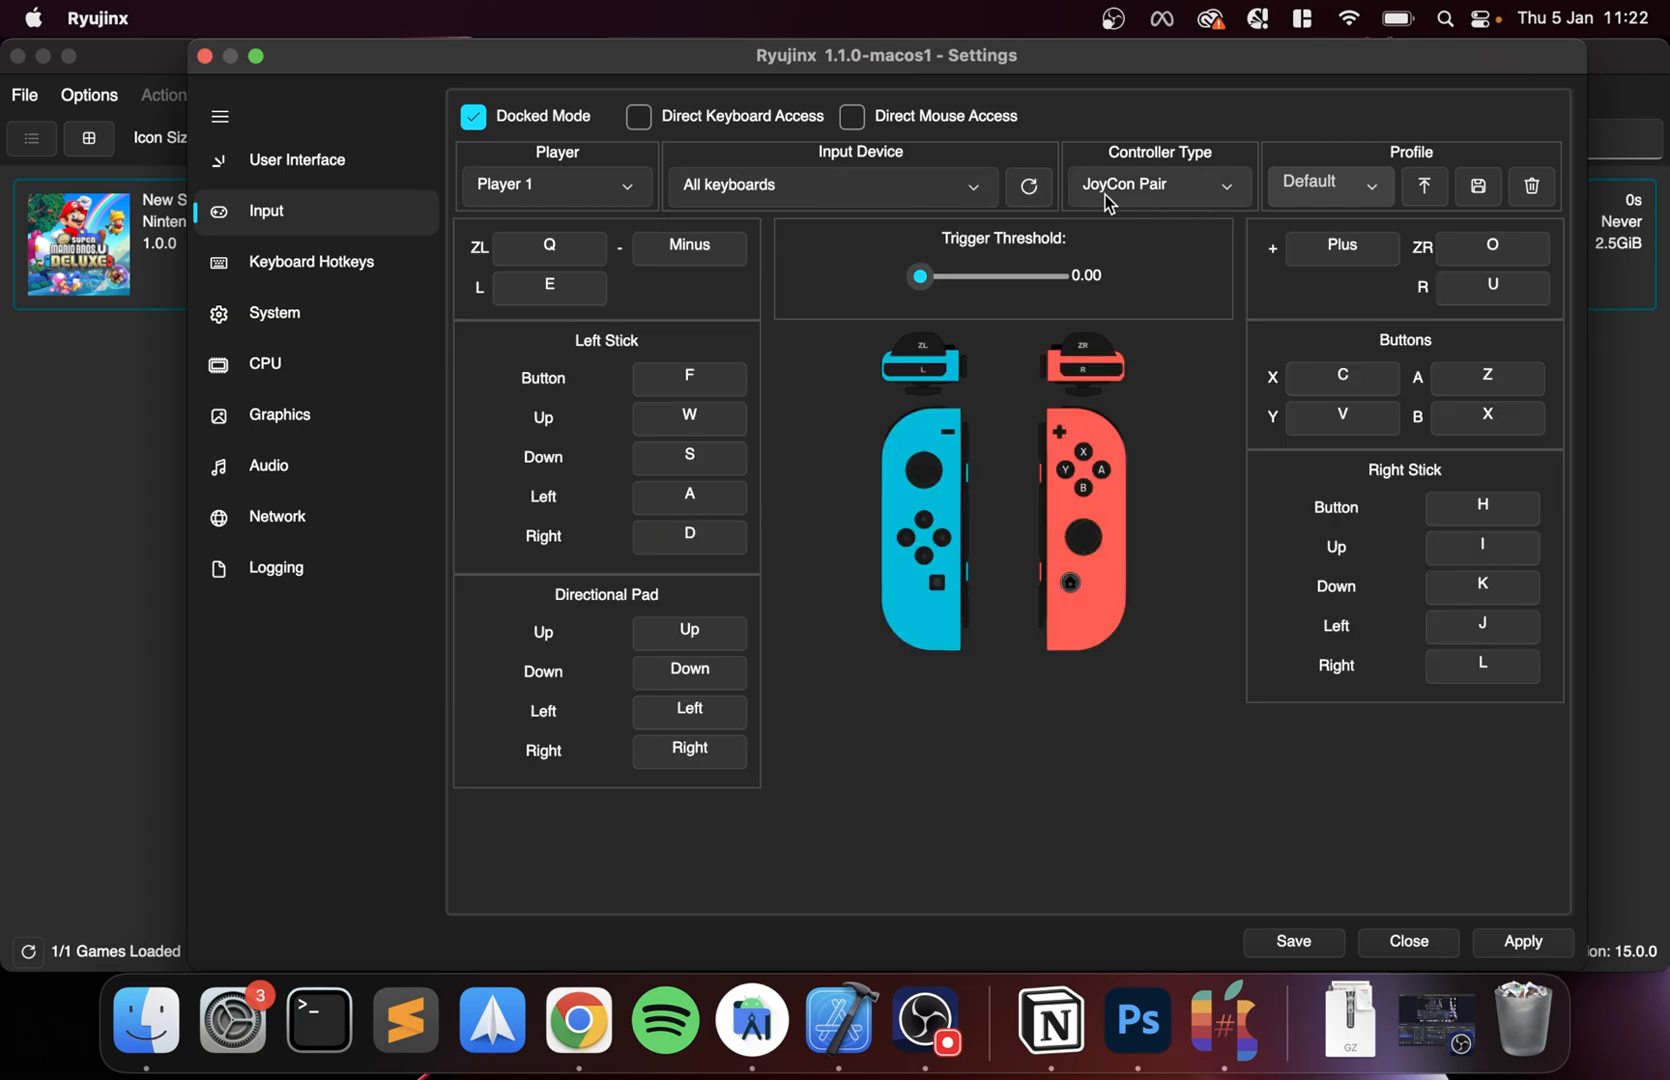
mouse_move(1062, 222)
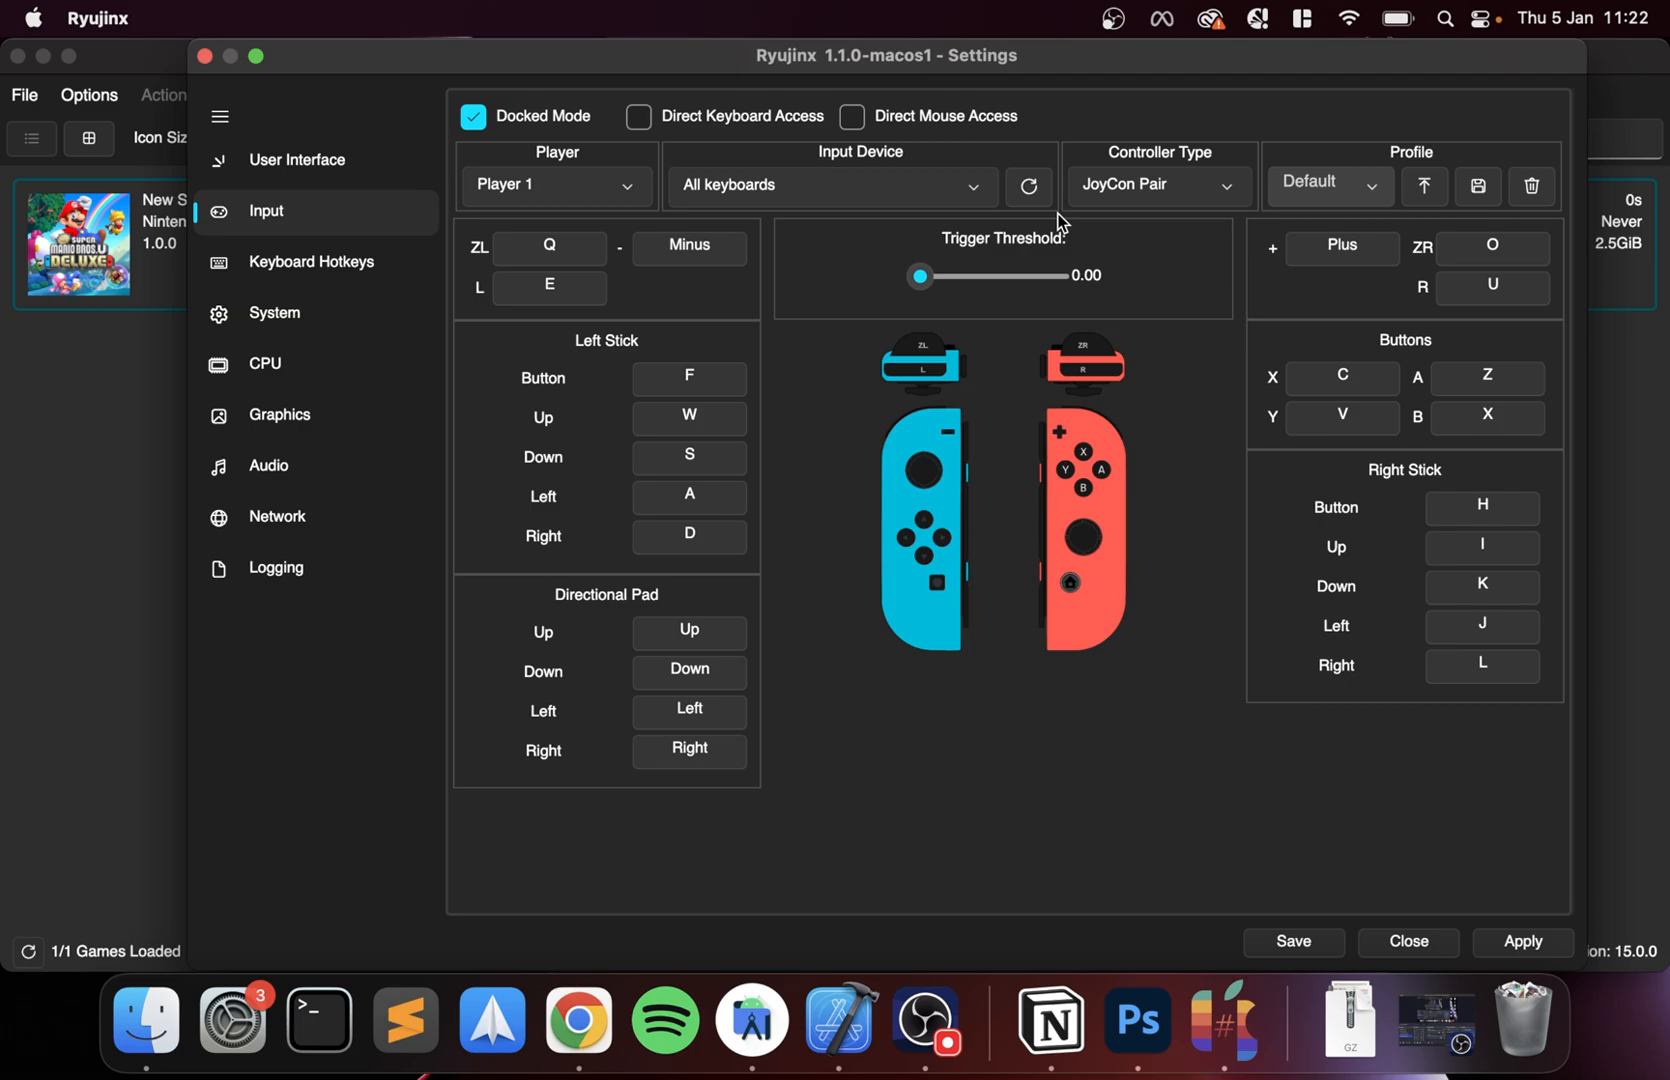
- Keep JoyCon Pair as the controller type with the Default profile
left_click(1156, 184)
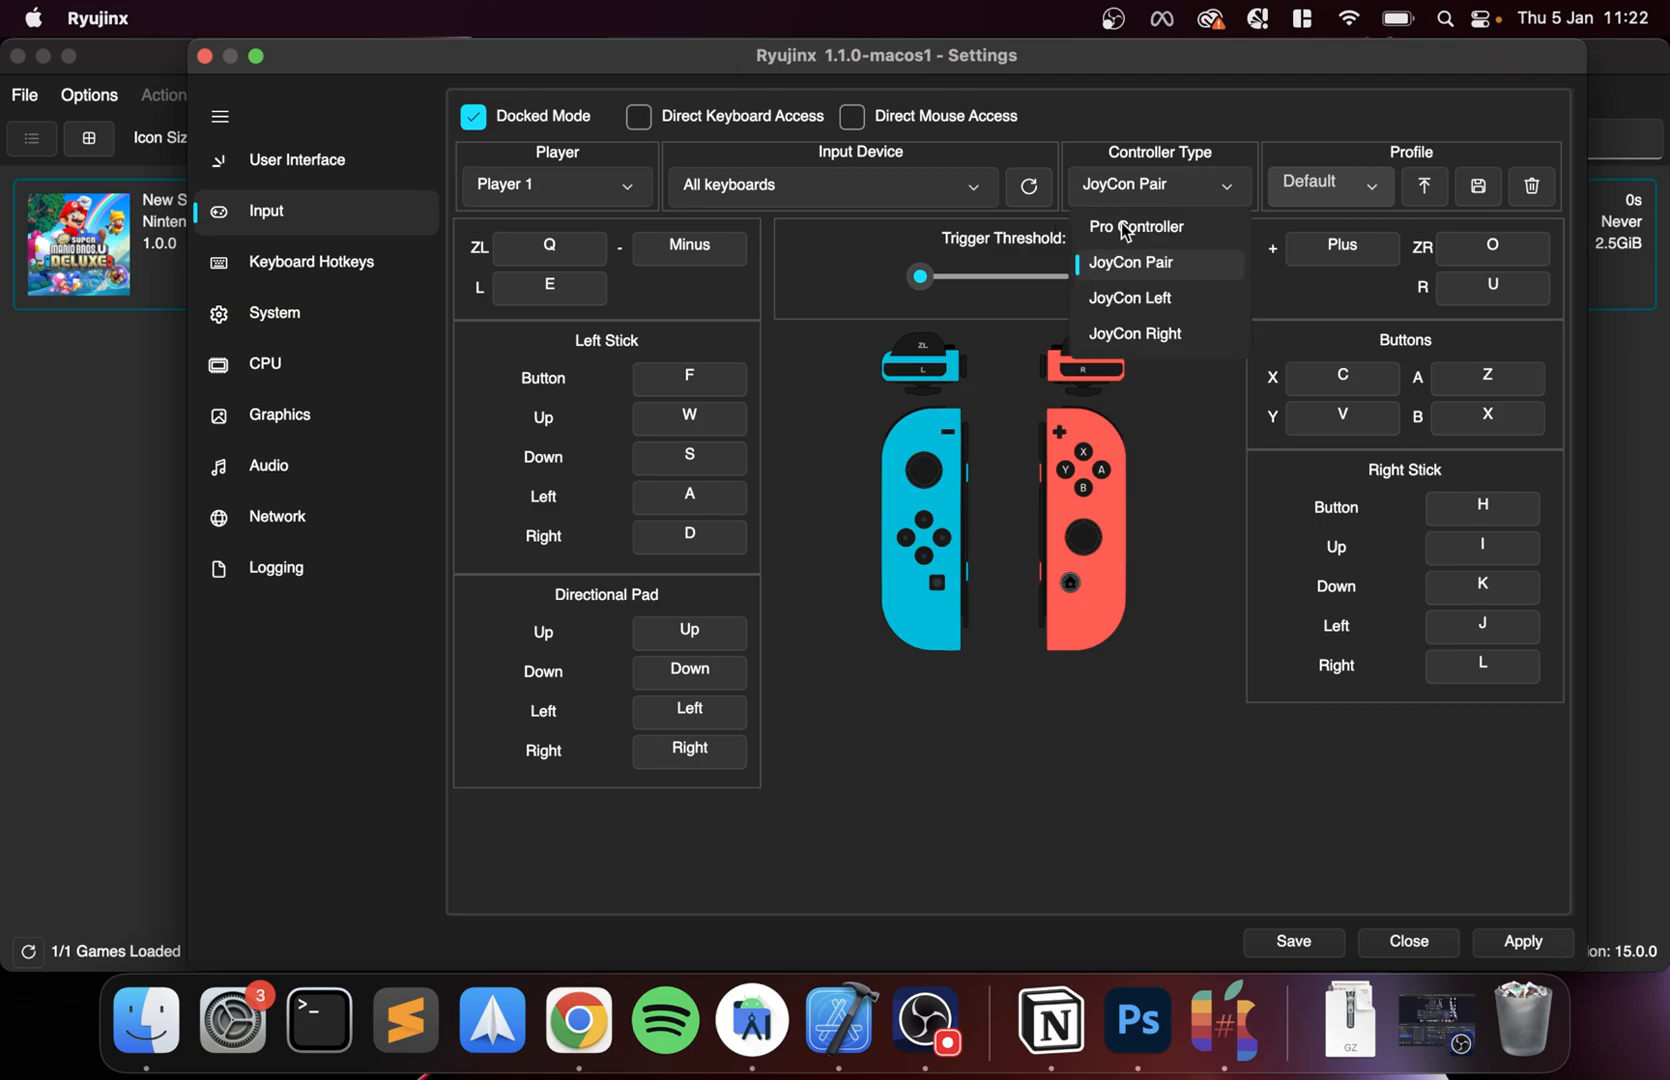
left_click(1130, 264)
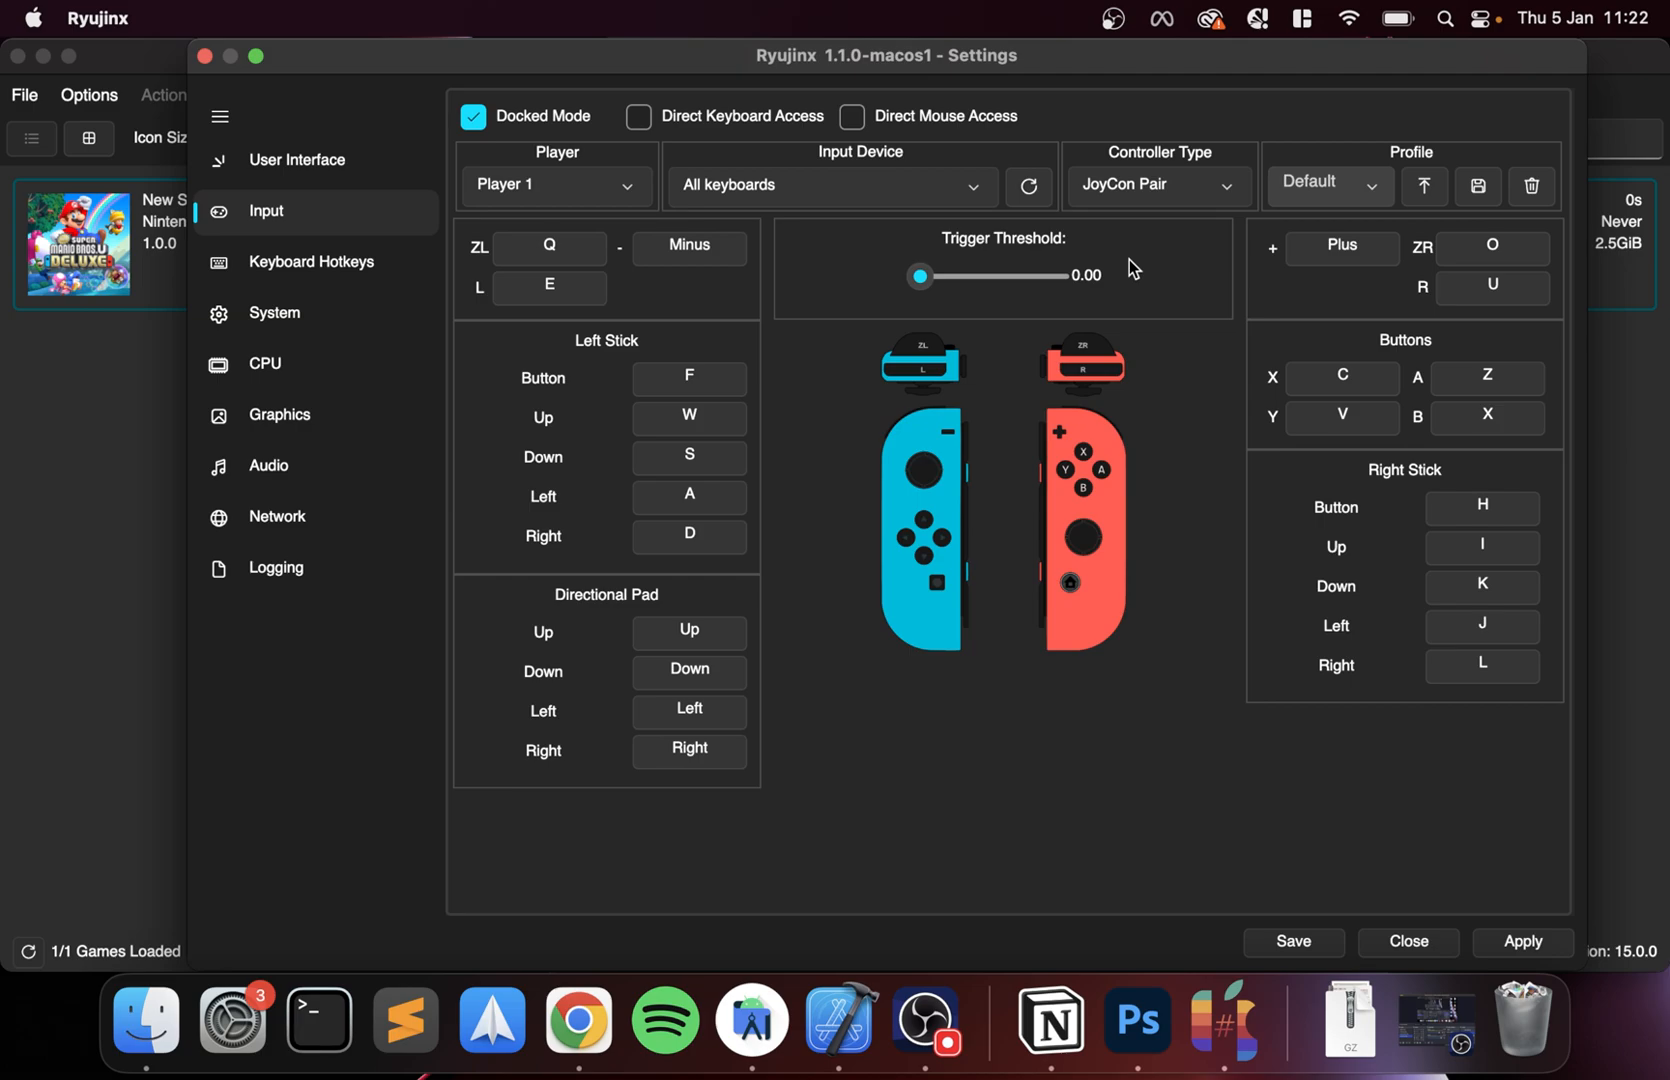
mouse_move(1182, 260)
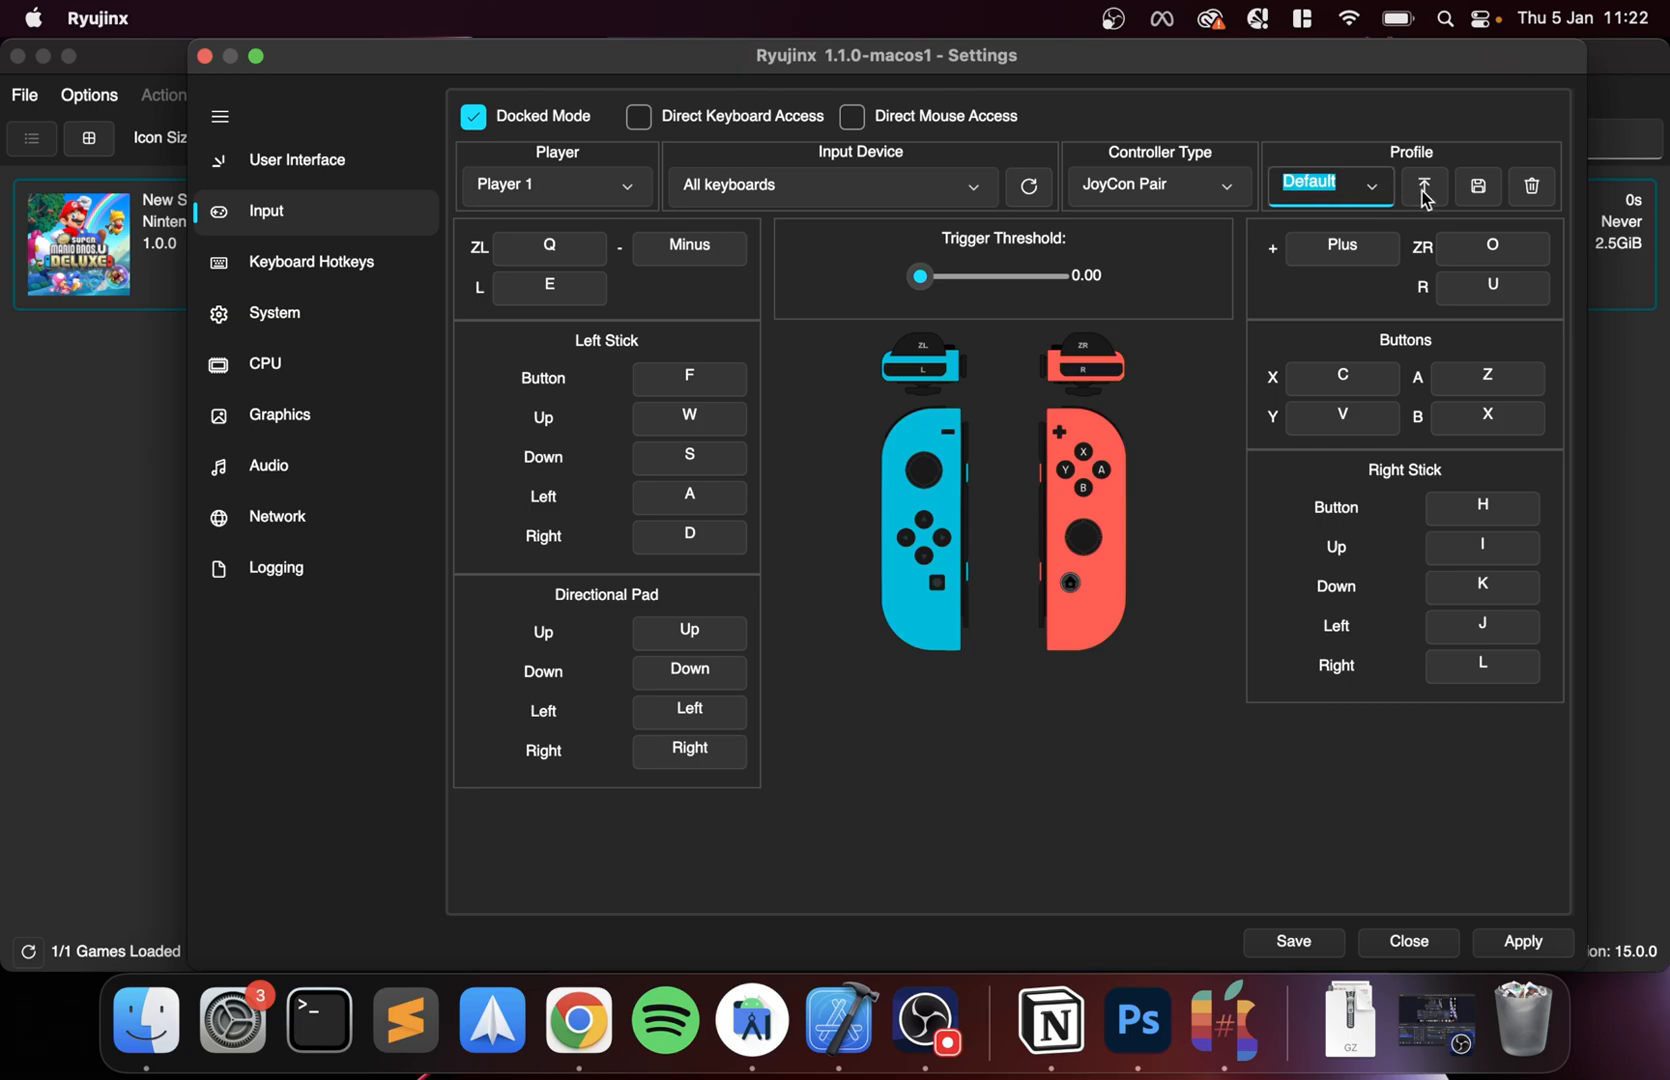
mouse_move(1344, 212)
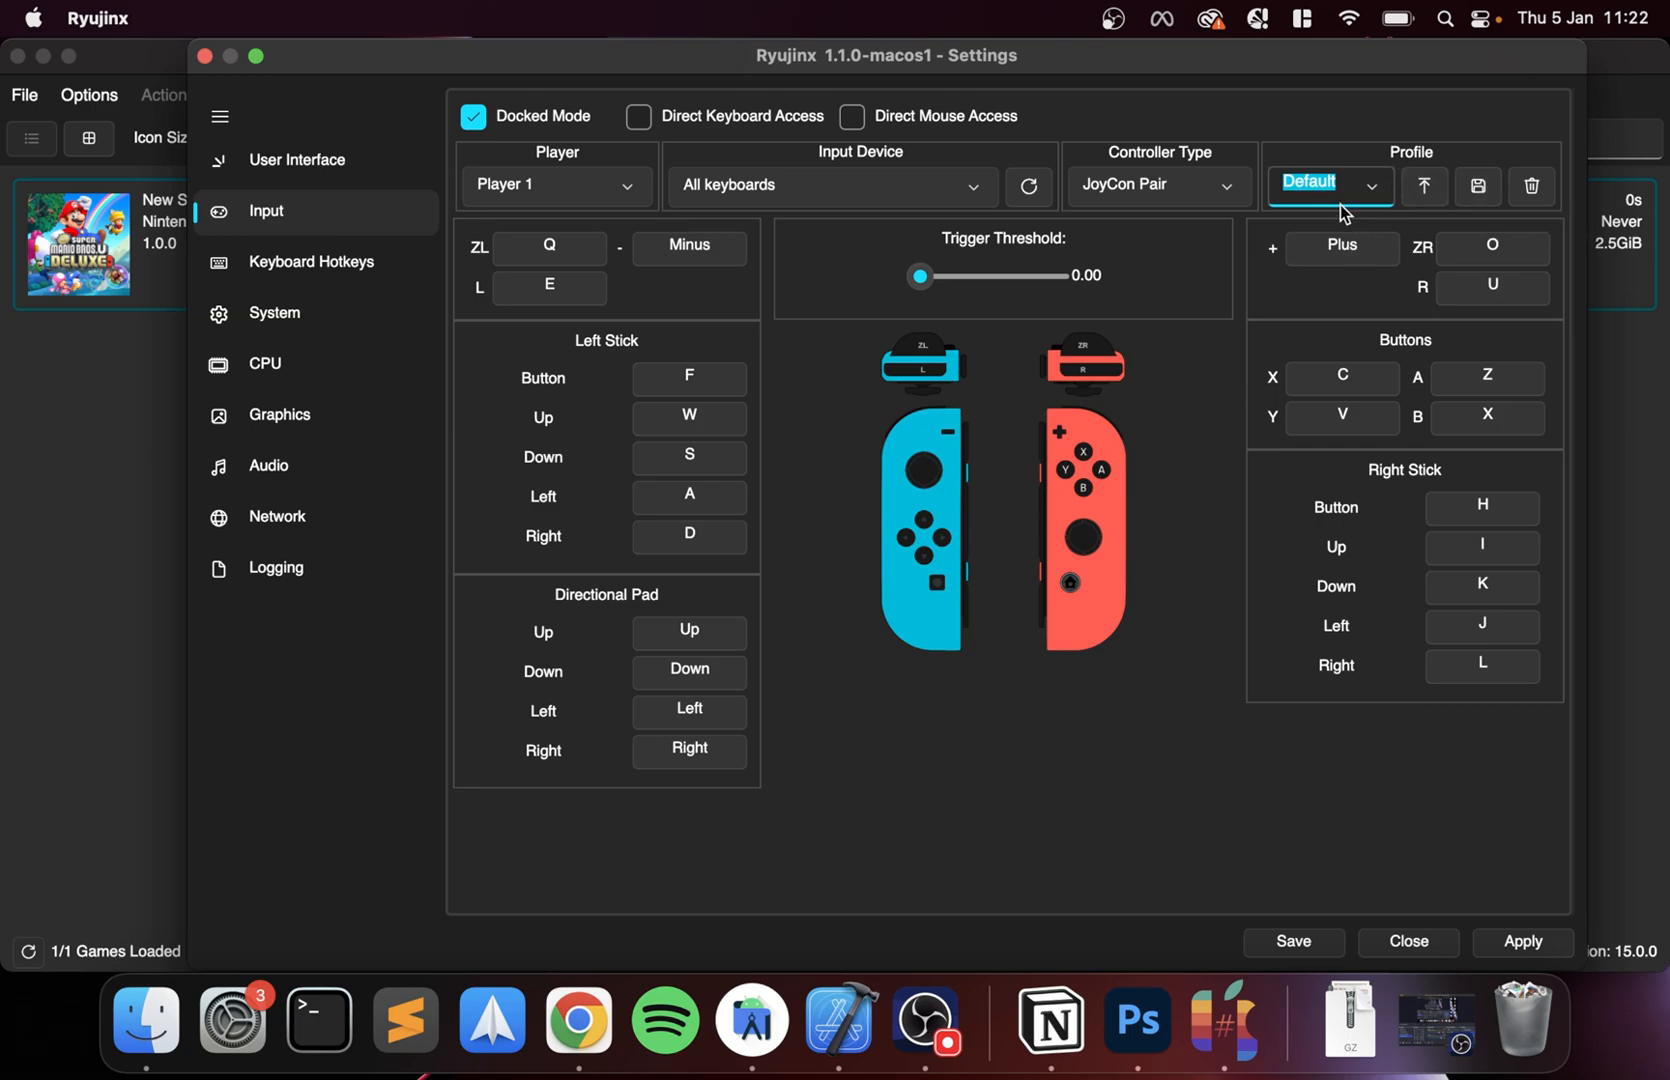
mouse_move(1256, 314)
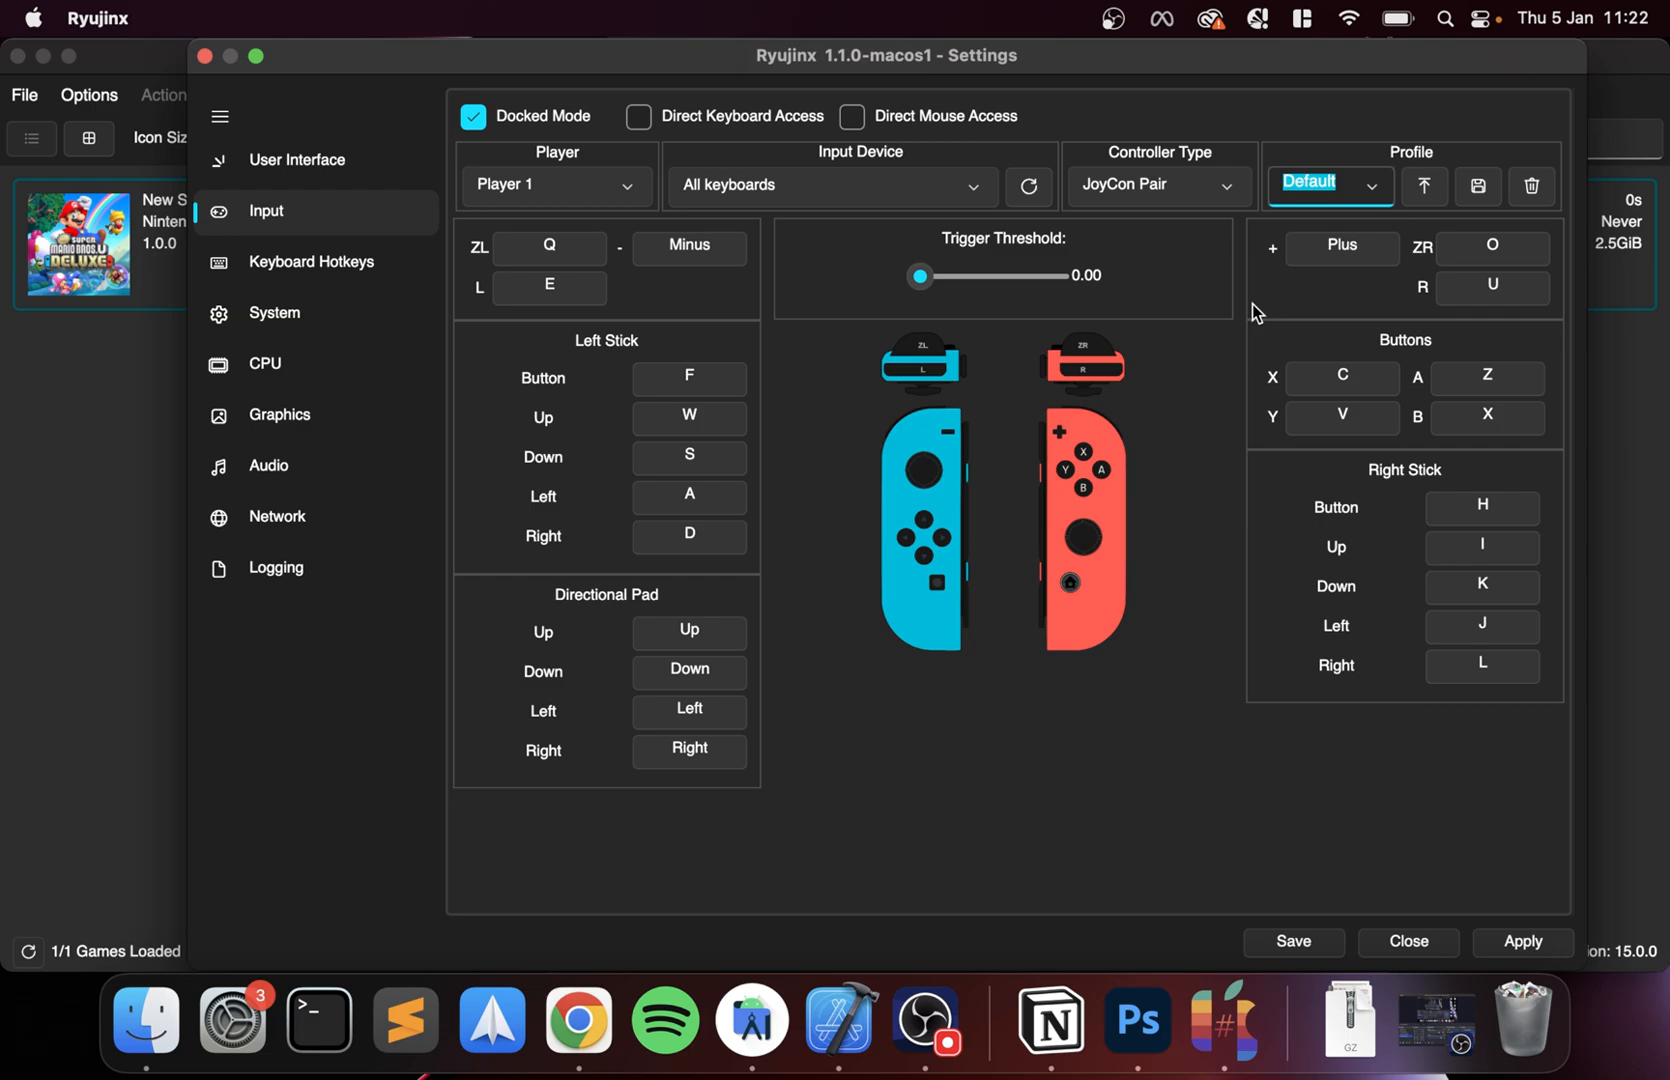
left_click(312, 262)
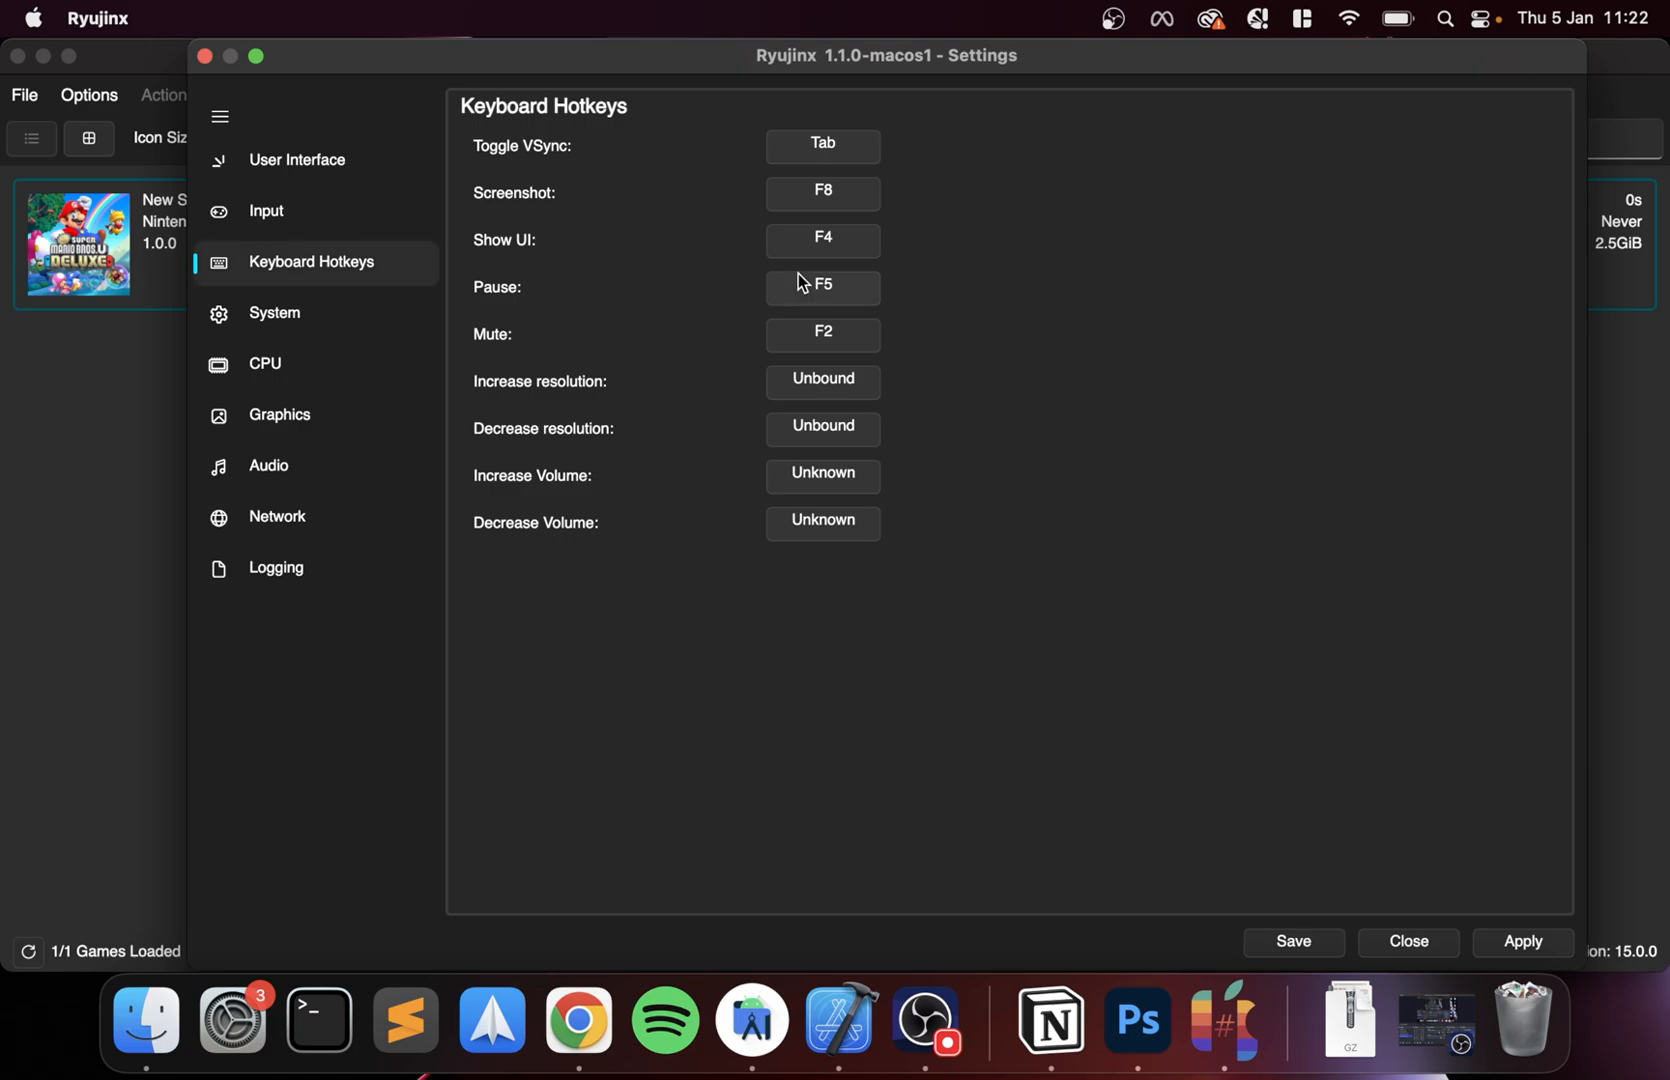
mouse_move(748, 538)
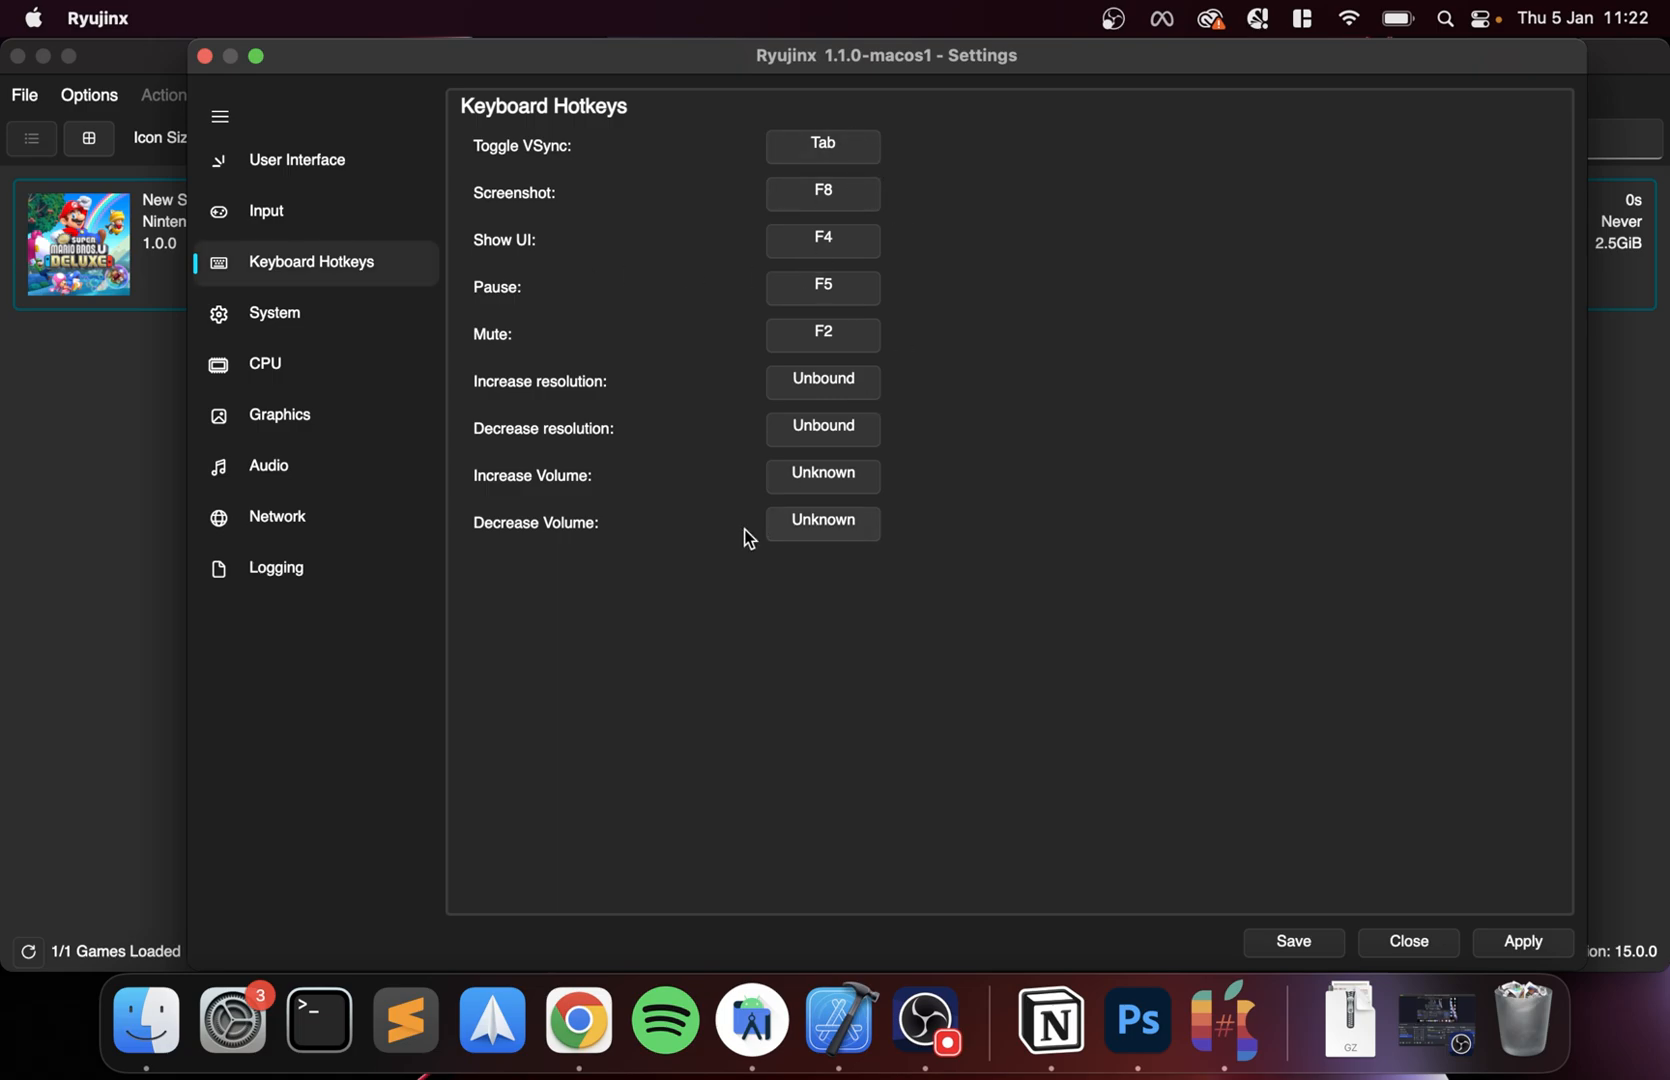
mouse_move(564, 432)
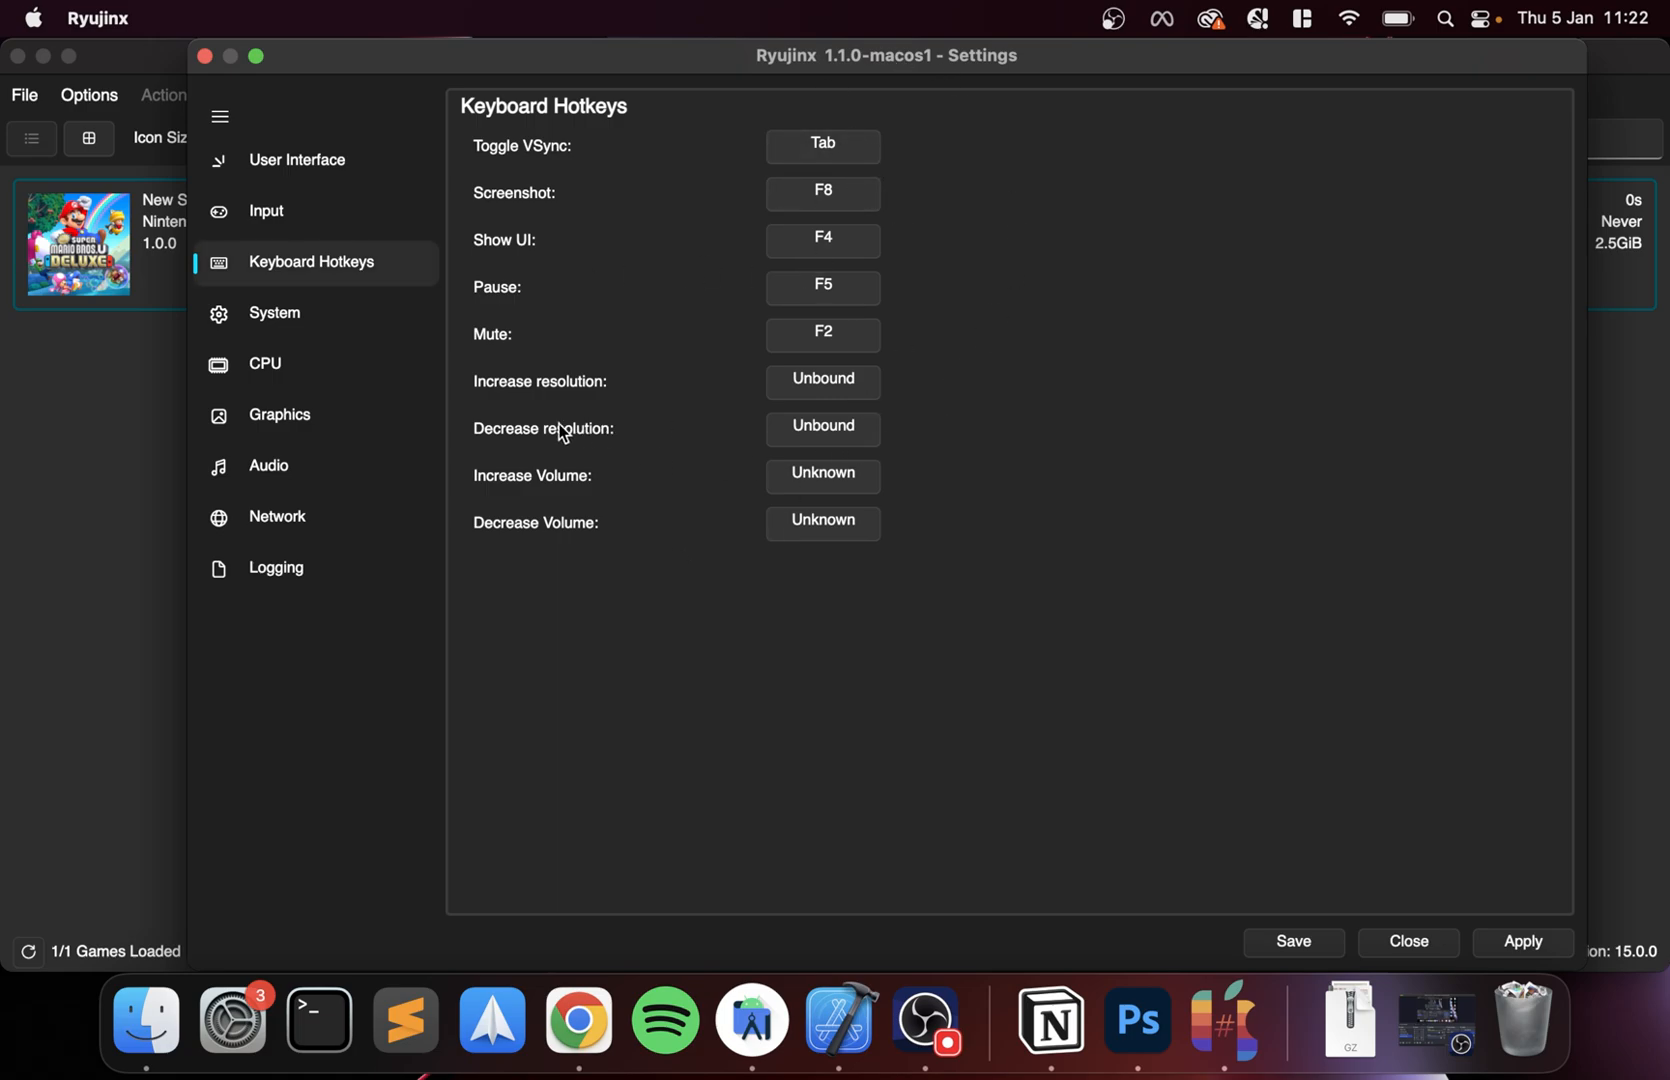
- Show the System settings page with region USA and American English
left_click(274, 312)
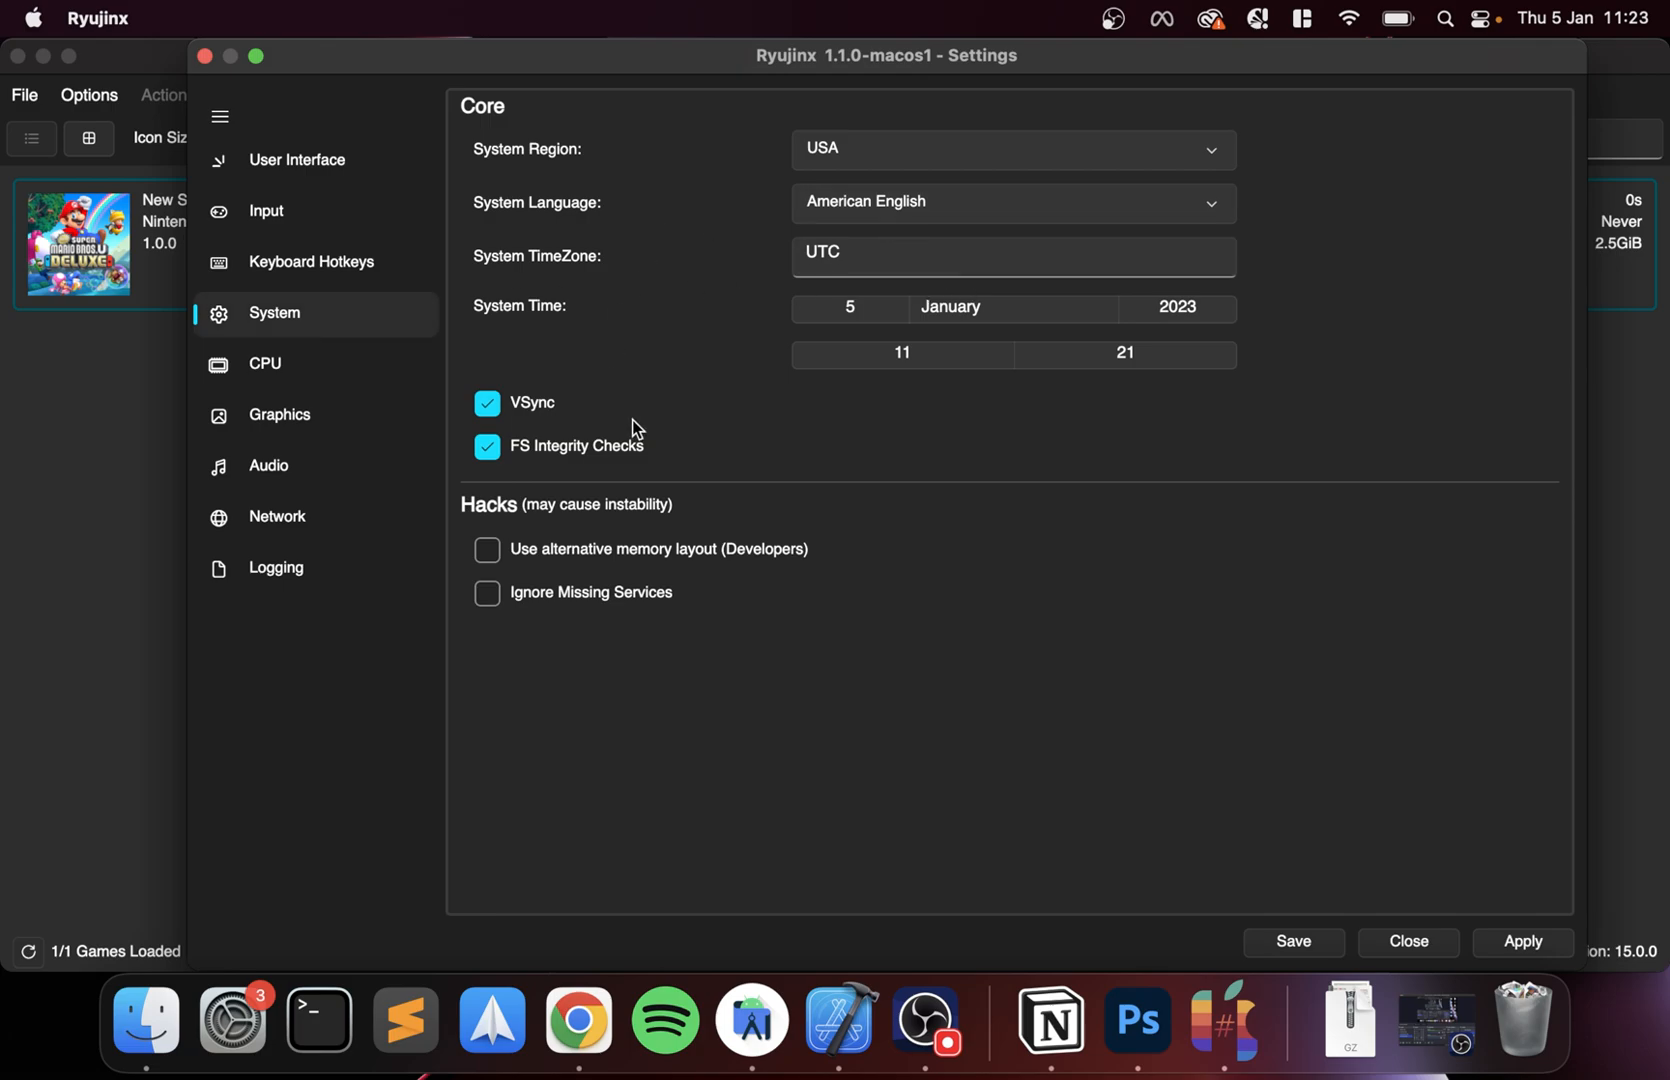
mouse_move(908, 166)
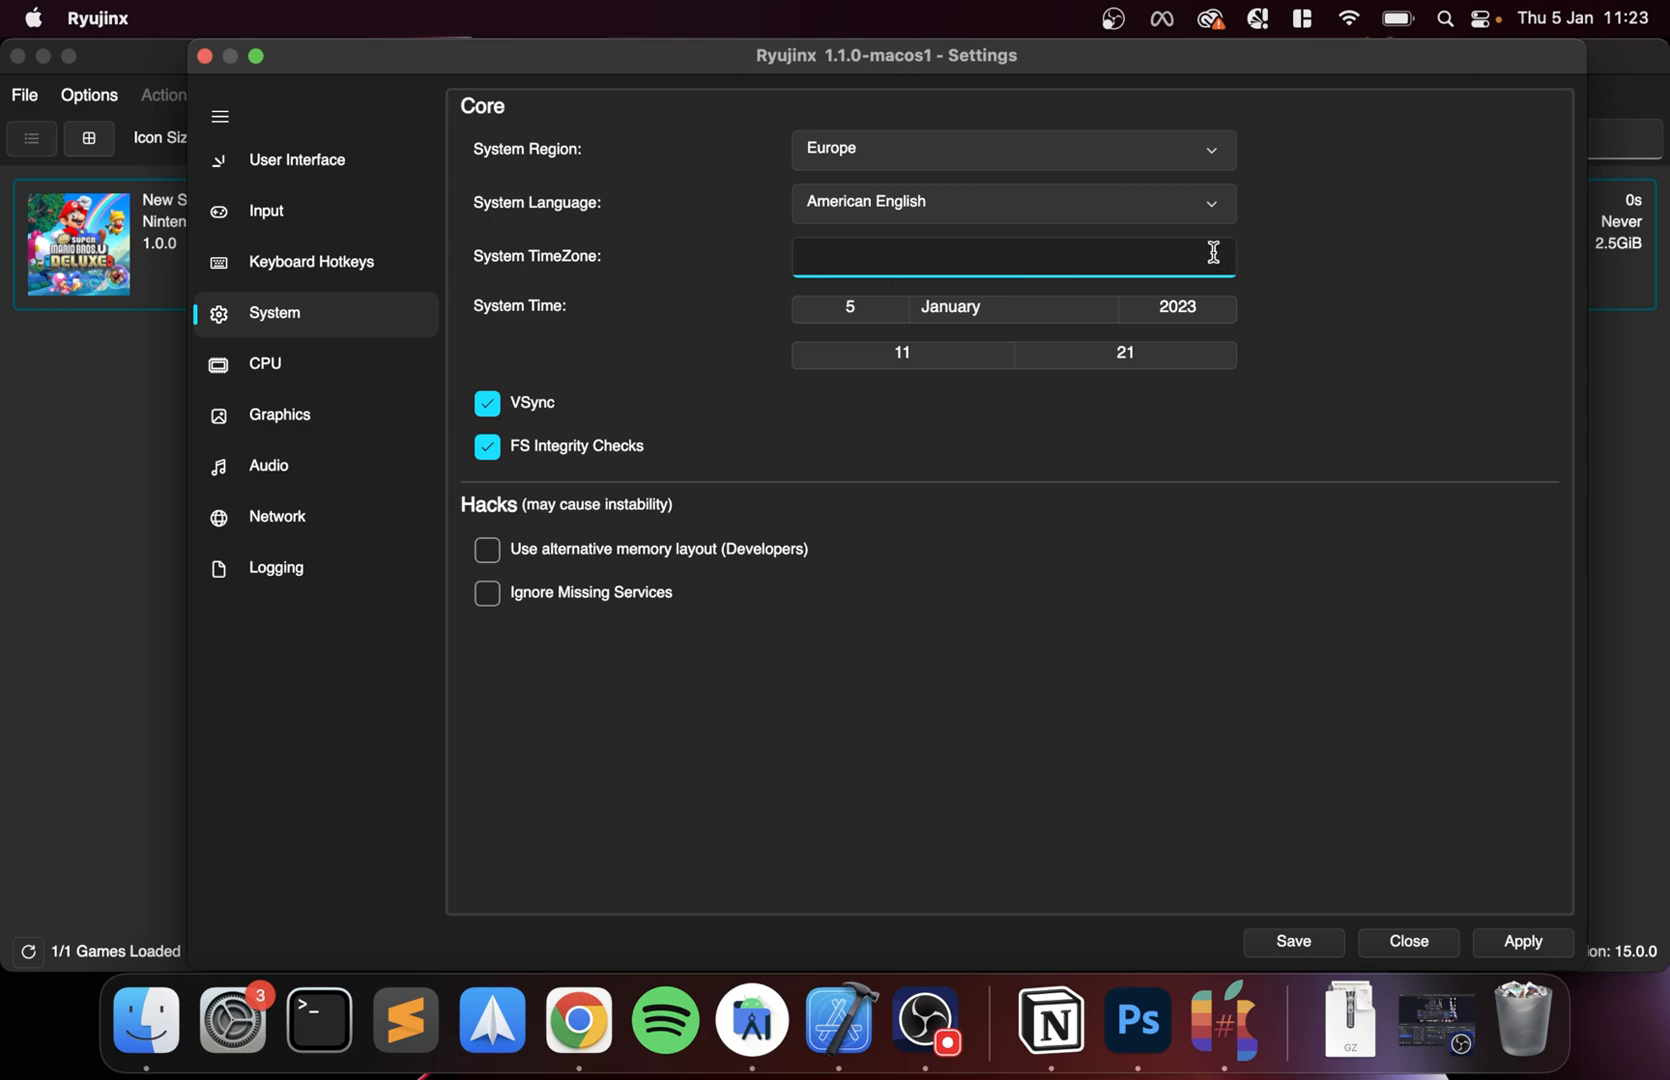
mouse_move(1210, 256)
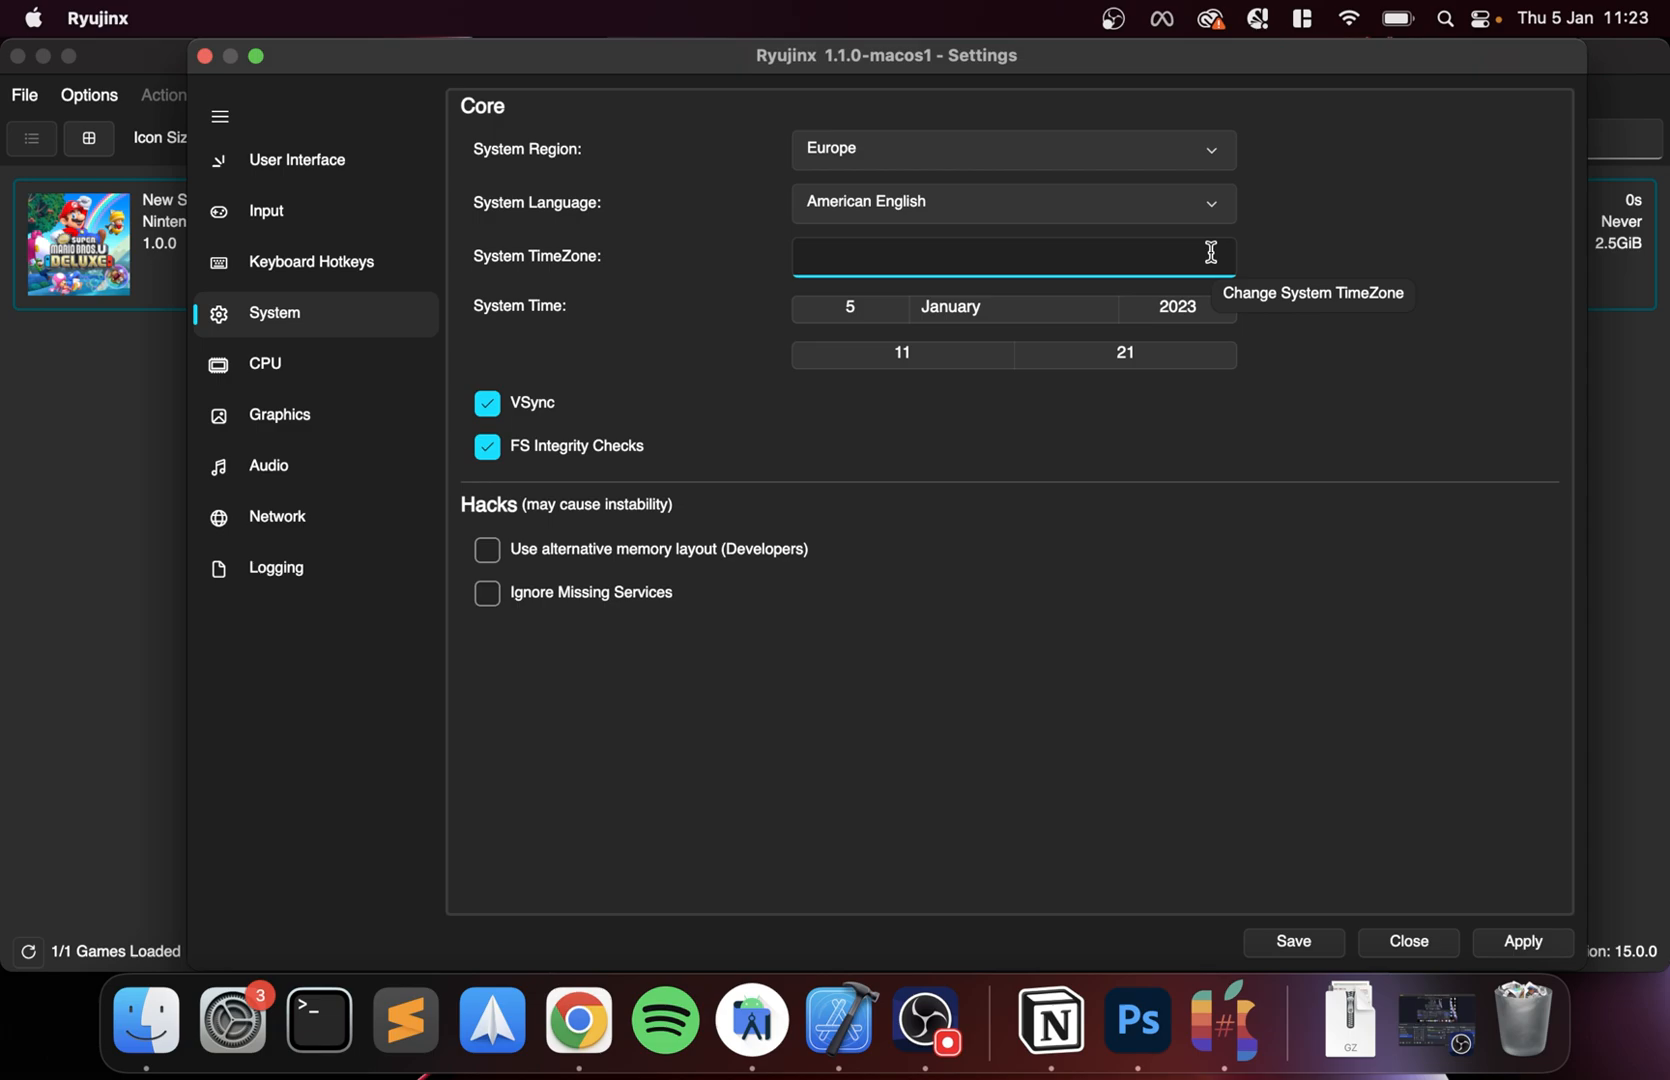
mouse_move(1216, 176)
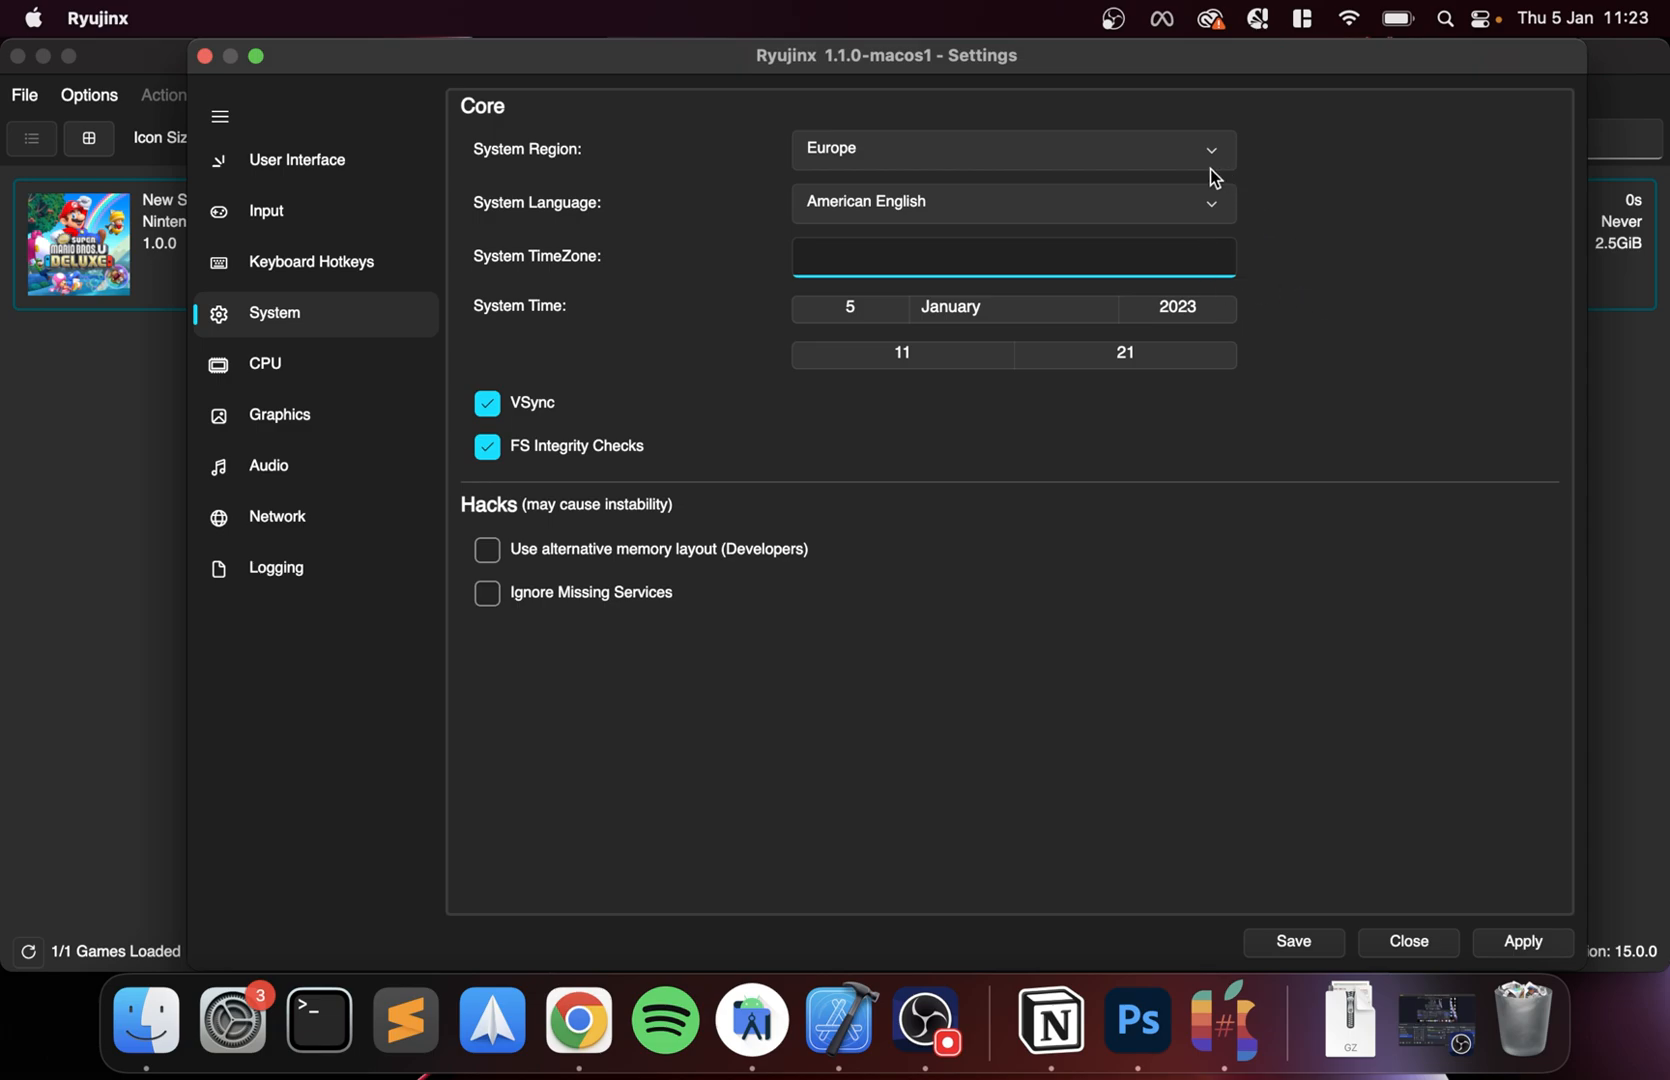
mouse_move(1270, 192)
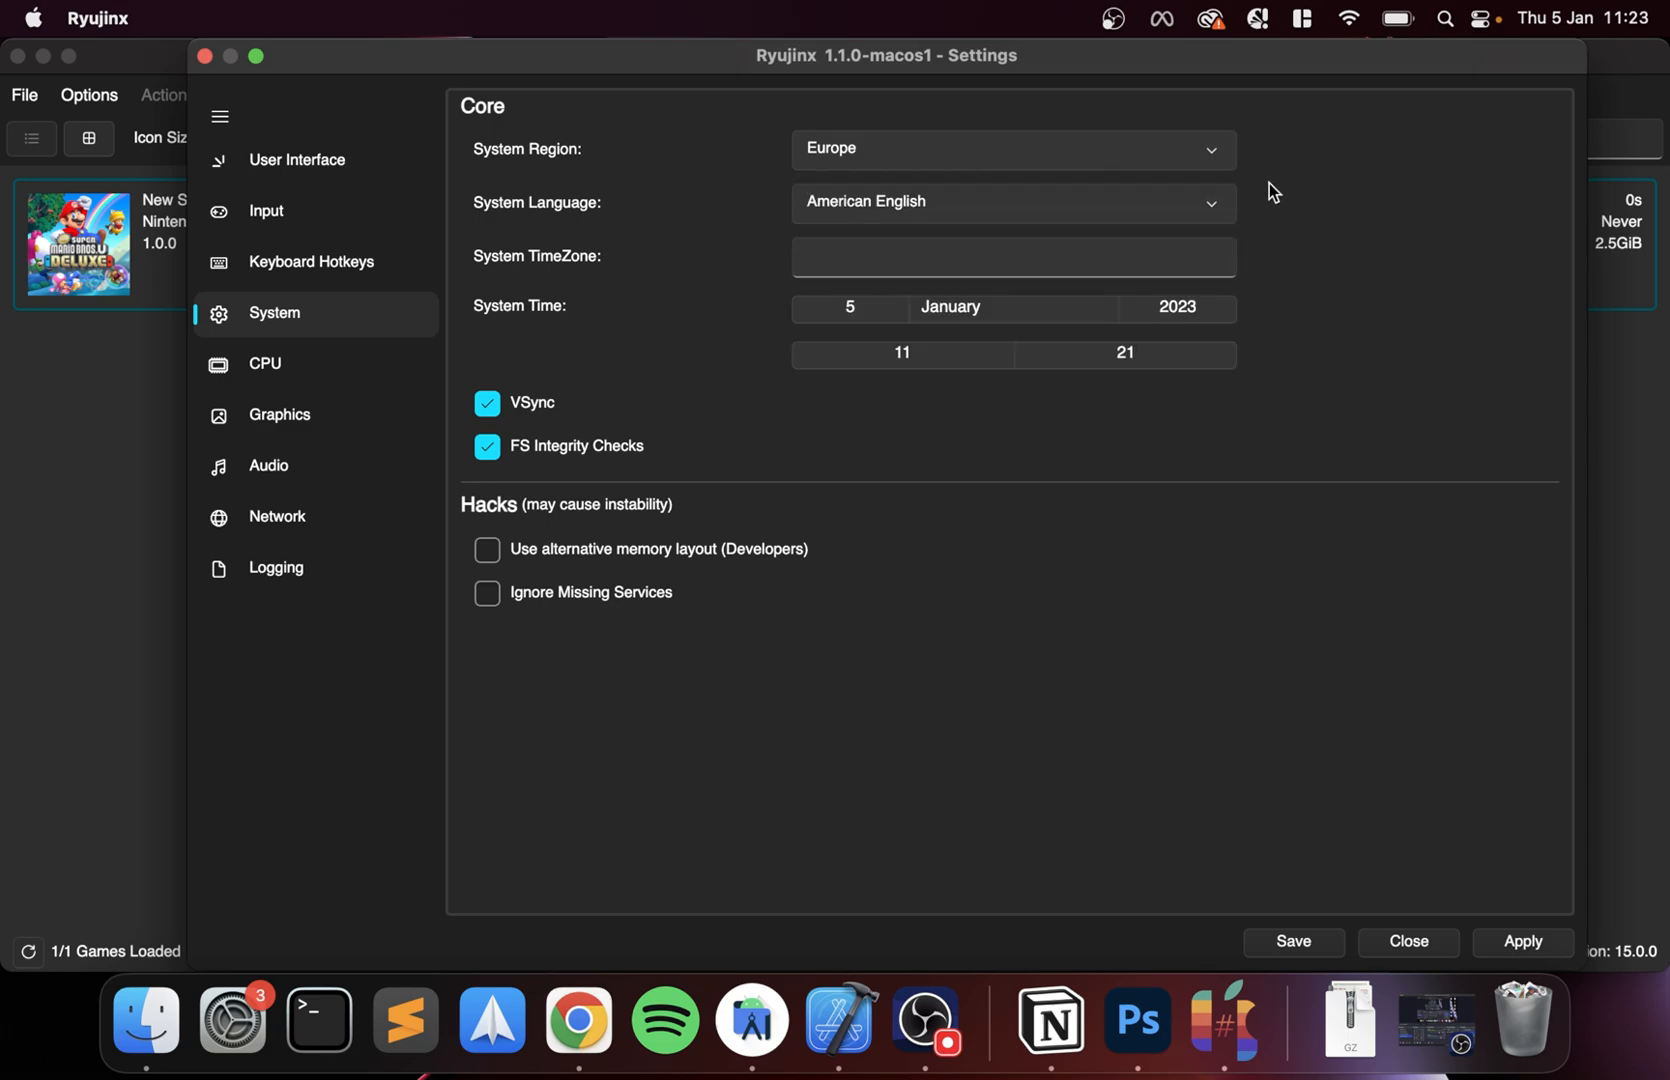
- Switch the system language to British English and reopen the Settings window
left_click(1012, 202)
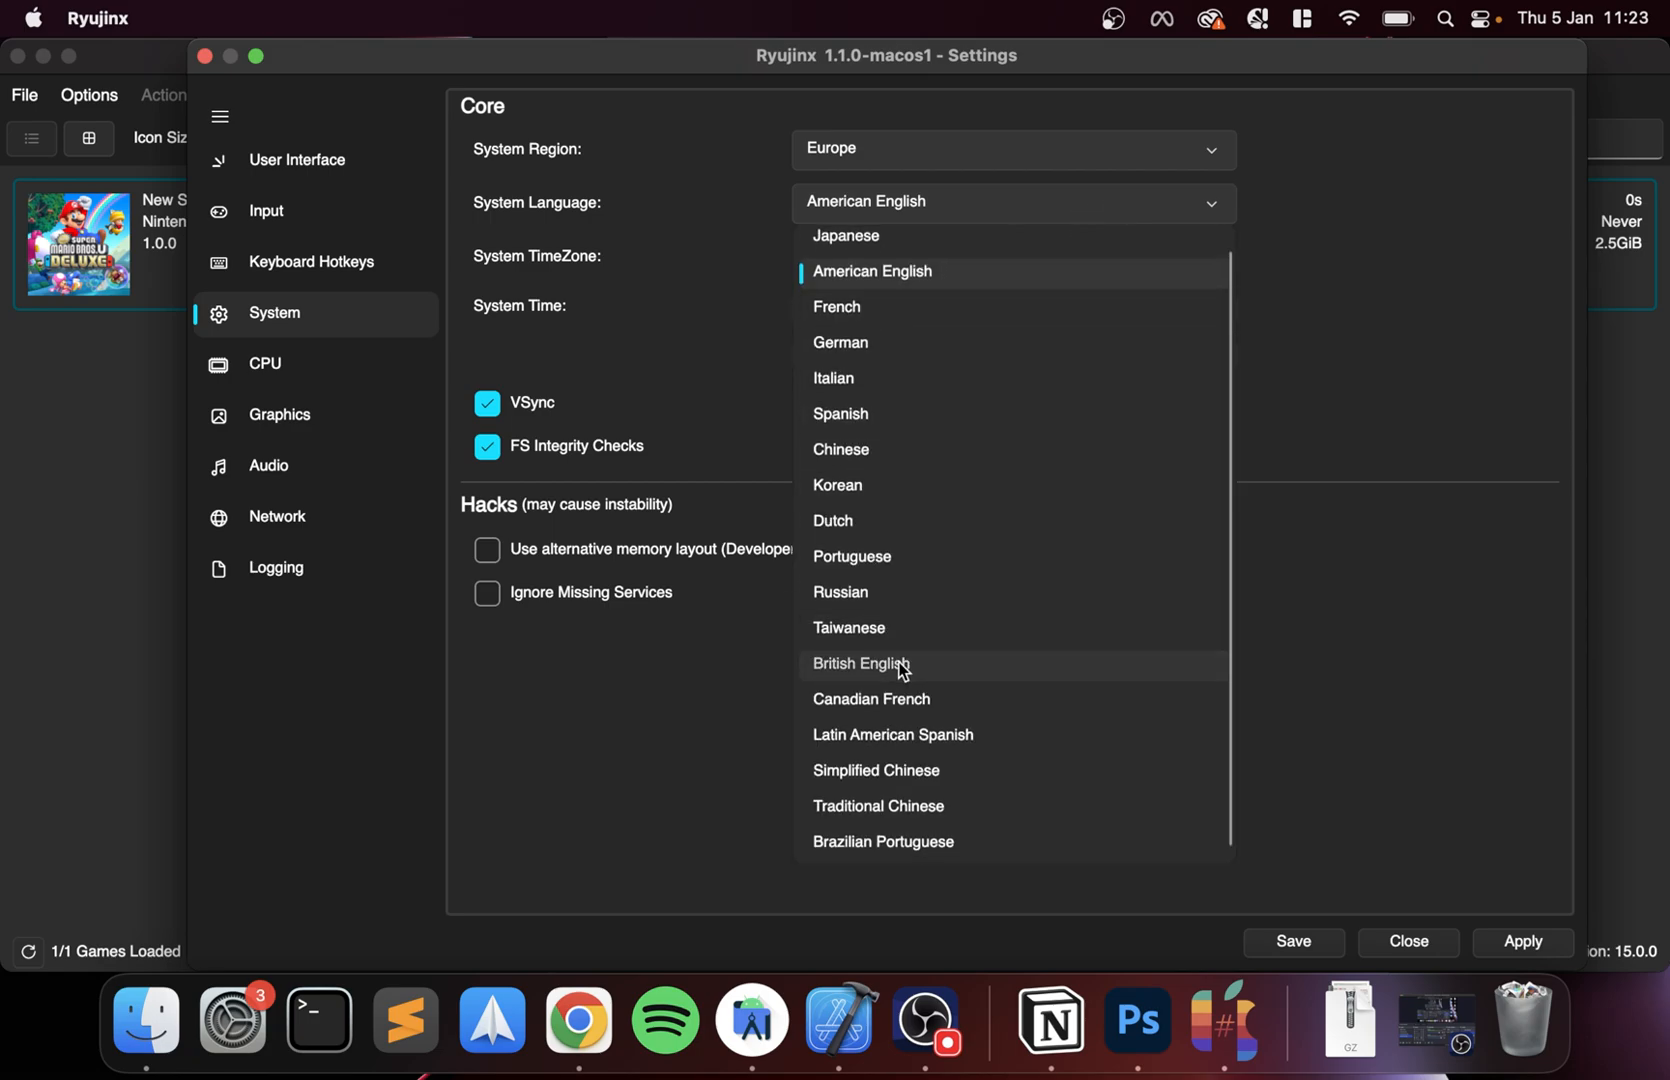
left_click(860, 664)
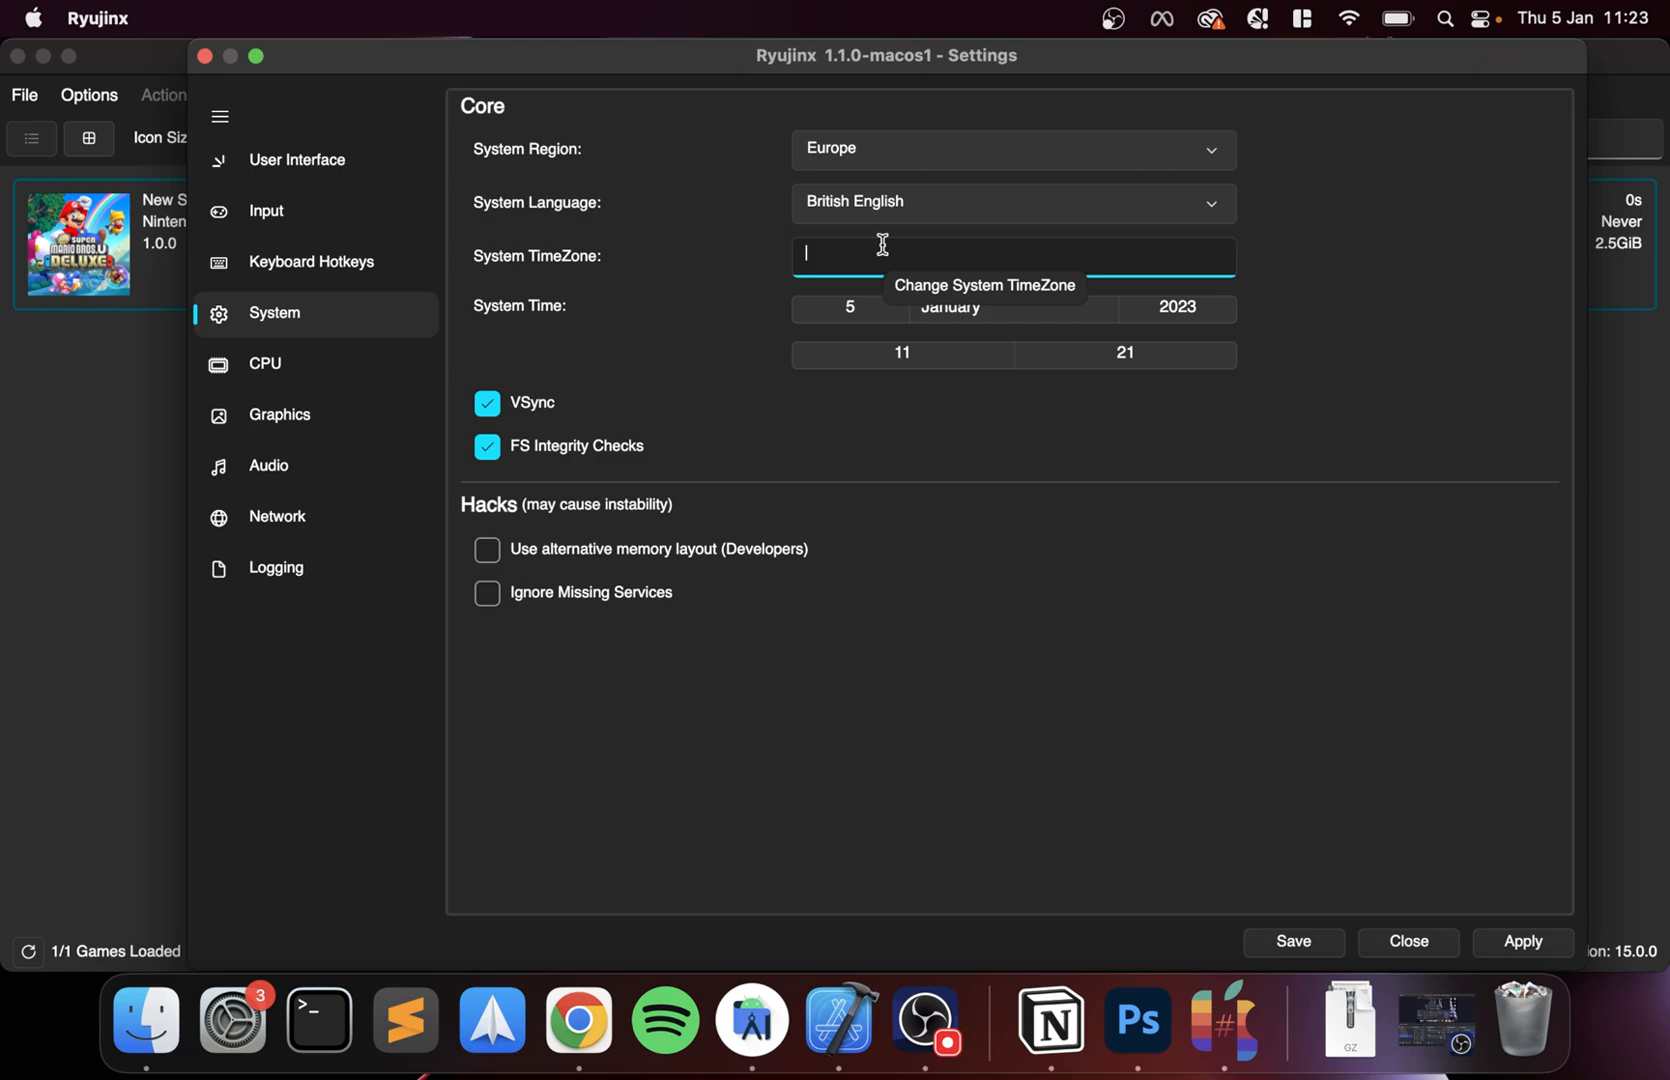
mouse_move(1436, 942)
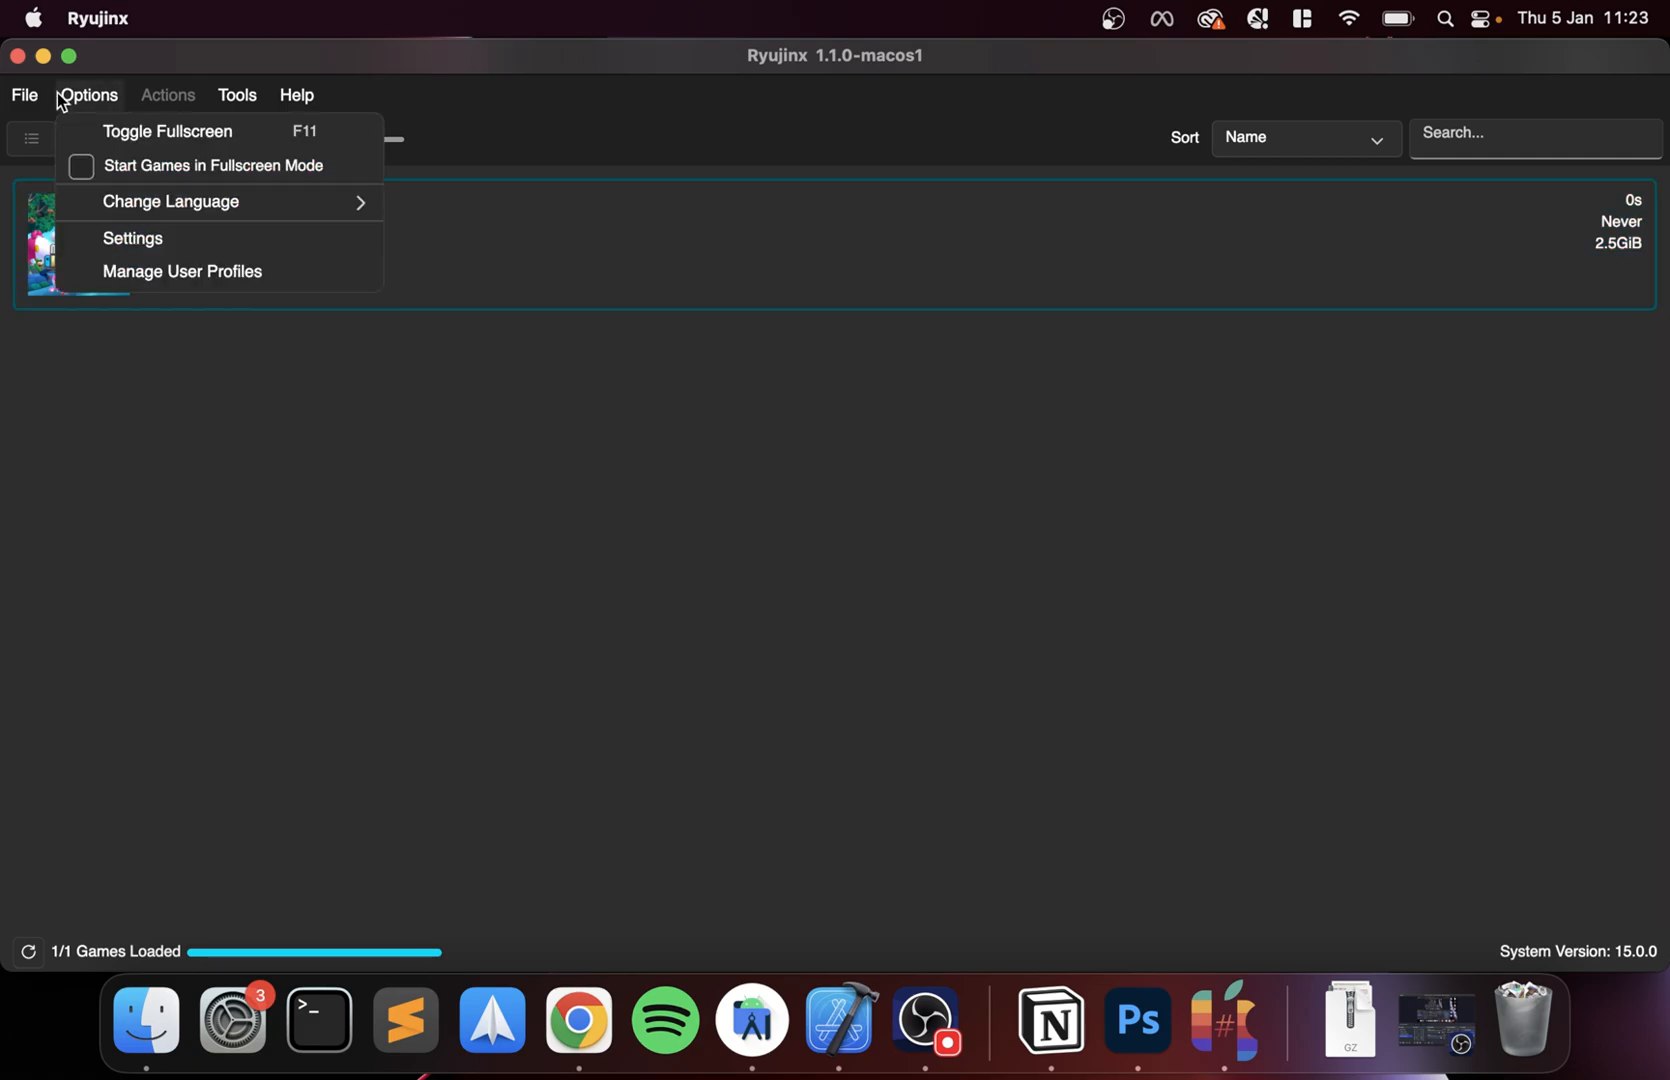
left_click(132, 238)
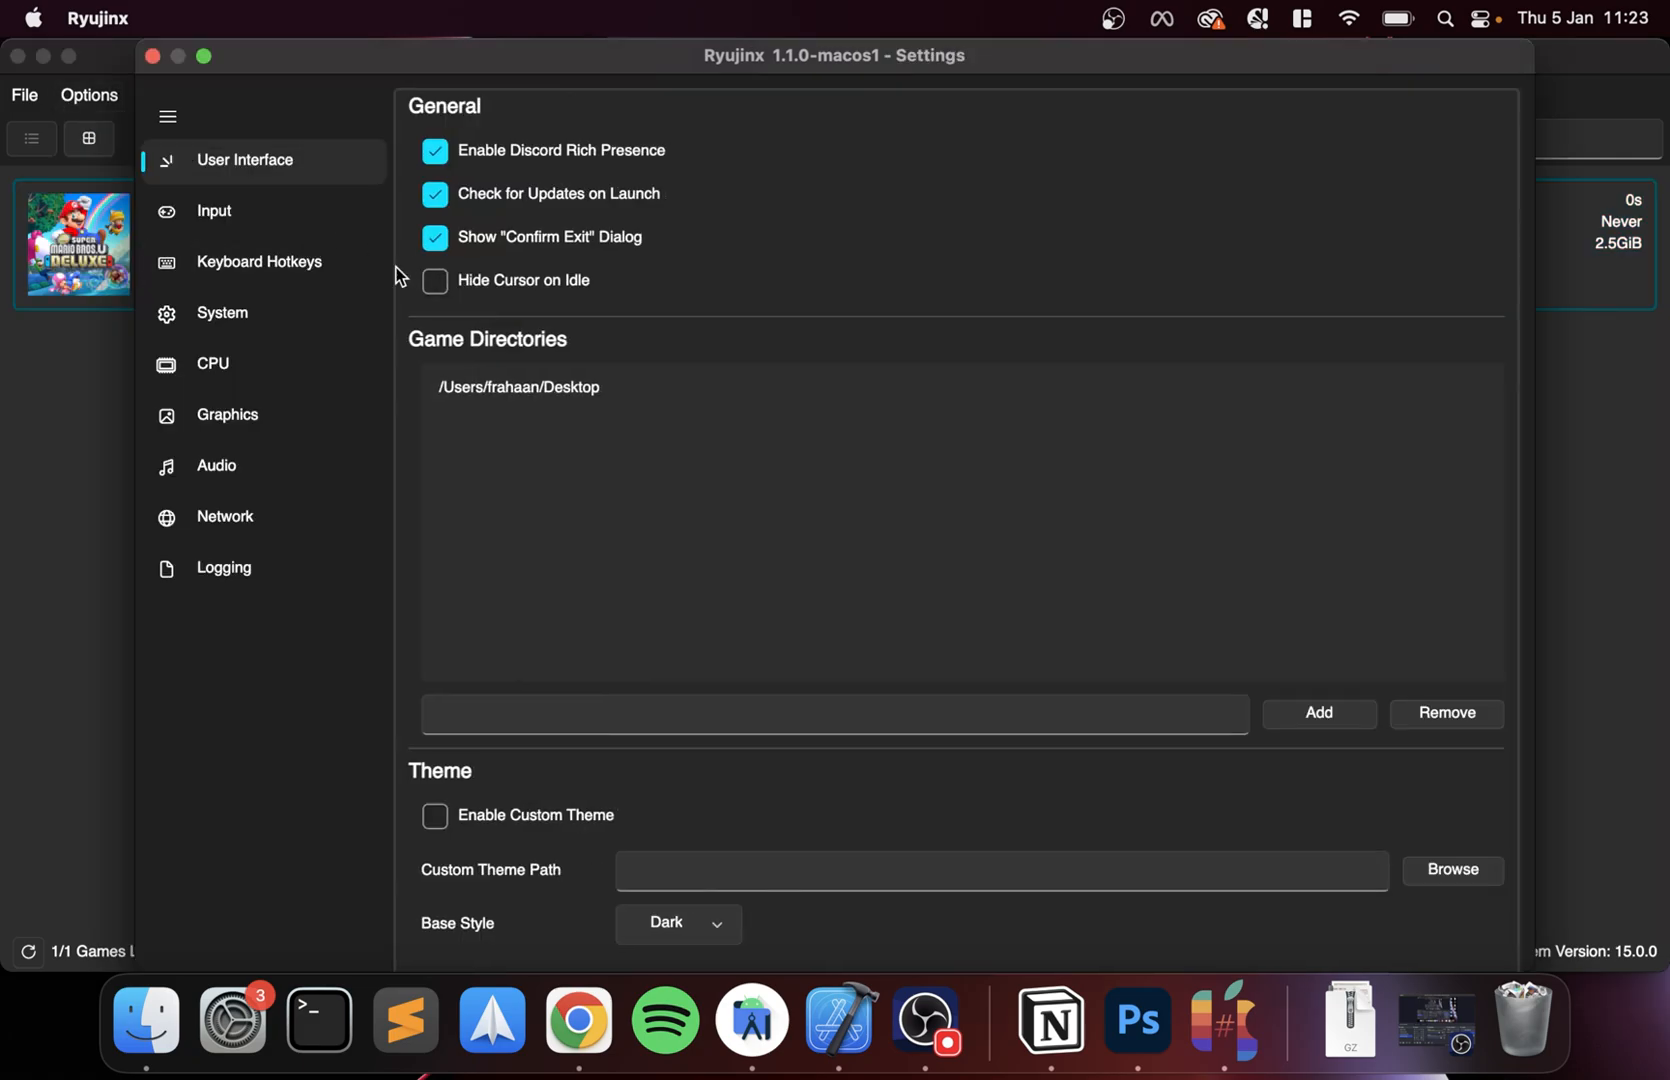
- Return to the System page and review its time zone and hack options
left_click(222, 312)
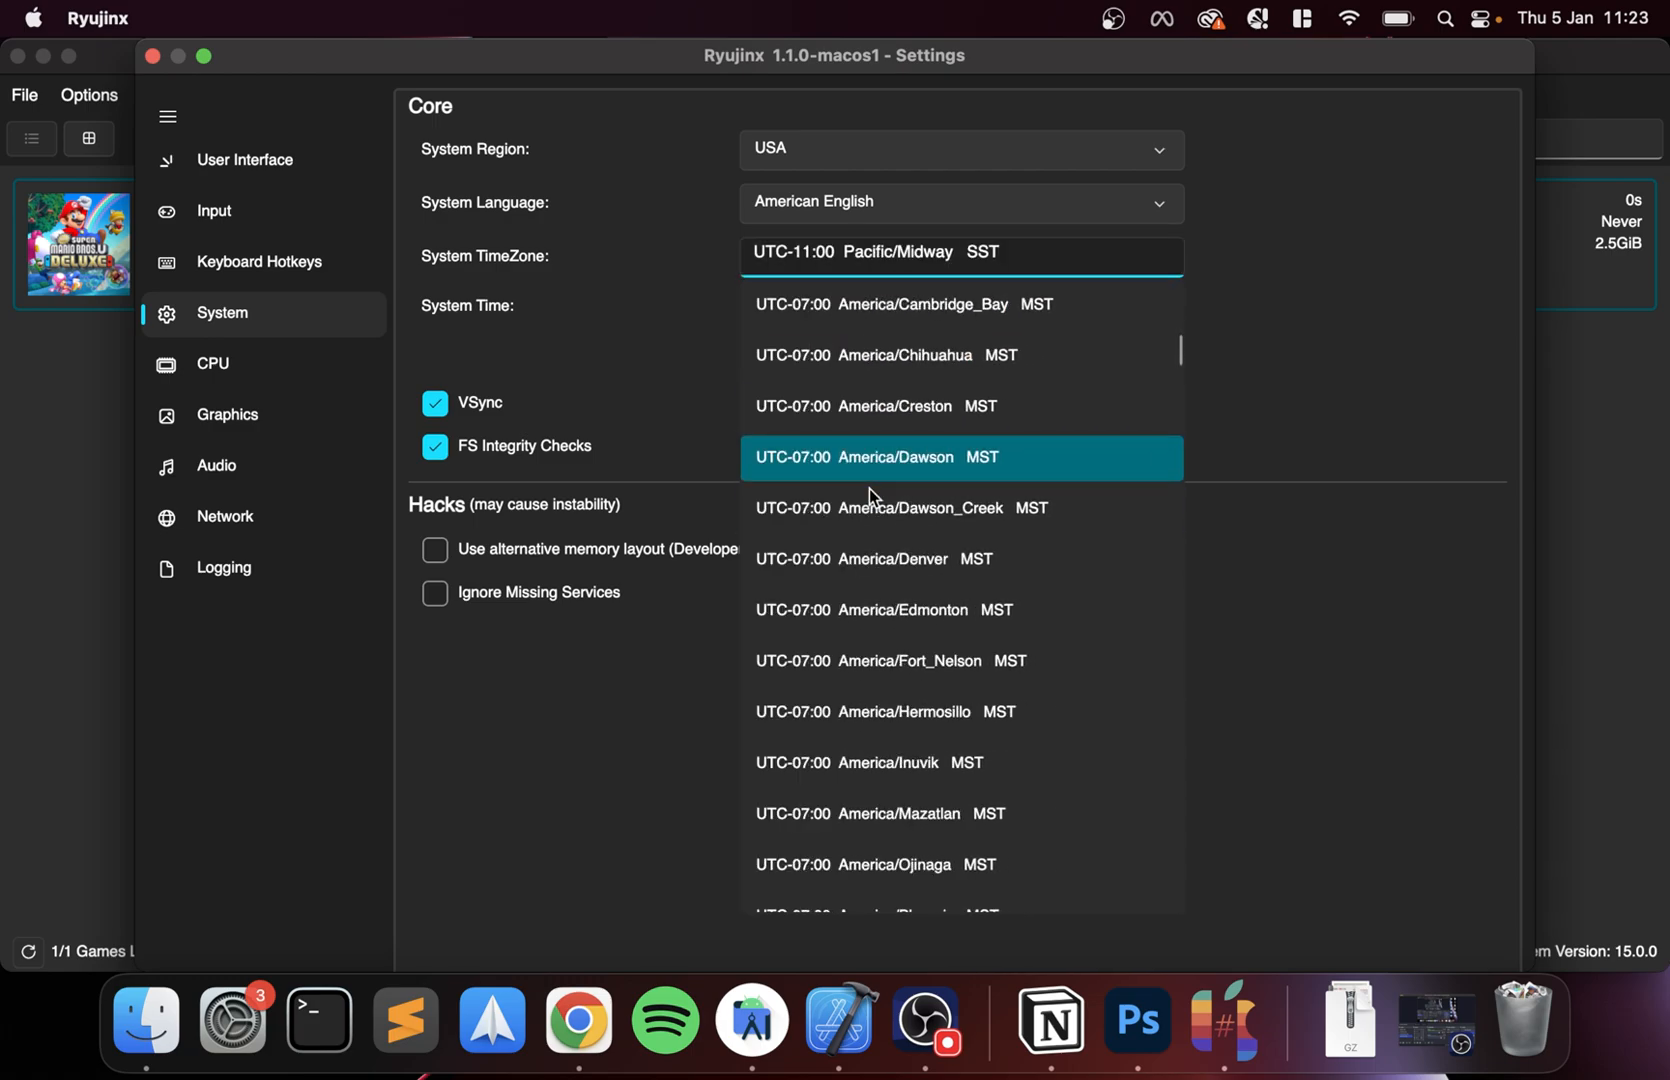
scroll("down", 3)
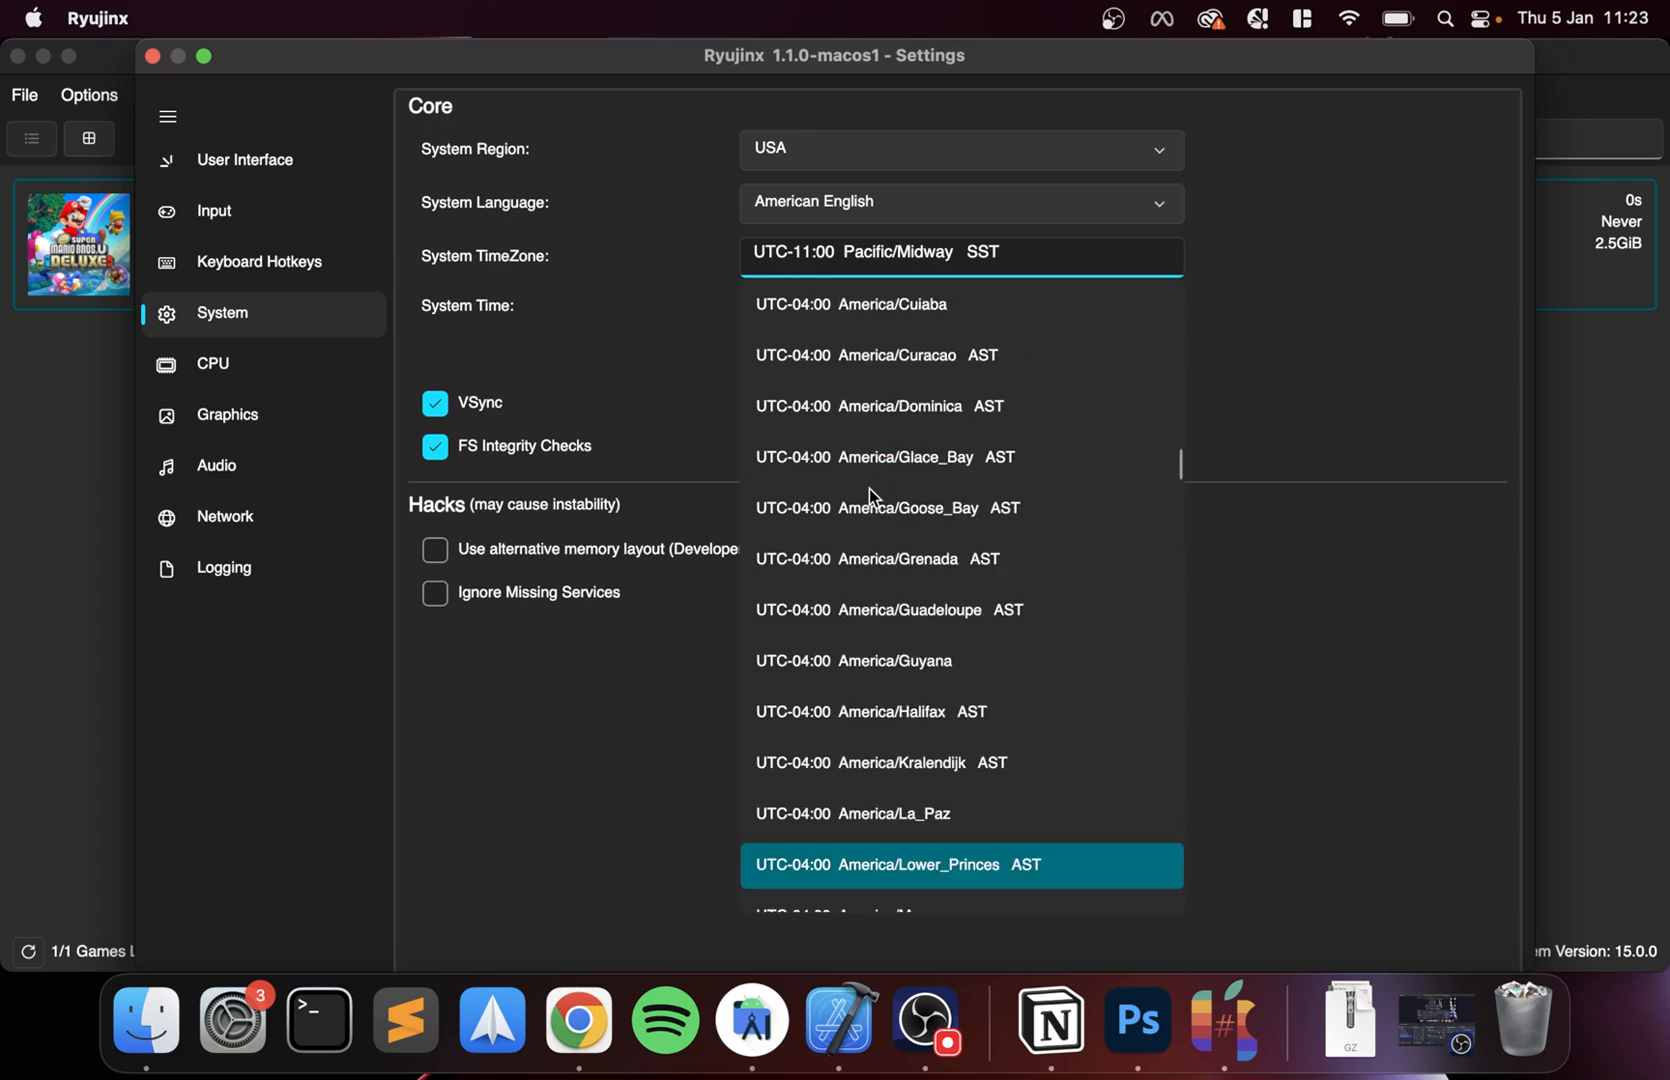
scroll("down", 3)
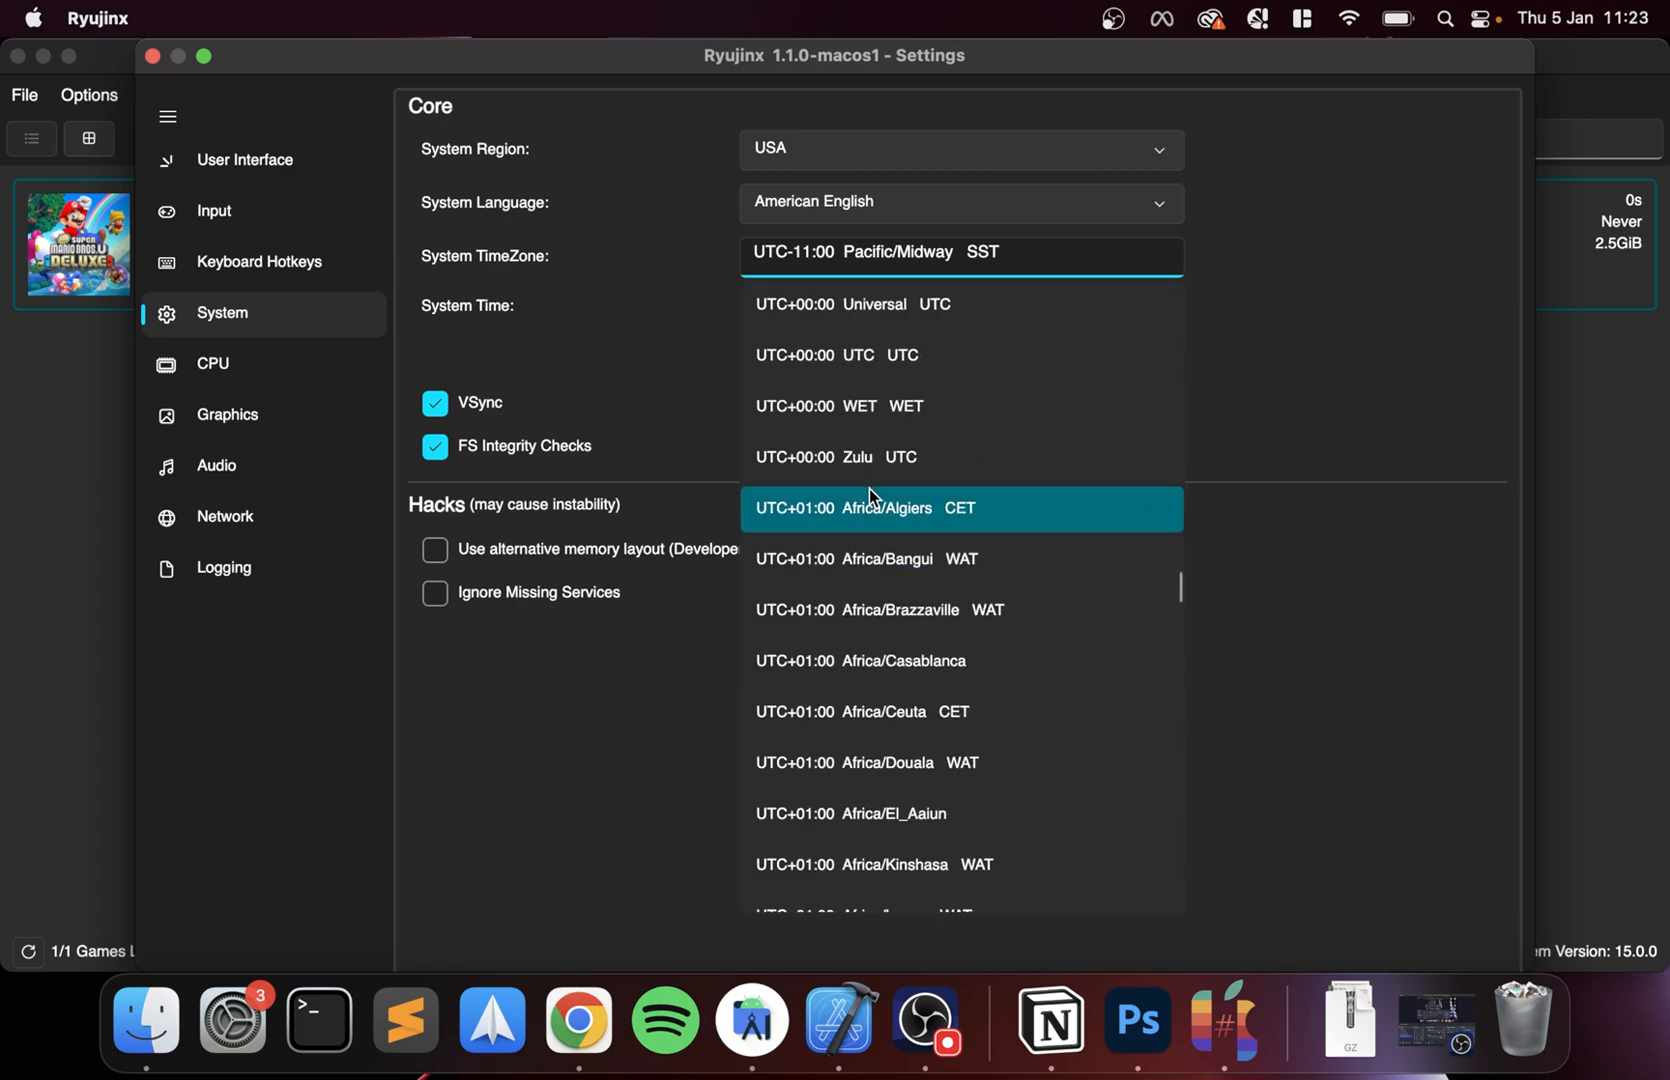
scroll("up", 3)
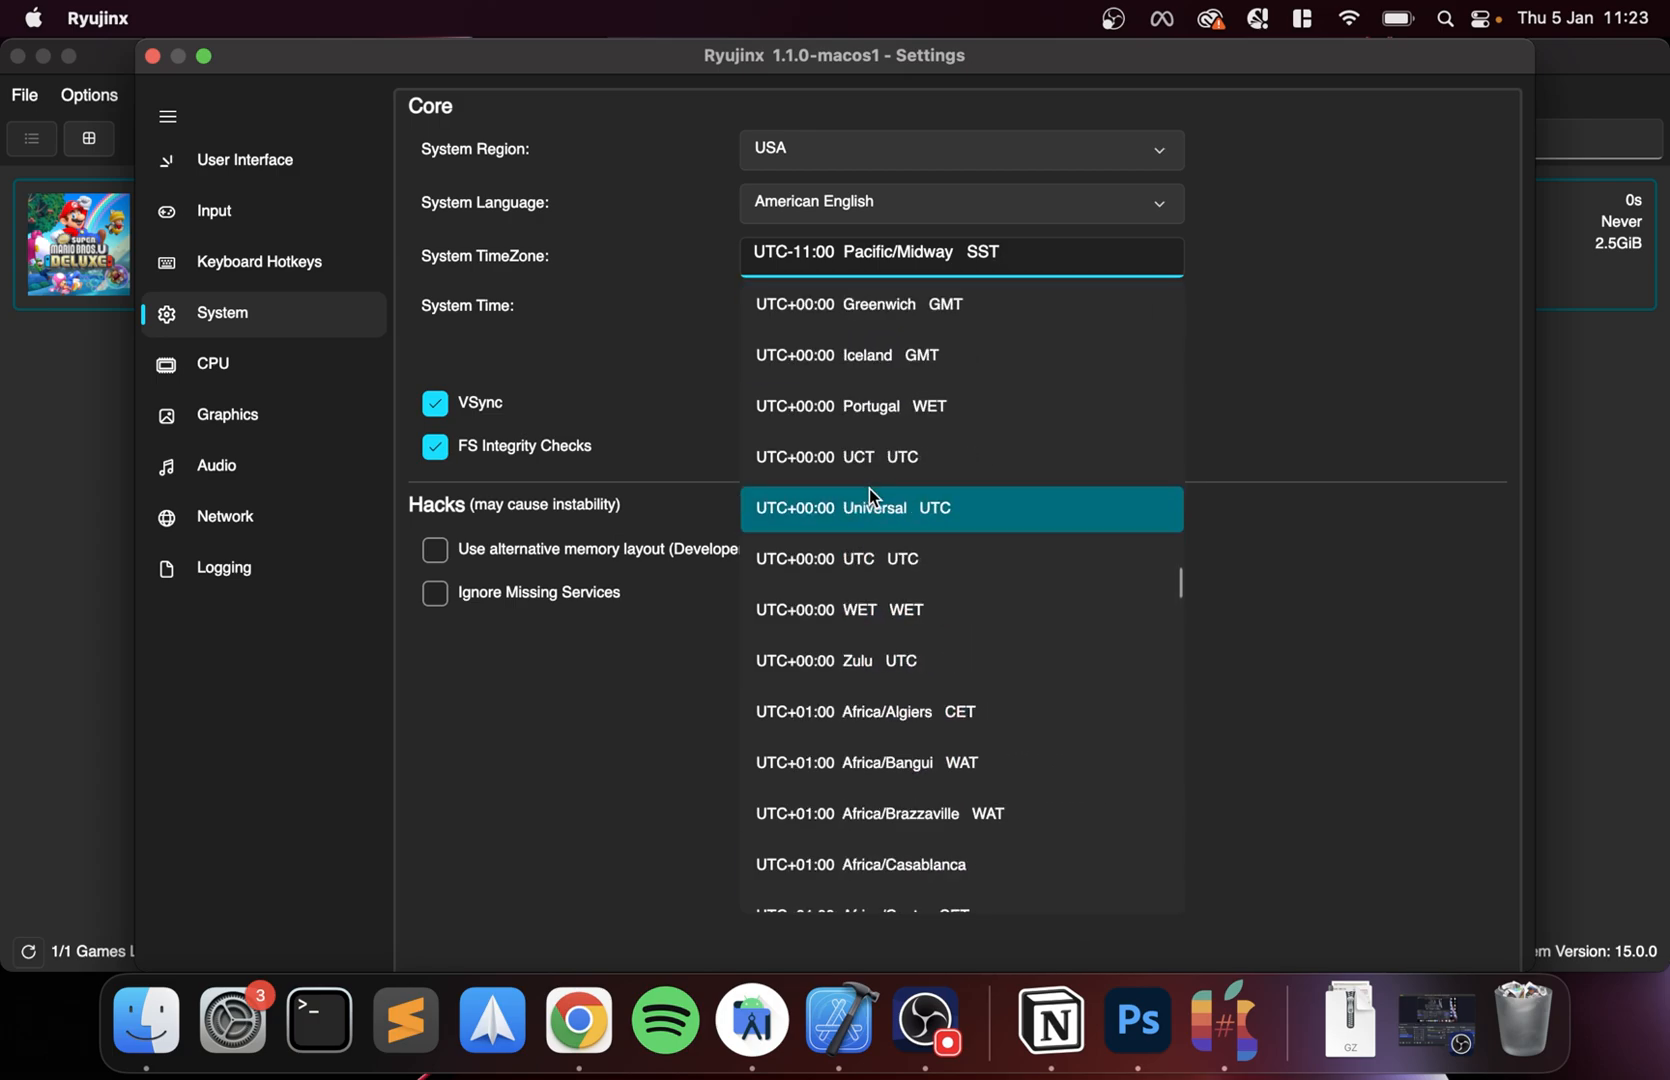
scroll("up", 3)
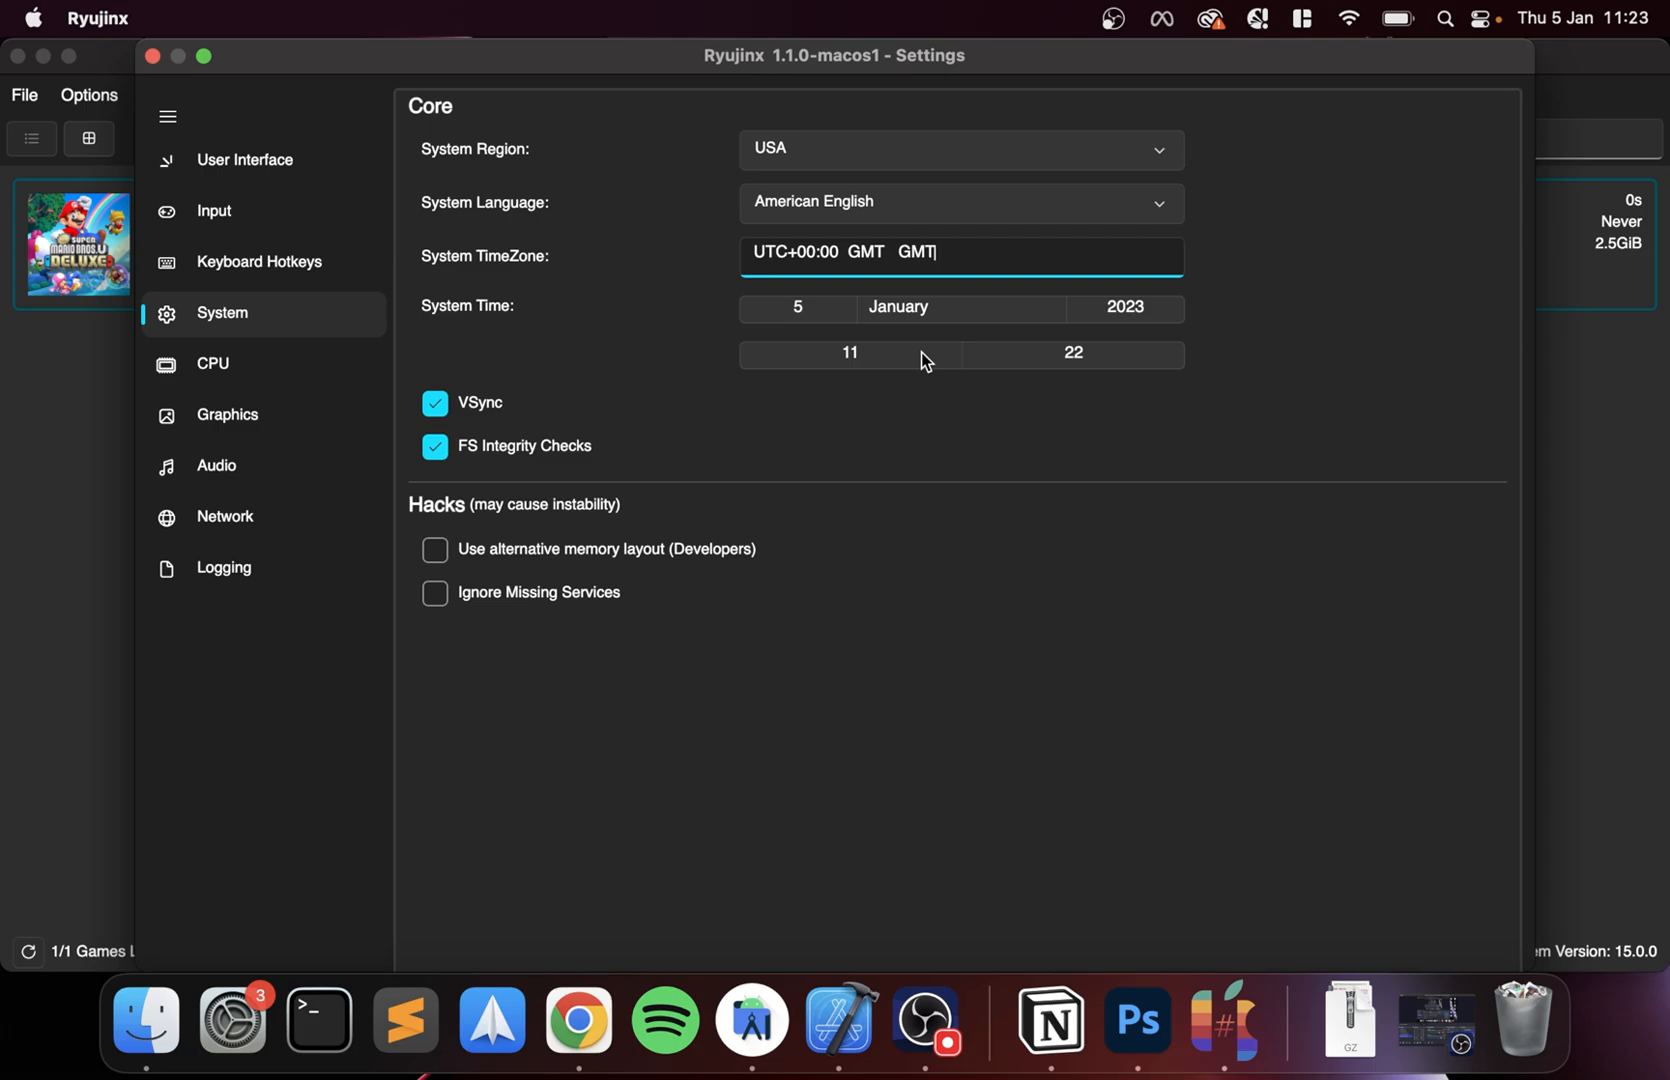
mouse_move(942, 464)
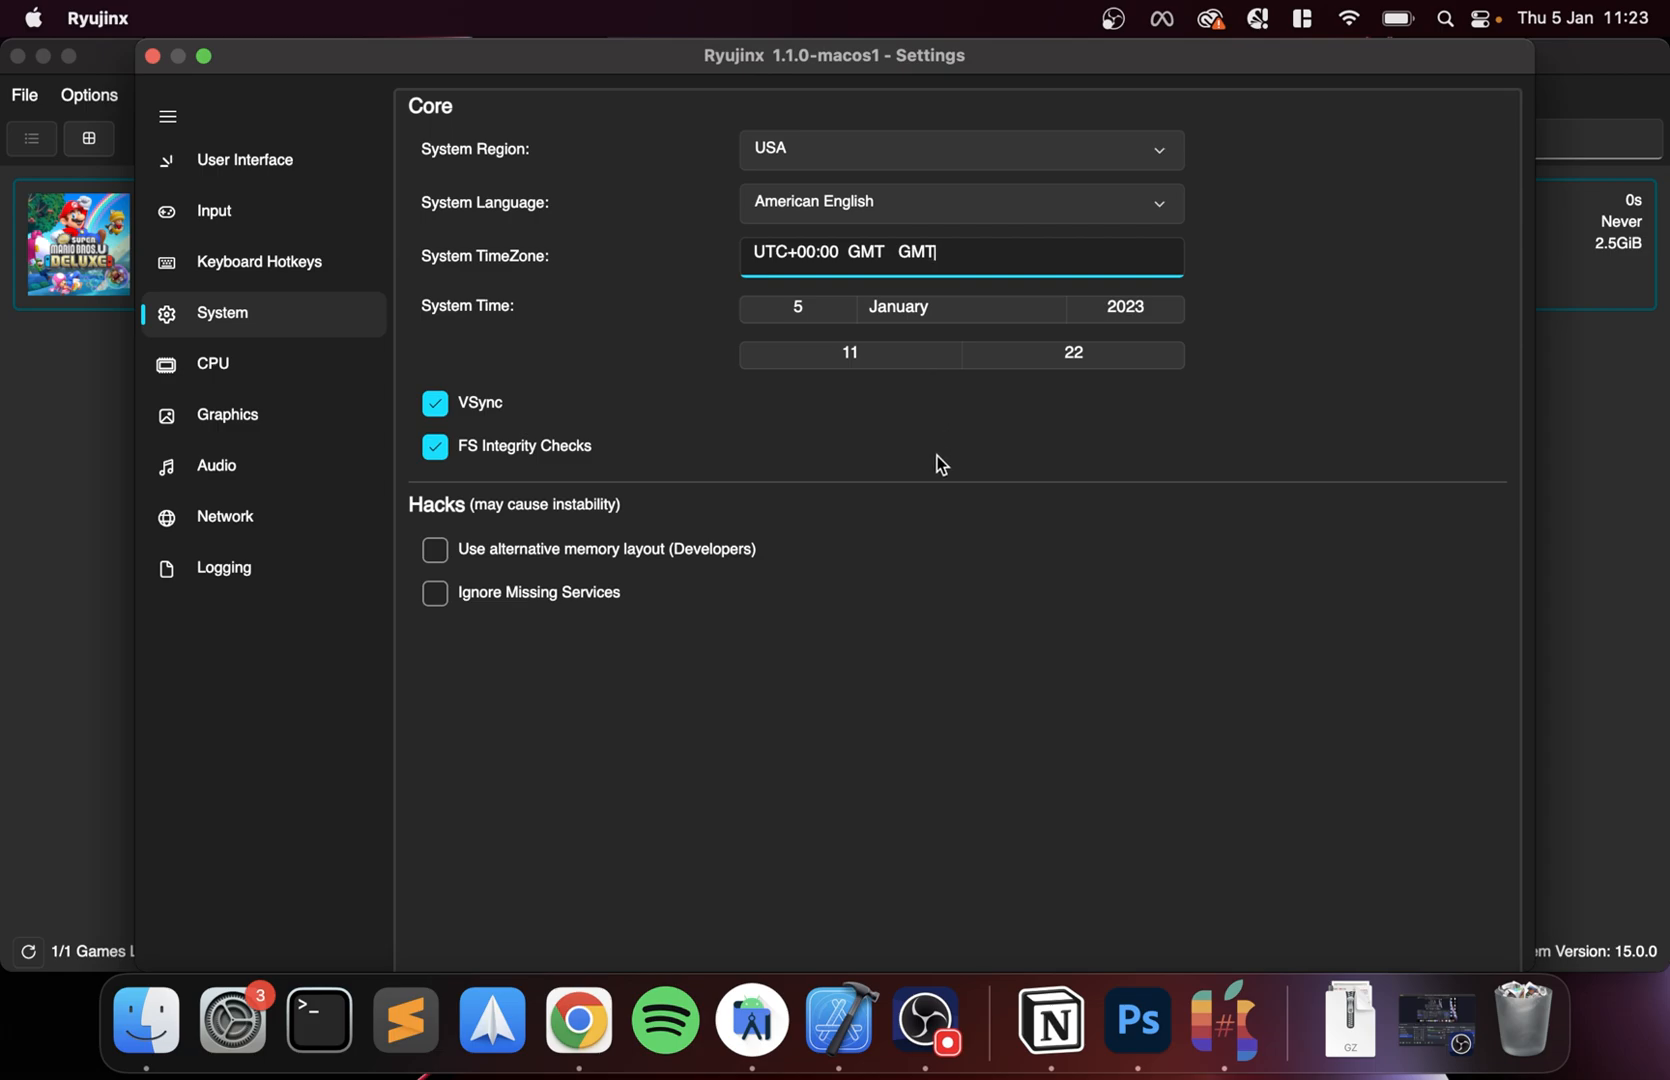
- Set the System Region to Europe
left_click(1156, 150)
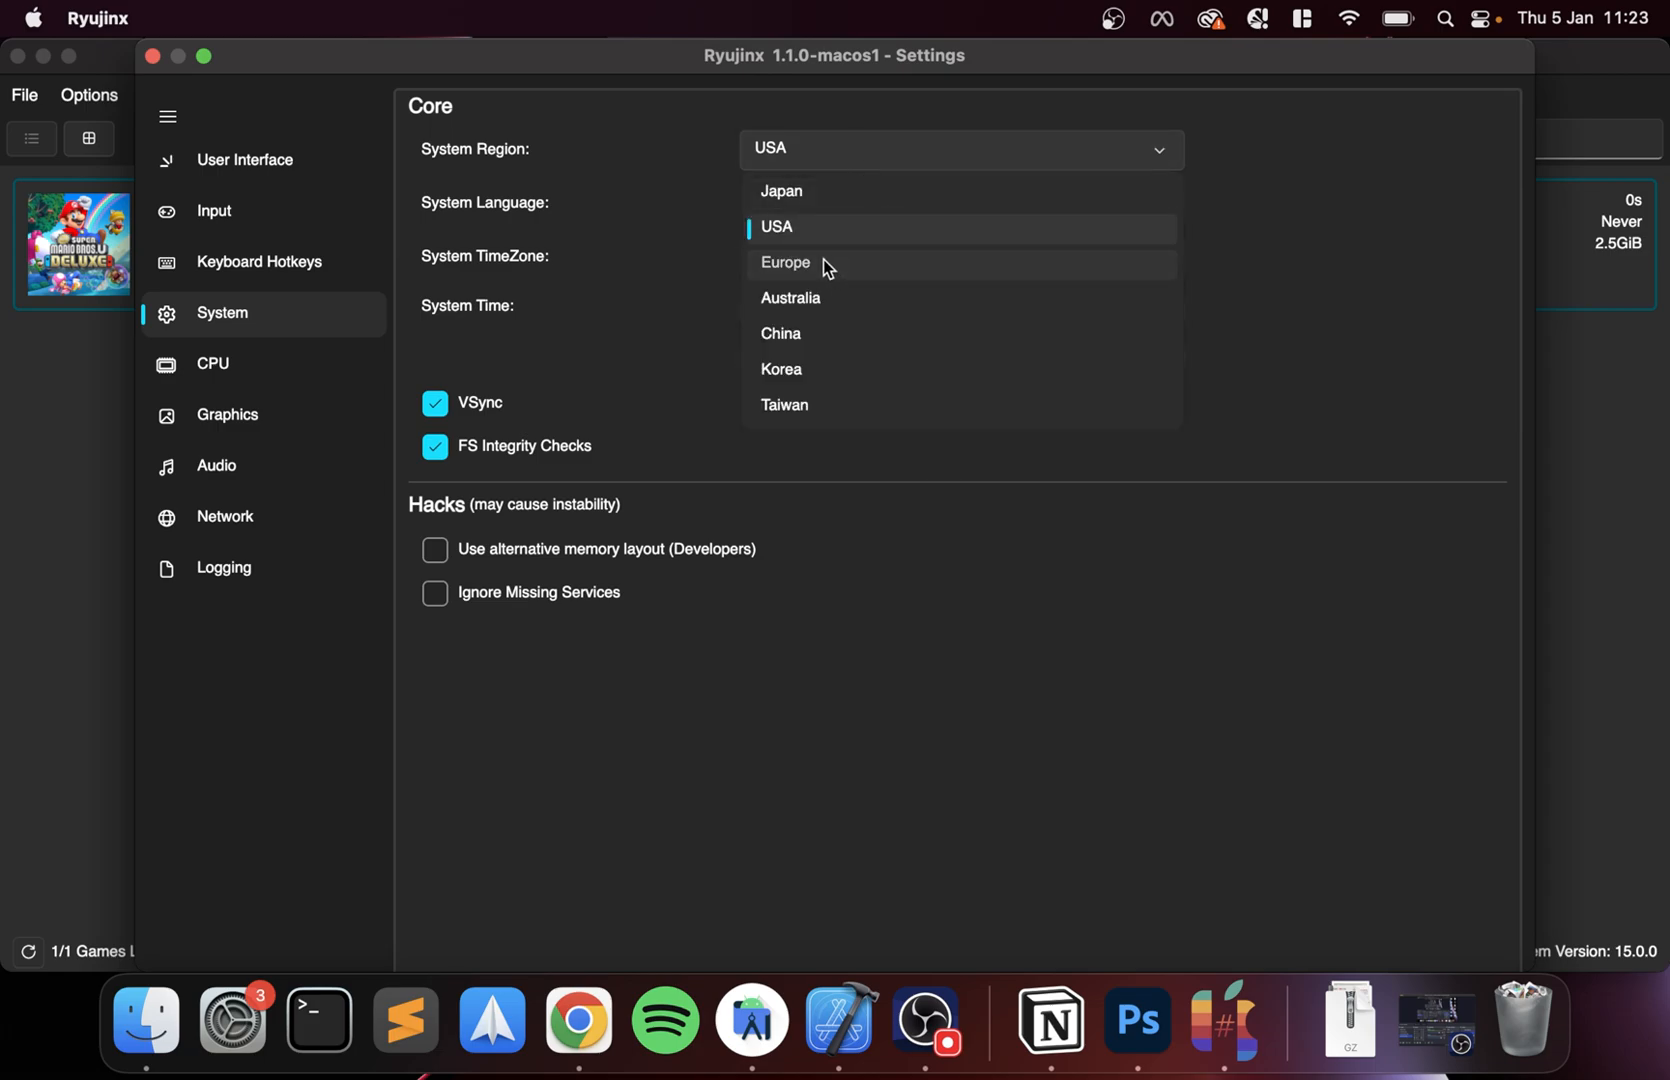
left_click(784, 262)
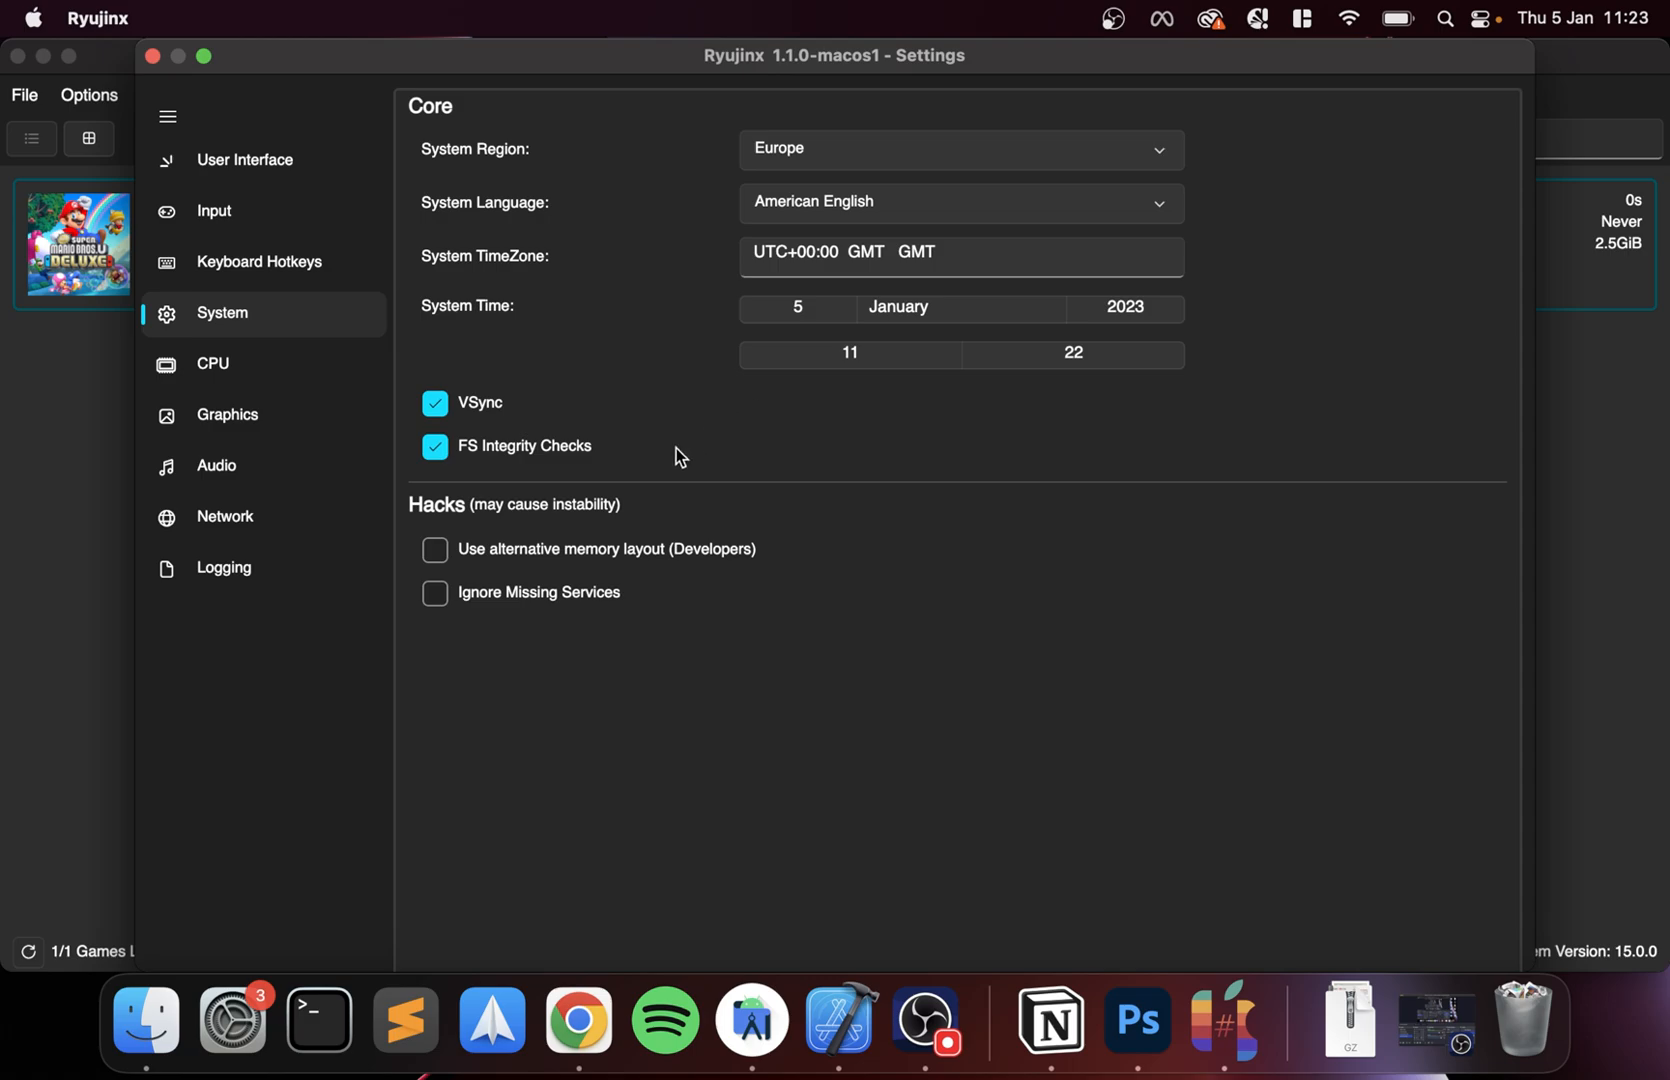
mouse_move(266, 364)
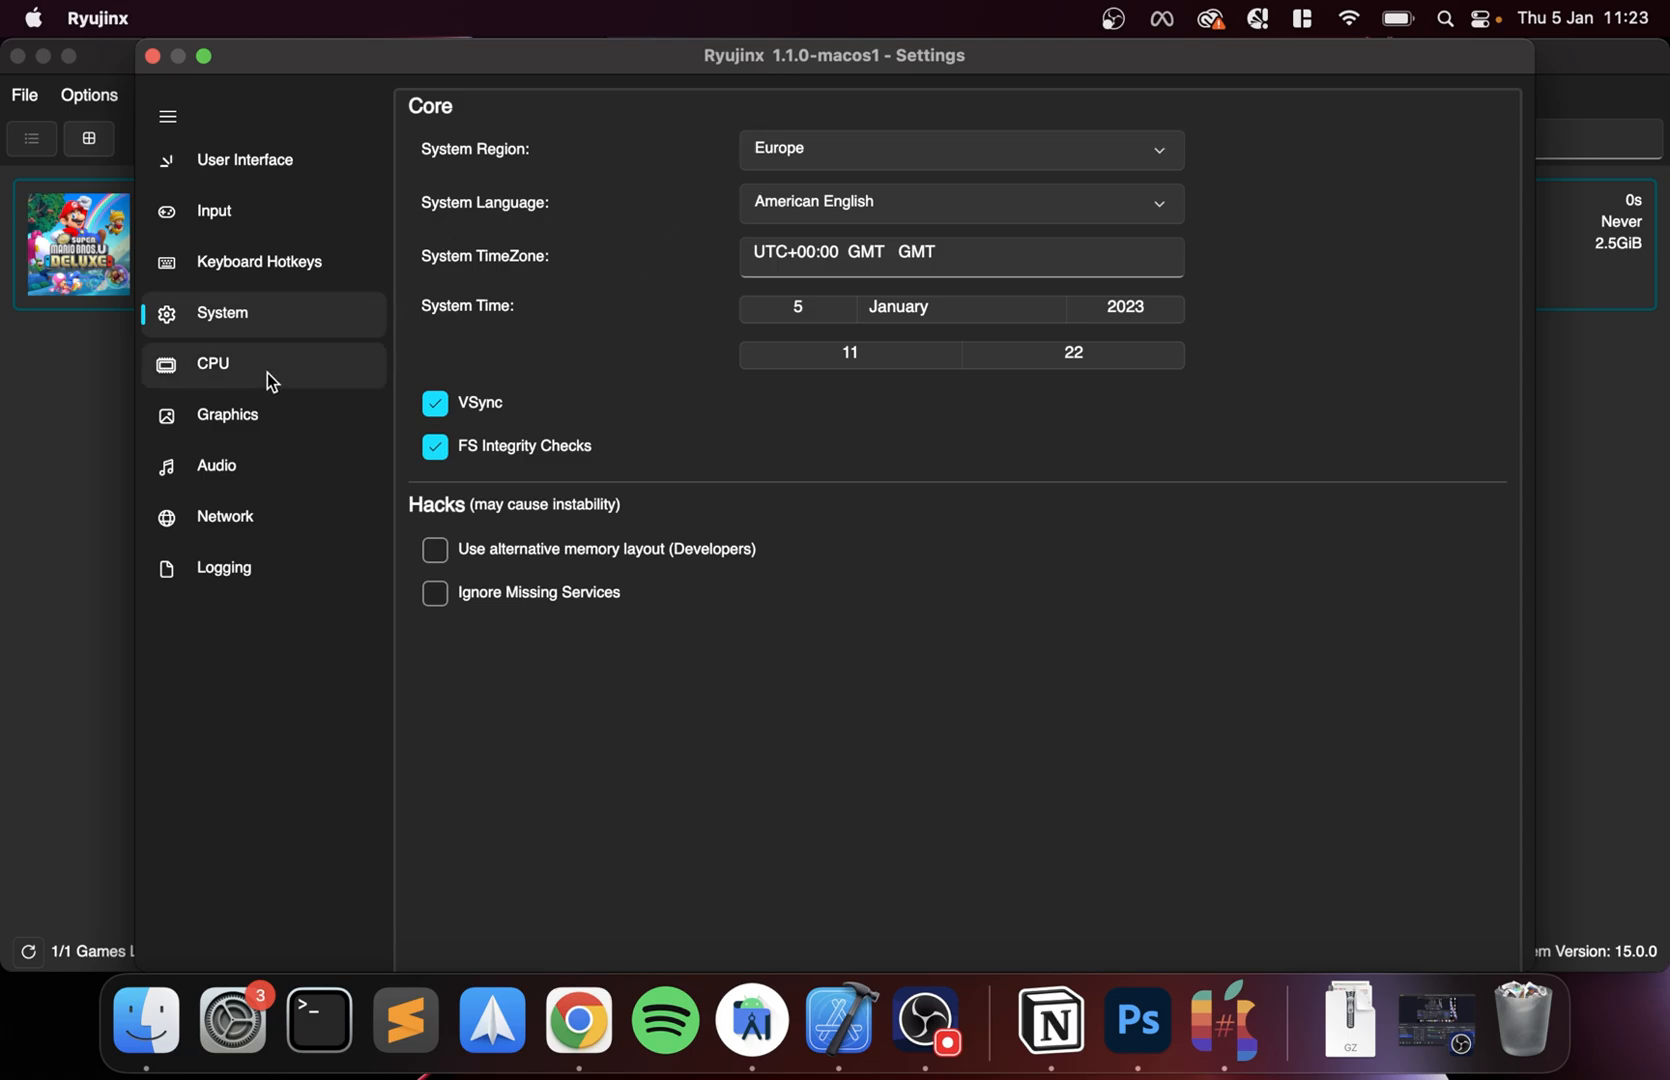
left_click(212, 364)
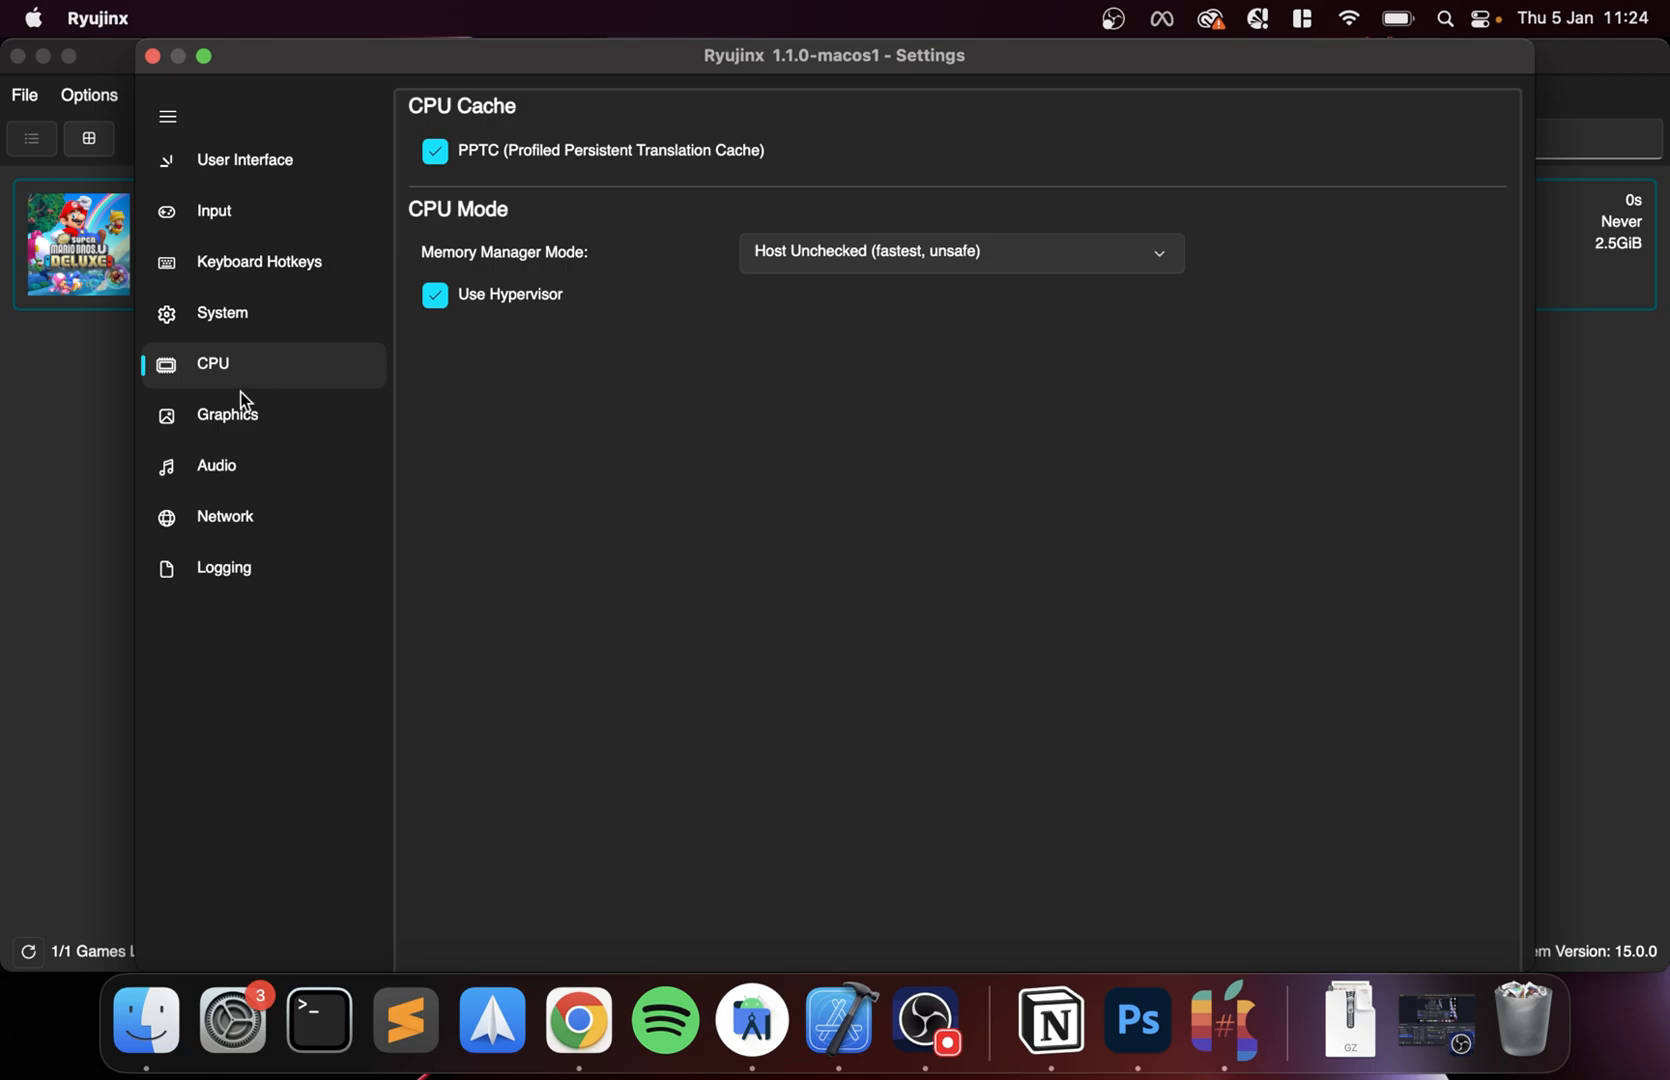
- Review Graphics and keep Native resolution, Auto anisotropic filtering and 16:9 aspect ratio
left_click(226, 414)
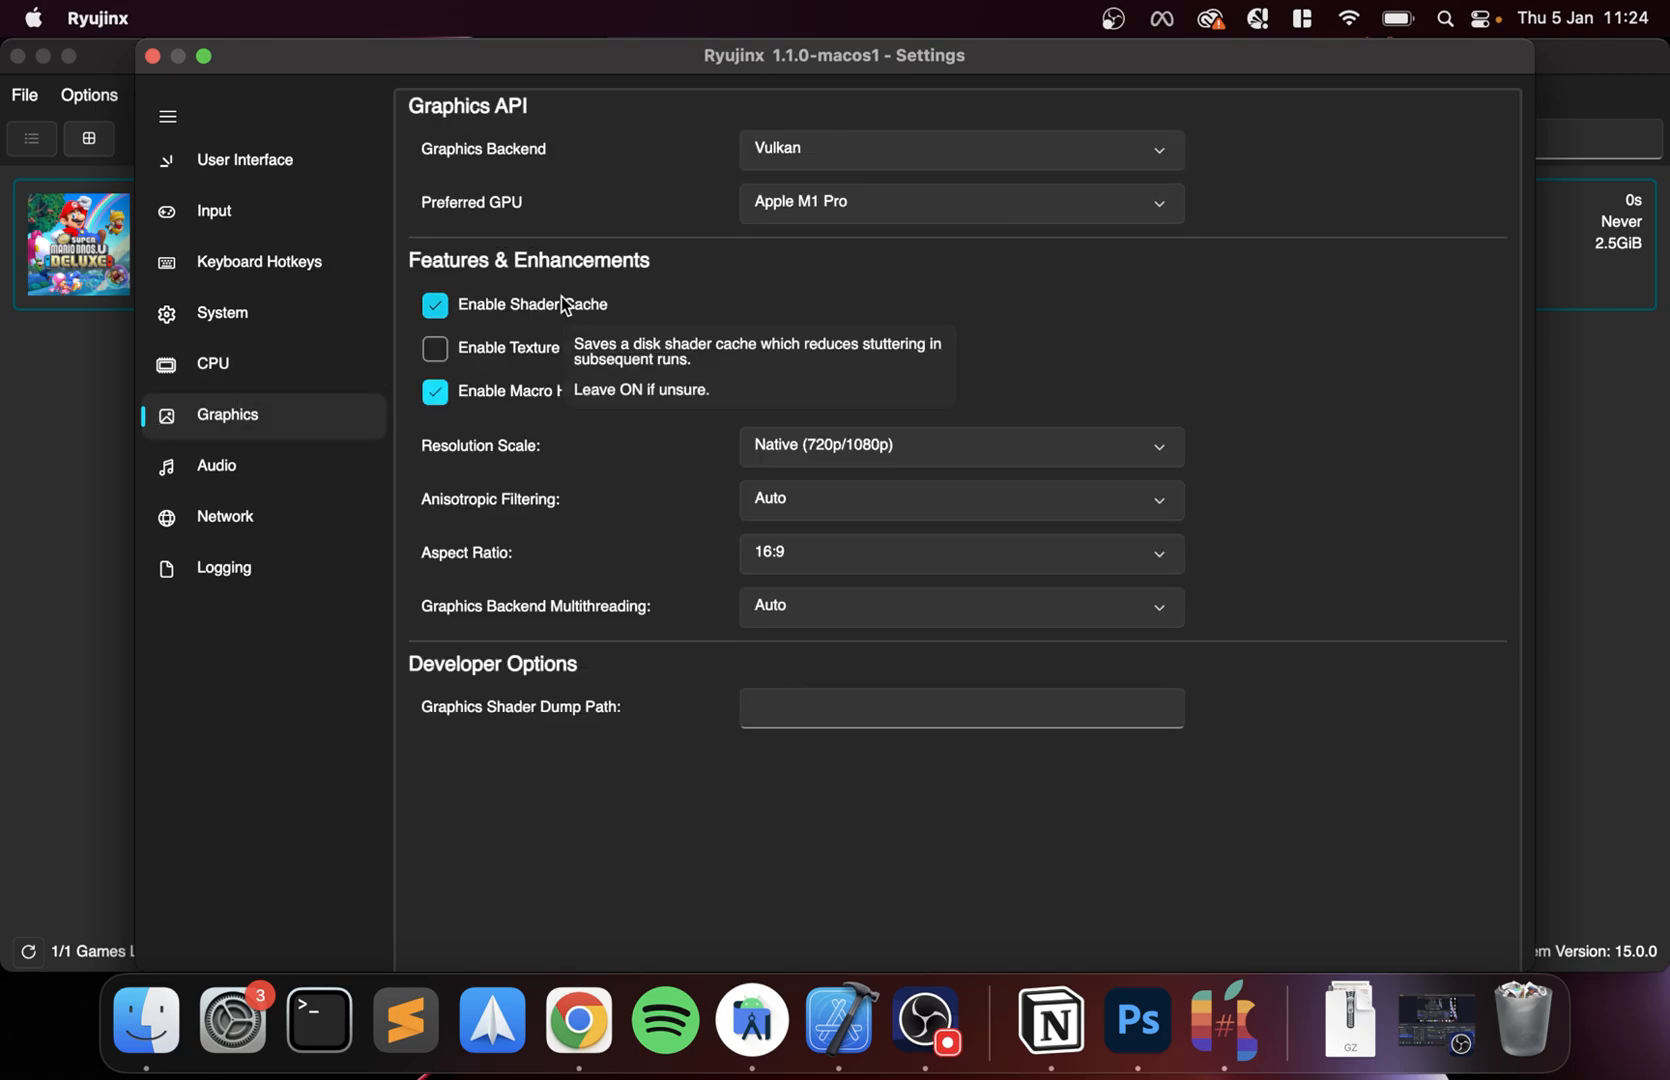
left_click(958, 446)
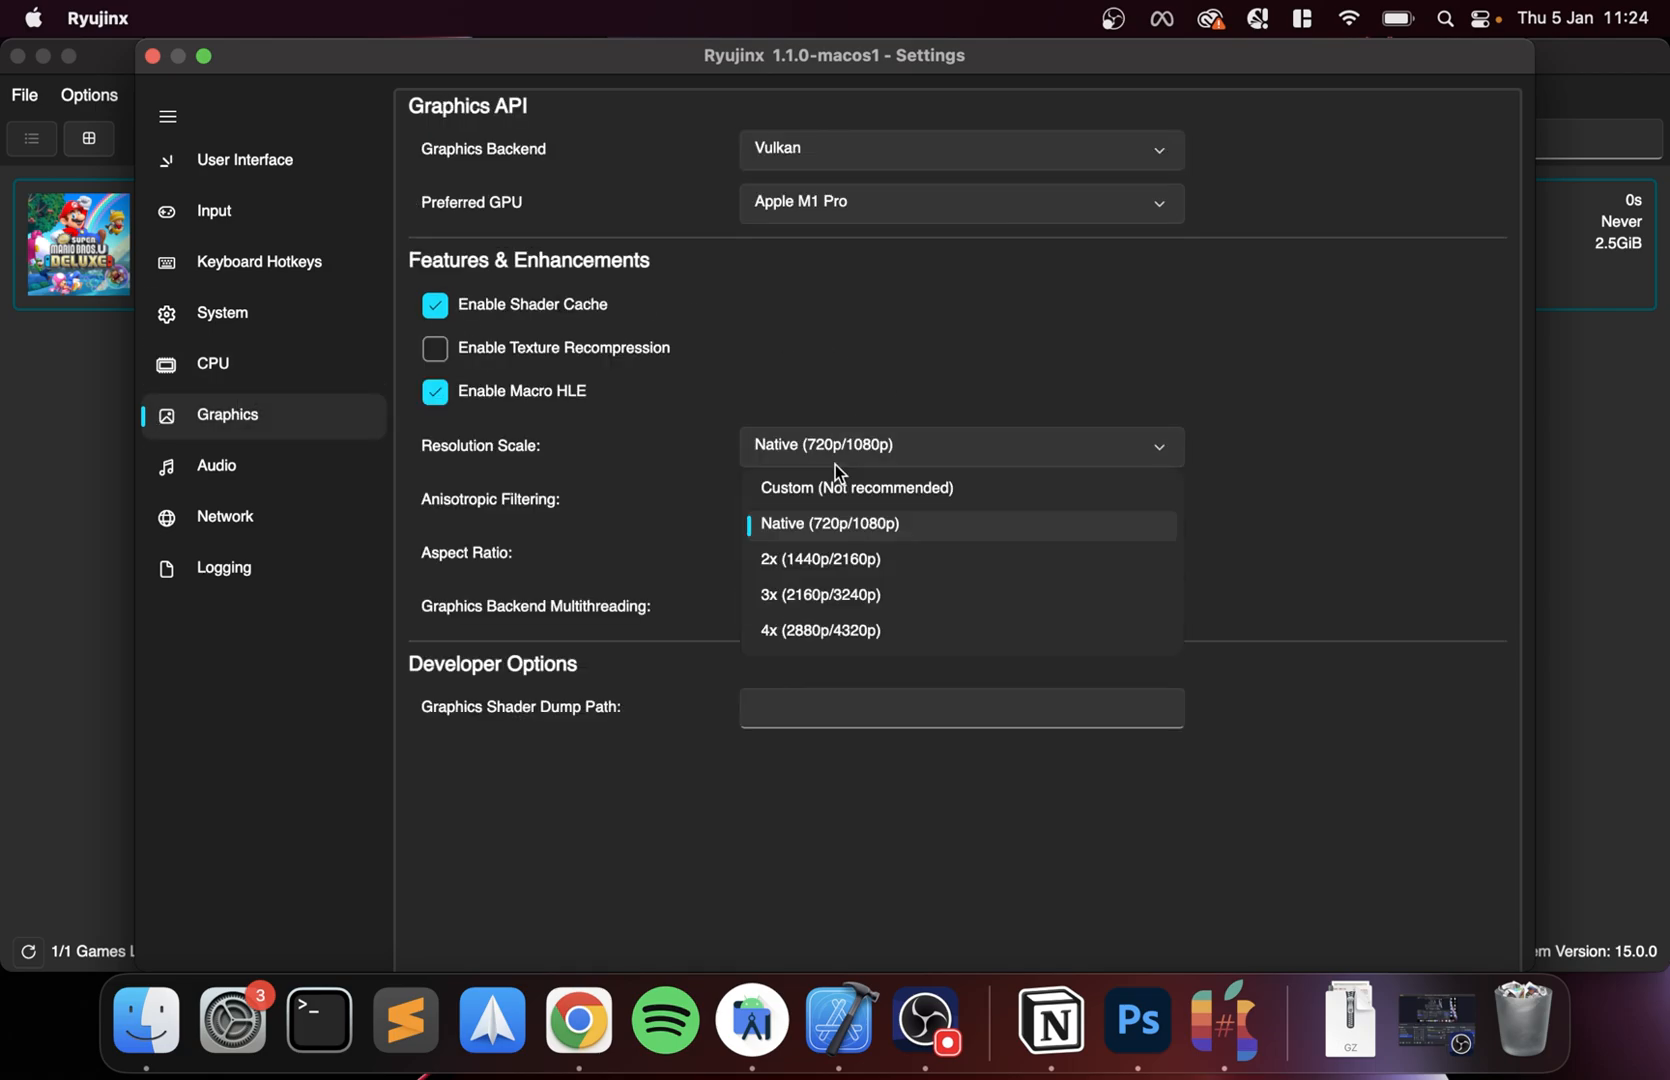
mouse_move(724, 496)
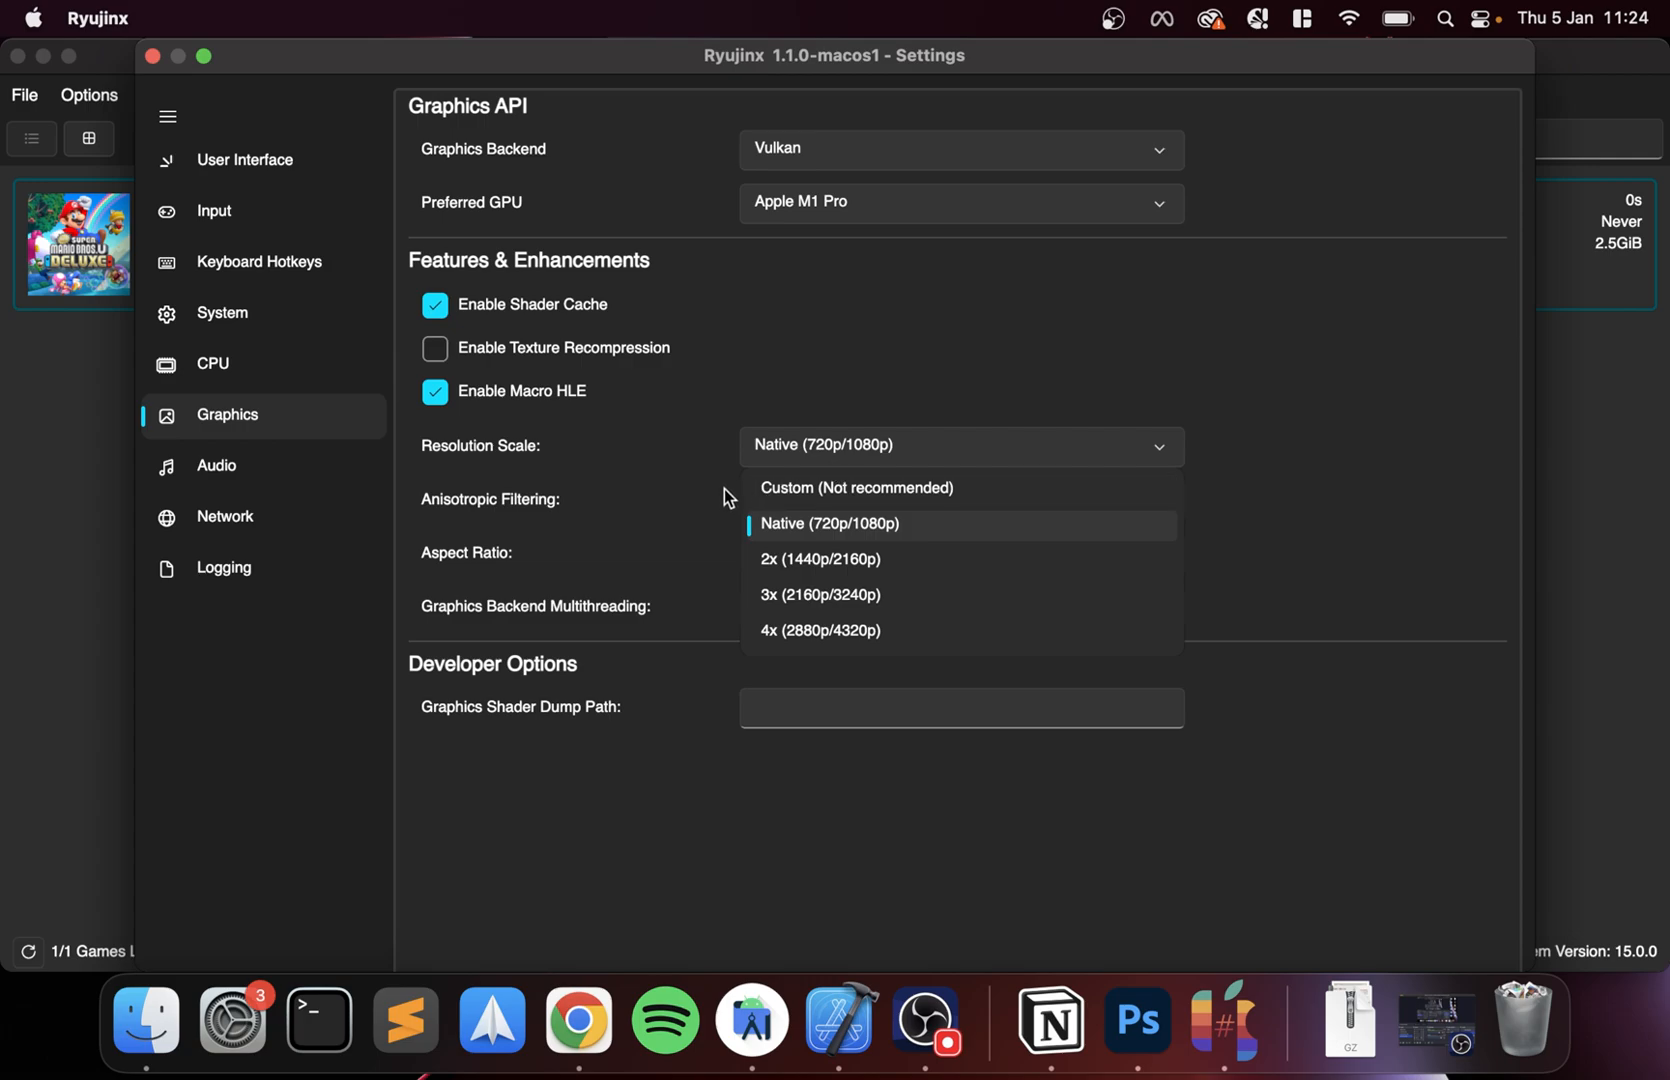
left_click(828, 522)
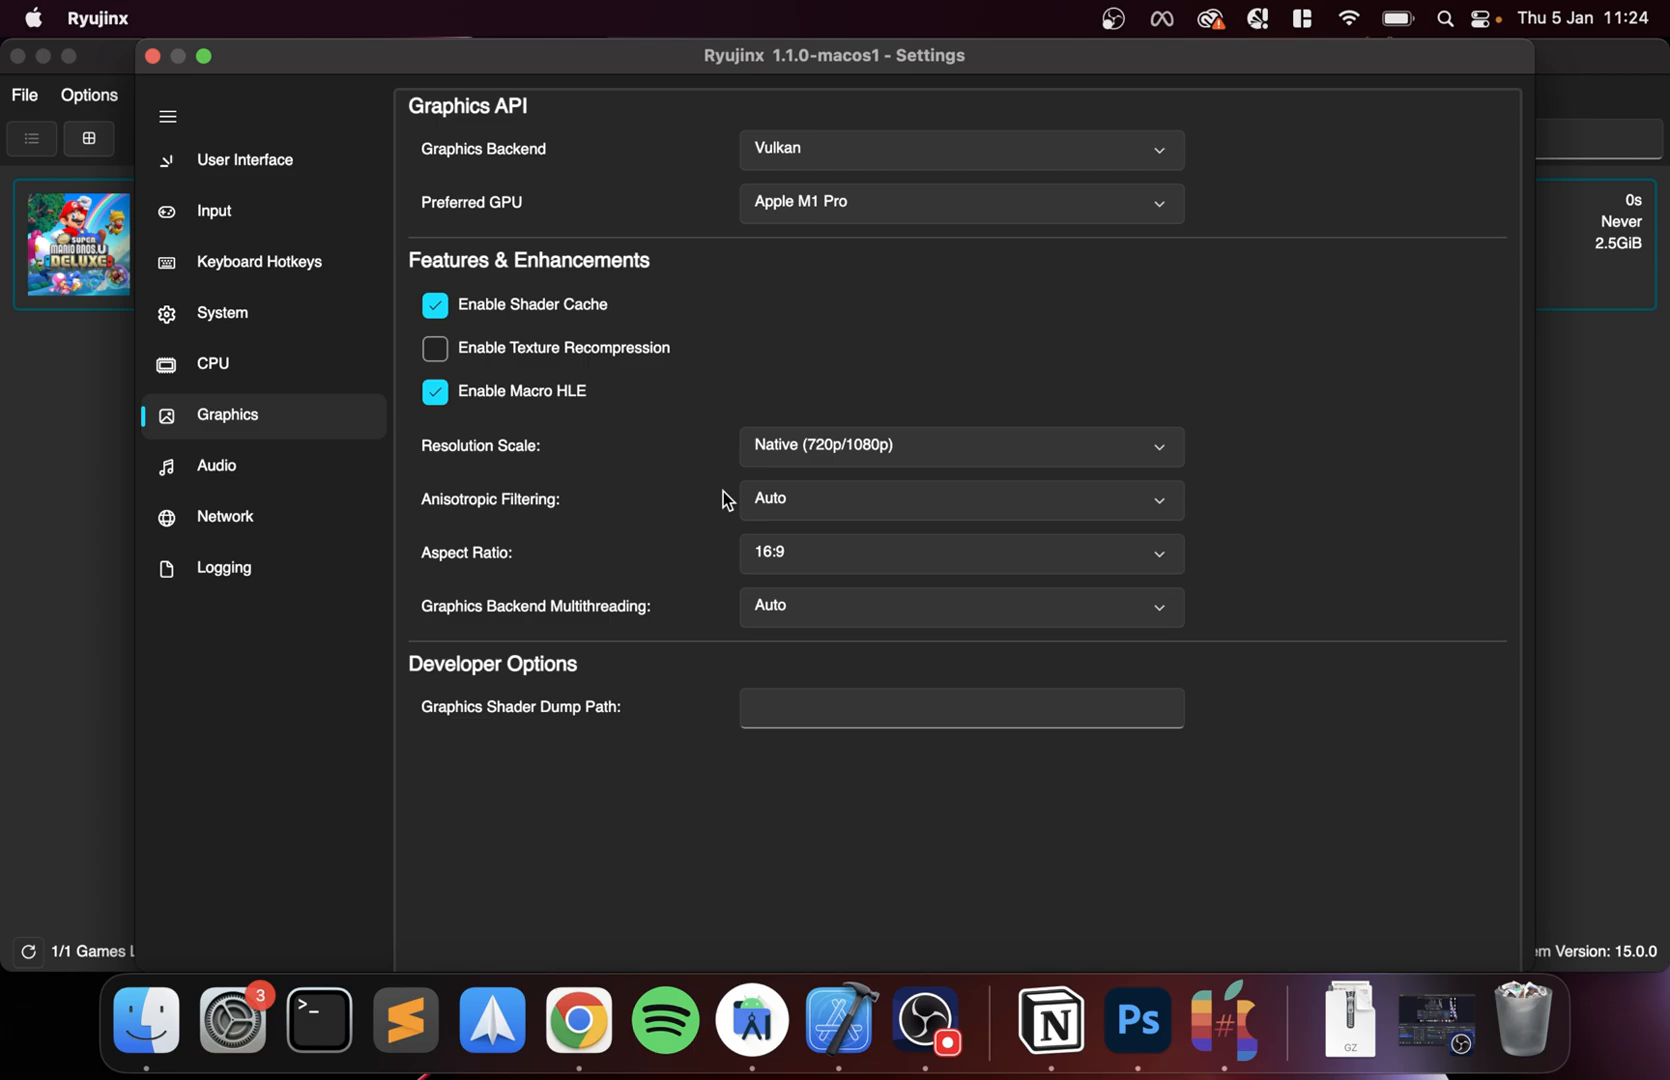
left_click(958, 498)
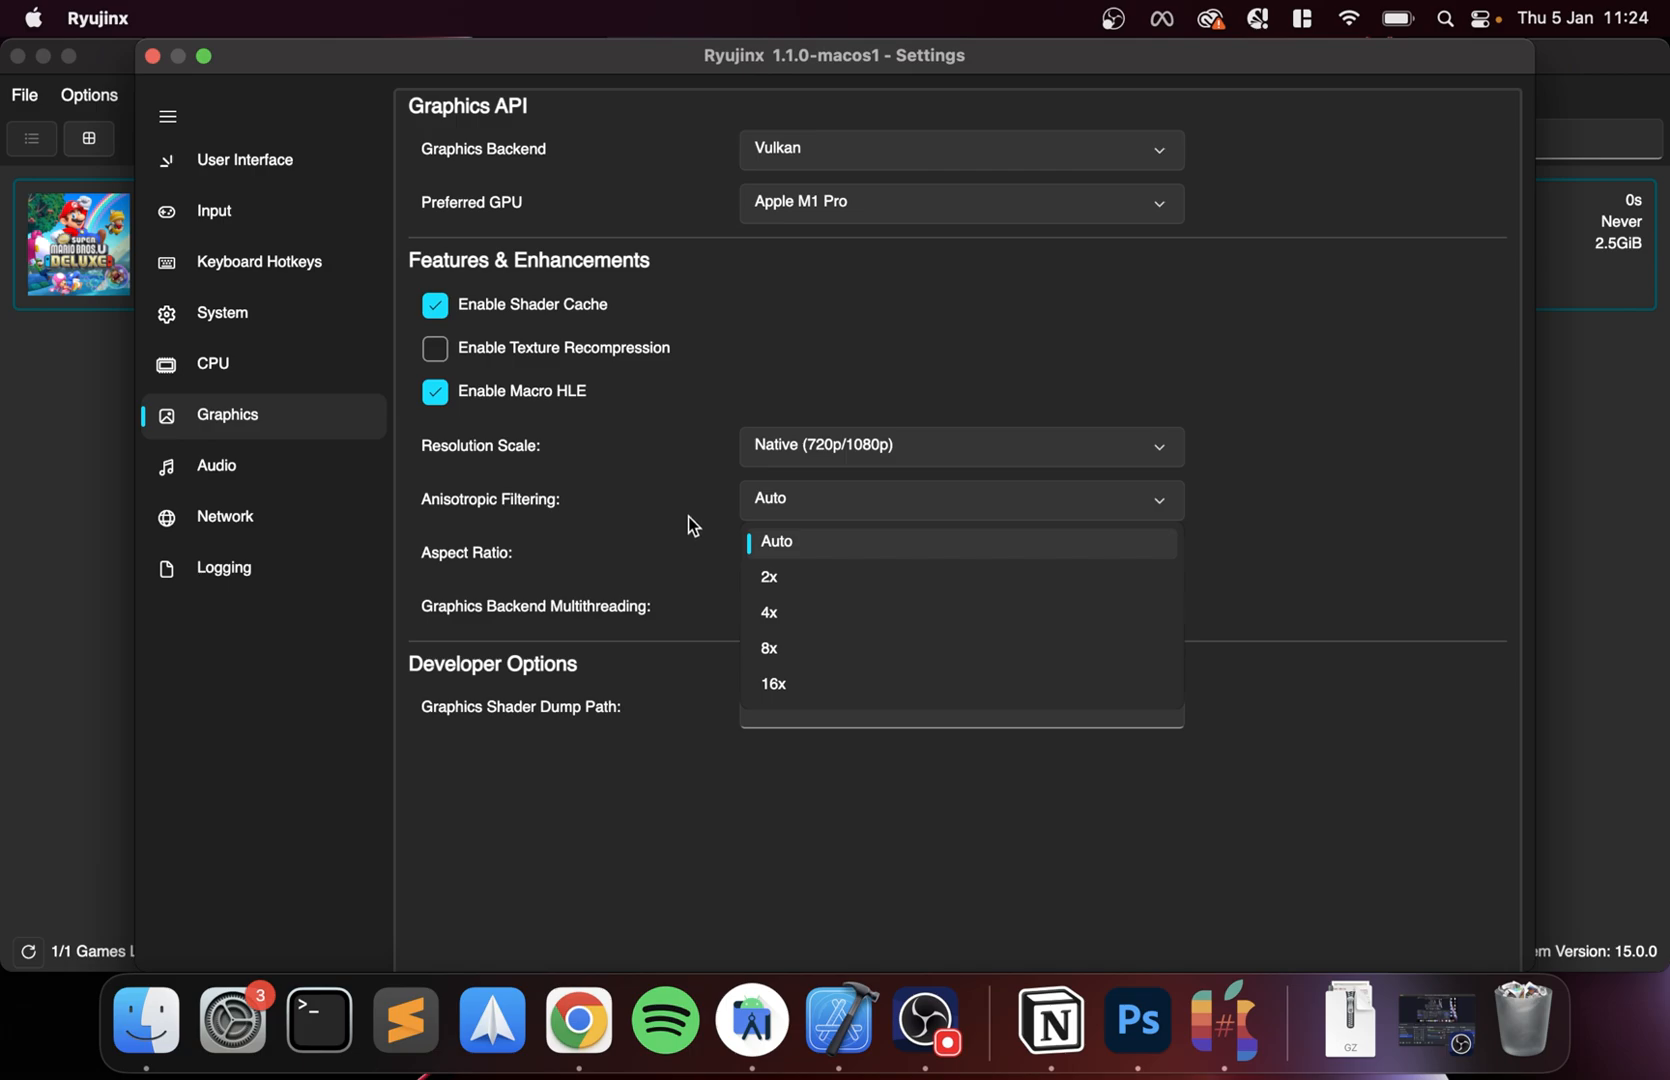
left_click(776, 542)
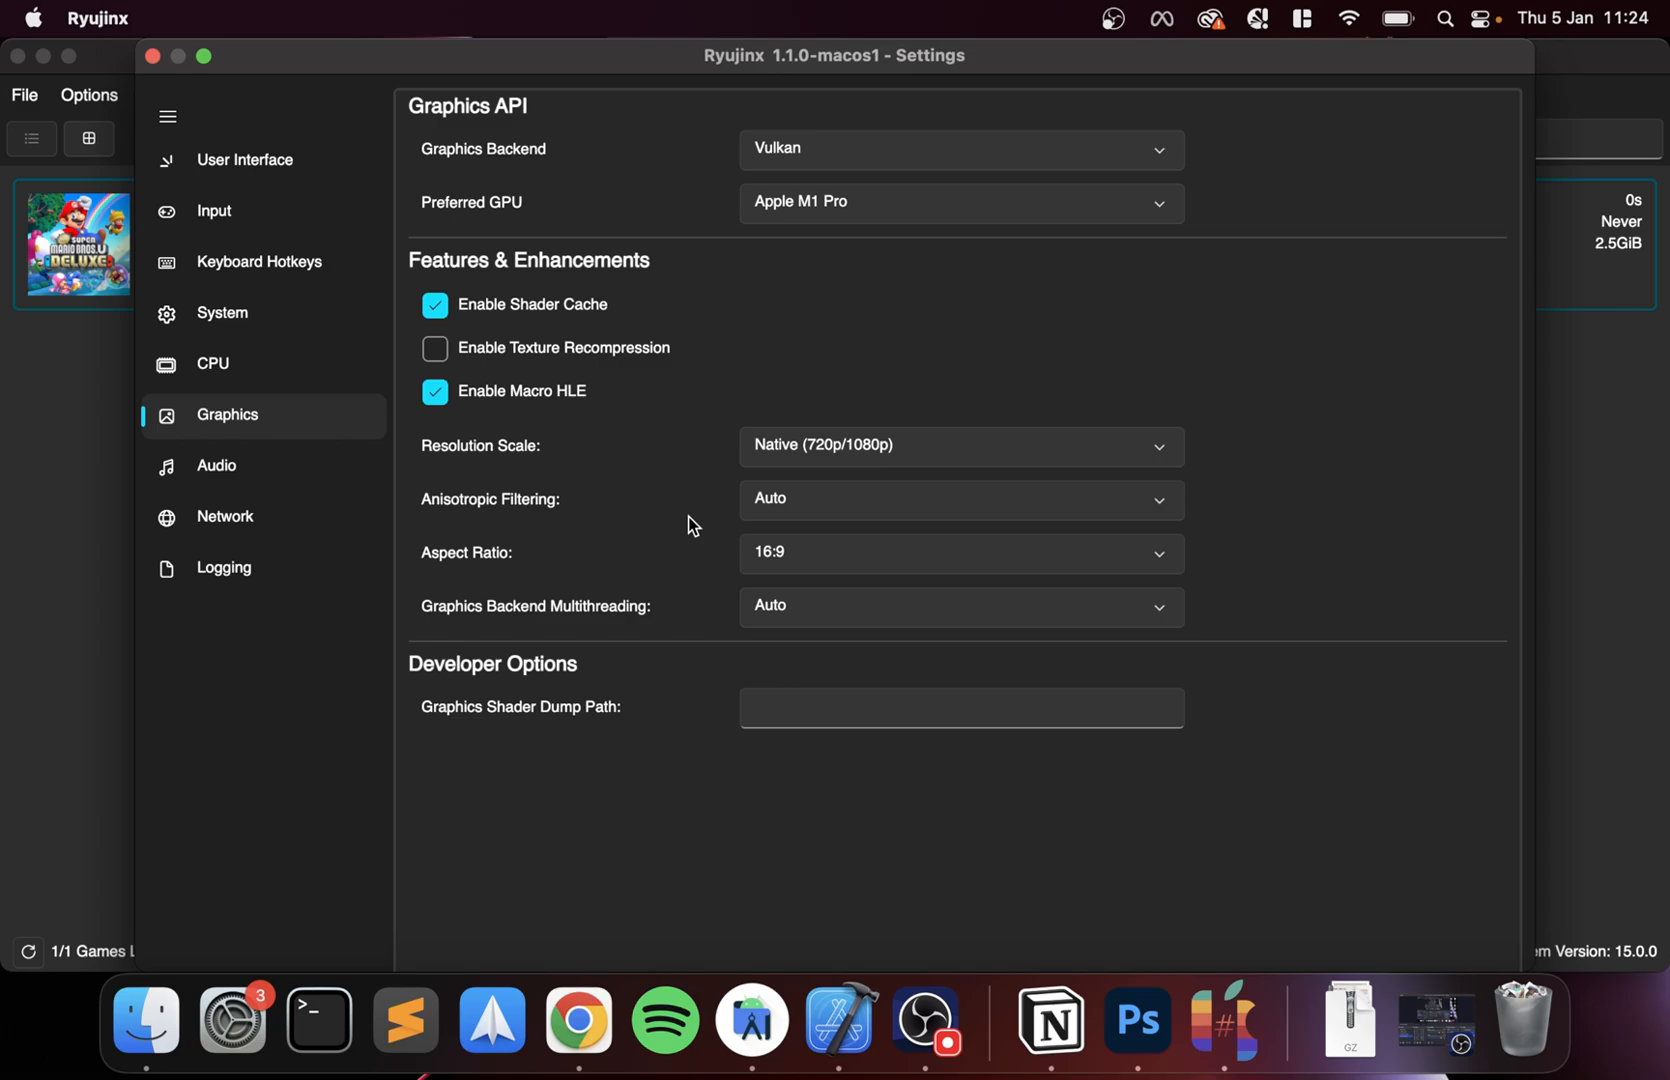
left_click(958, 552)
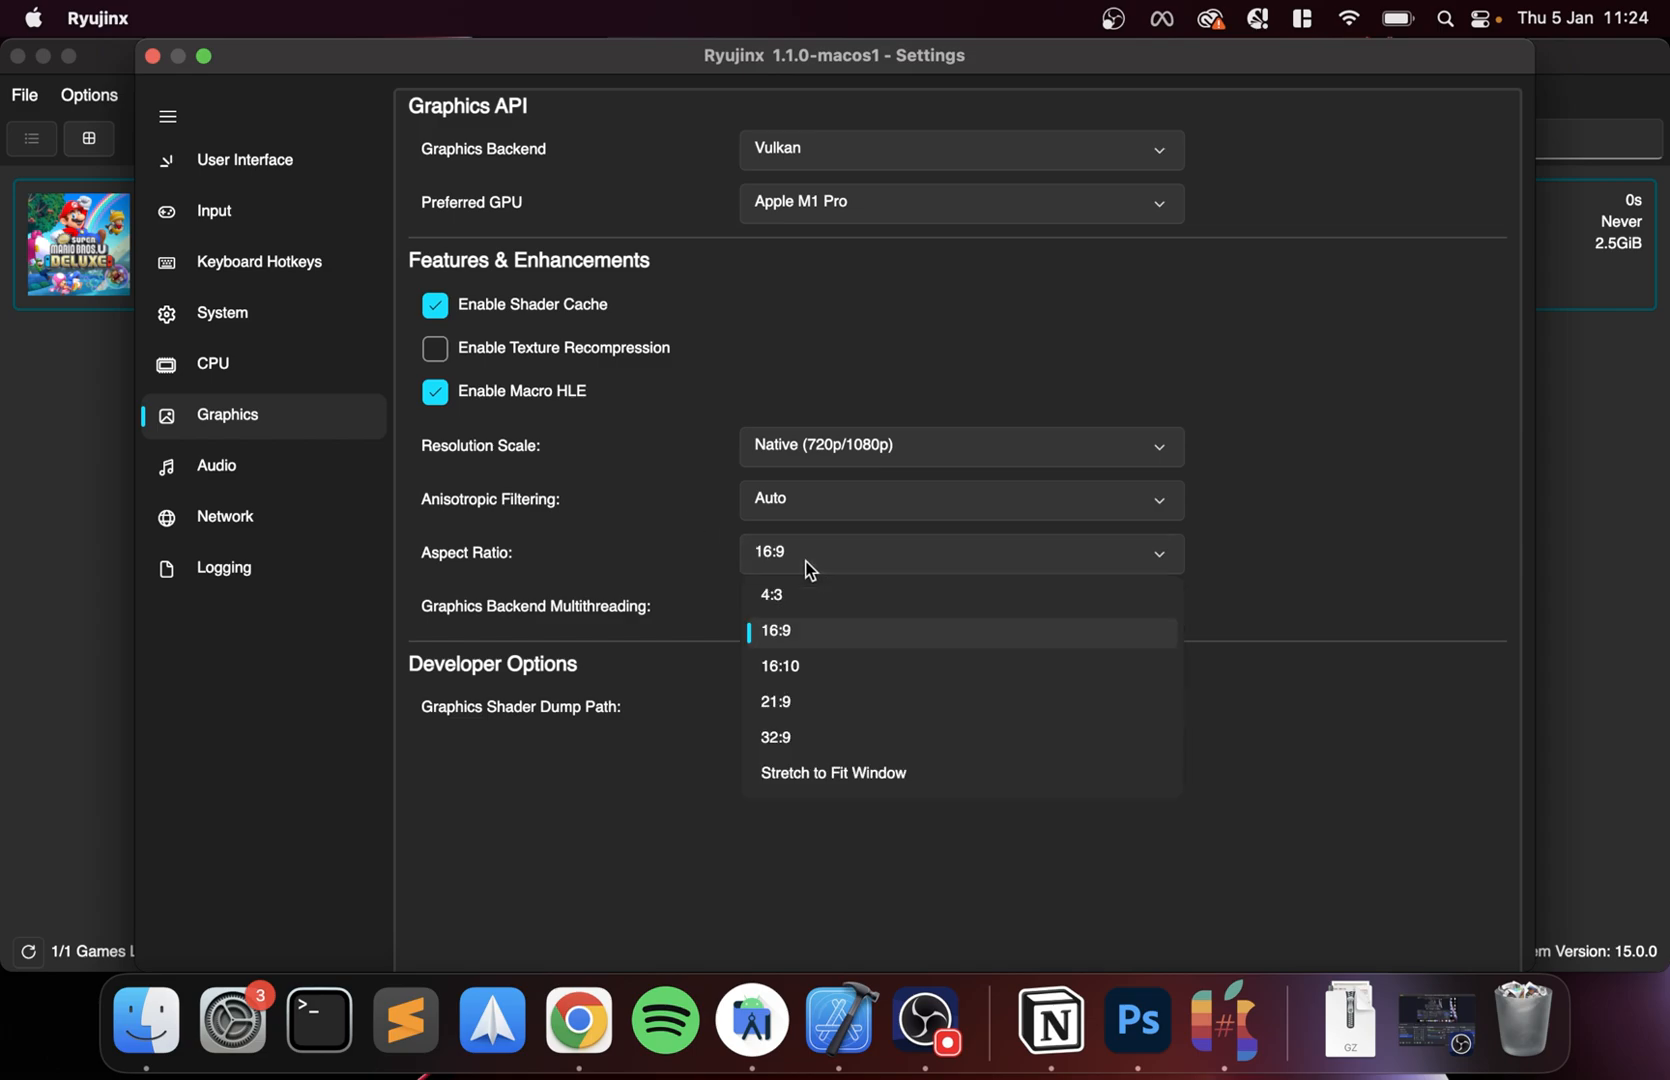
left_click(776, 630)
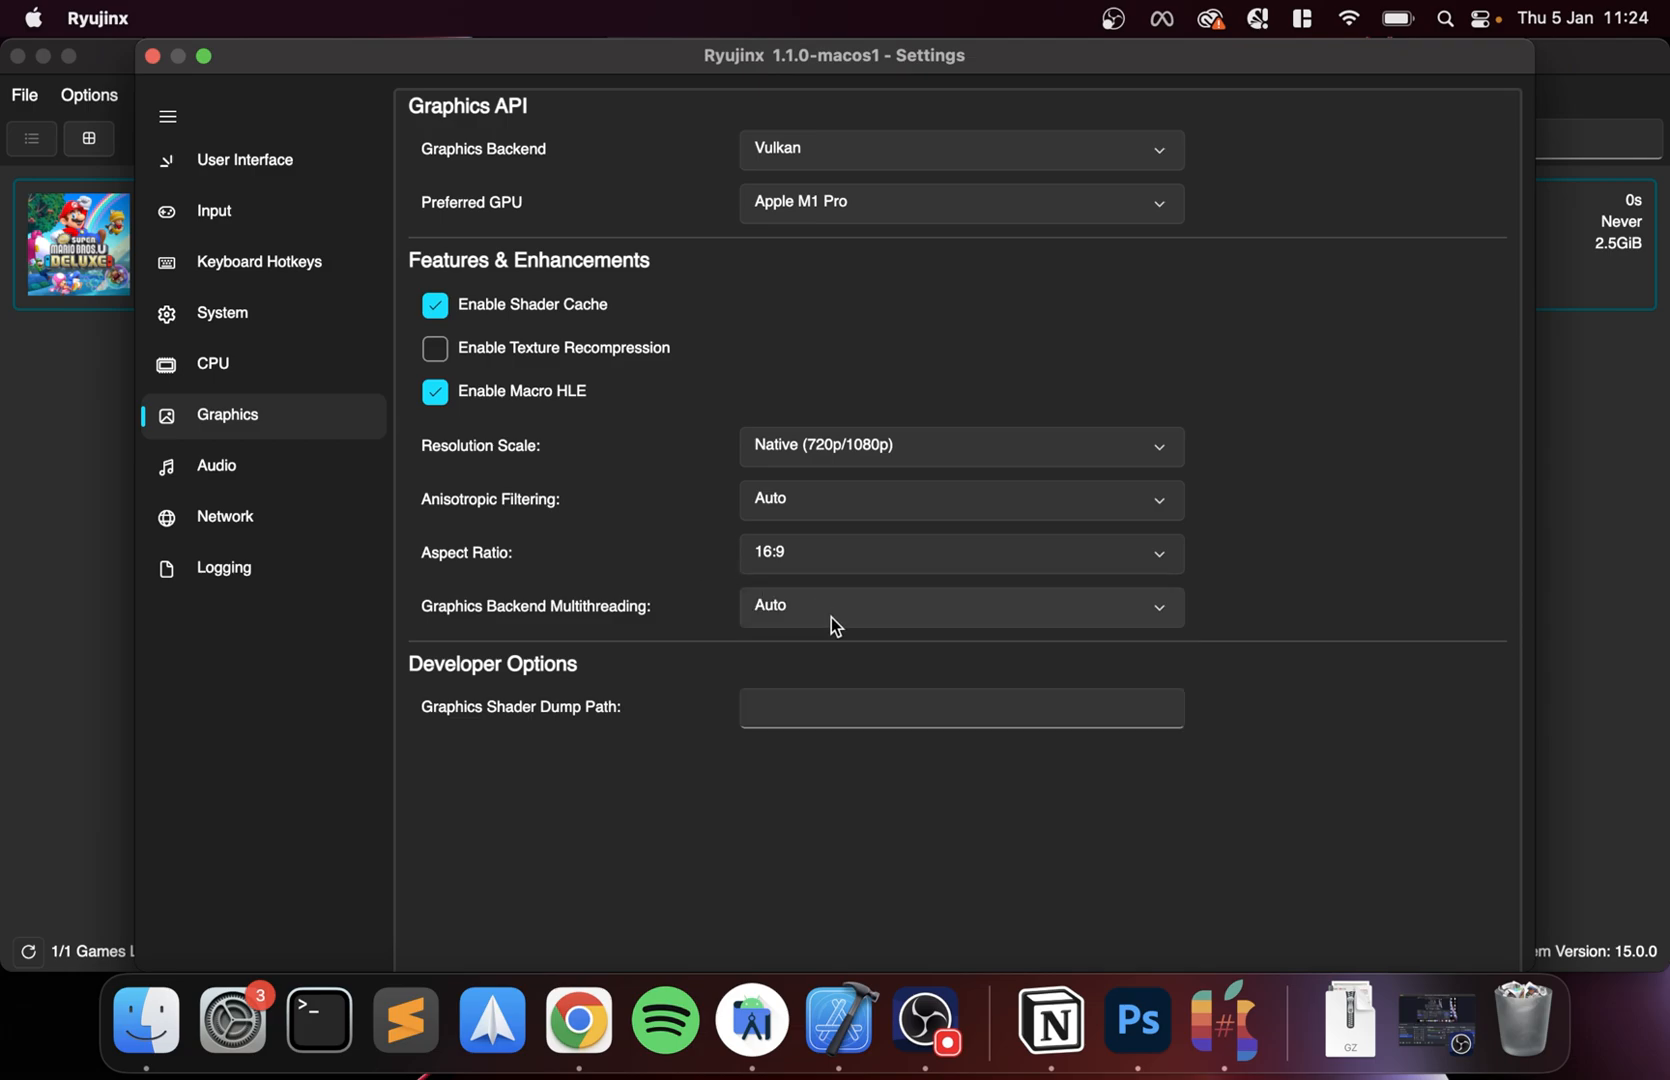
mouse_move(646, 618)
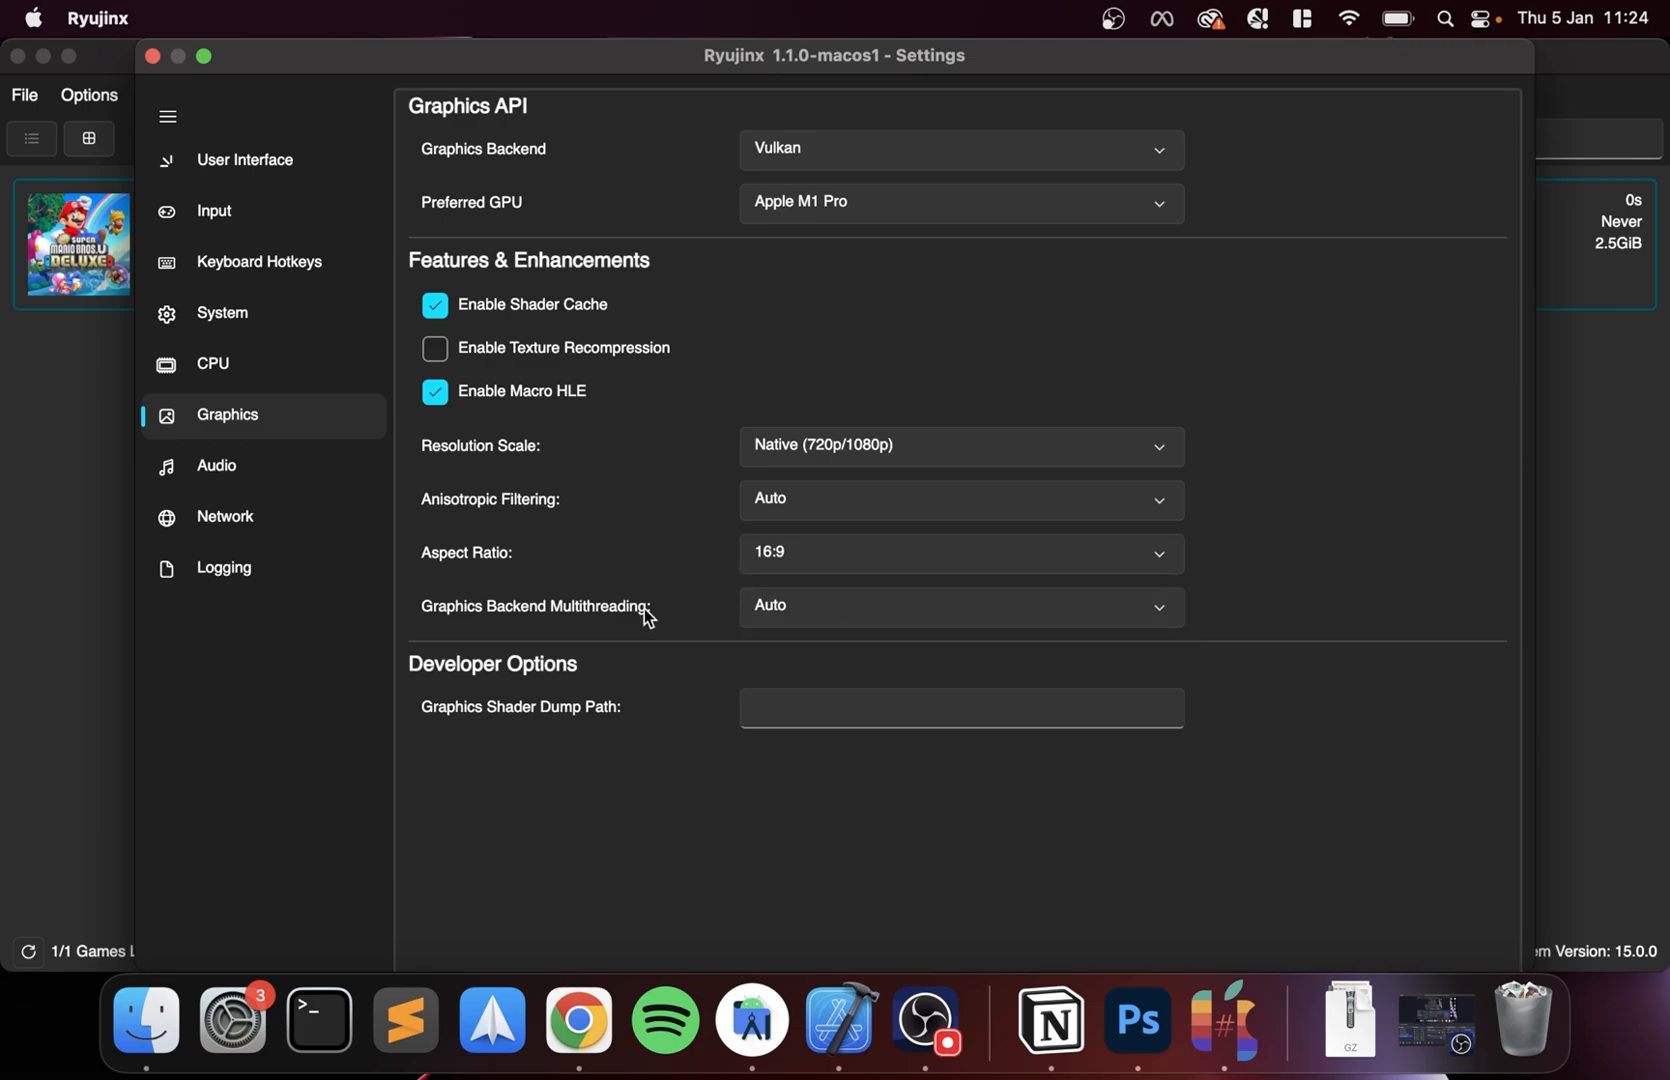
- Look over the Audio, Network and Logging pages, then close Settings
left_click(216, 466)
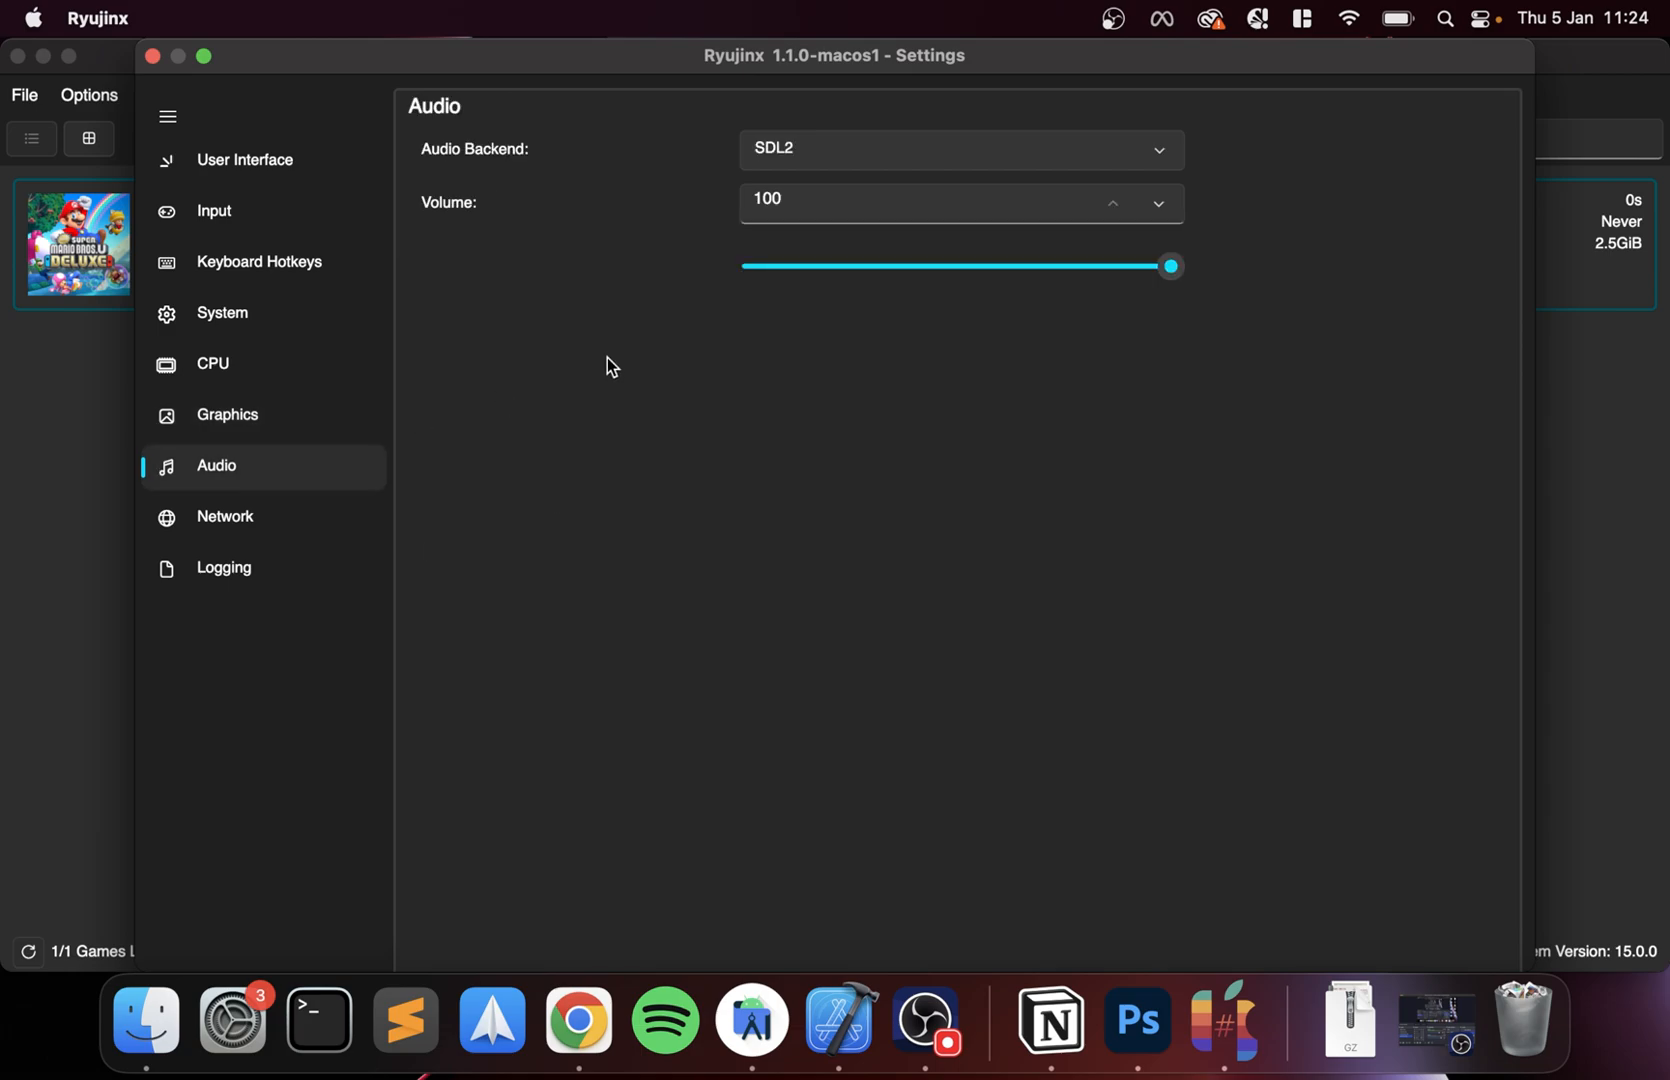
mouse_move(660, 322)
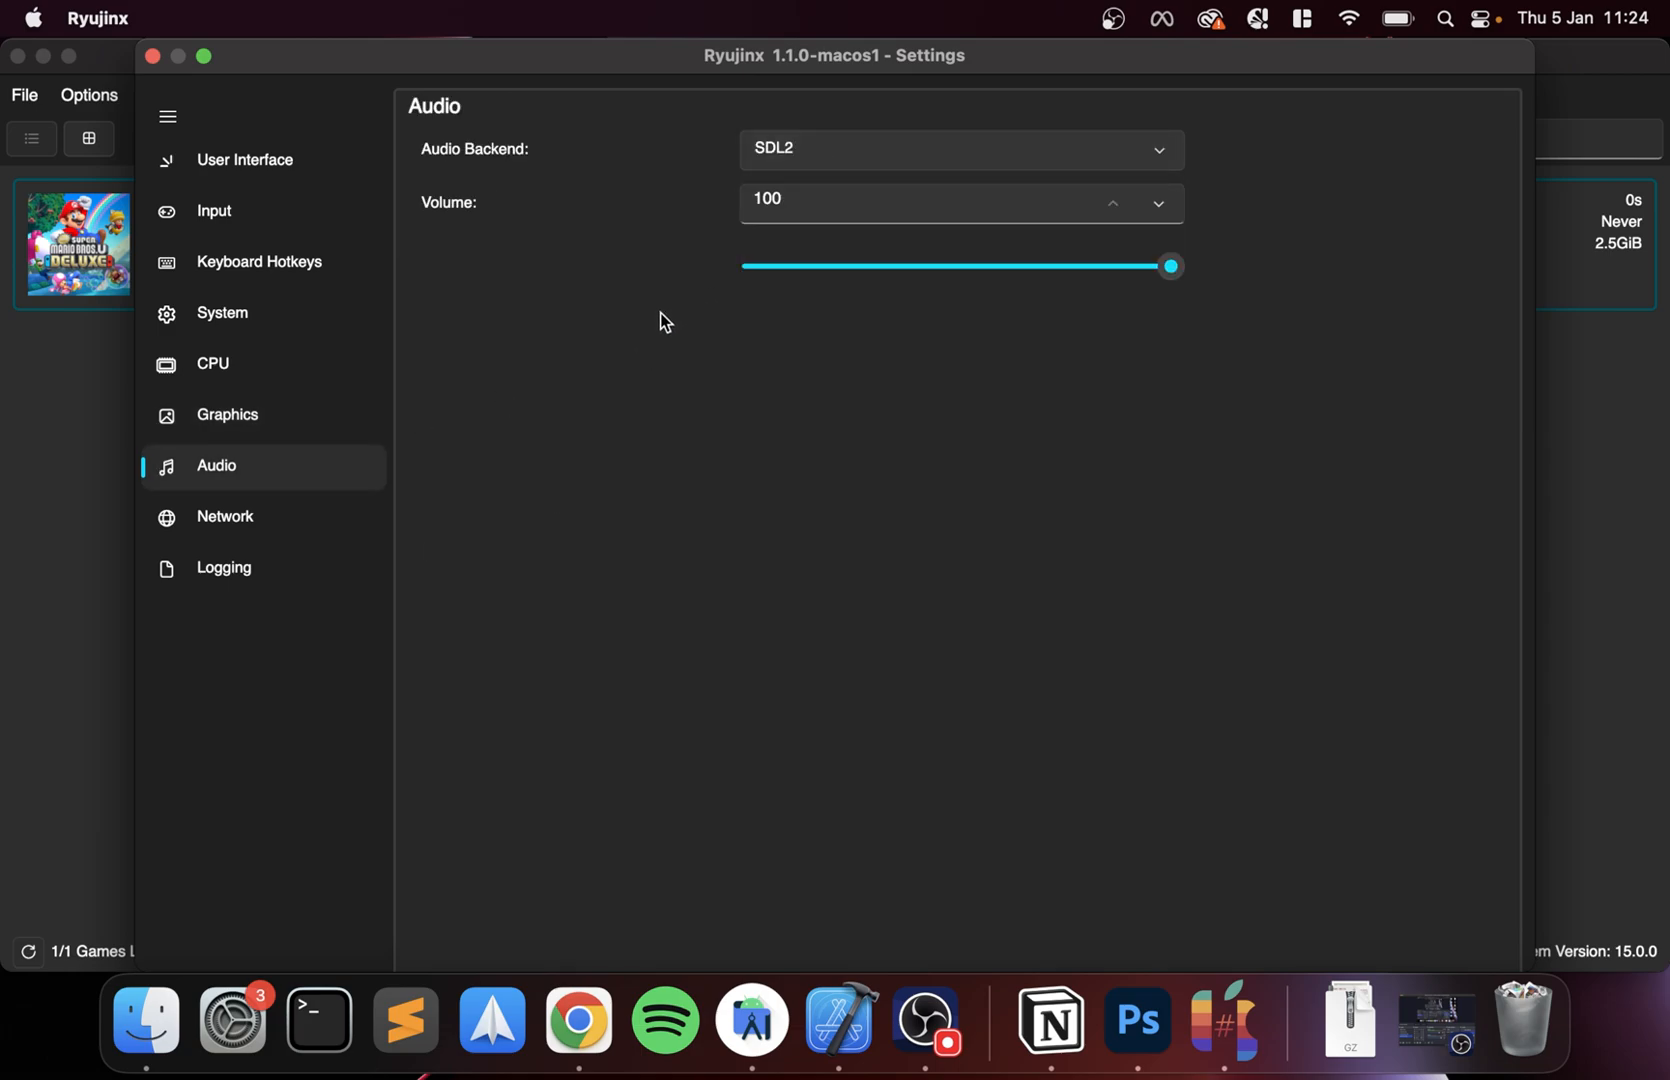
left_click(224, 516)
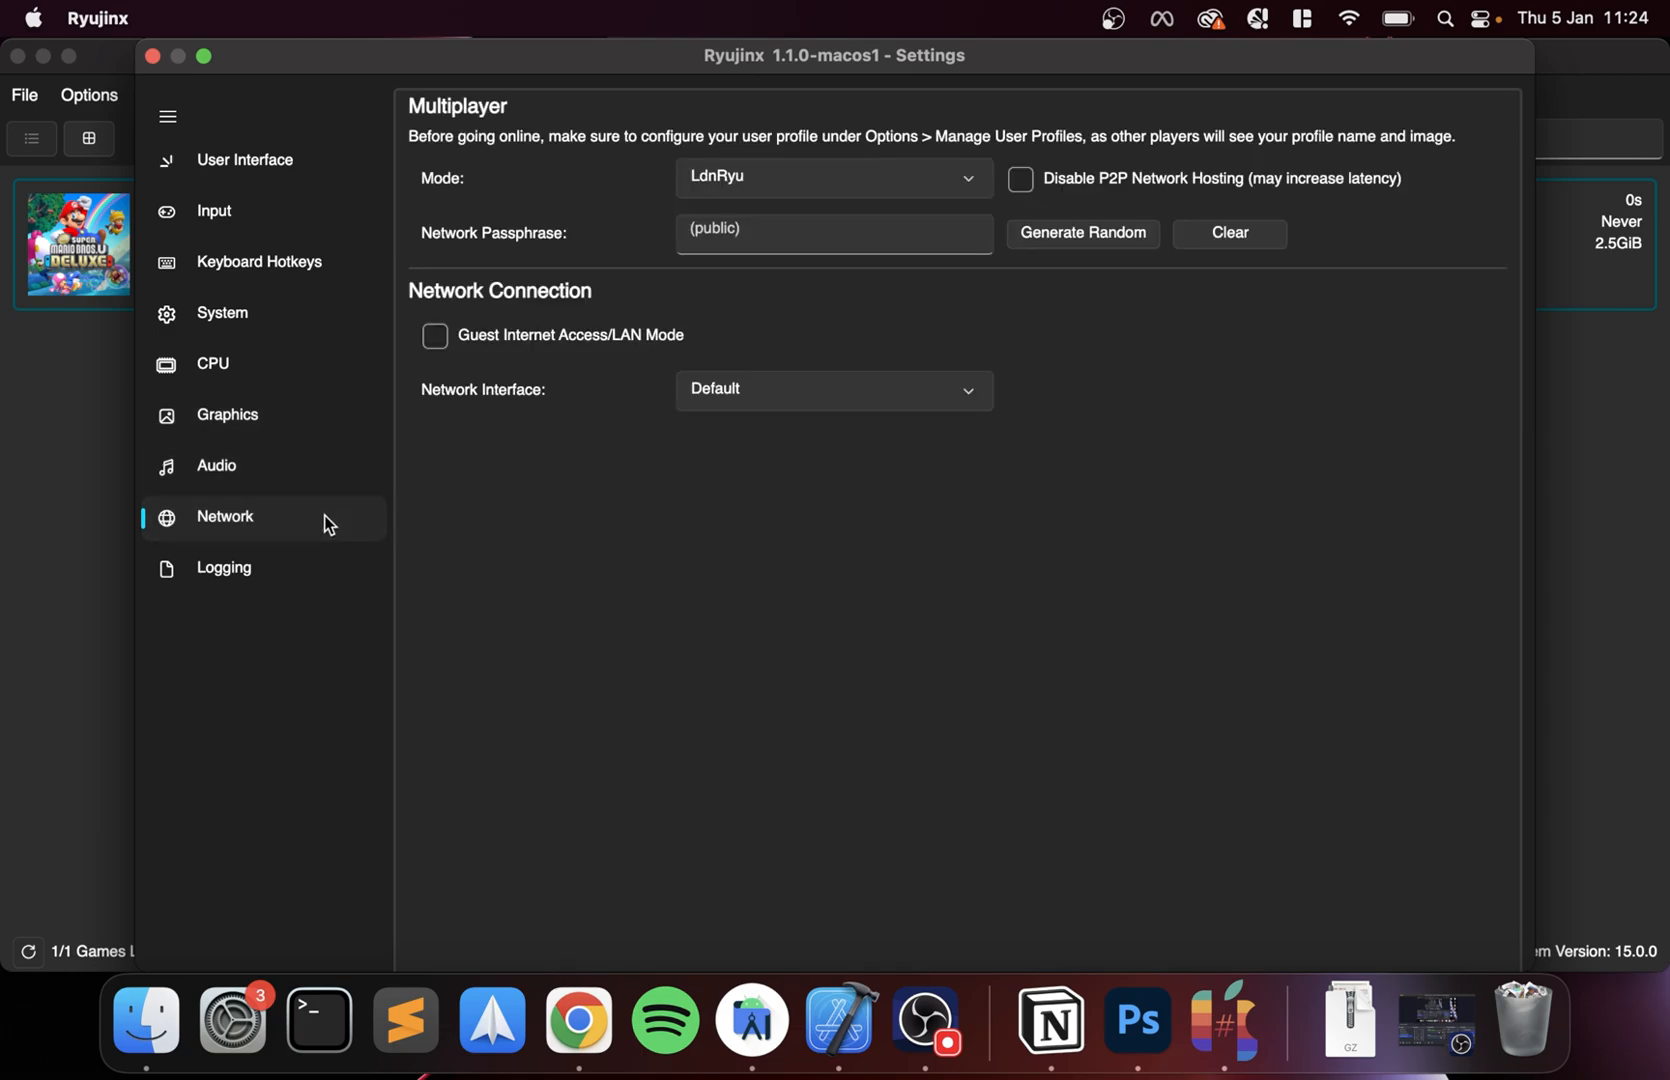
mouse_move(542, 440)
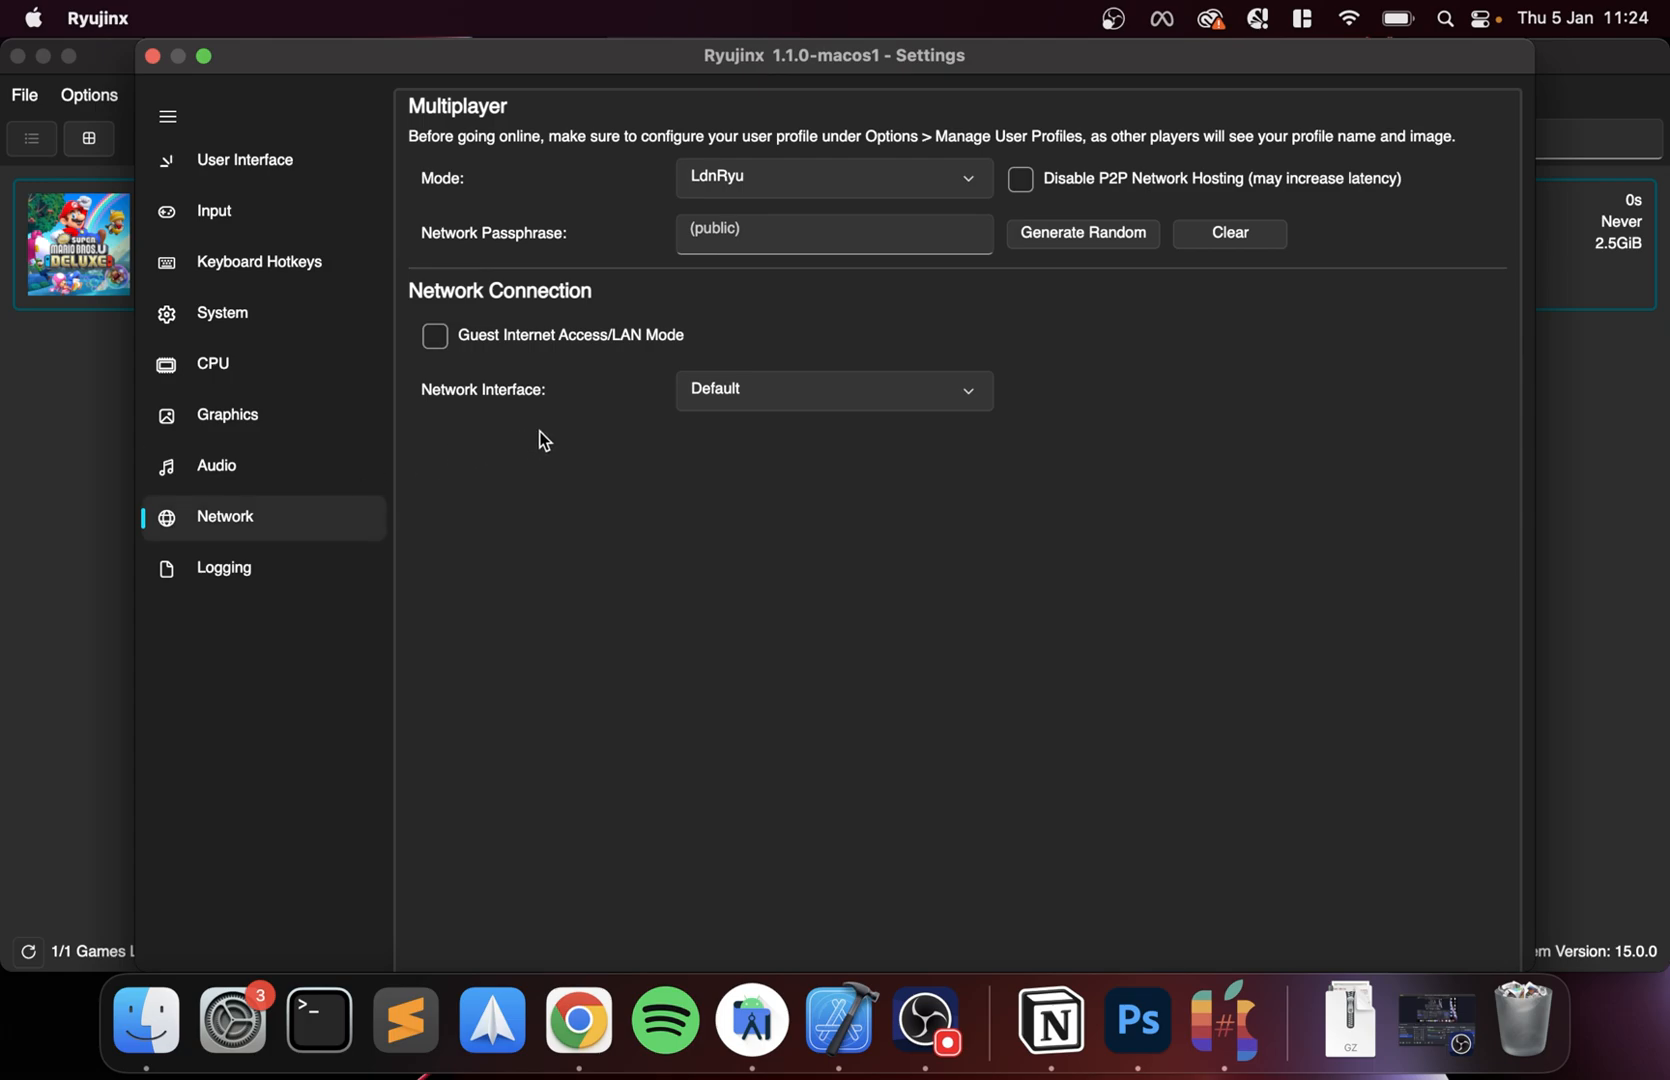
left_click(224, 568)
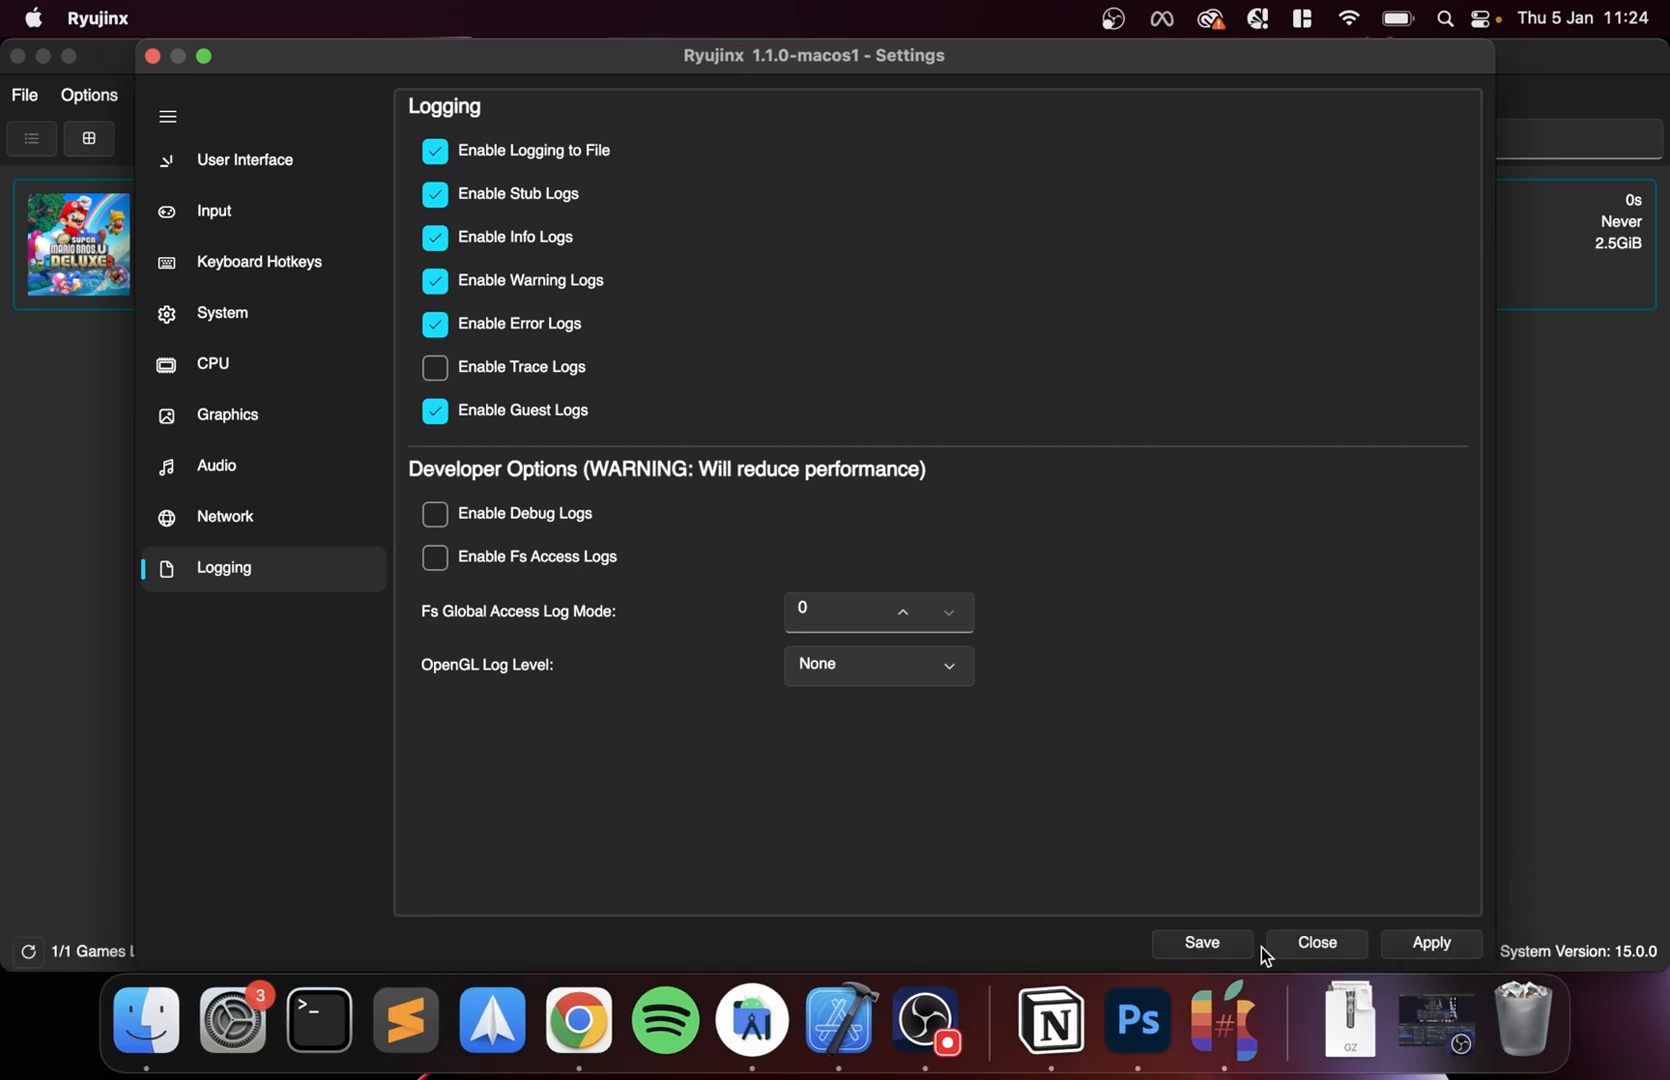
left_click(1314, 942)
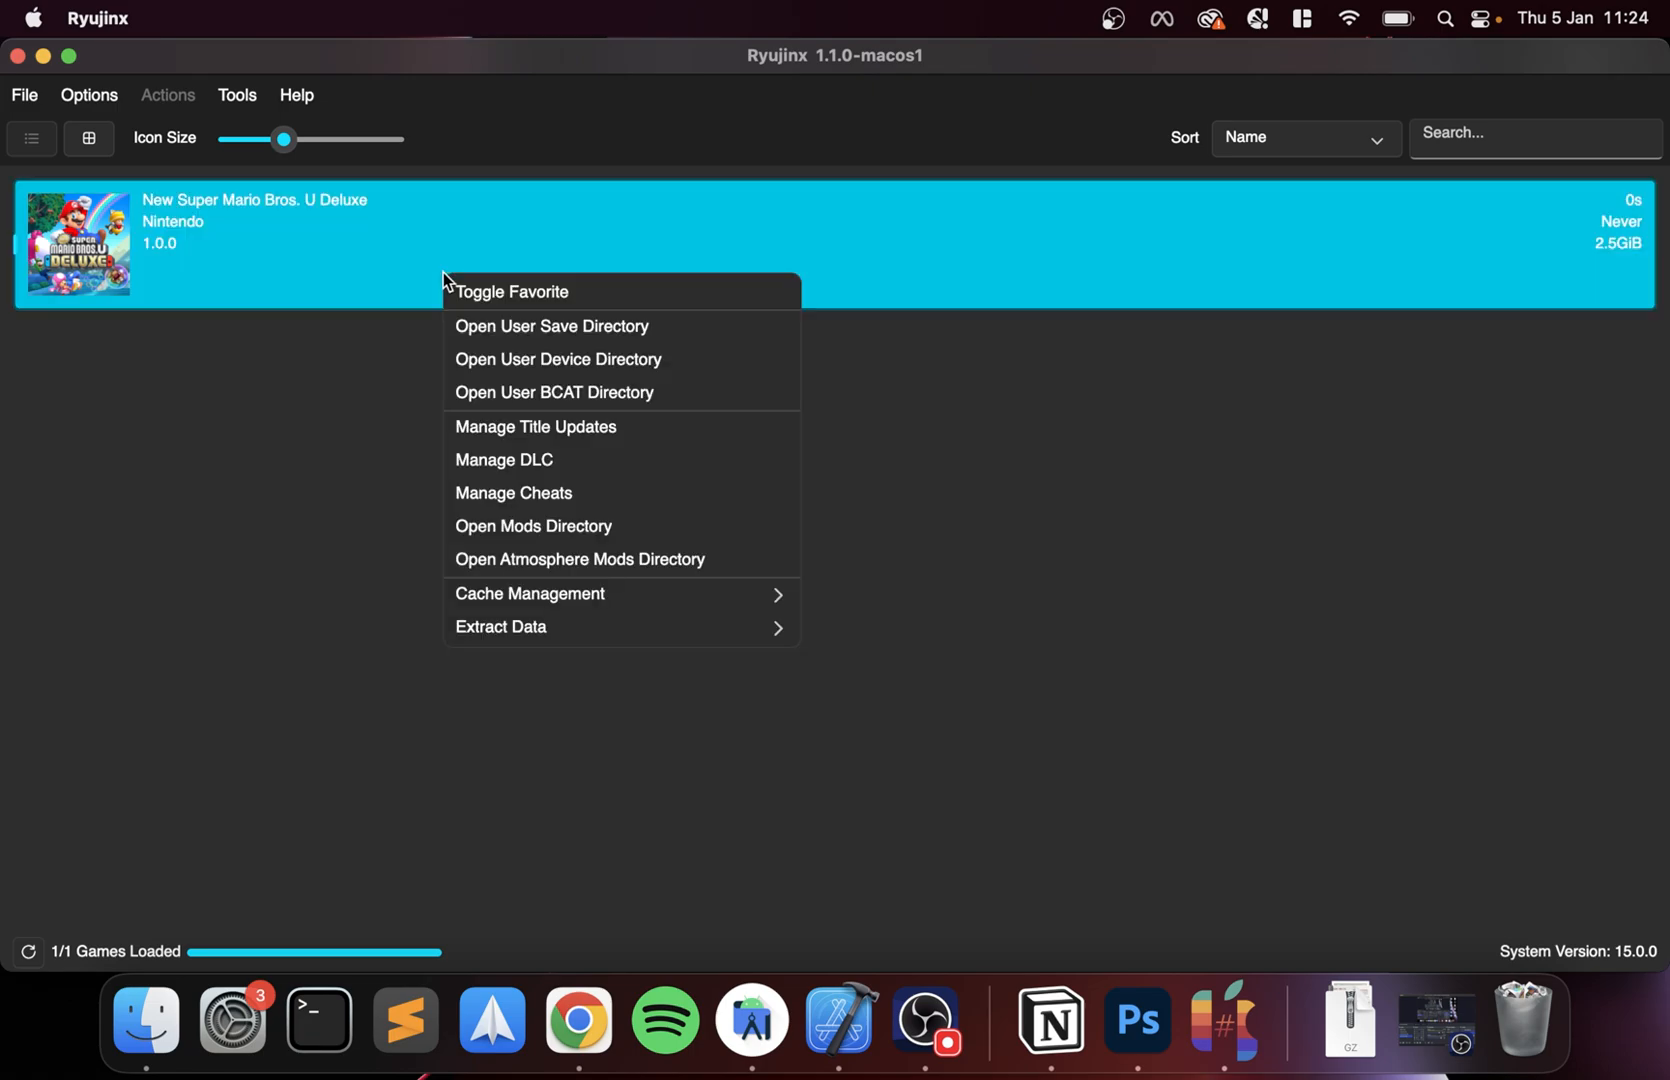
mouse_move(632, 352)
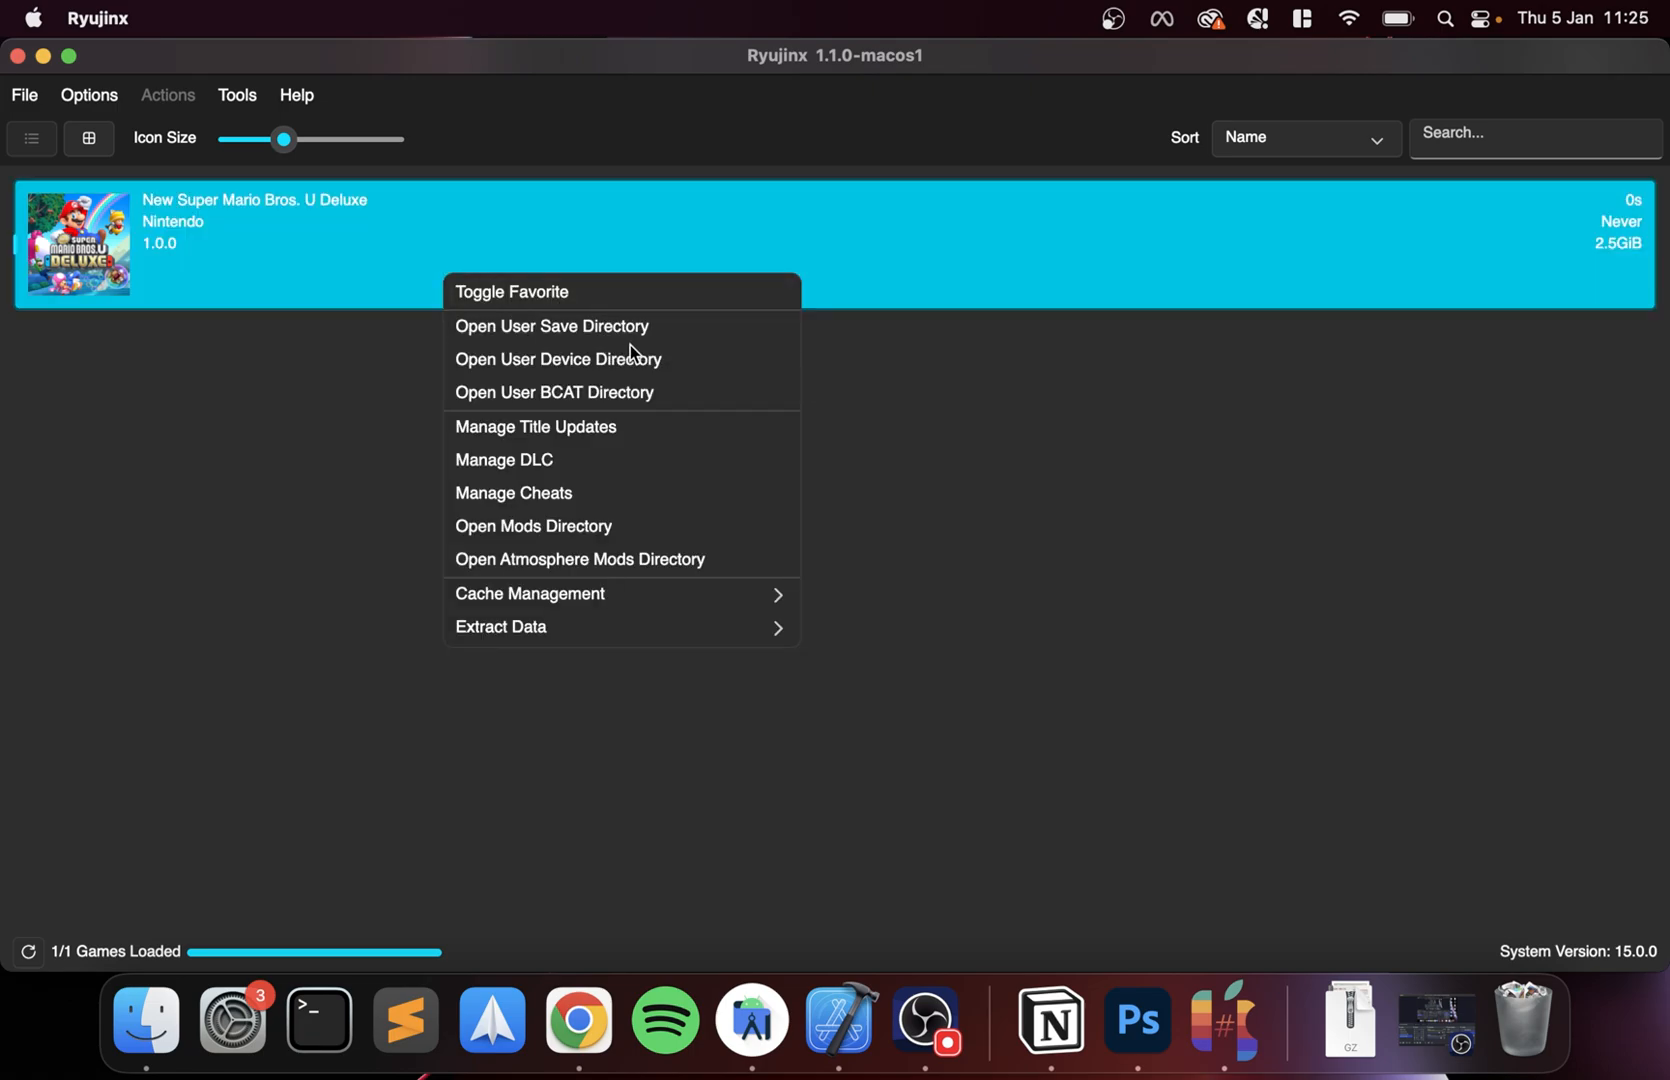
mouse_move(586, 408)
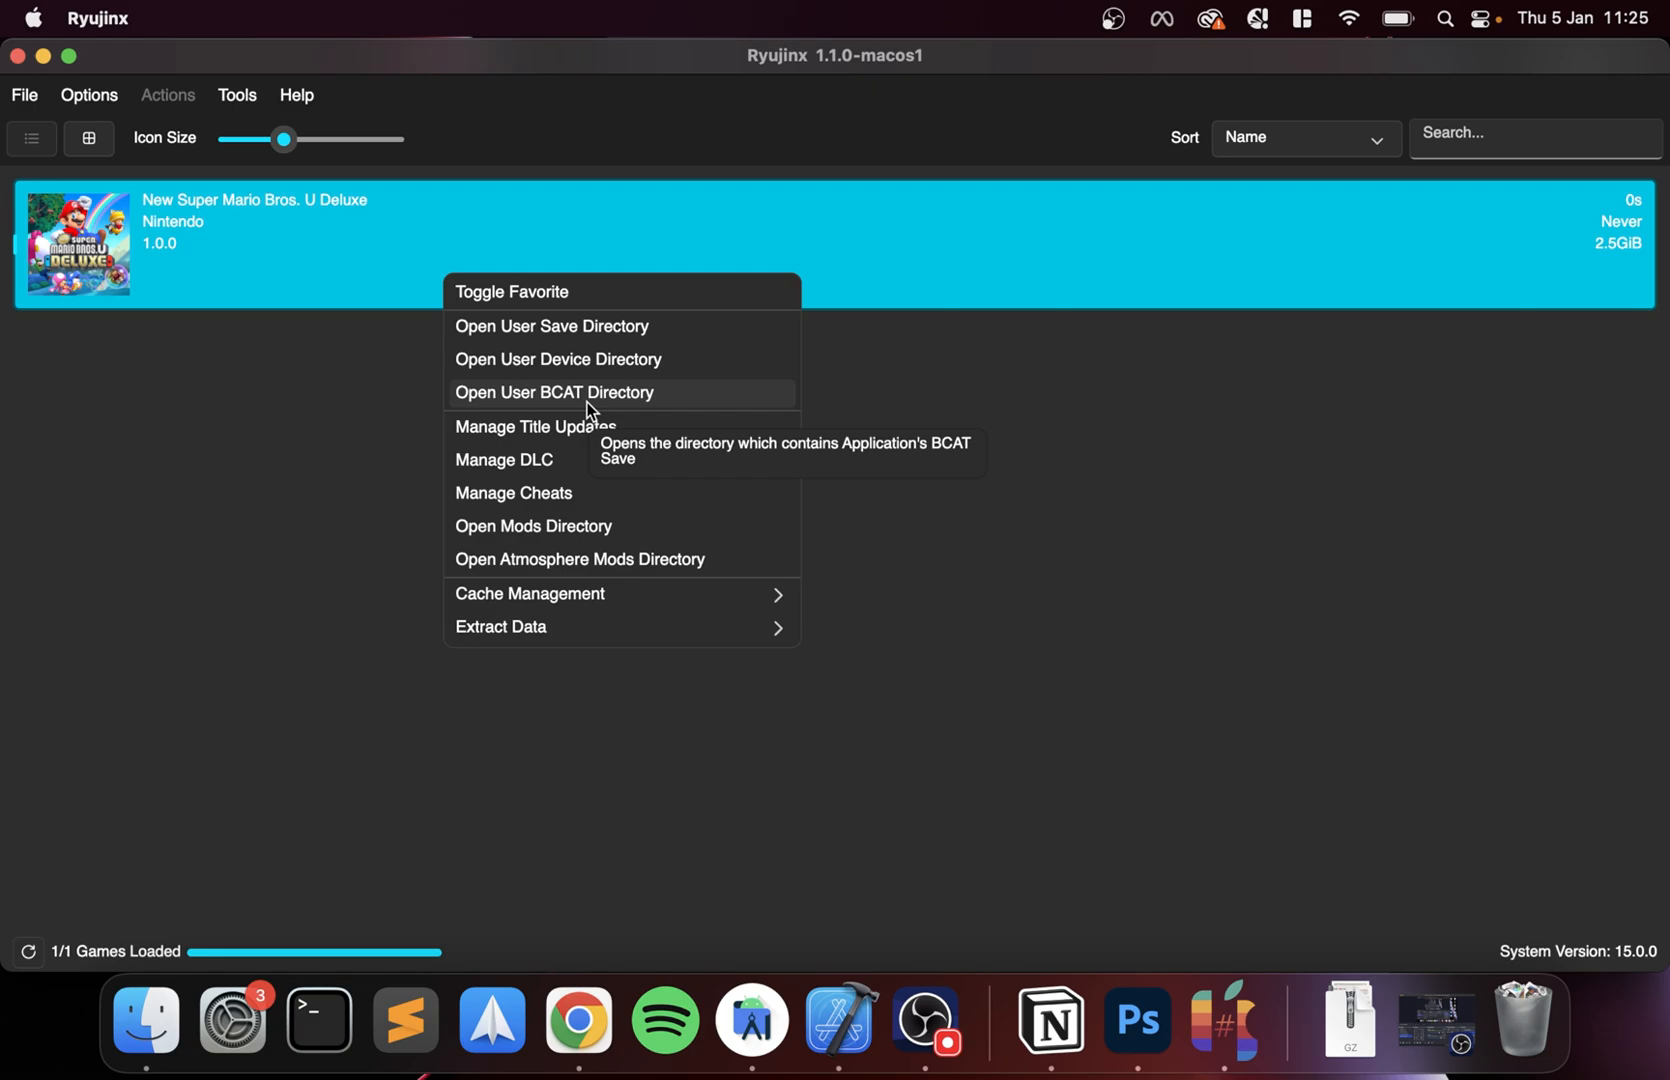
- Launch New Super Mario Bros. U Deluxe from the game list
left_click(534, 426)
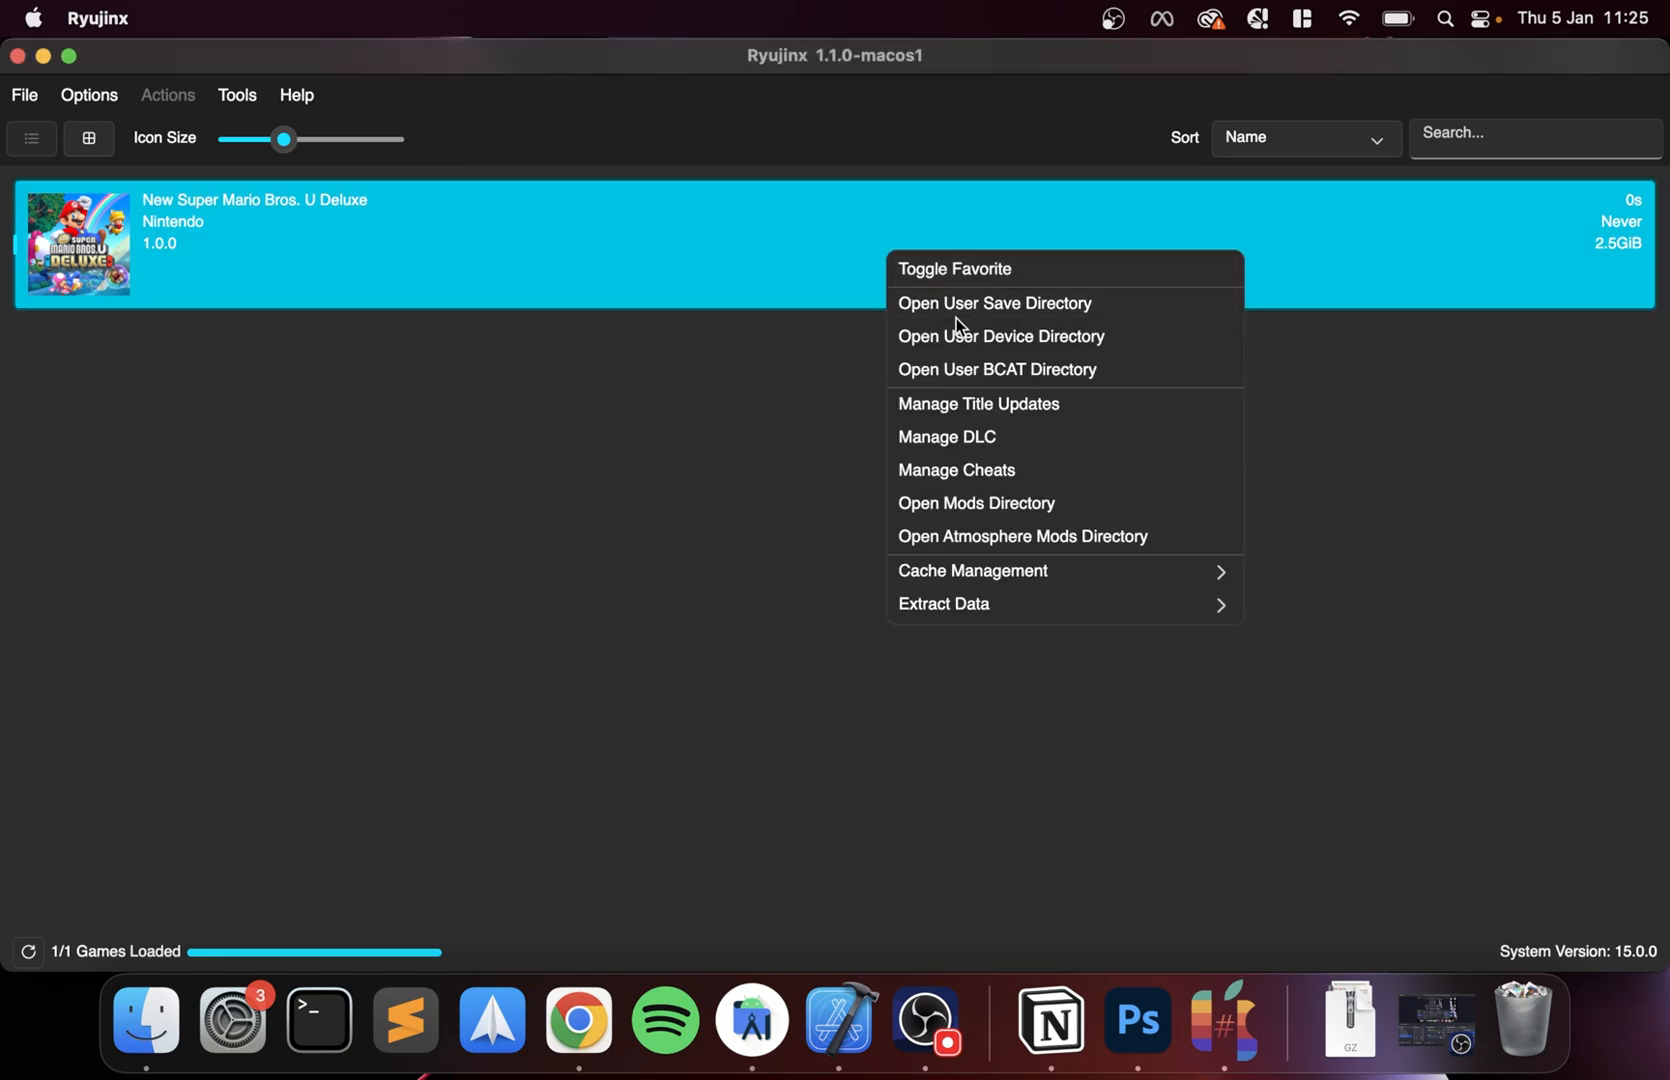
mouse_move(968, 436)
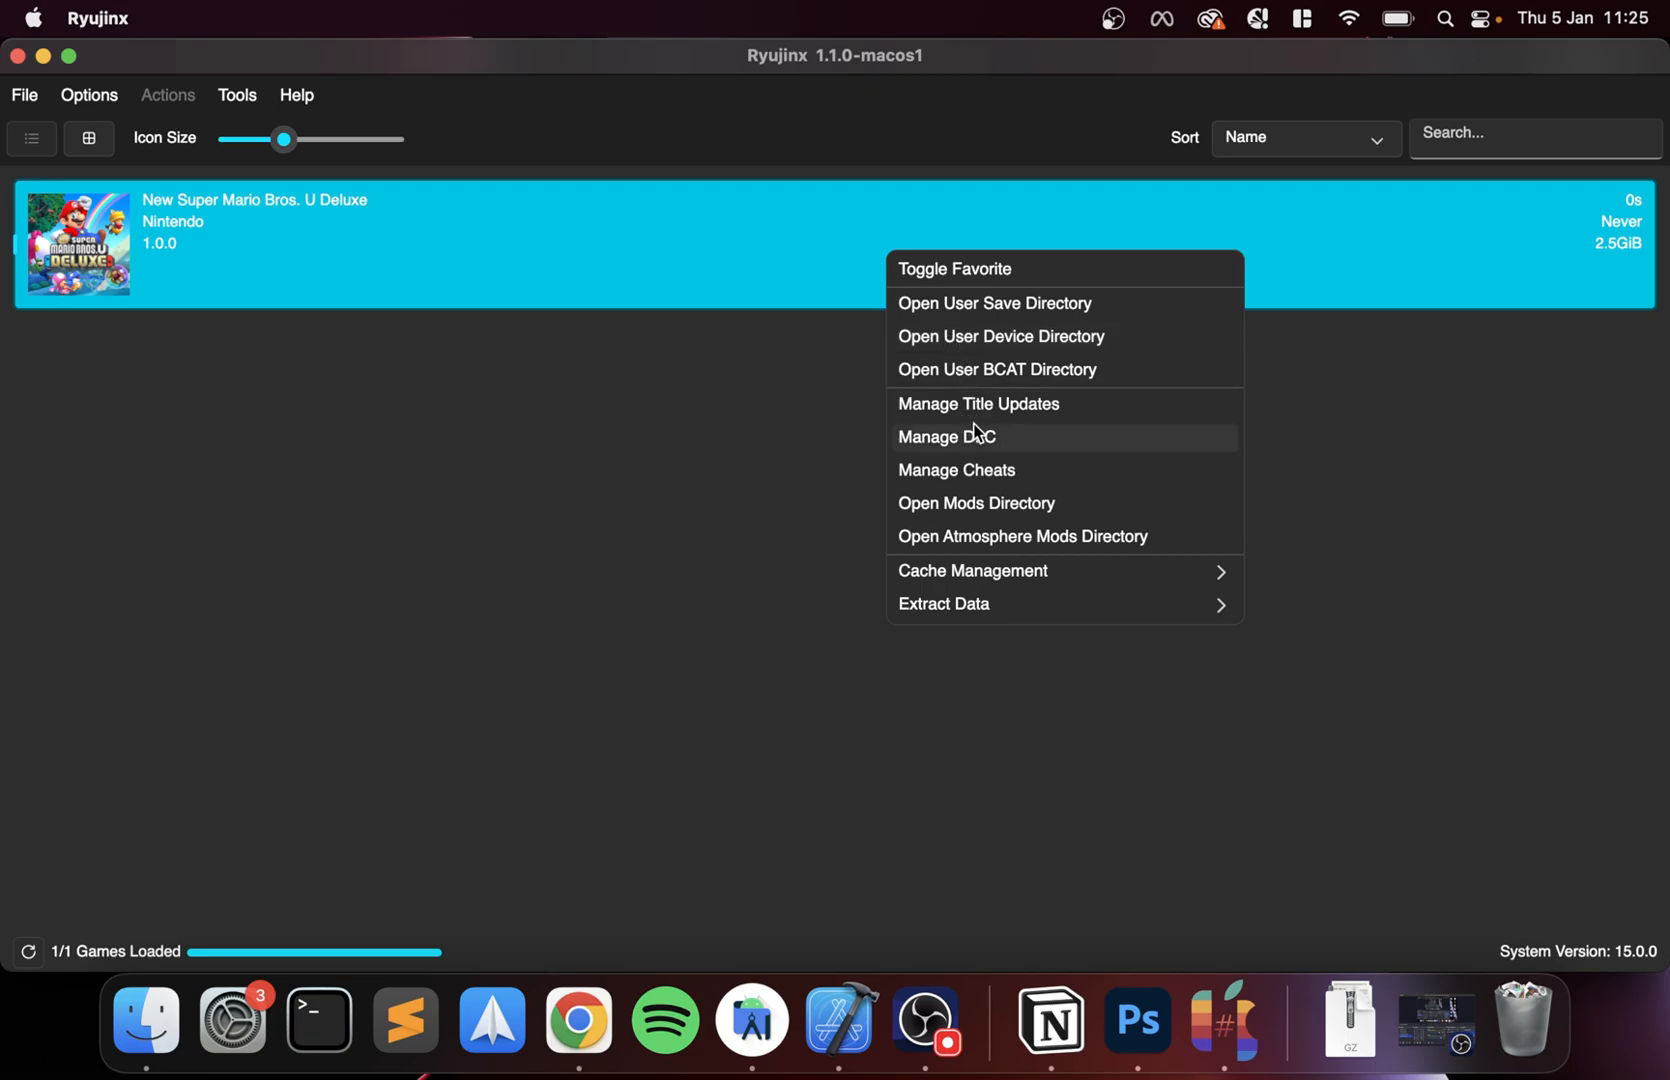
left_click(366, 370)
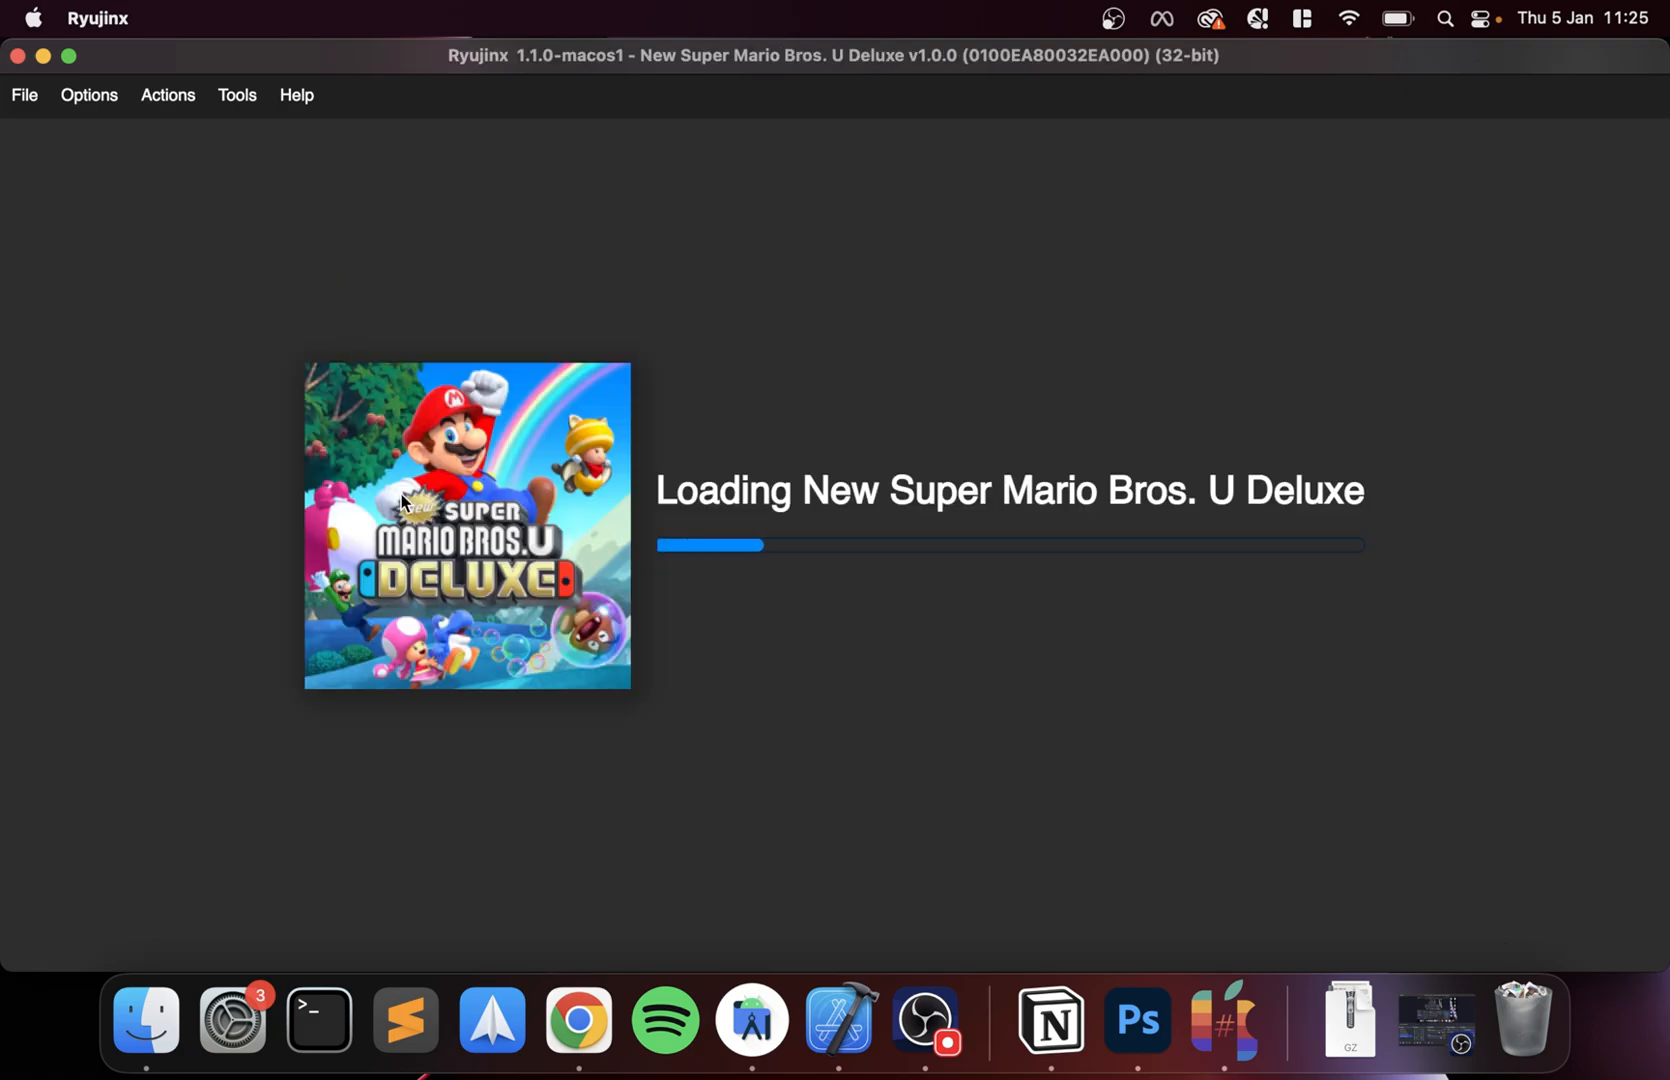
mouse_move(232, 450)
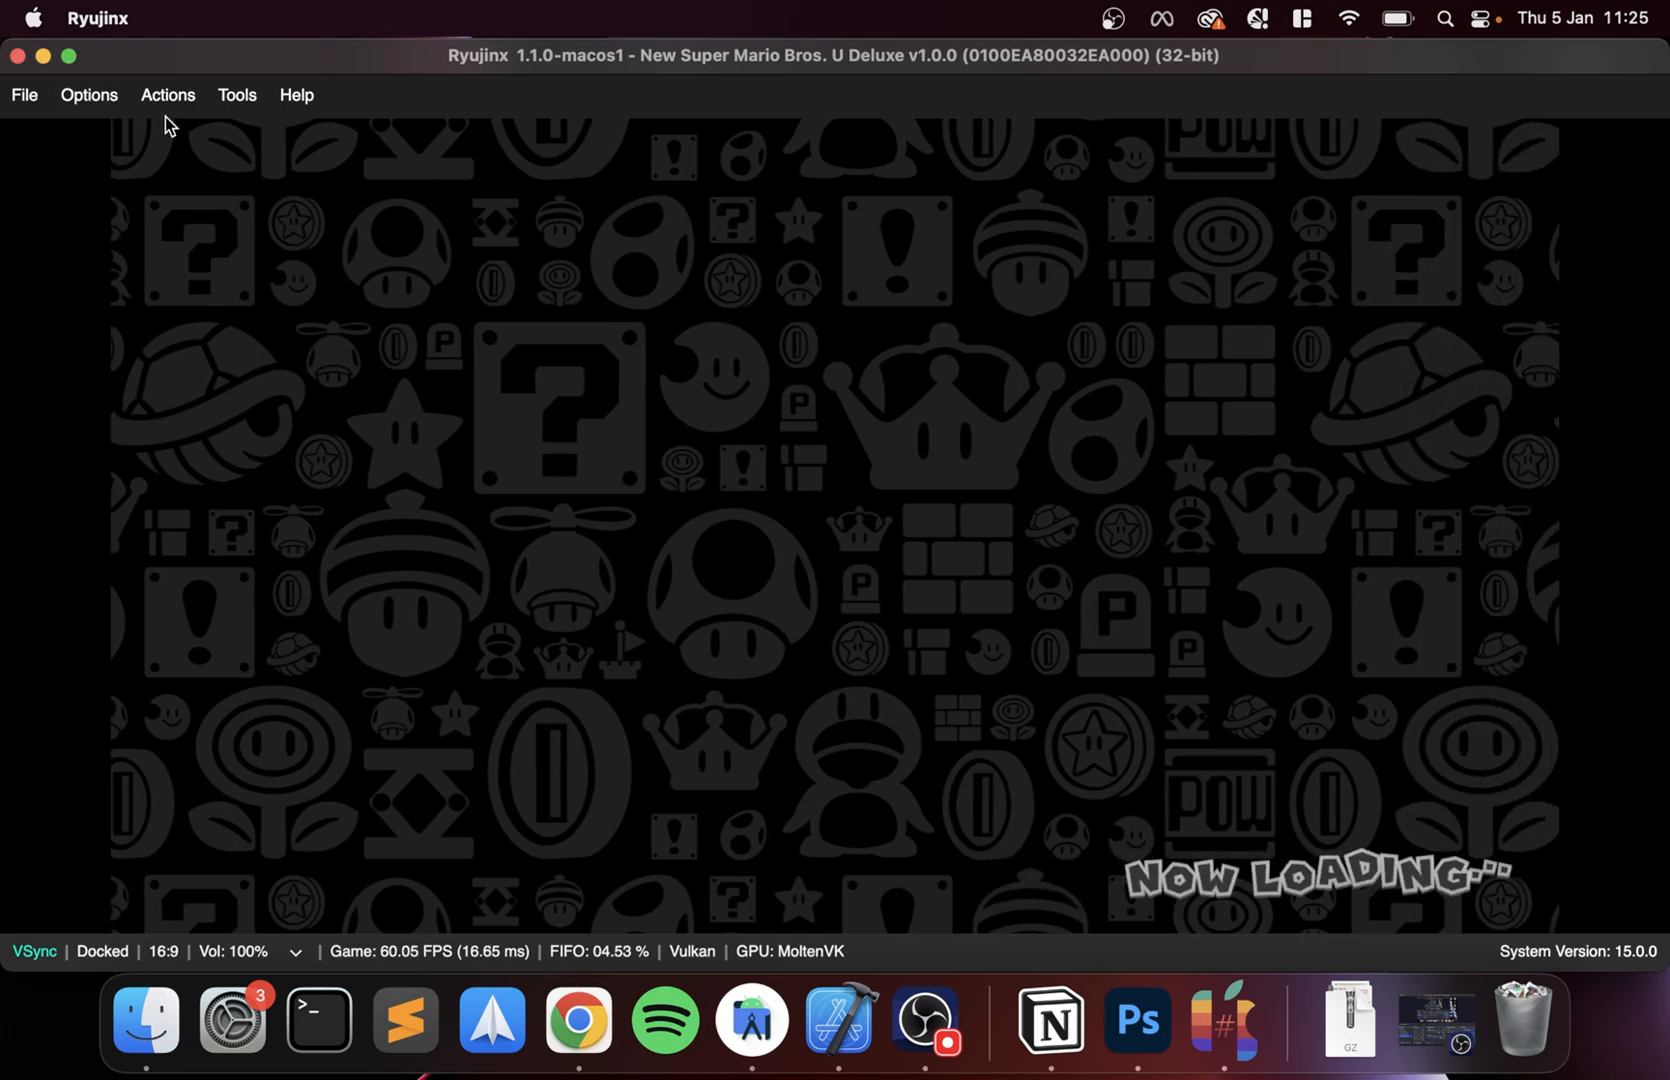
- Wait through the Now Loading screen until the Mario confirmation appears
left_click(88, 94)
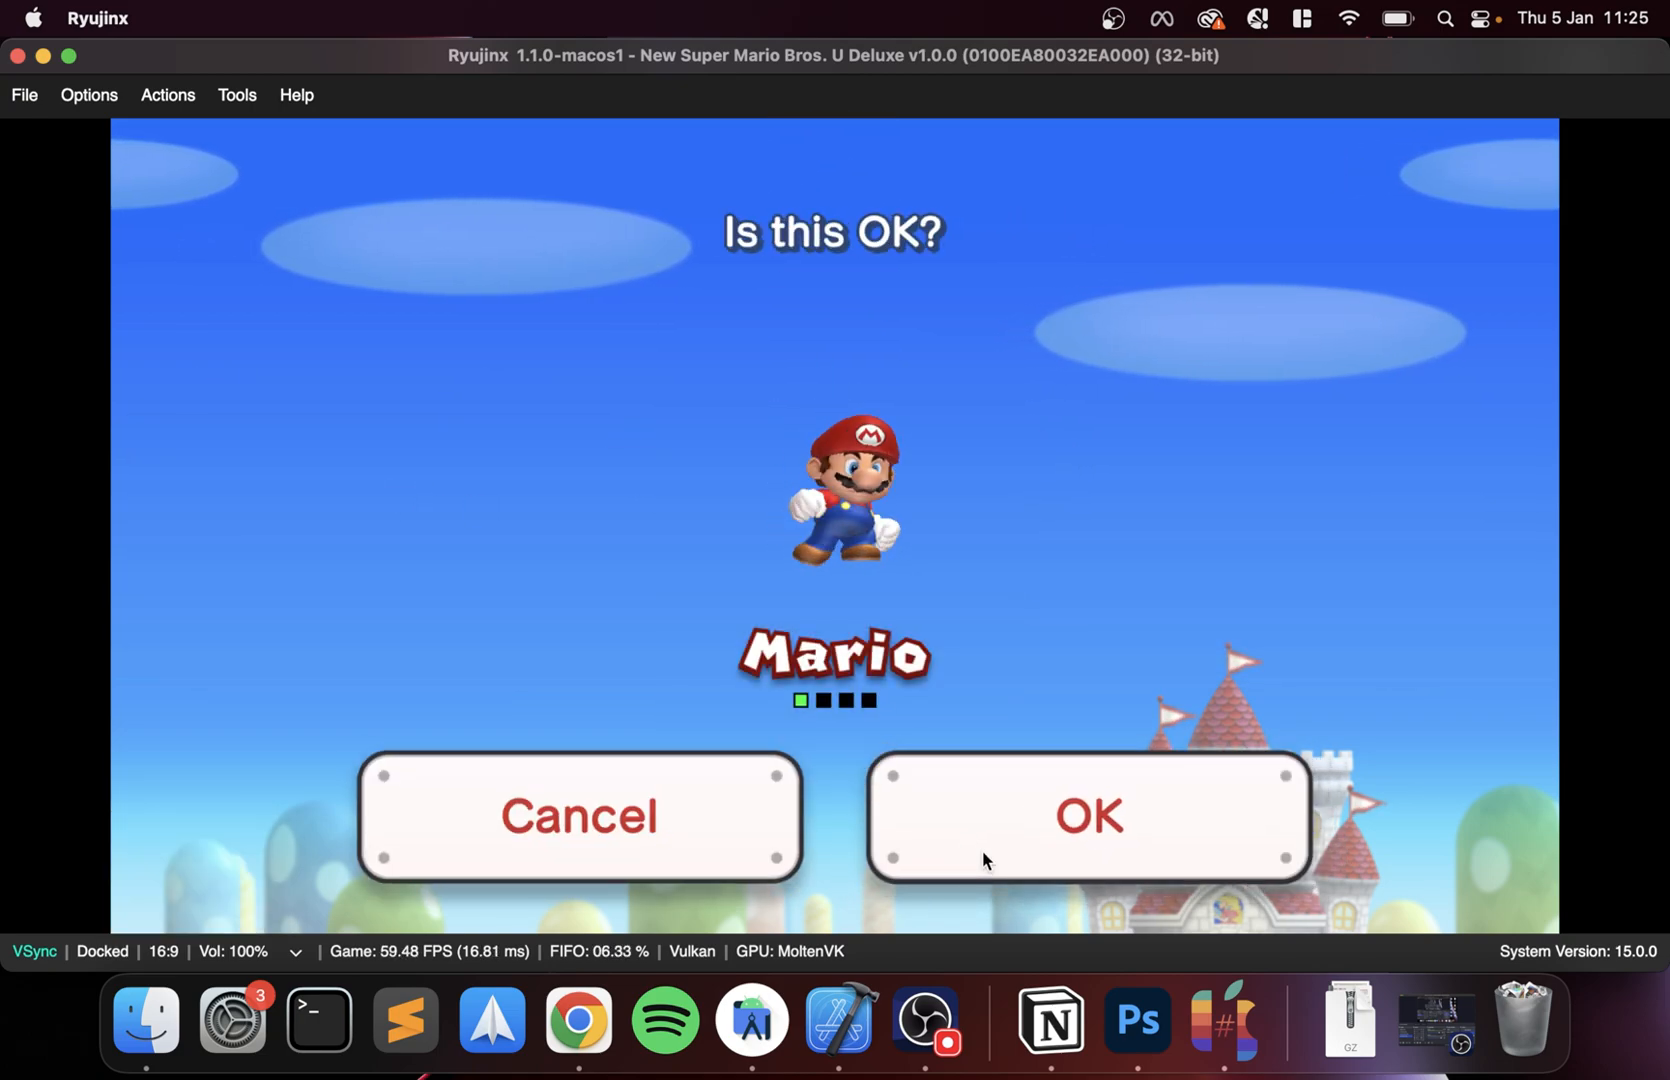
- Confirm Mario and cycle the status-bar aspect ratio through Stretched back to 16:9
left_click(1088, 816)
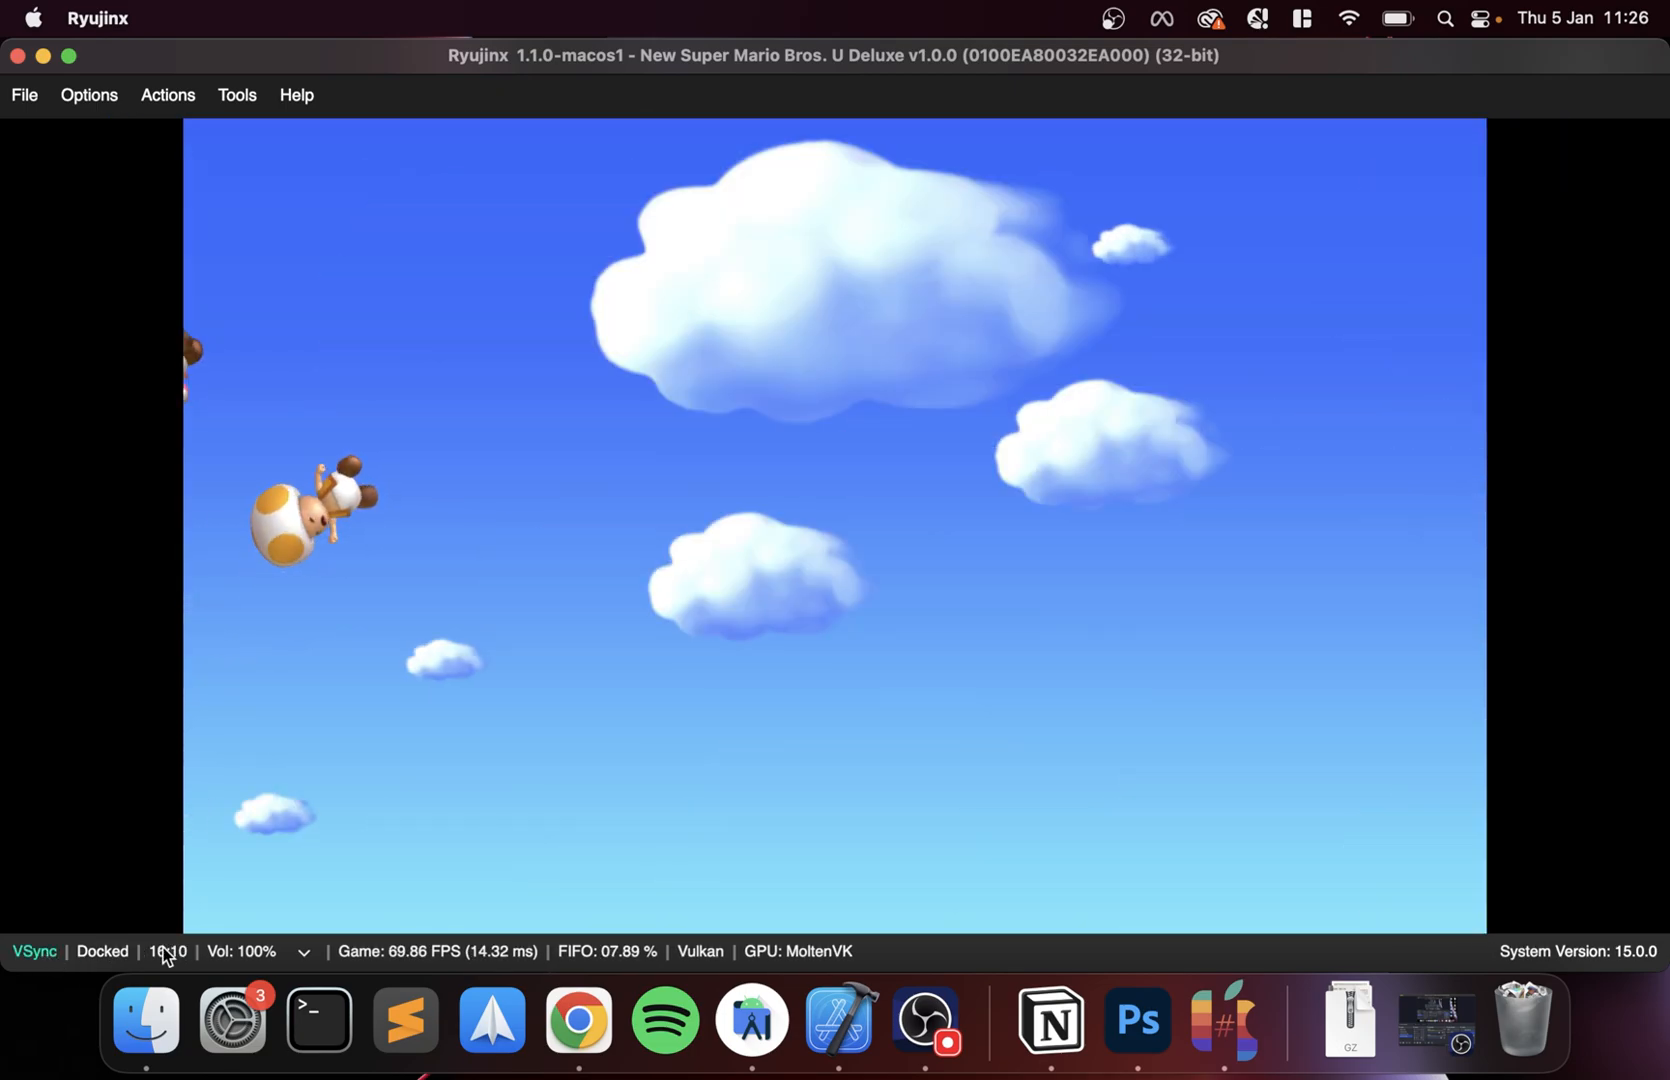
left_click(166, 952)
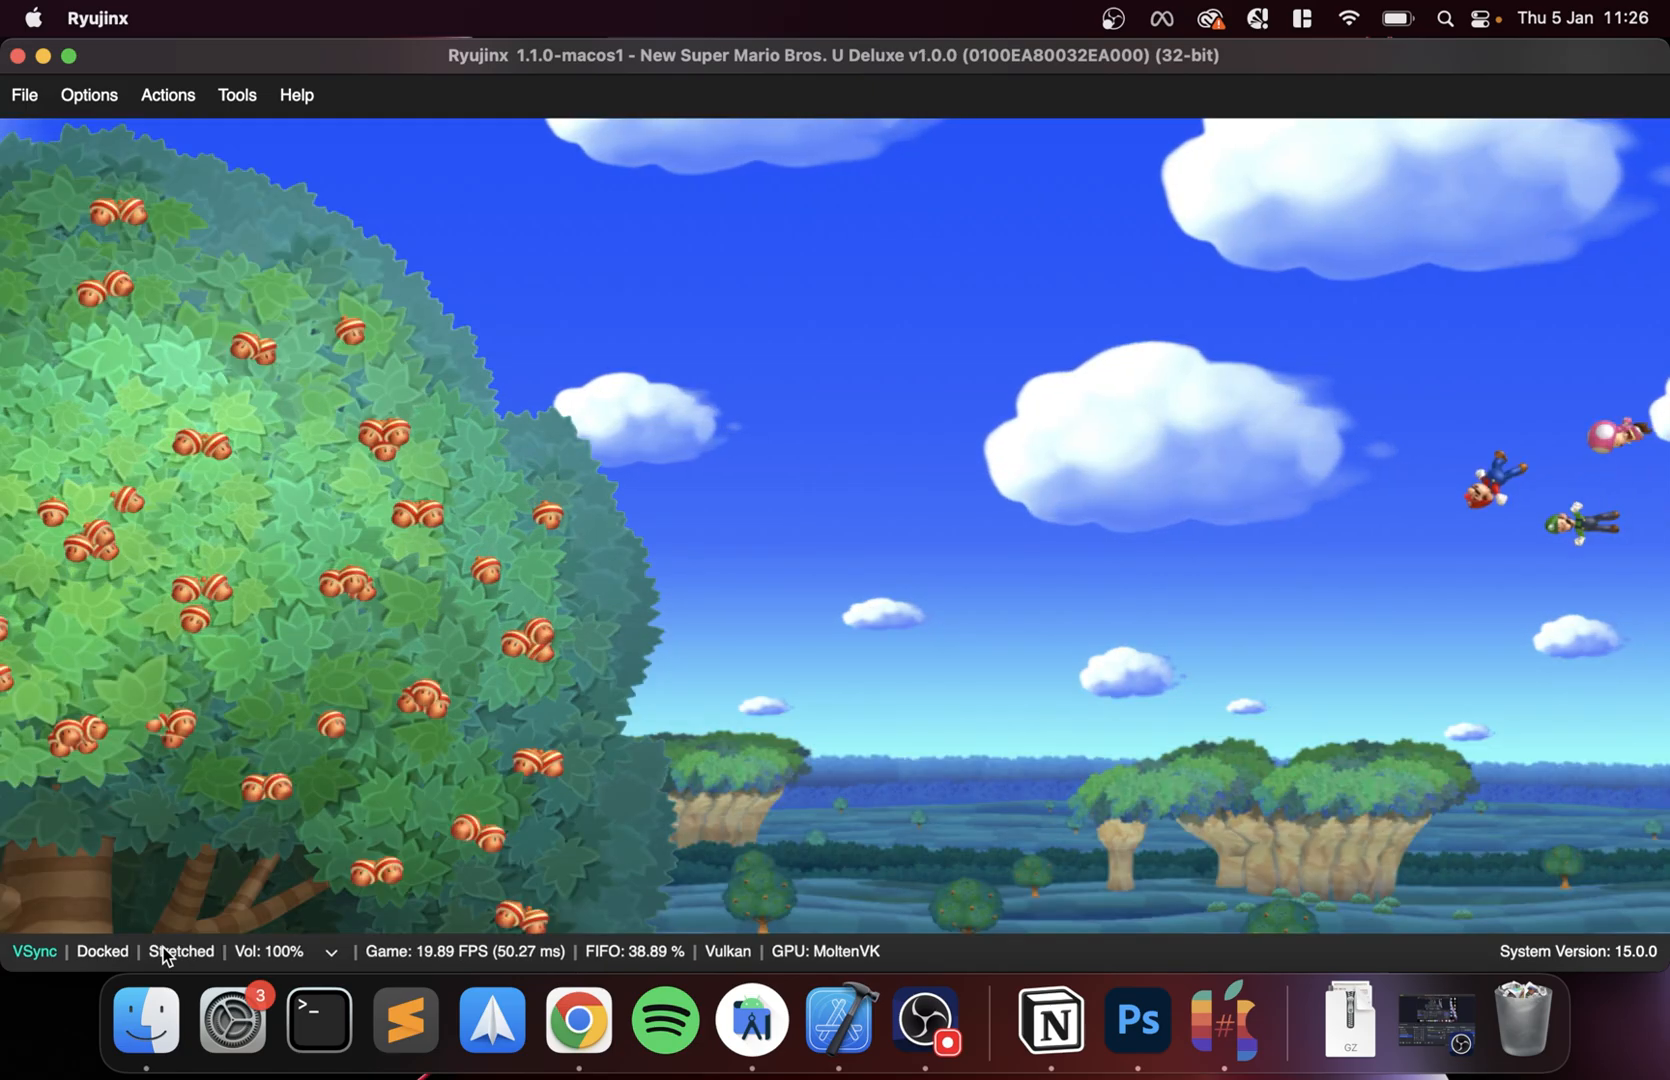
left_click(180, 952)
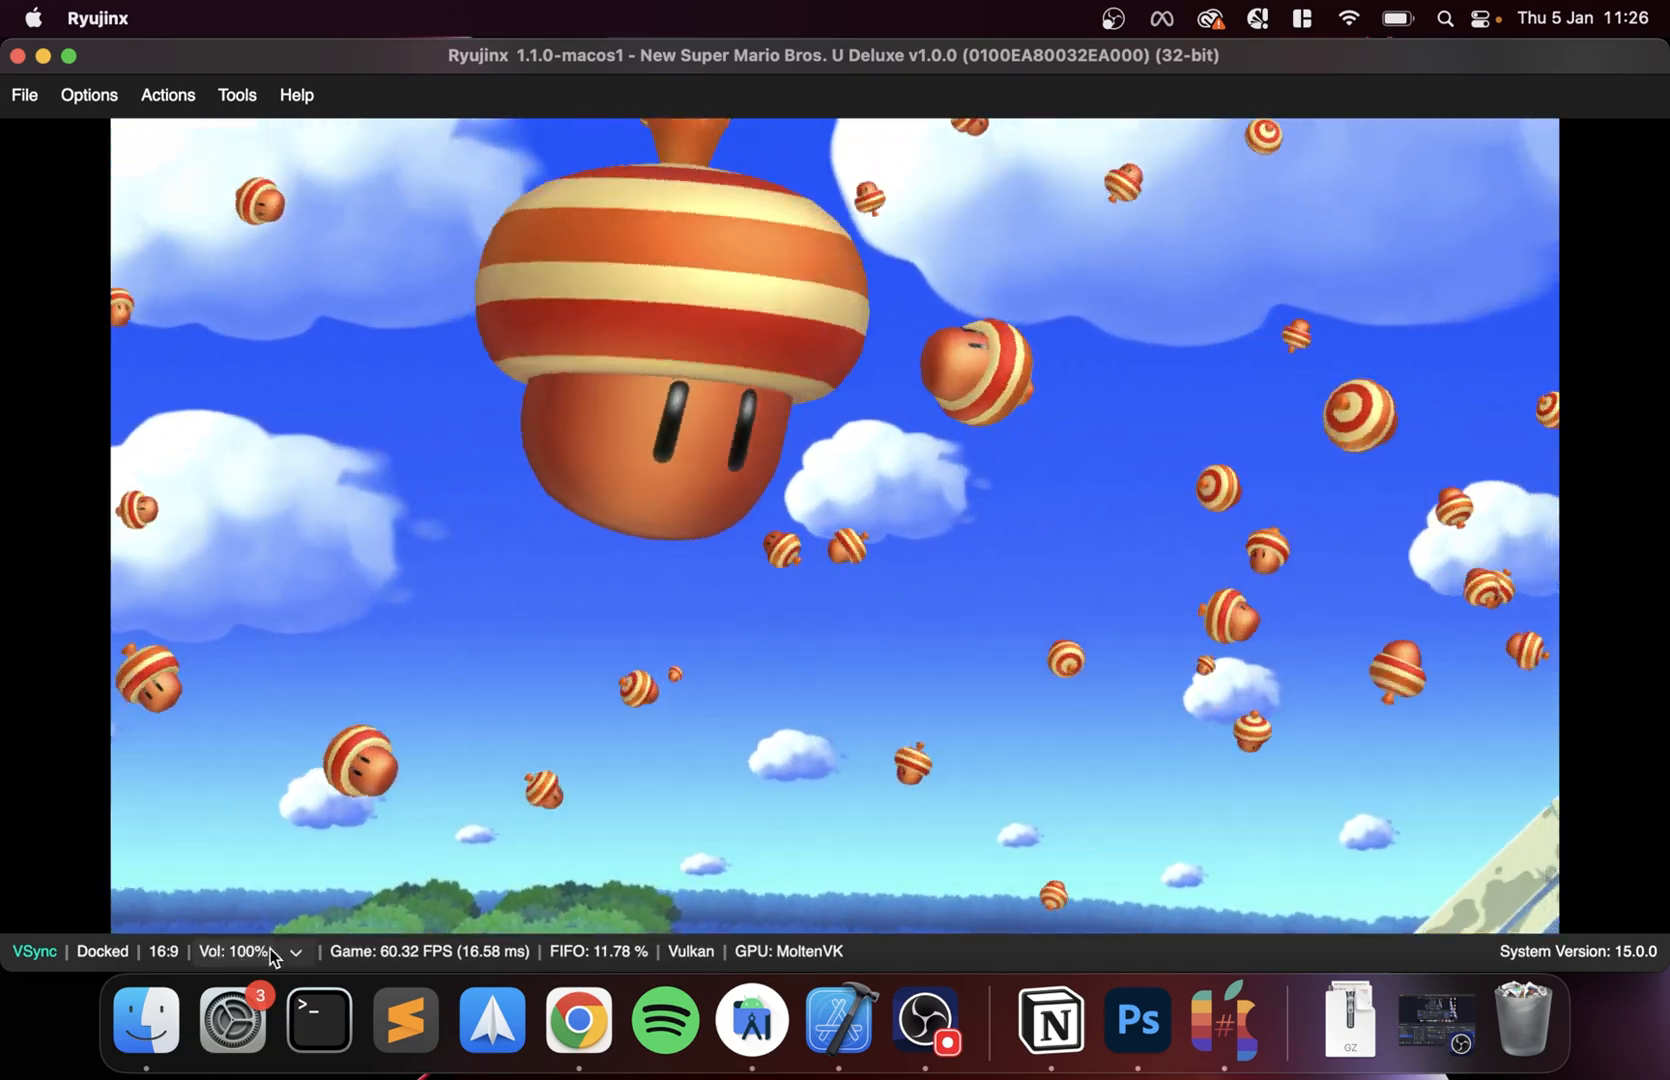
left_click(298, 952)
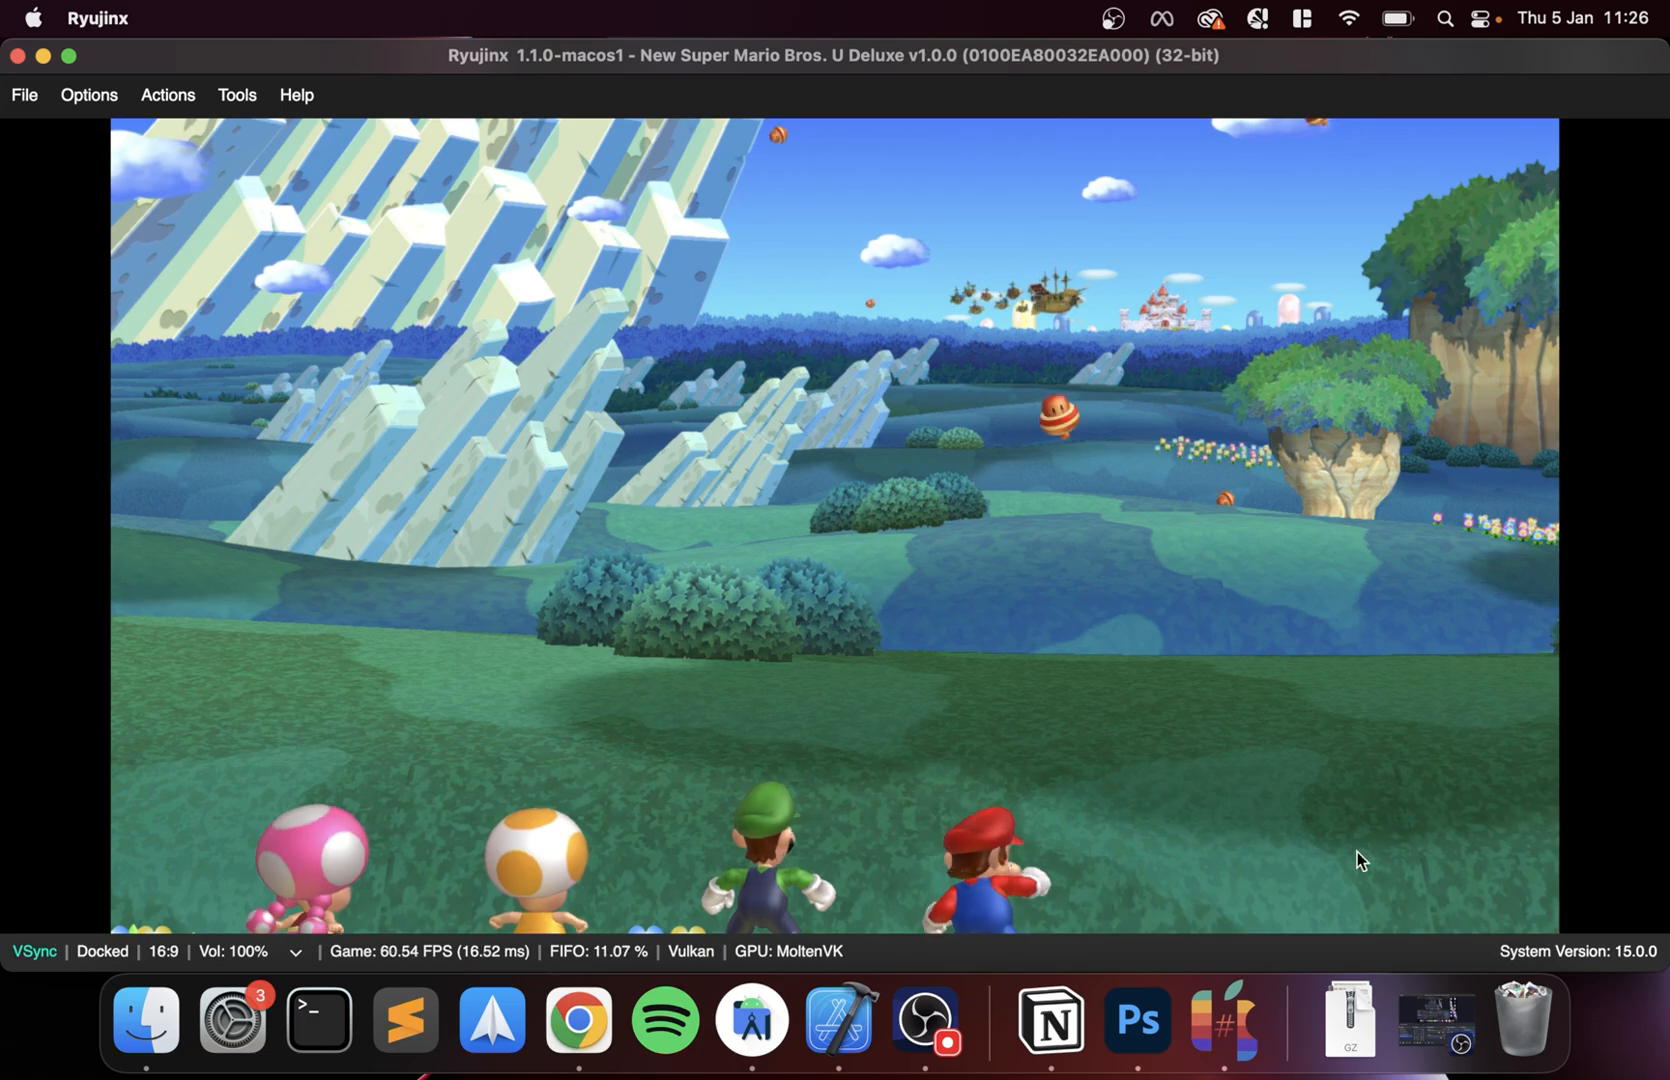
mouse_move(754, 1020)
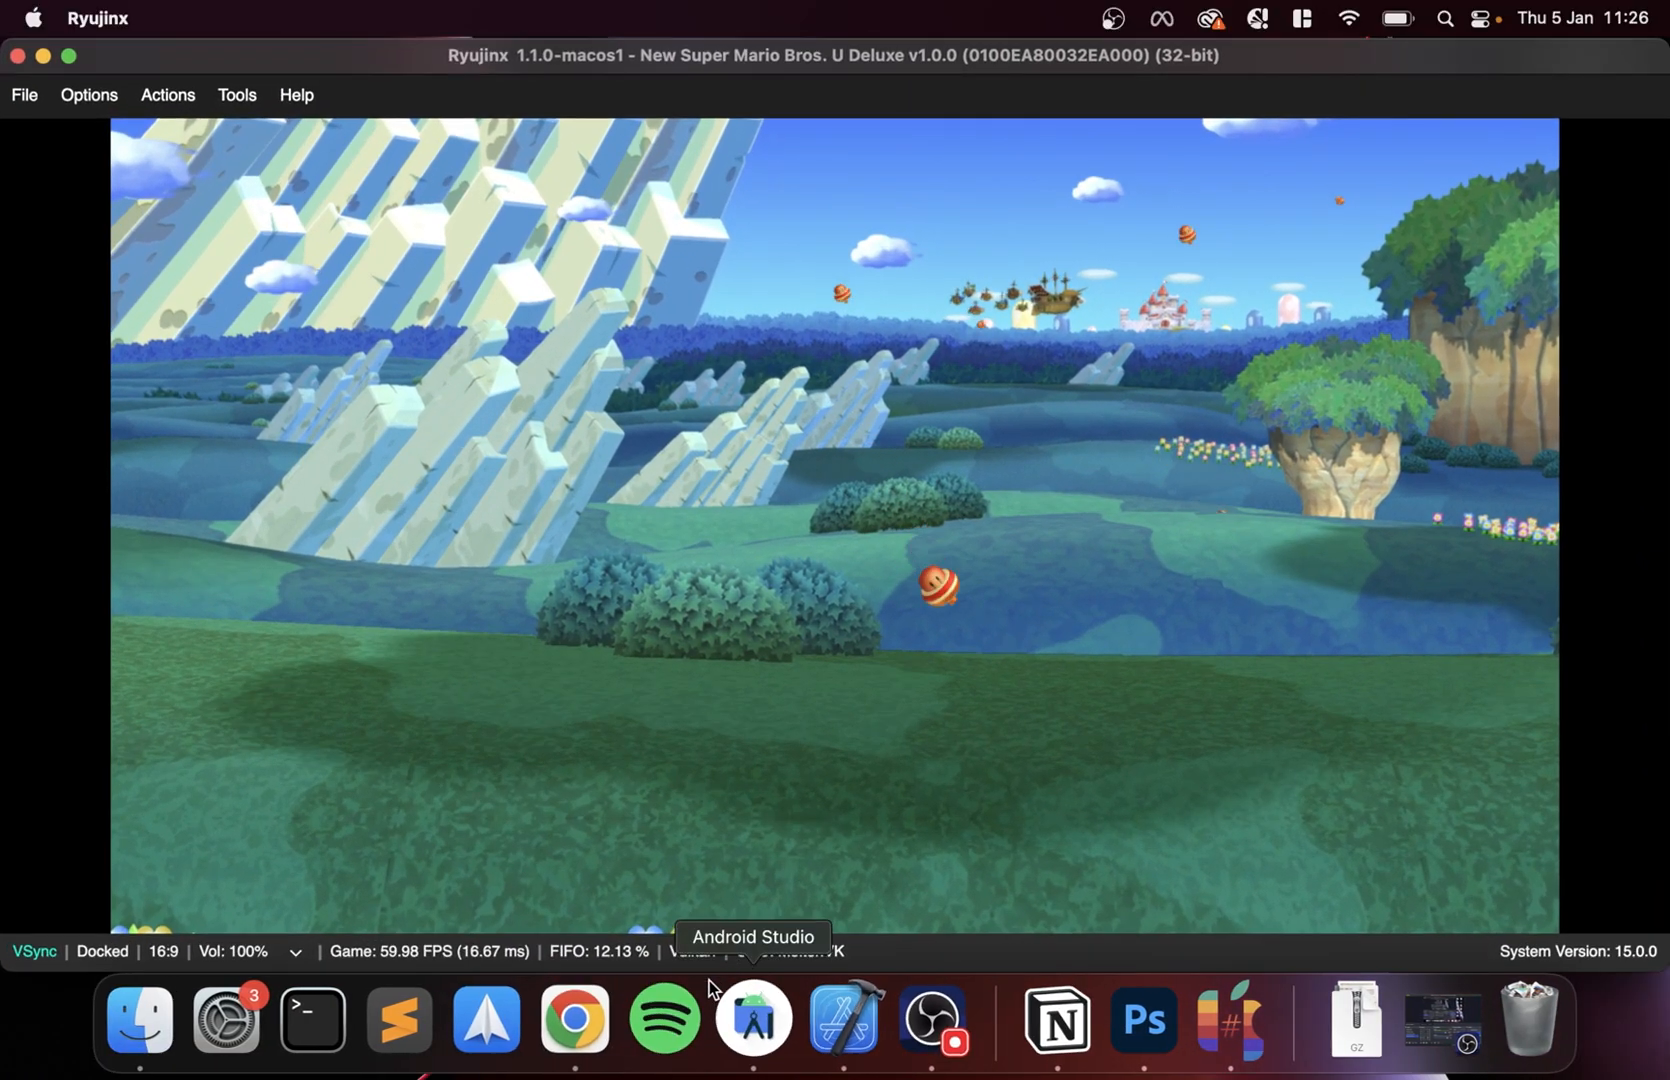
- Open a new Chrome window and go to ryujinx.org
right_click(574, 1020)
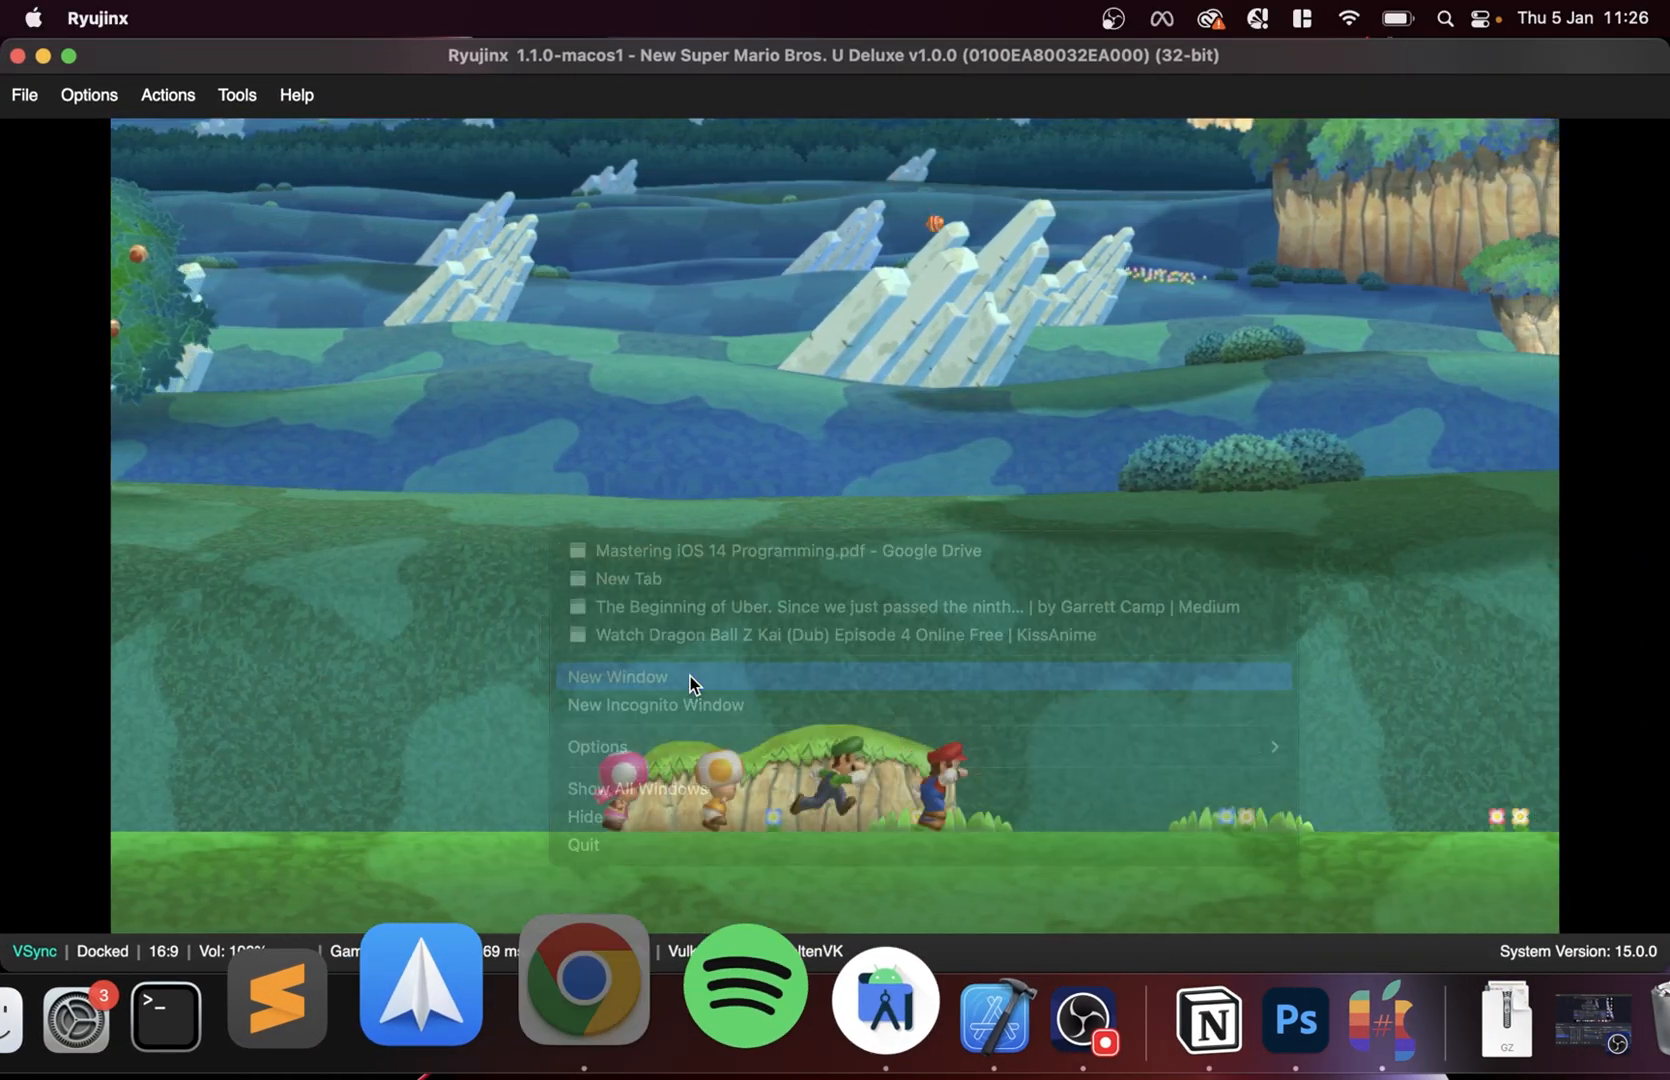
left_click(616, 678)
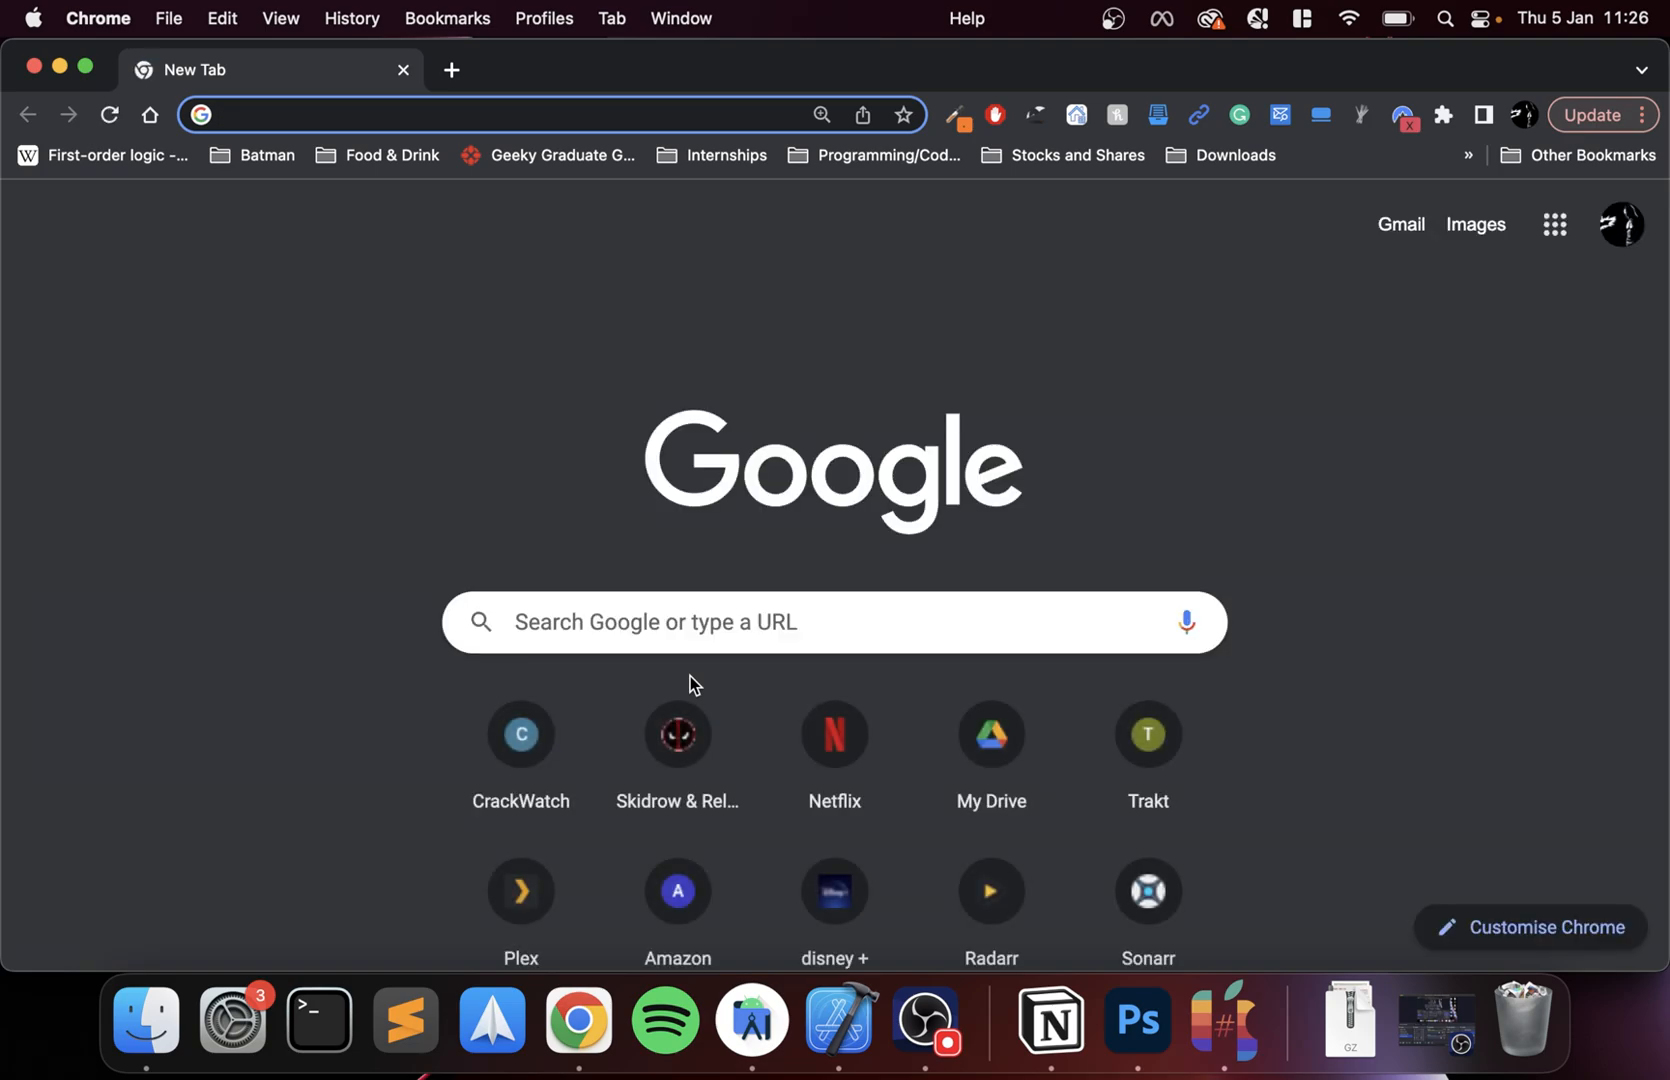
type("ryujinx.org")
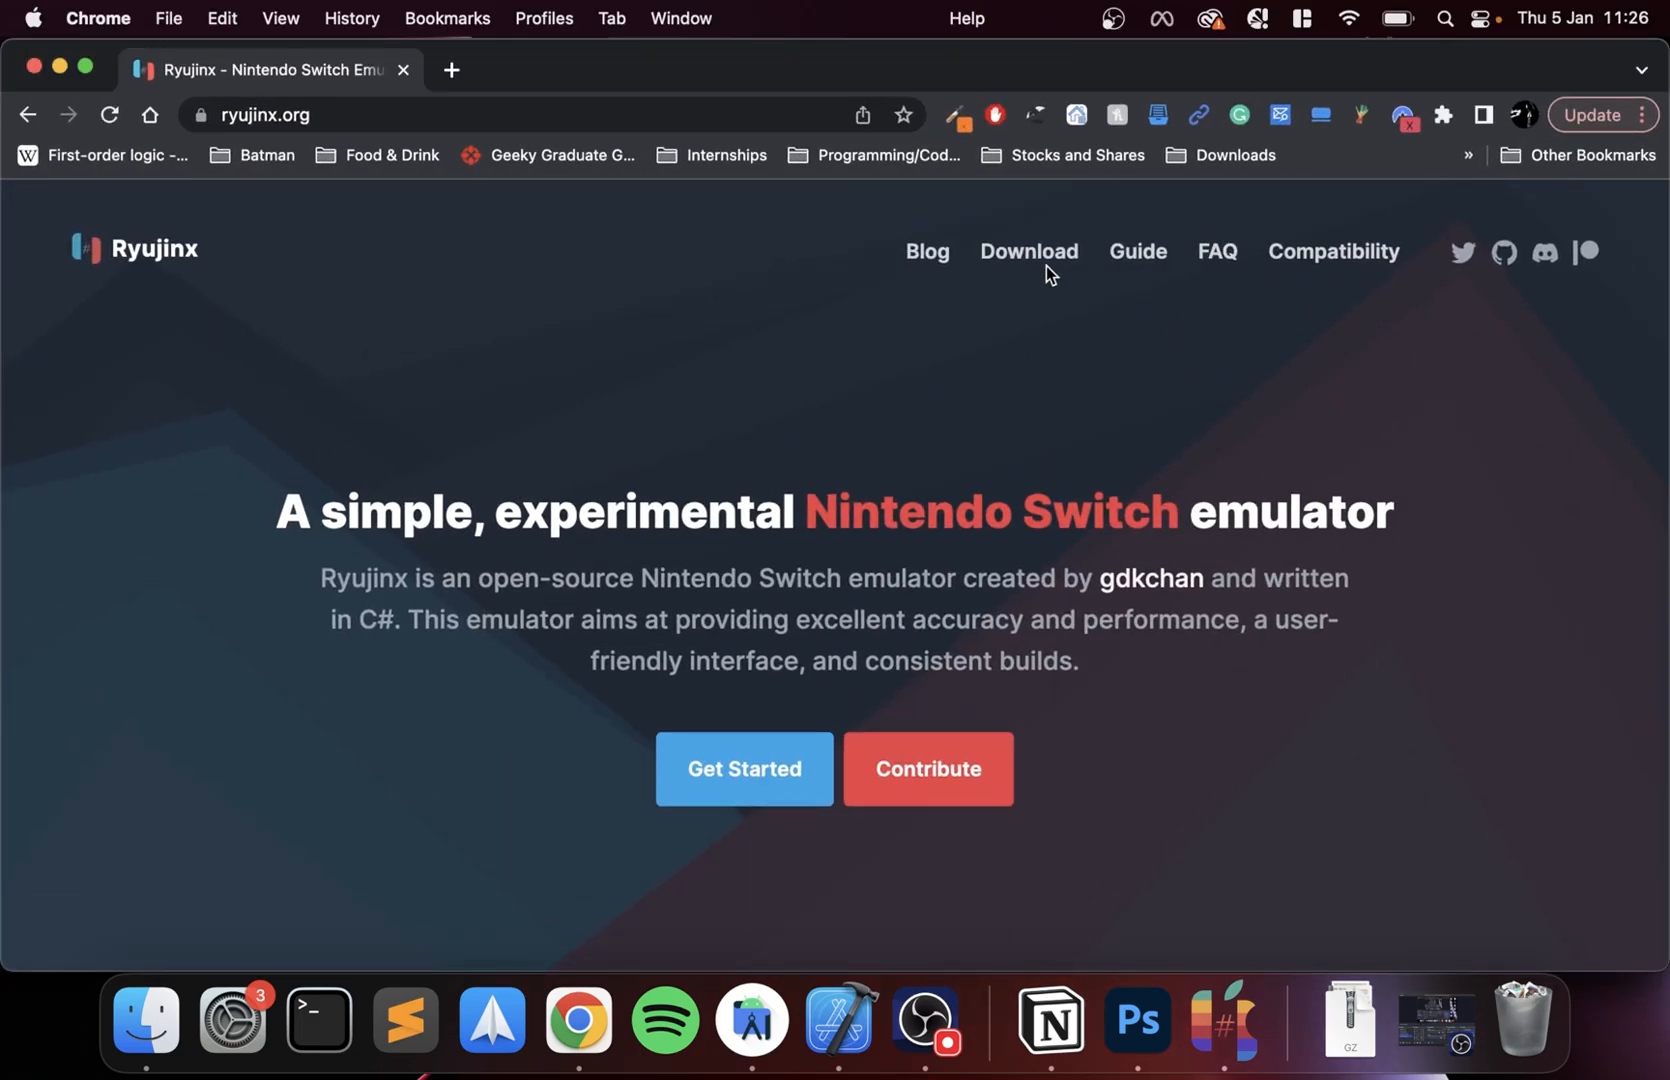
key("mute")
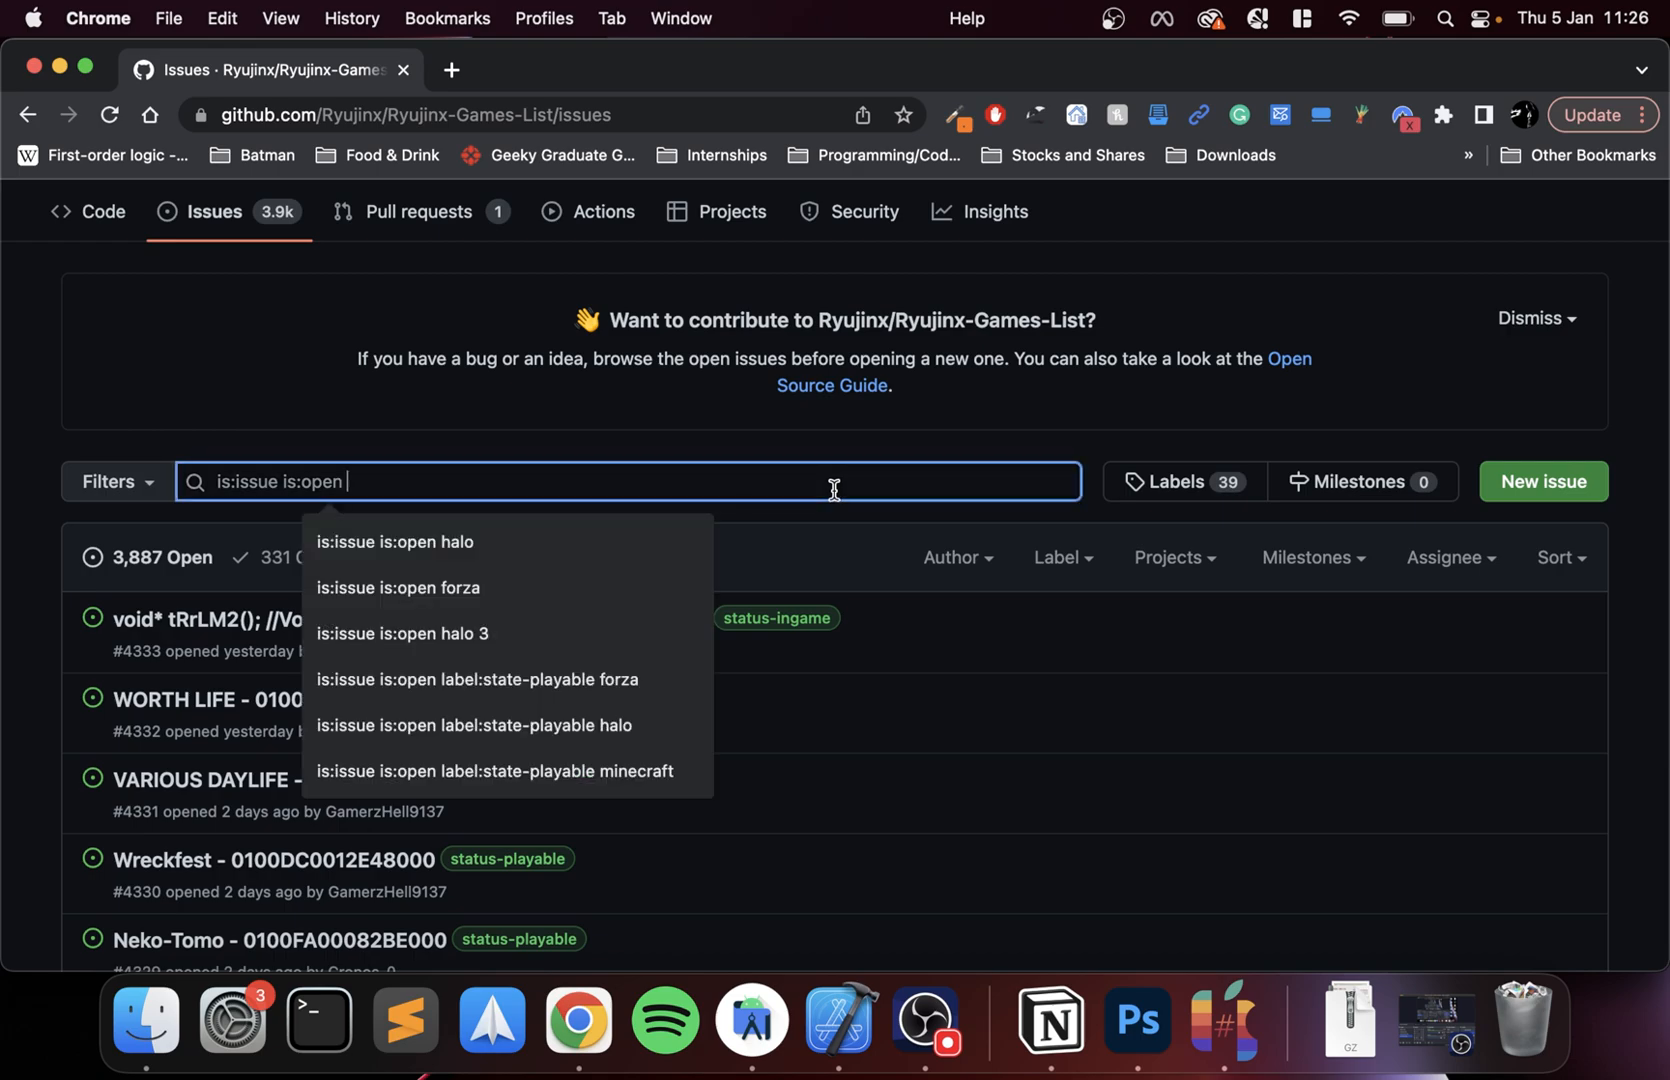
- Search the Ryujinx-Games-List issues for 'new super mario'
type("new su")
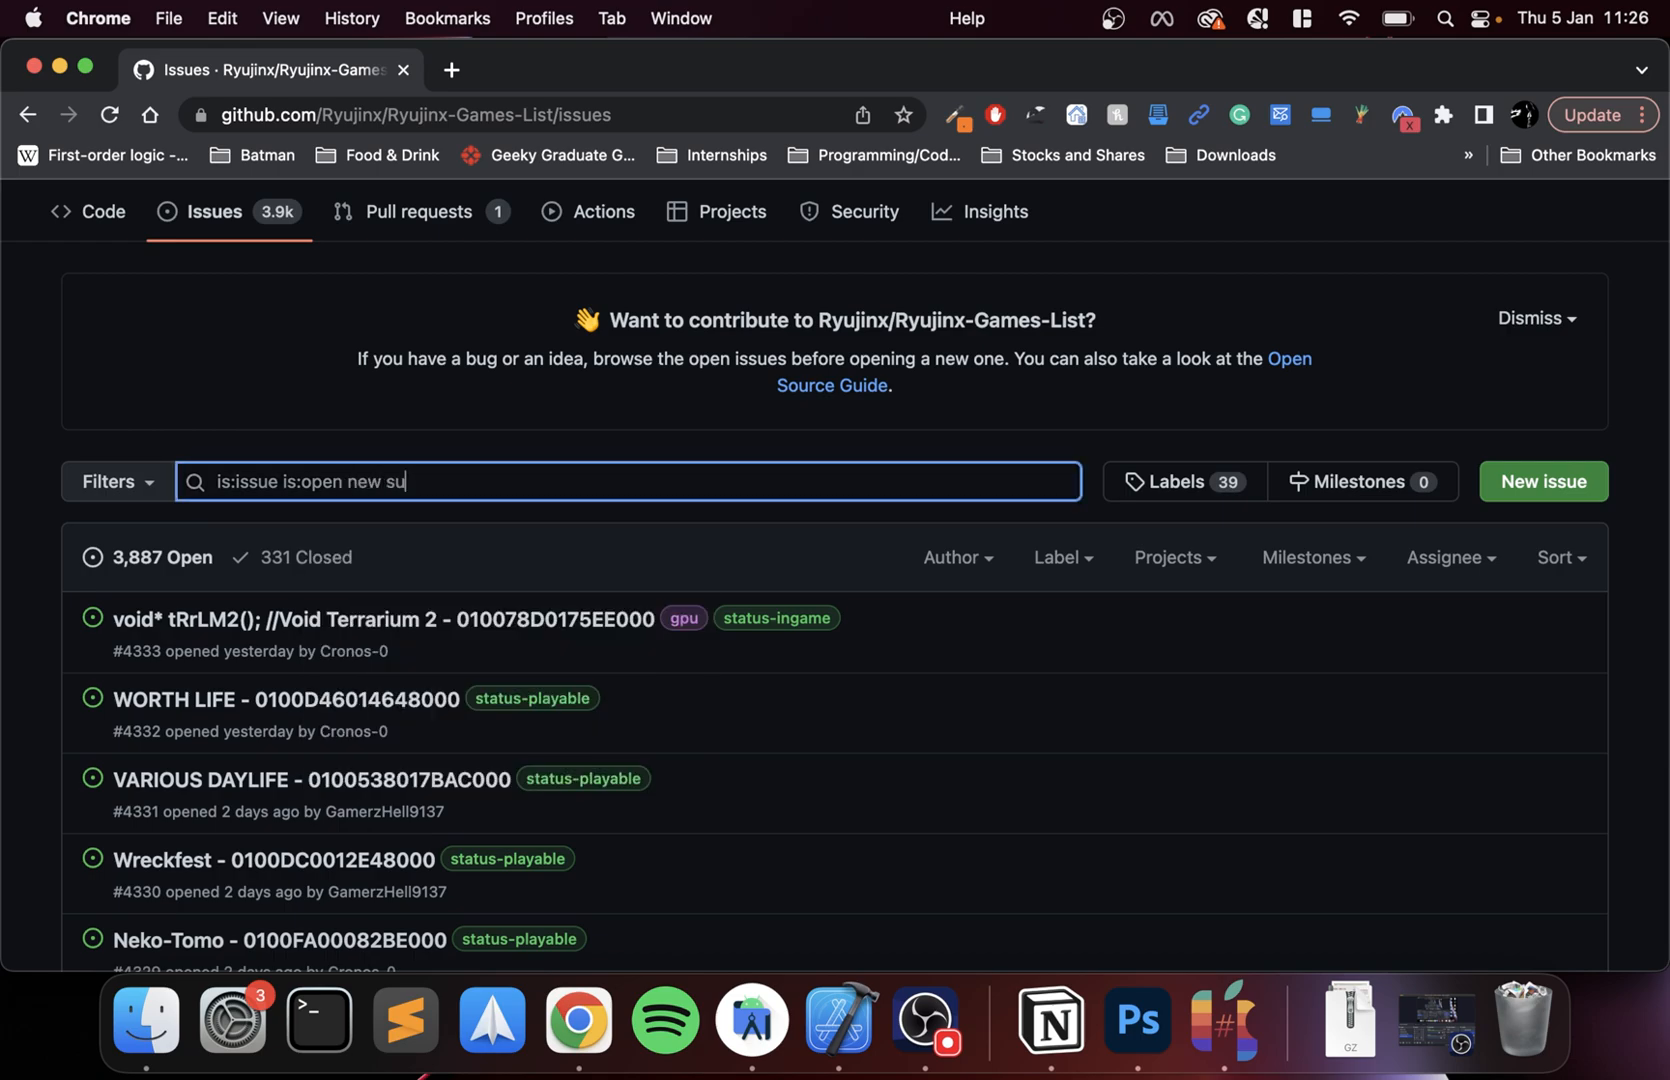
type("per mario")
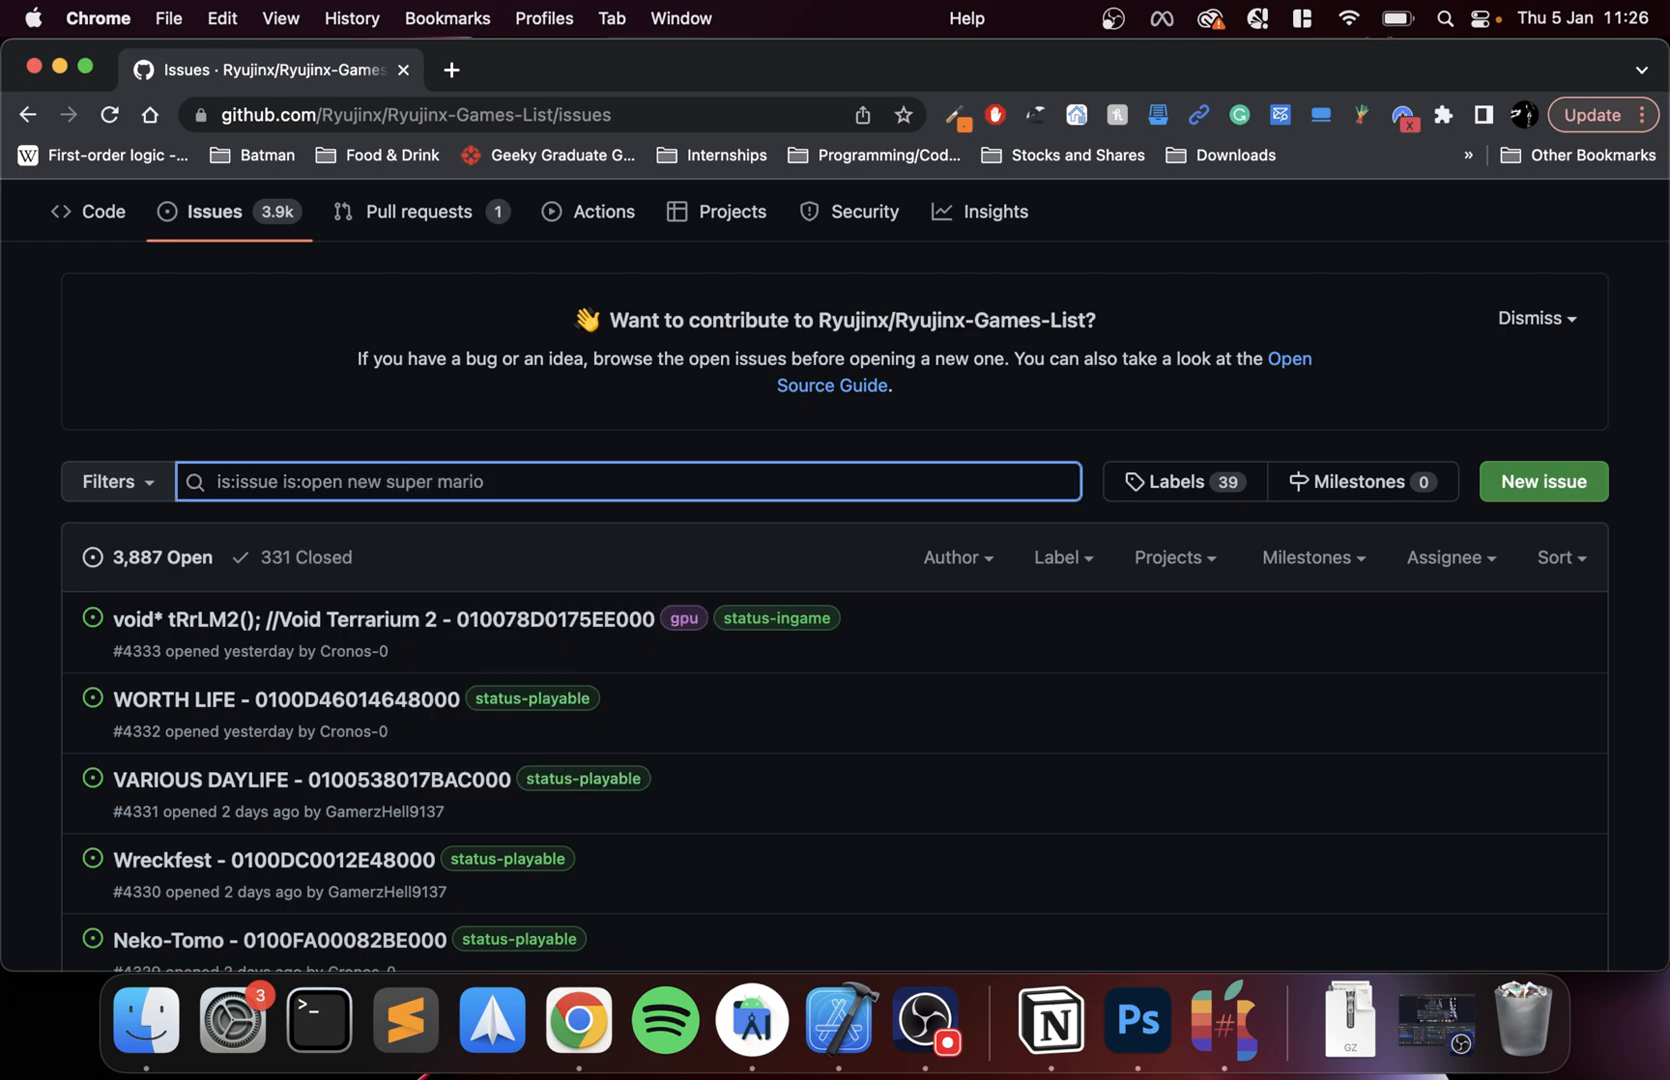
key("Return")
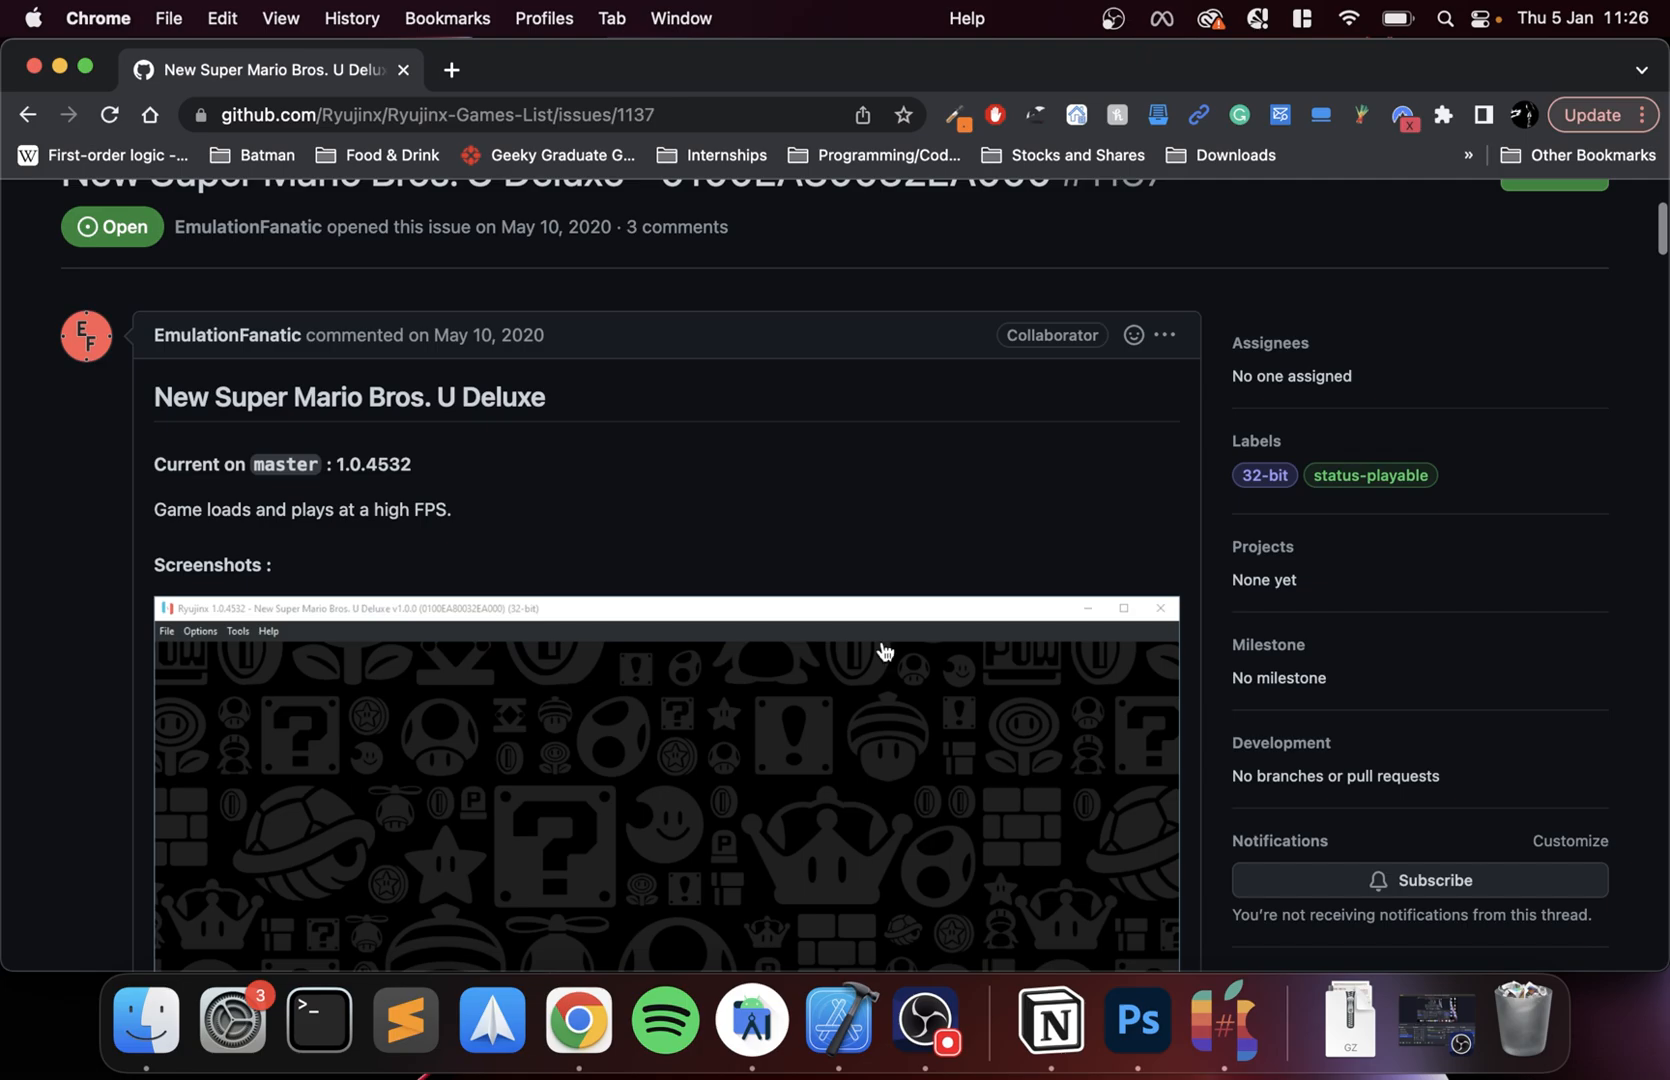
scroll("down", 3)
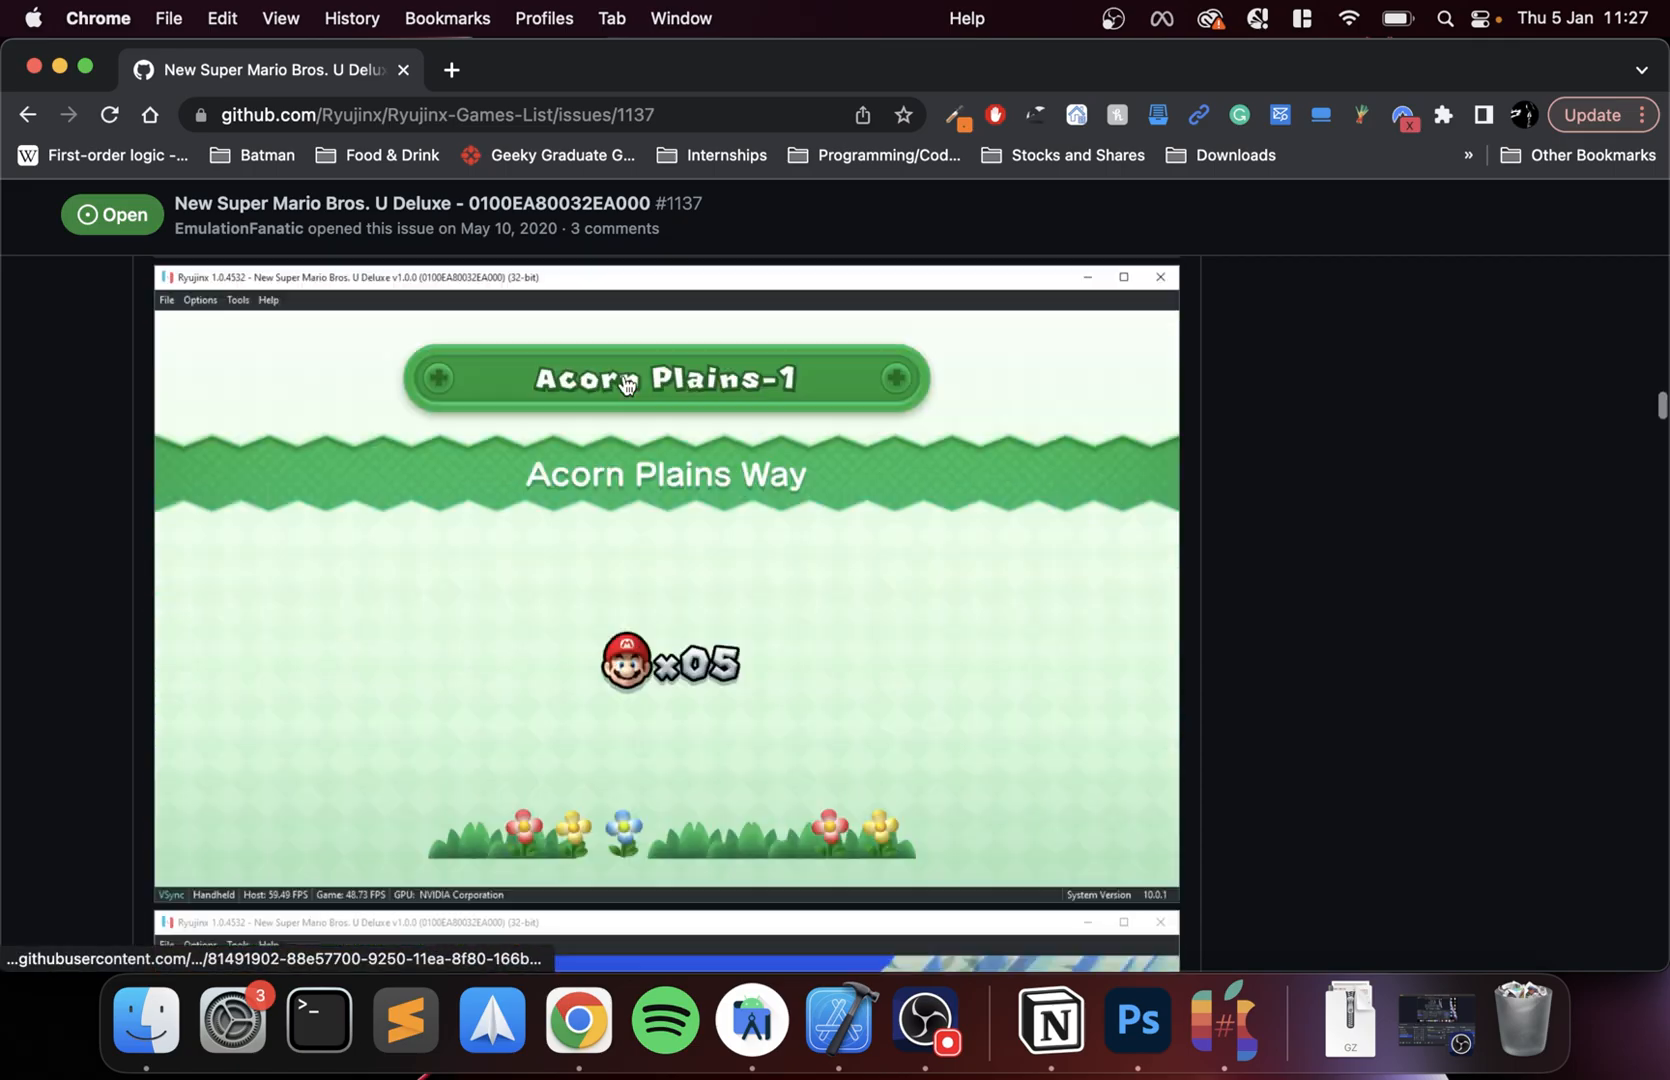
scroll("down", 3)
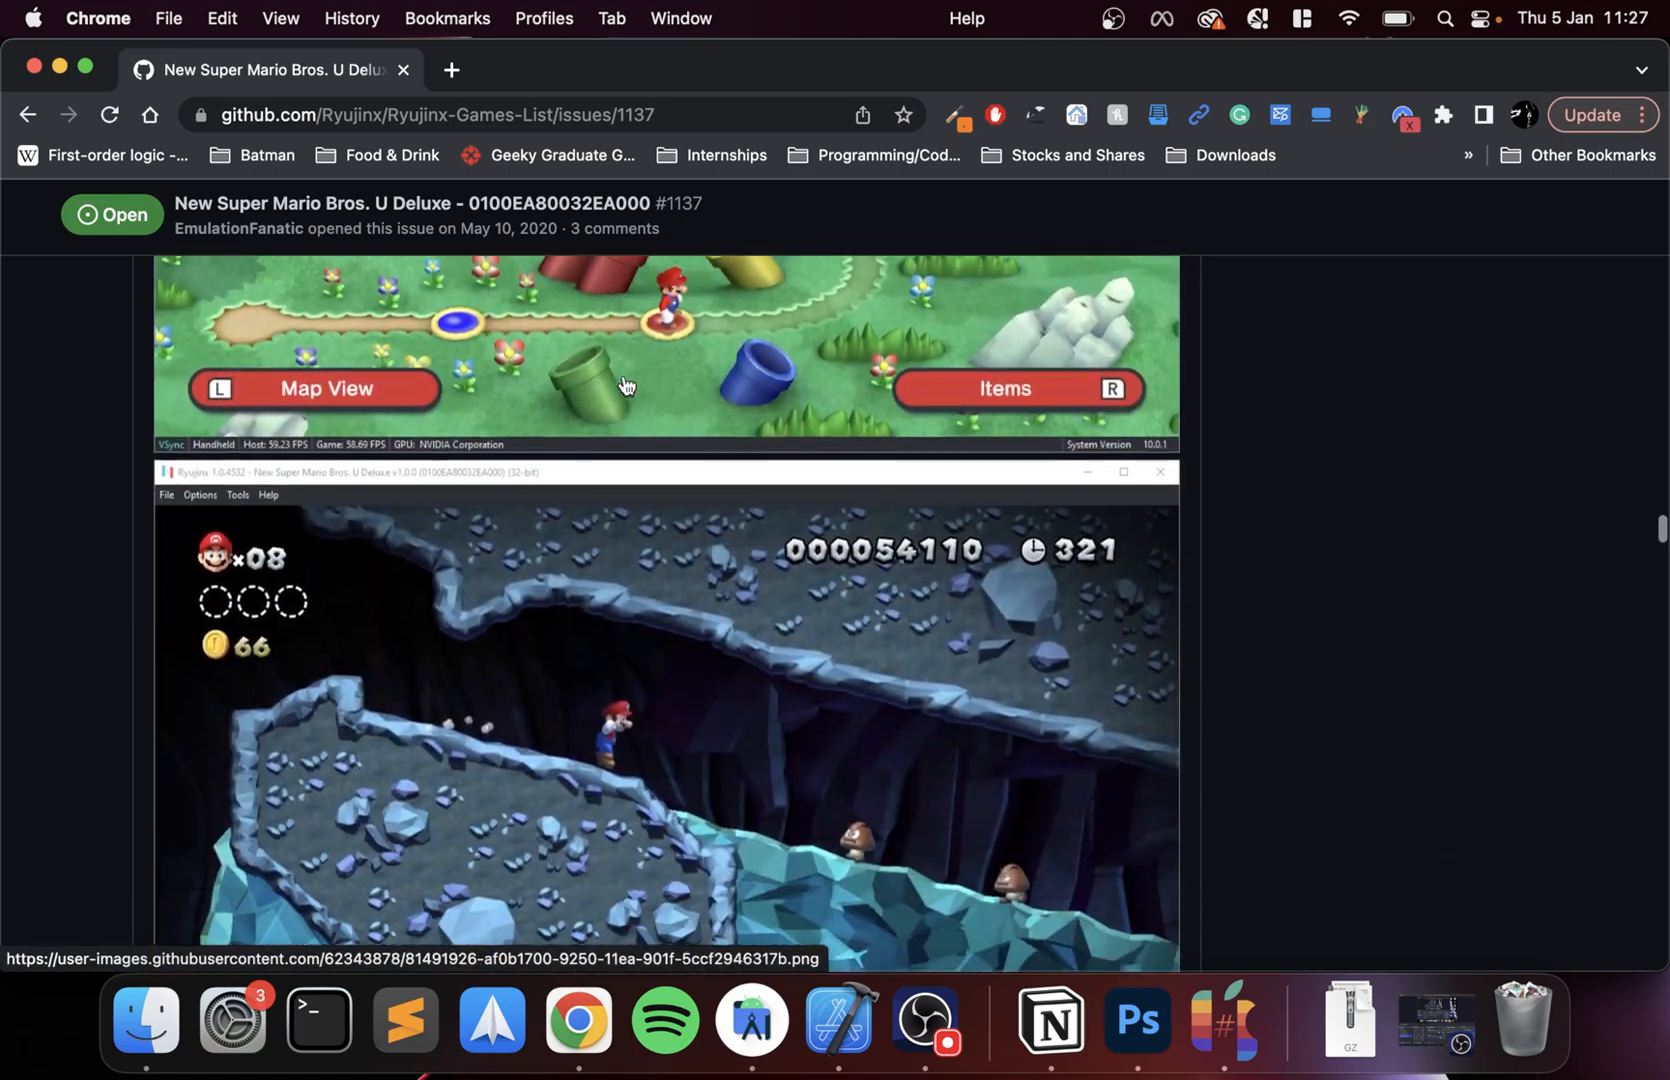
scroll("down", 3)
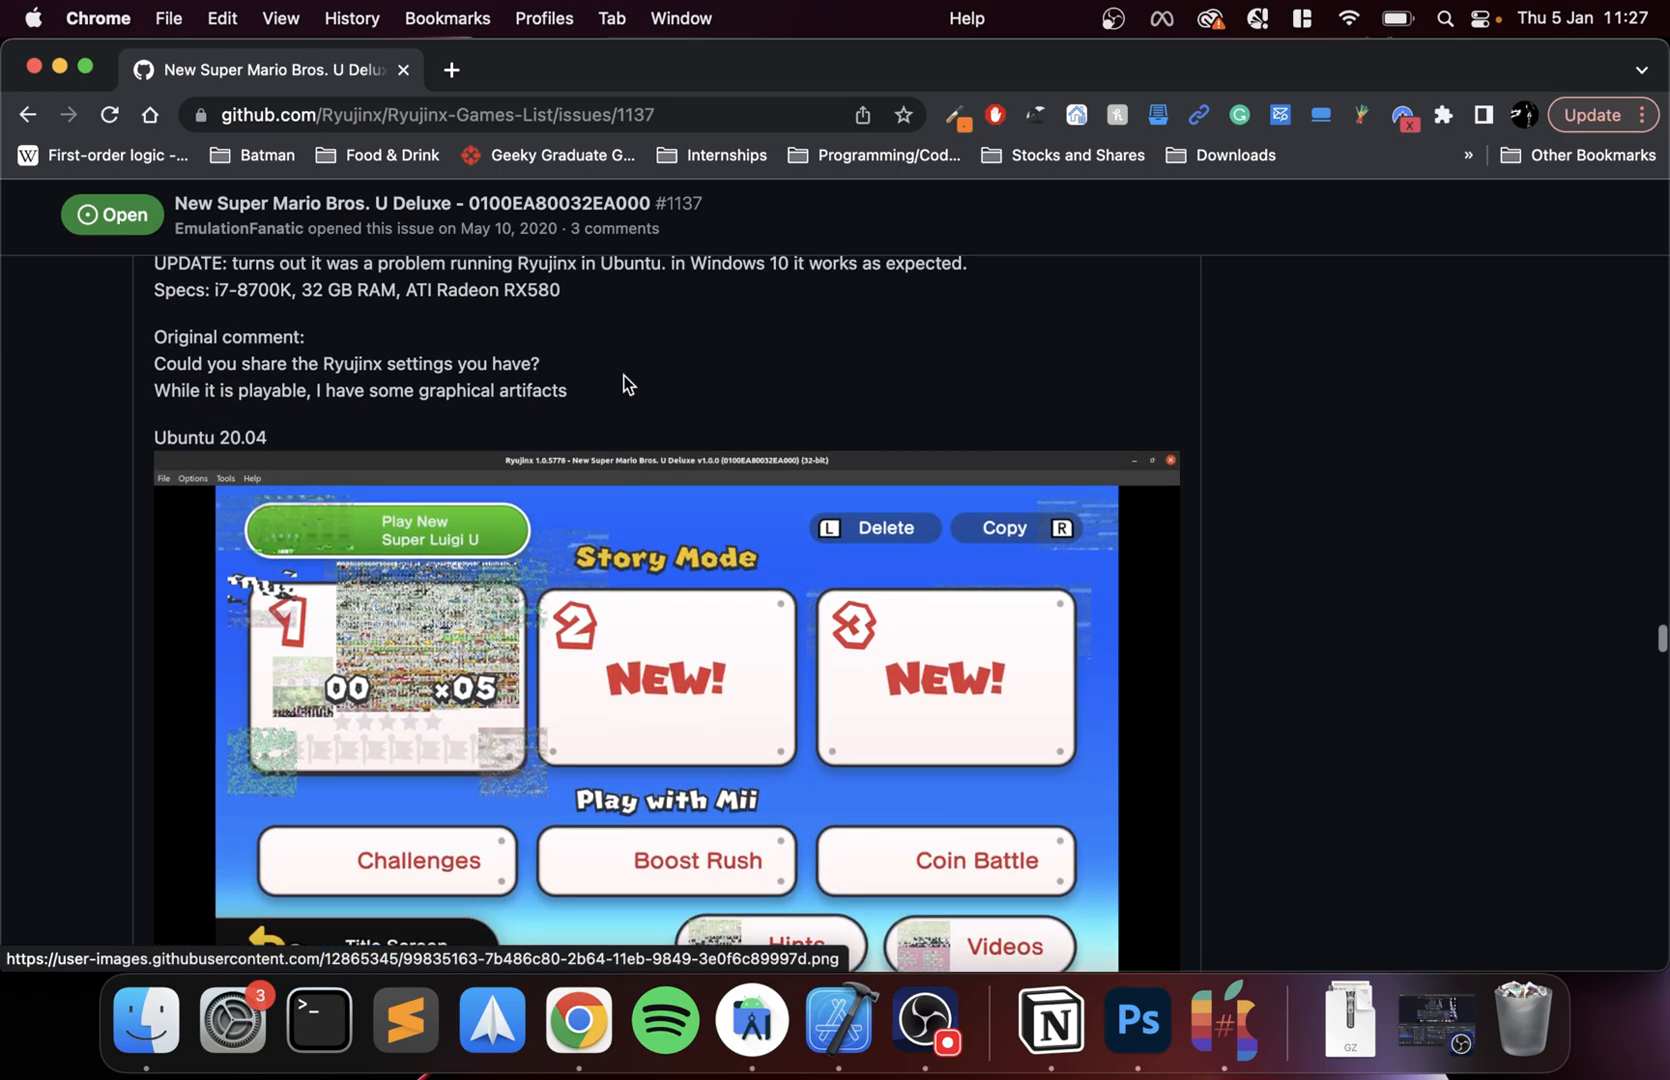
scroll("up", 3)
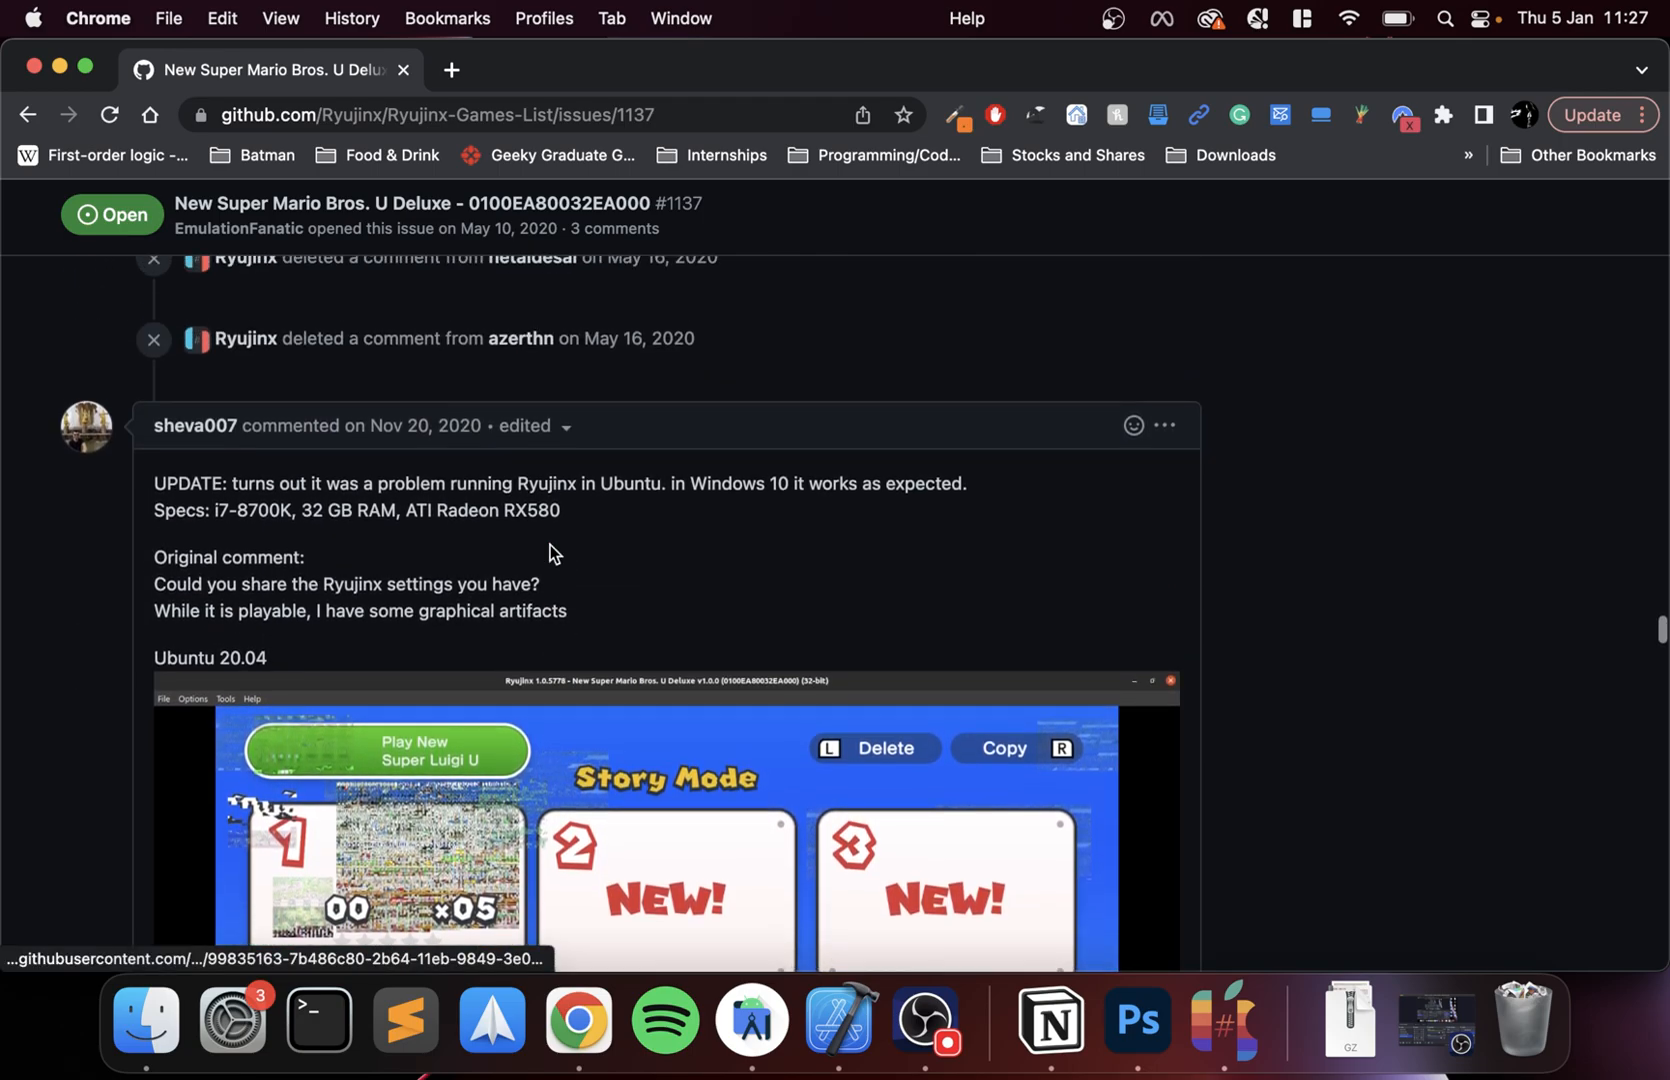
scroll("down", 3)
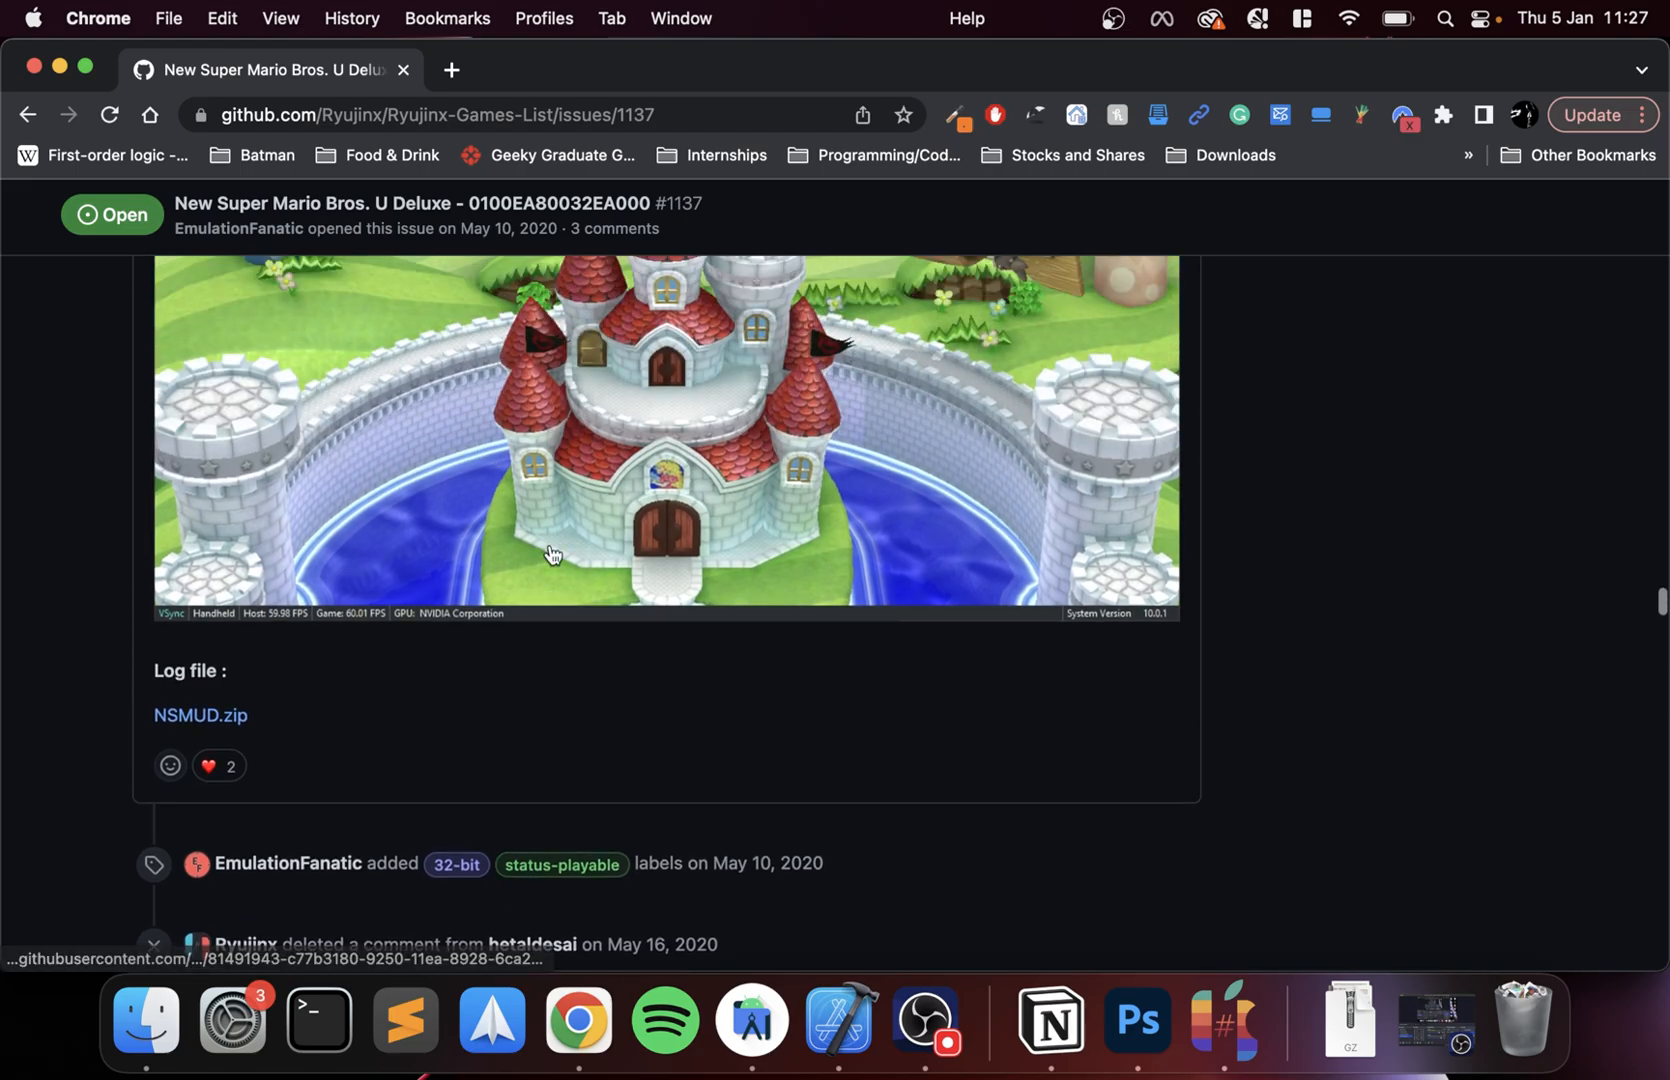
scroll("up", 3)
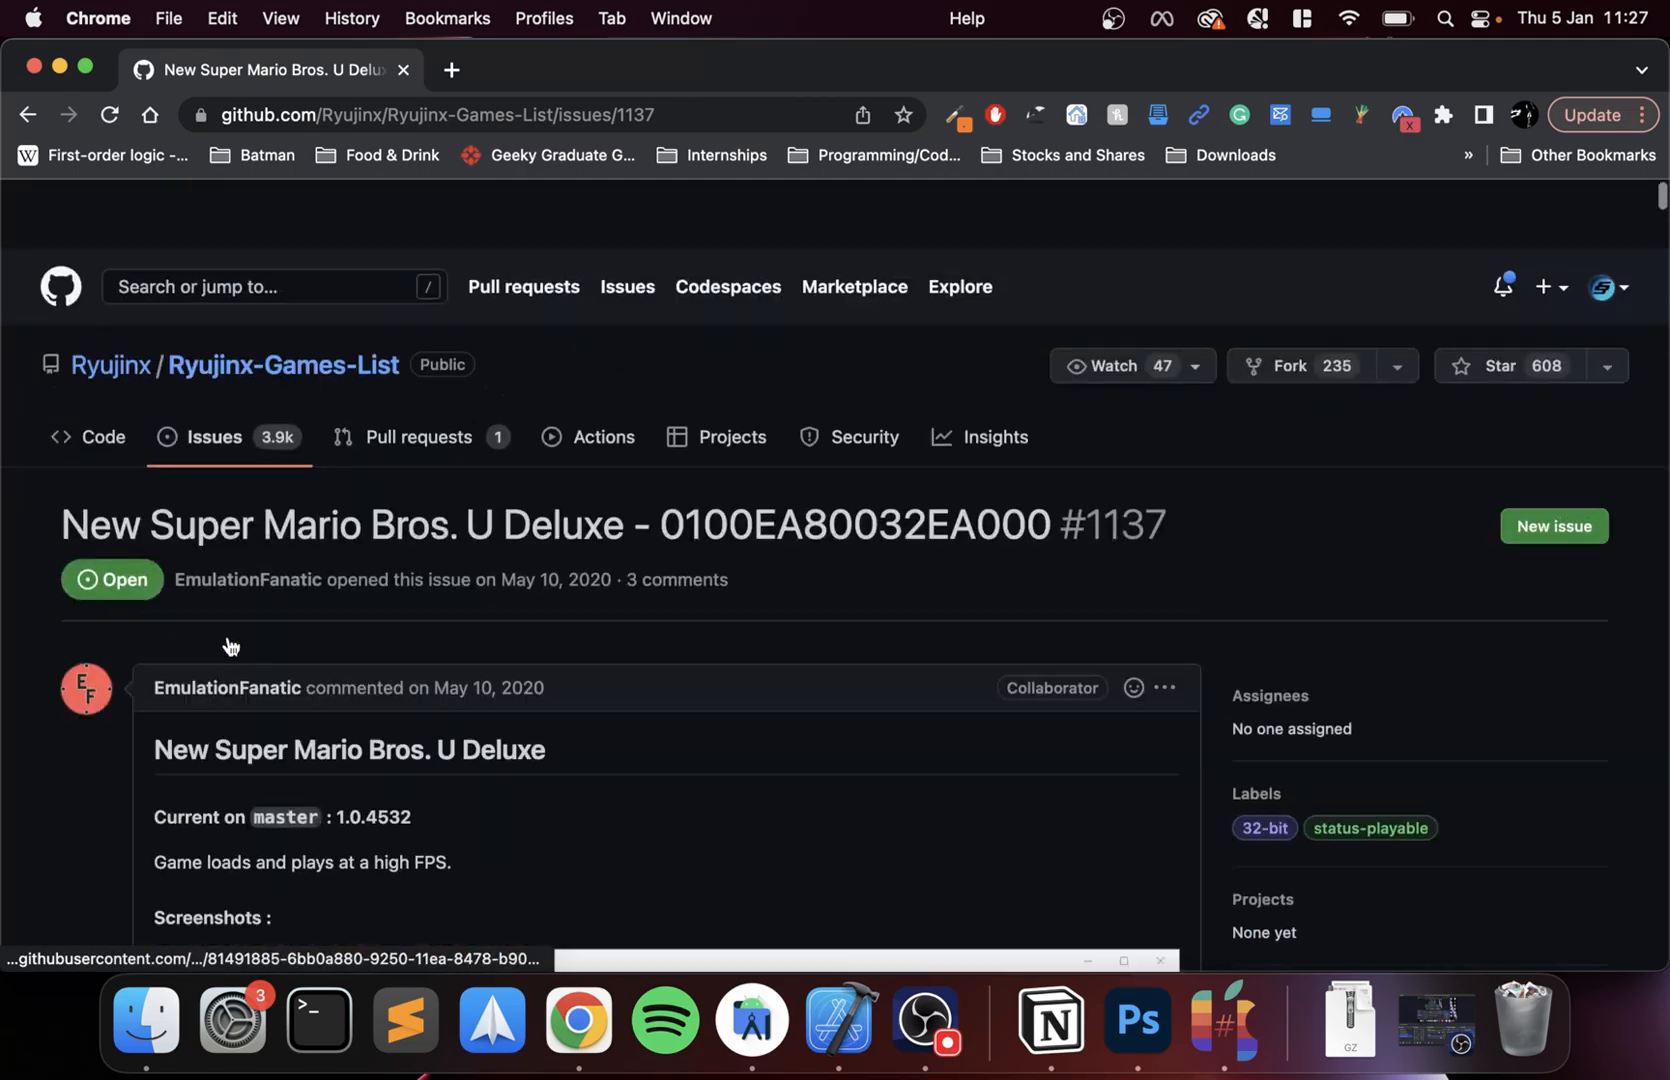
scroll("down", 3)
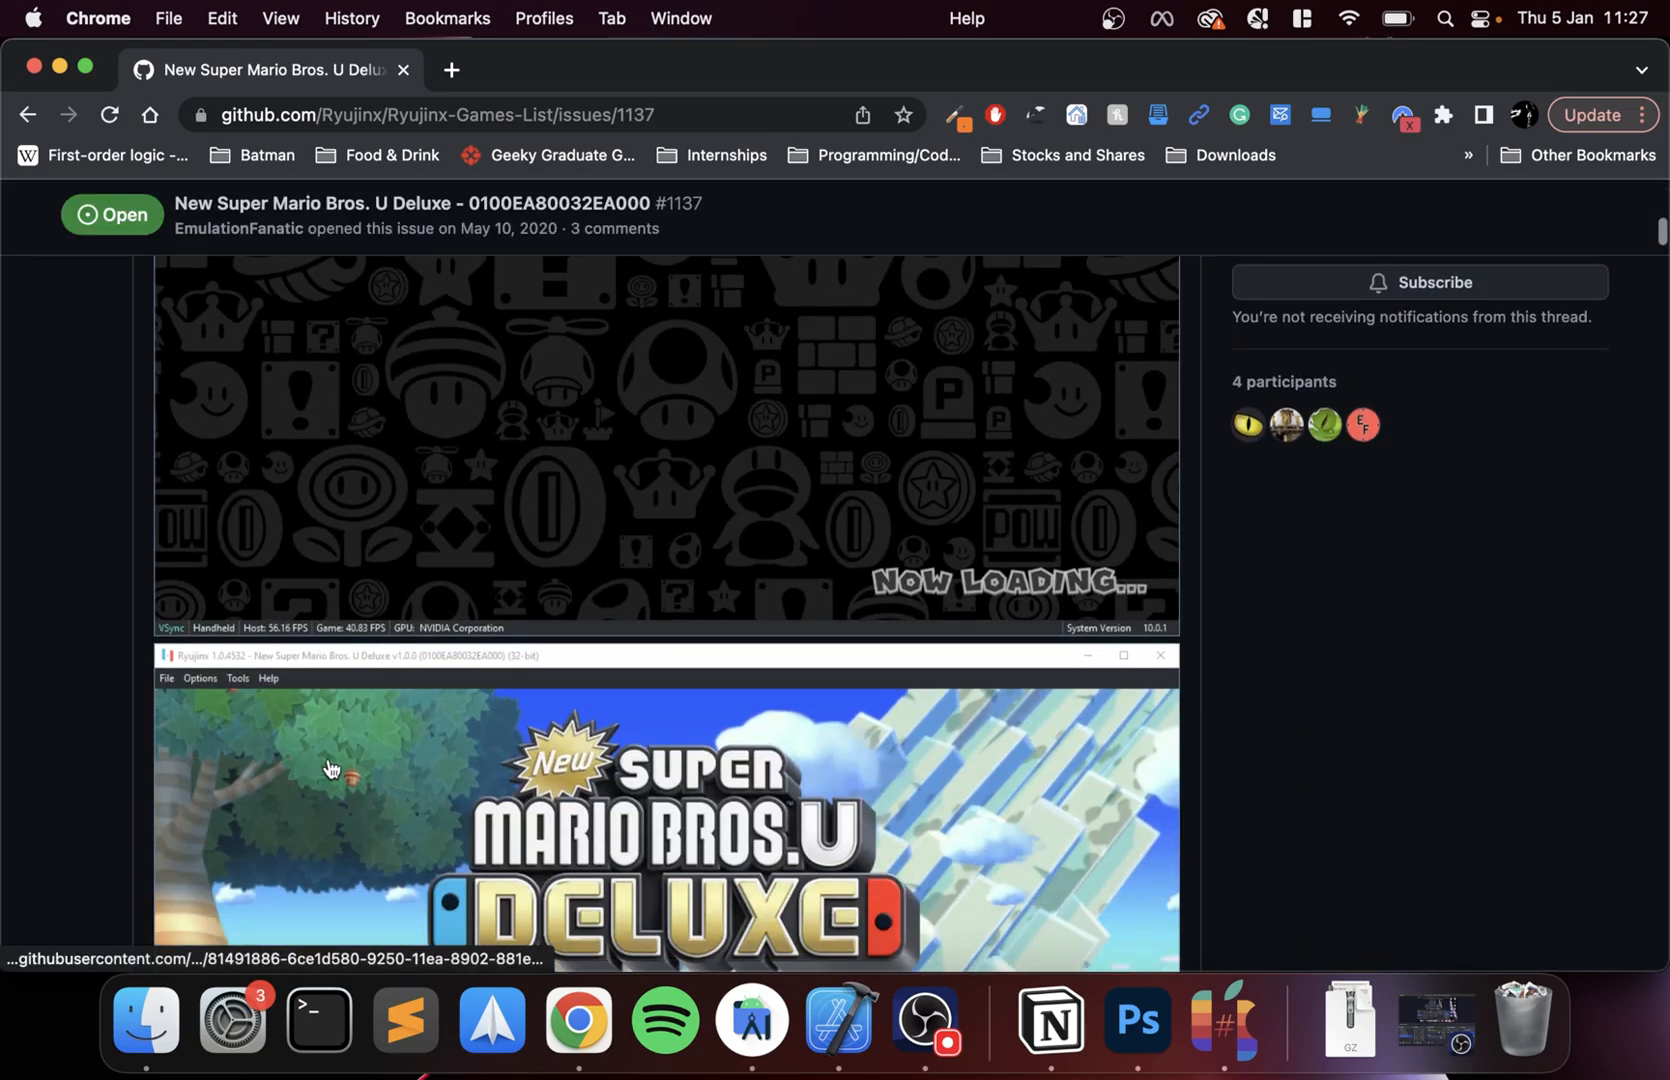
scroll("up", 3)
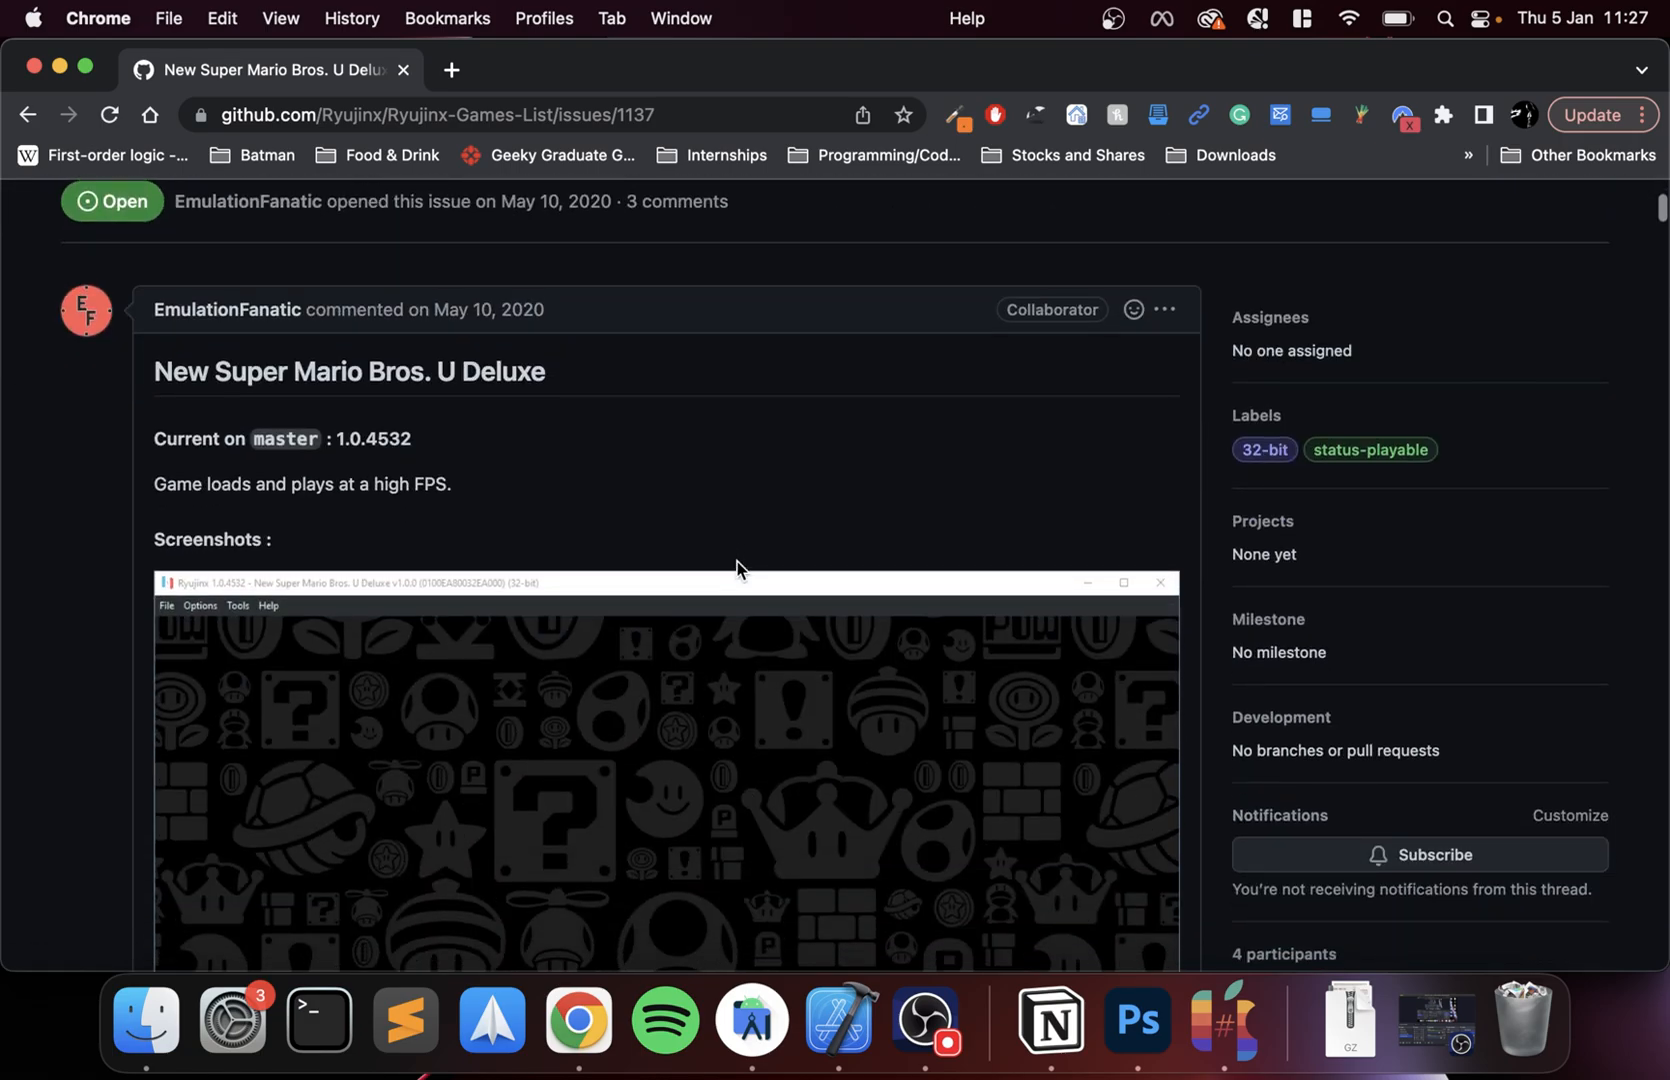
scroll("down", 3)
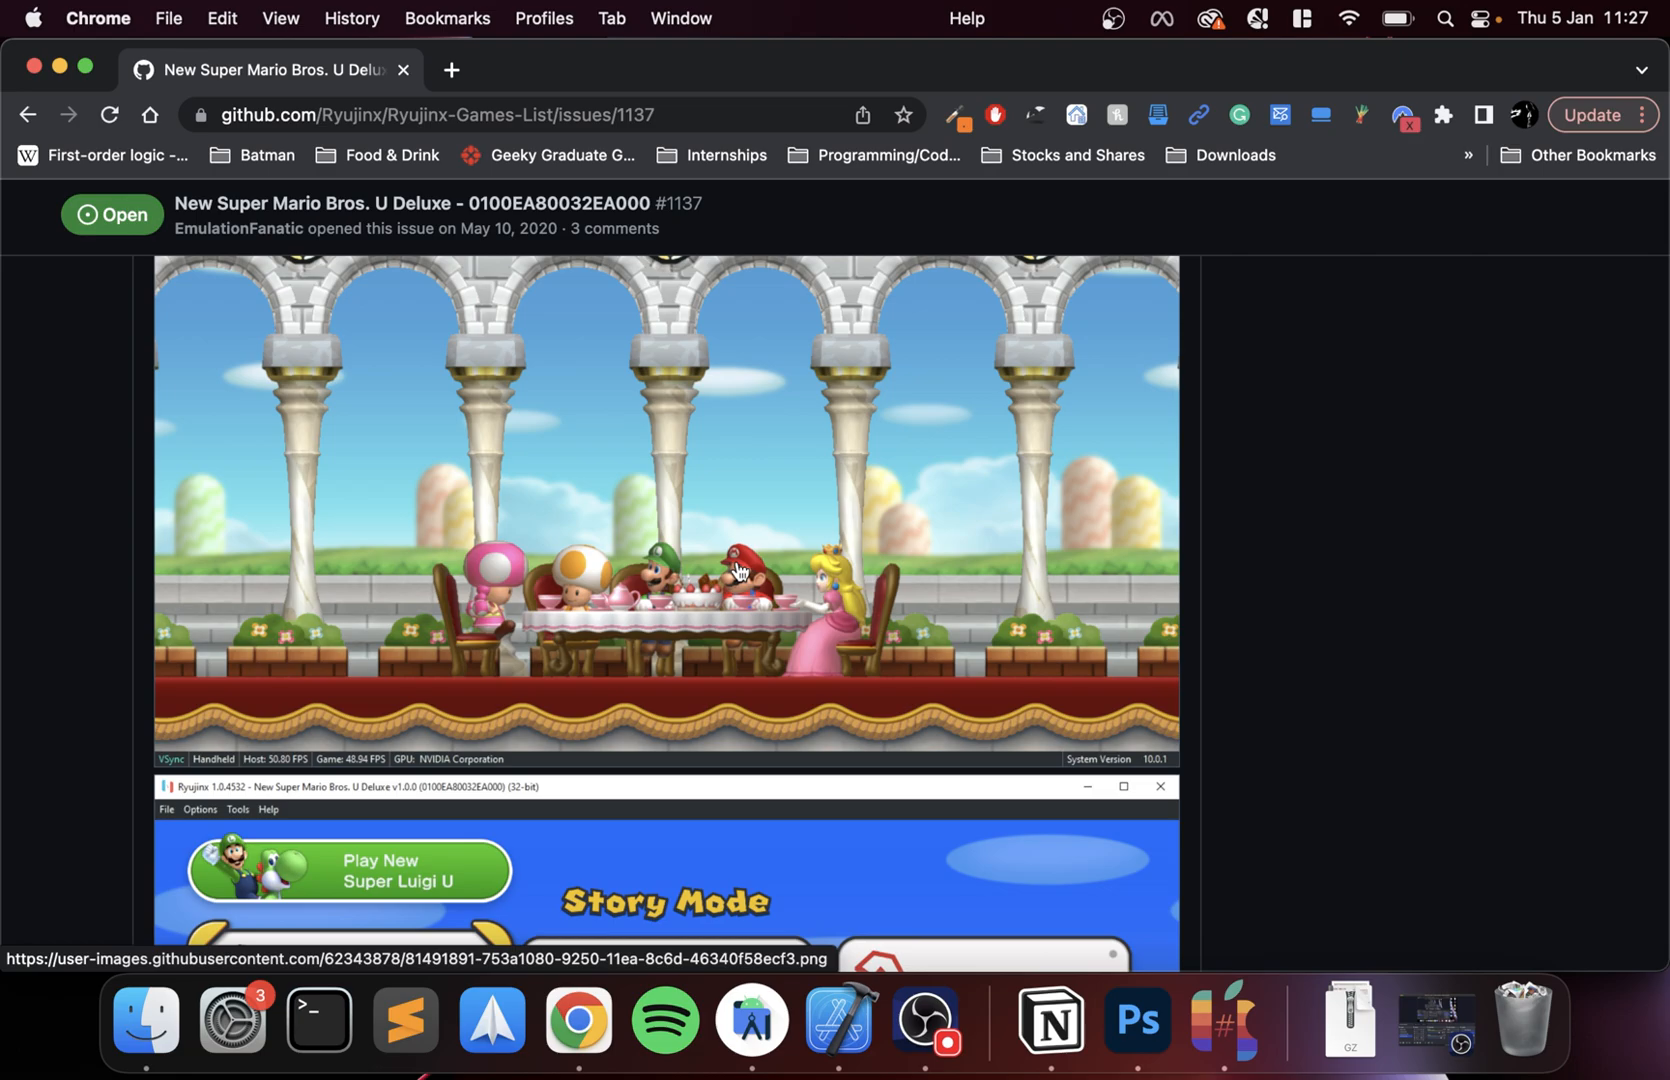
mouse_move(416, 92)
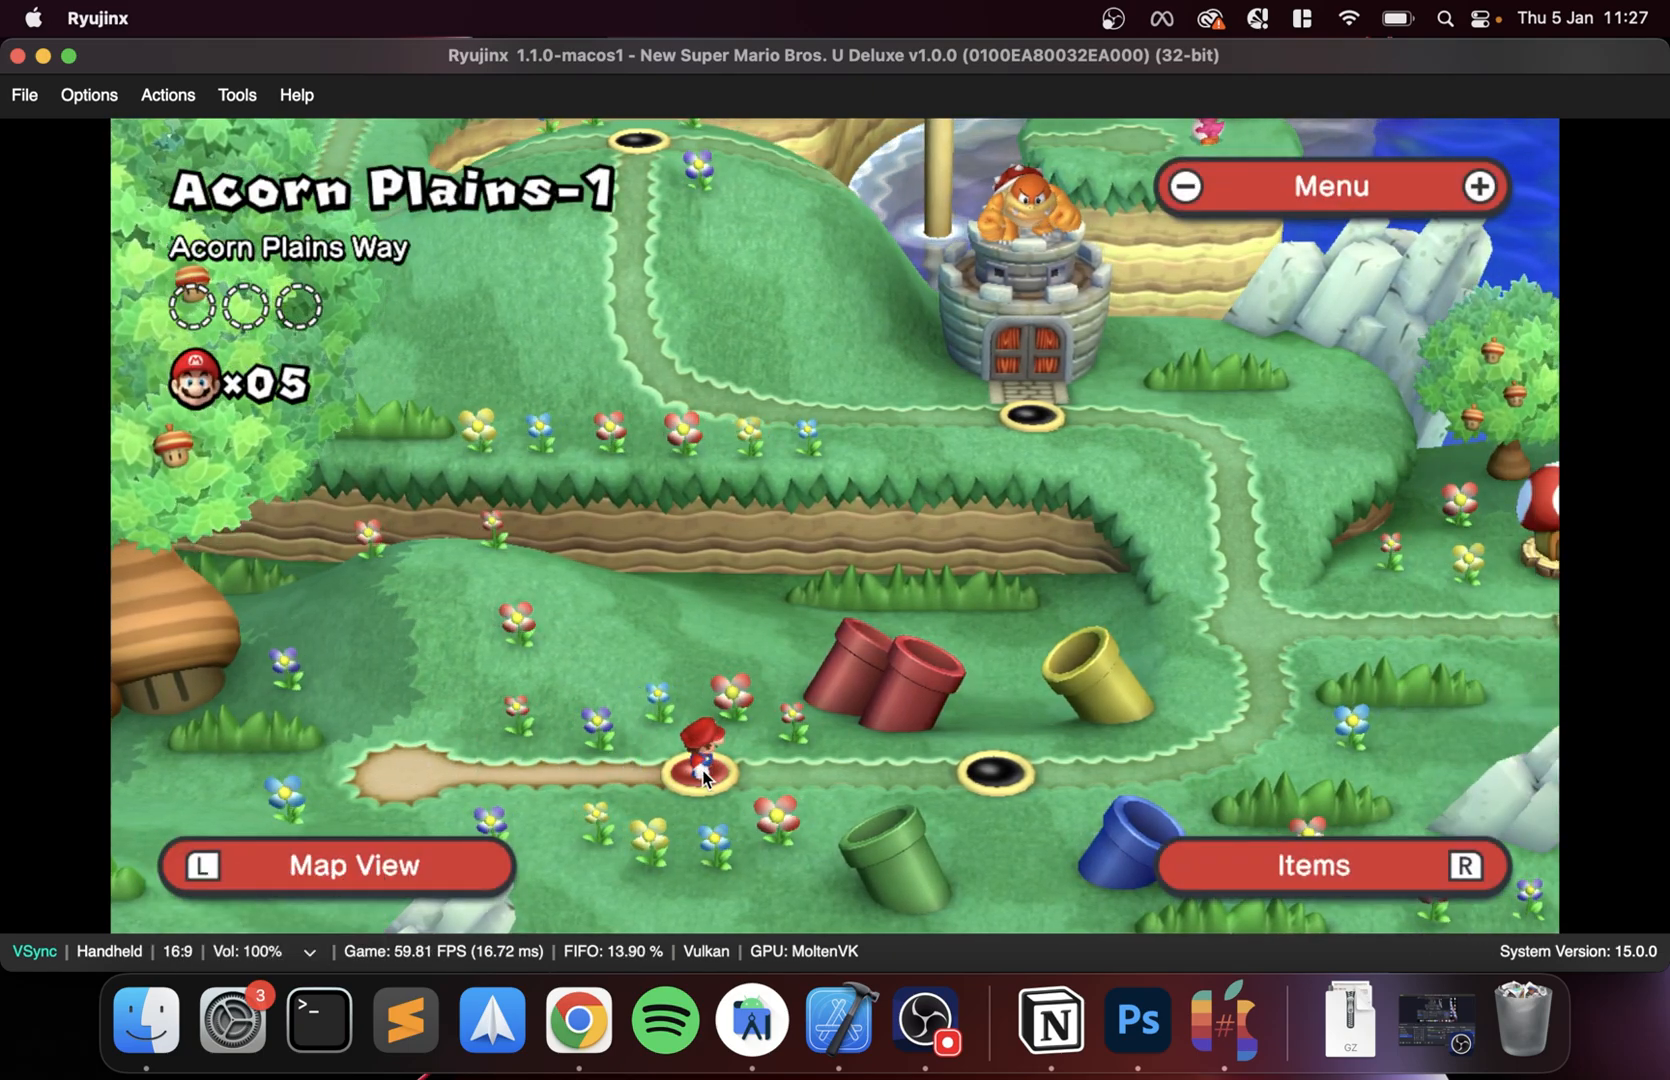
- Bring up the in-game pause menu on the Acorn Plains-1 world map at ~60 FPS
left_click(1330, 186)
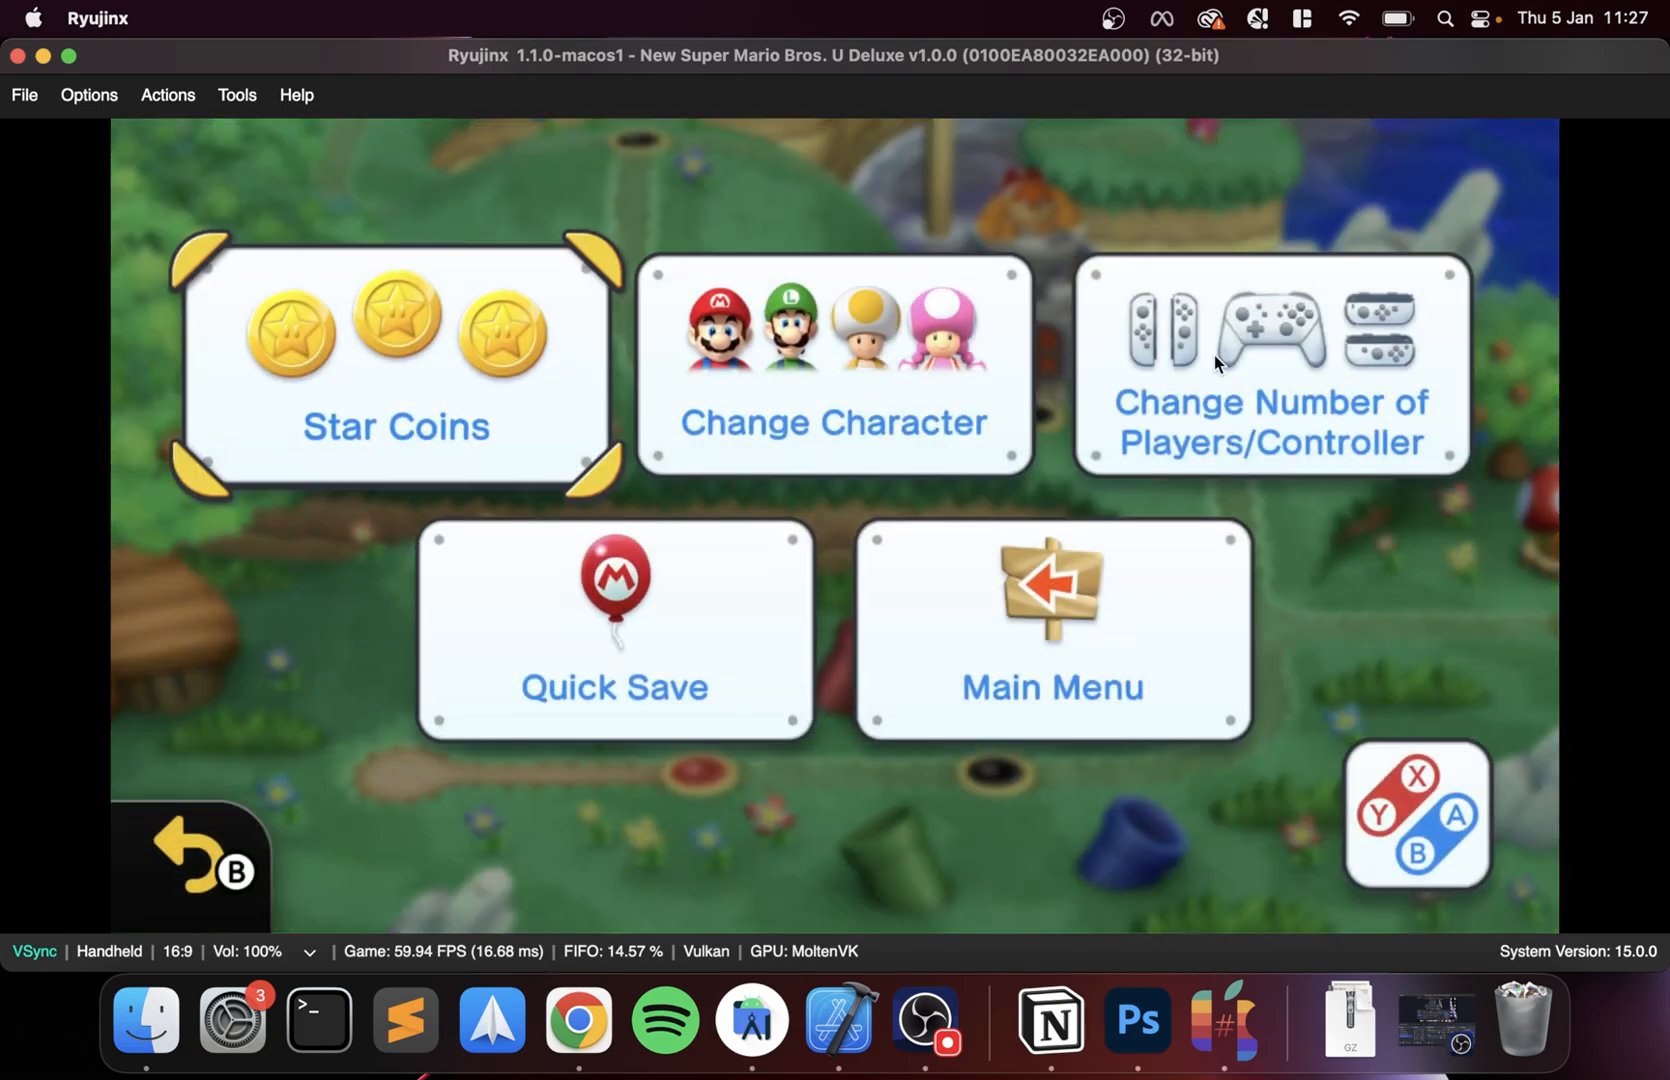